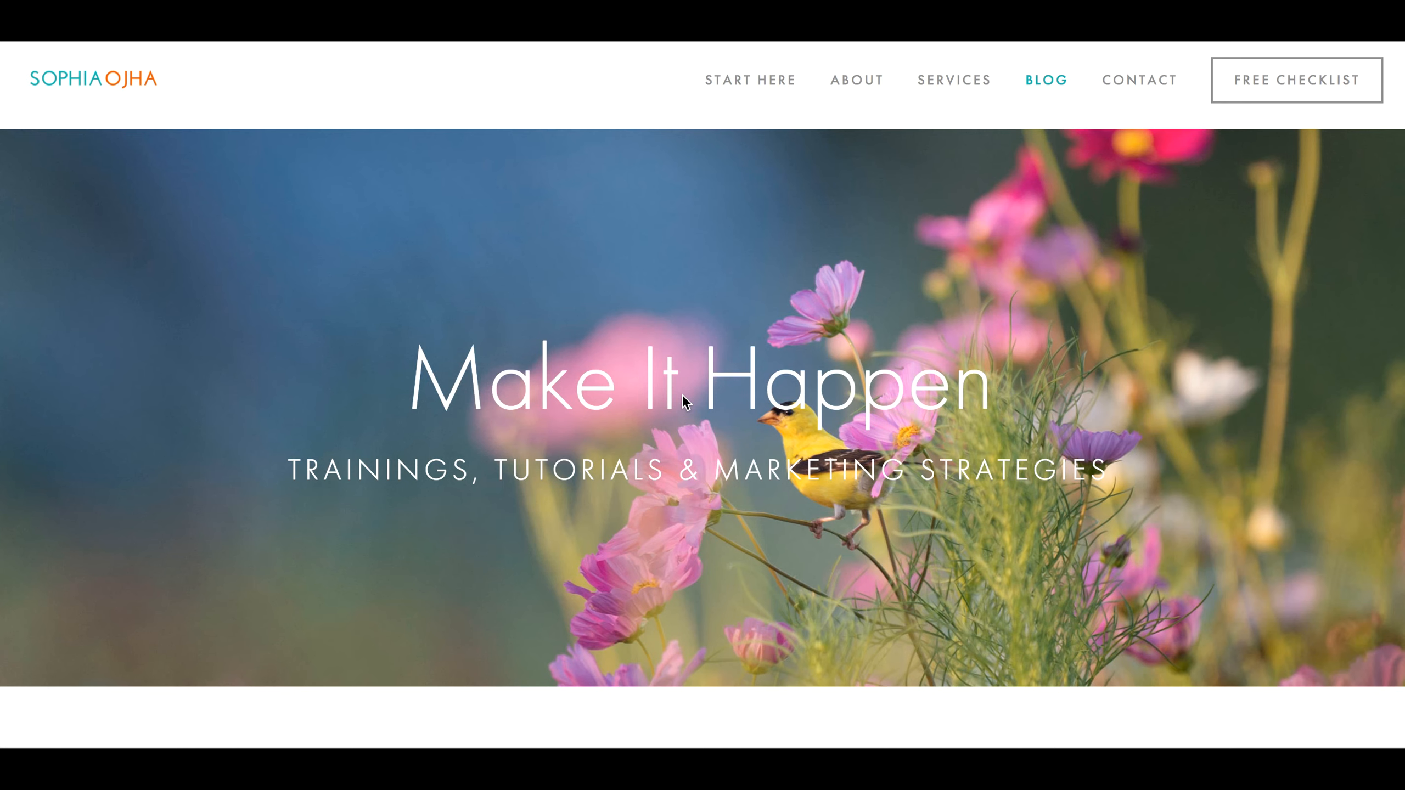
Open Sophia Ojha's banner tutorial post and scroll through its steps to the header code
scroll("down", 3)
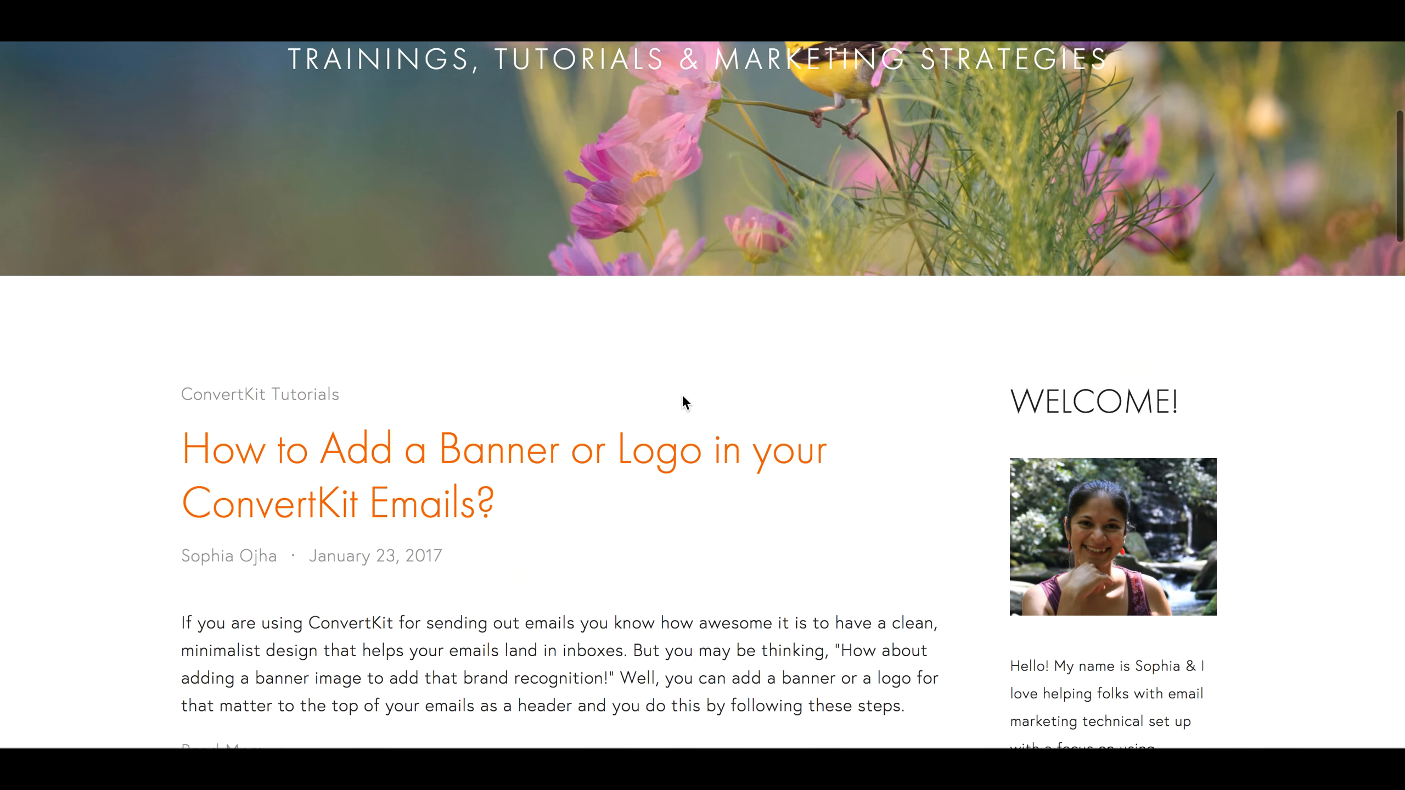
scroll("down", 3)
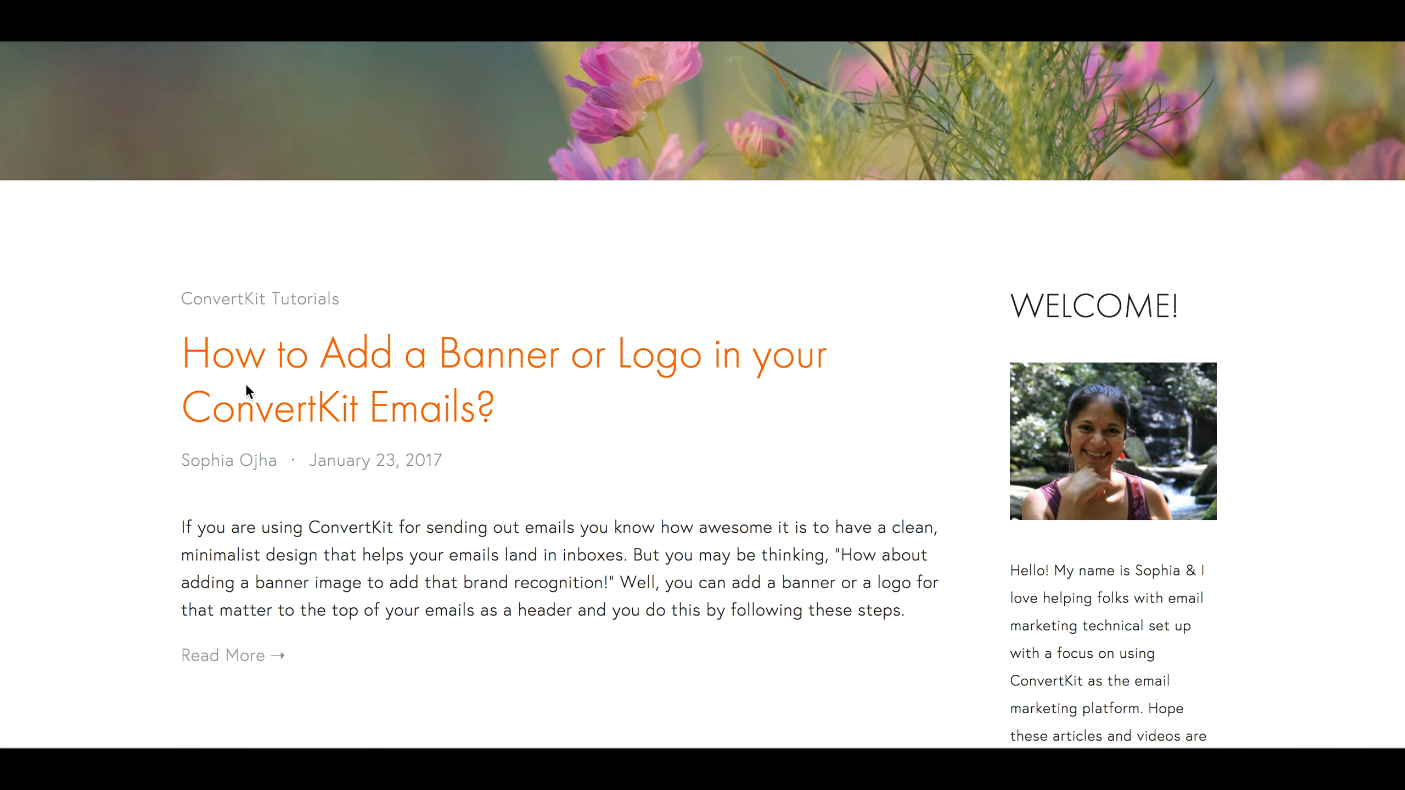
mouse_move(639, 415)
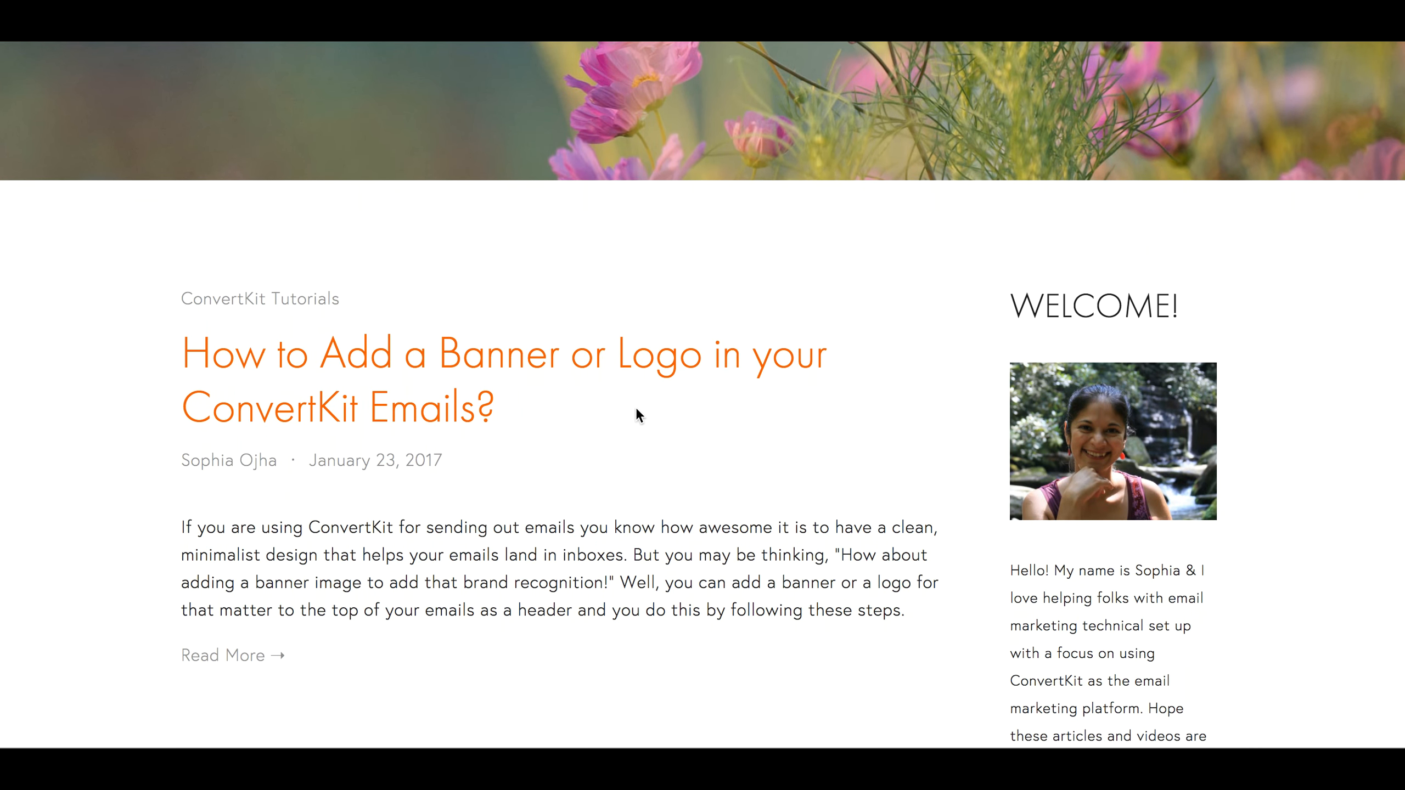
mouse_move(216, 663)
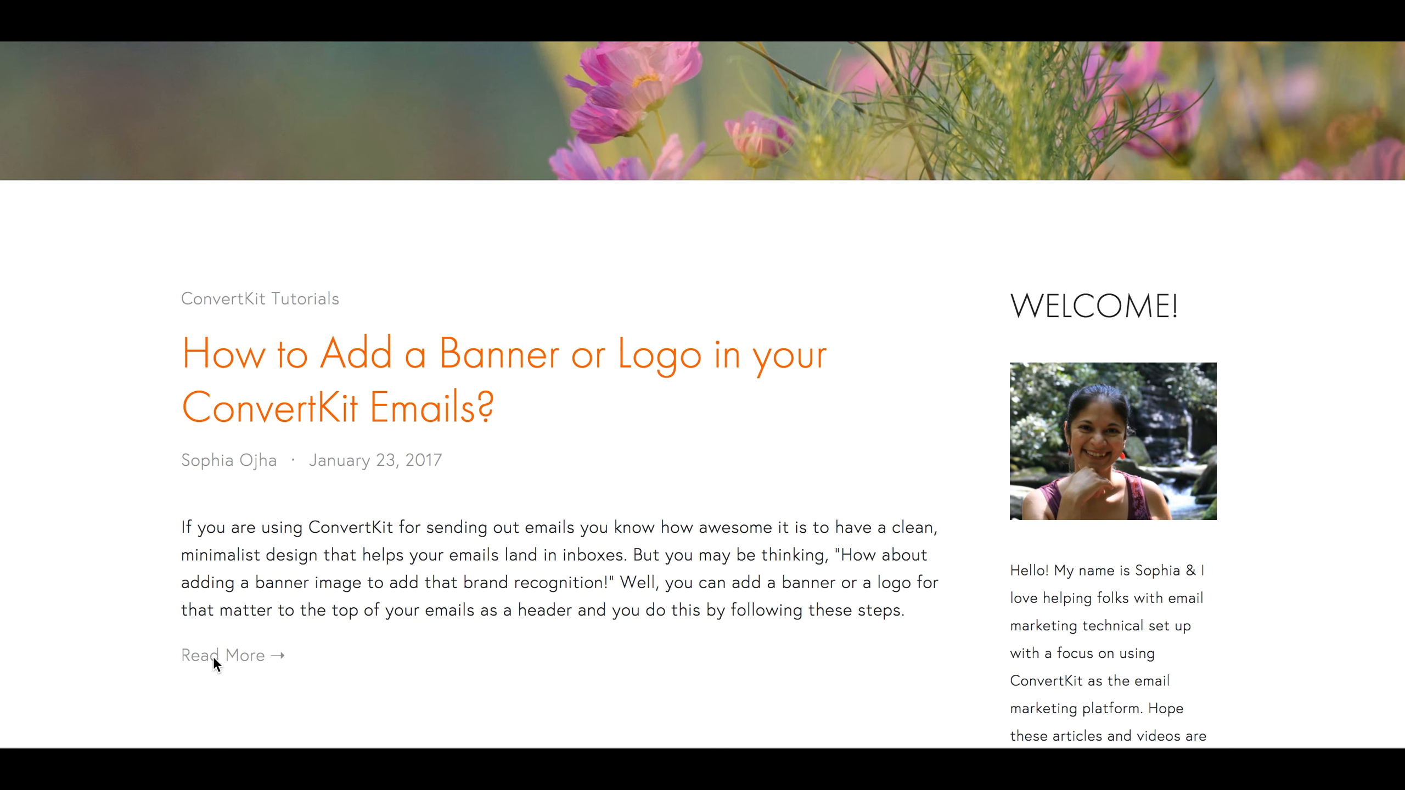
left_click(221, 655)
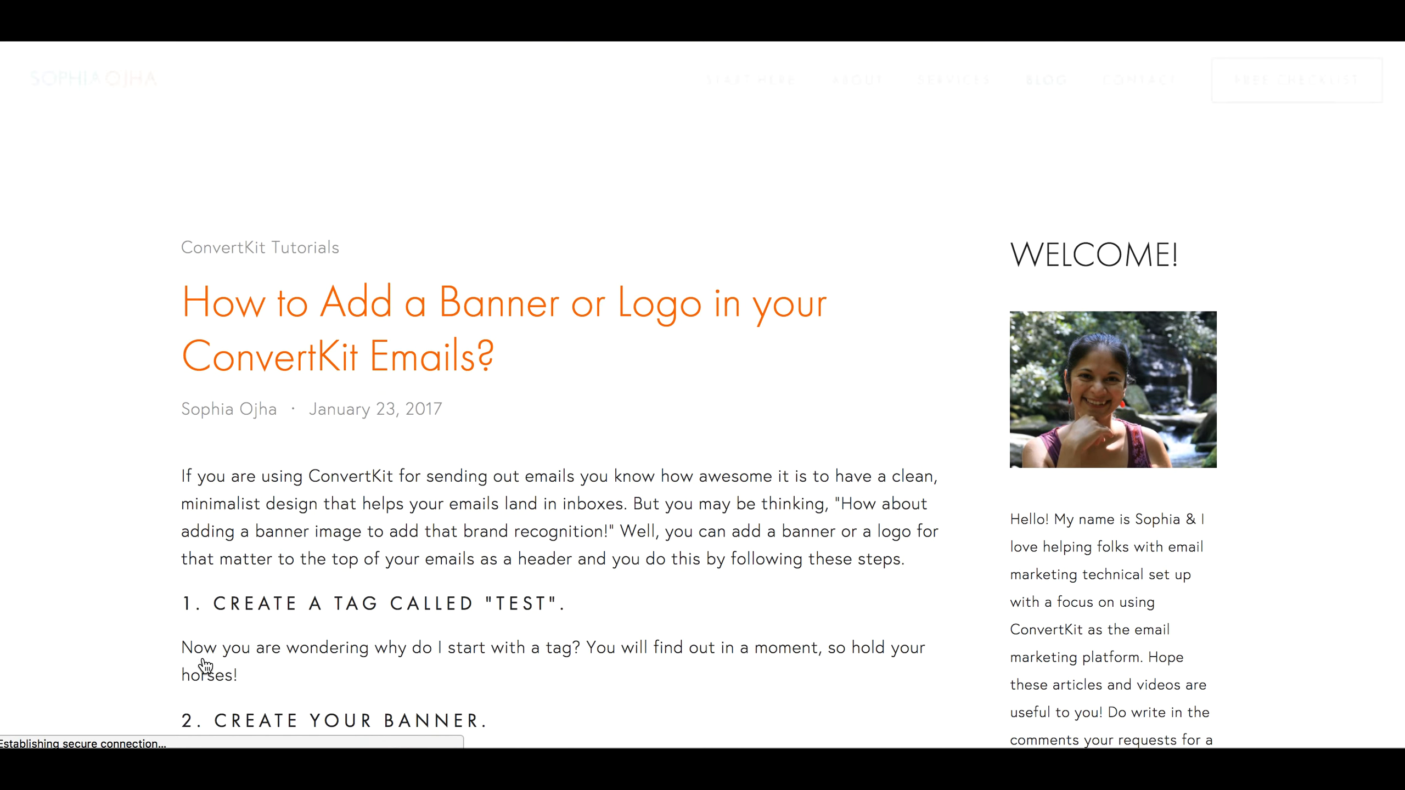
scroll("down", 3)
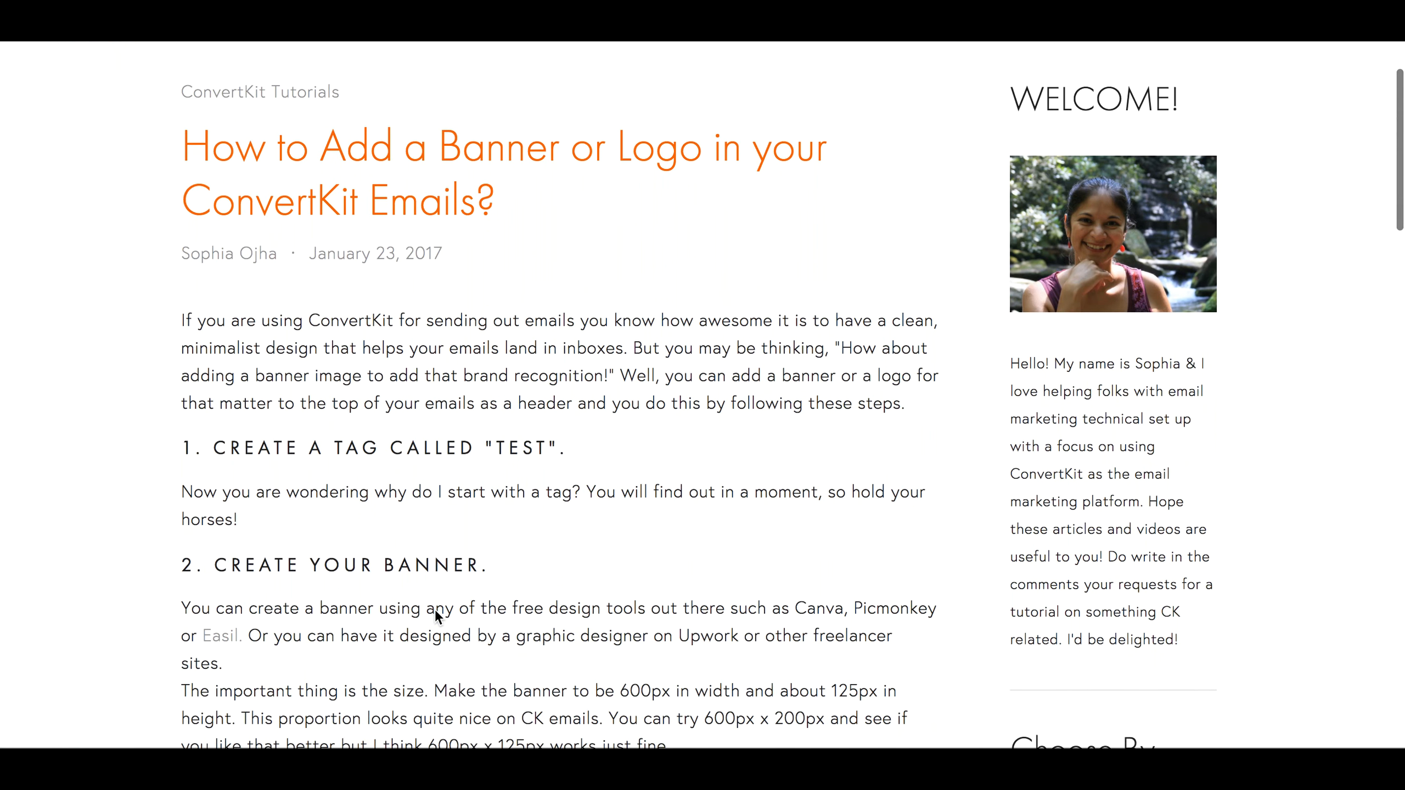
scroll("down", 3)
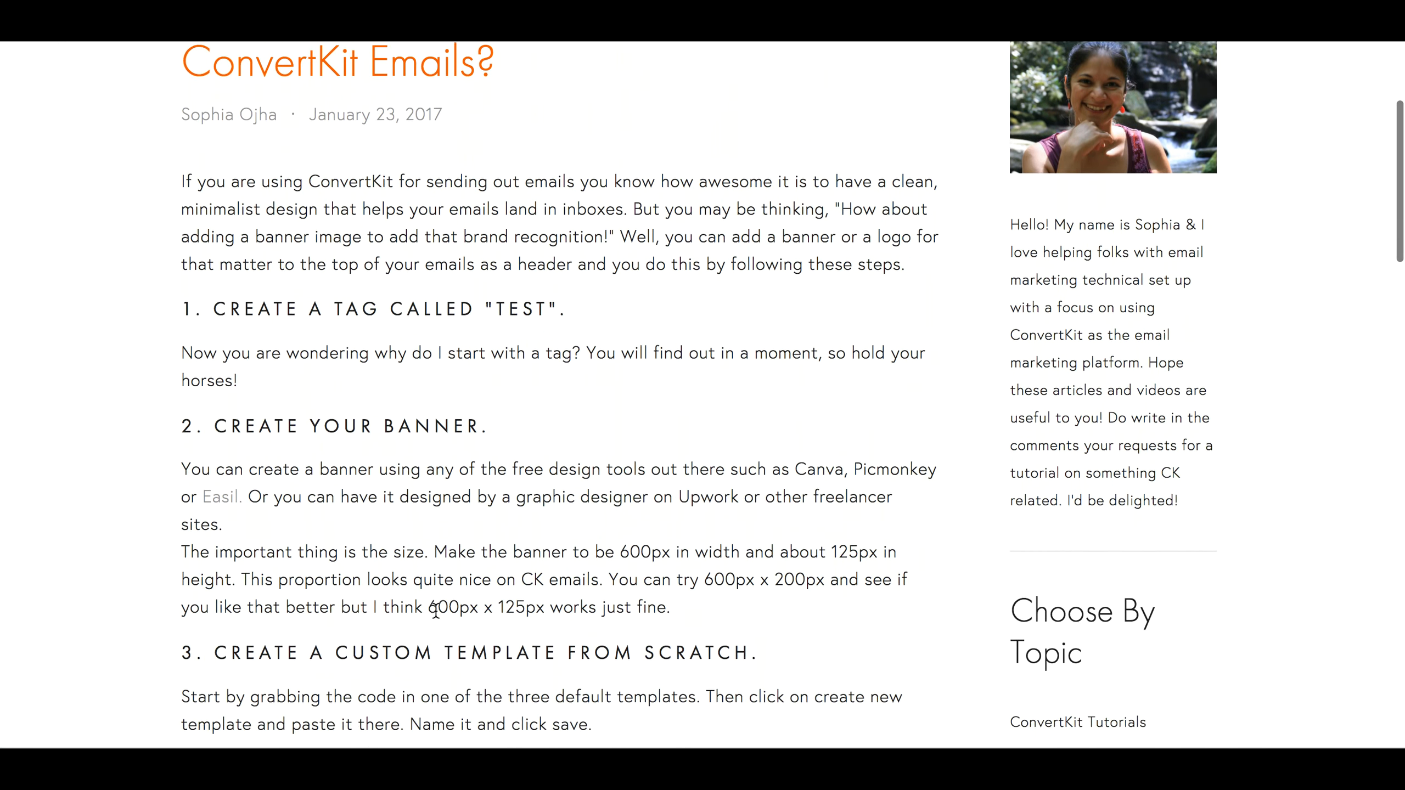
scroll("down", 3)
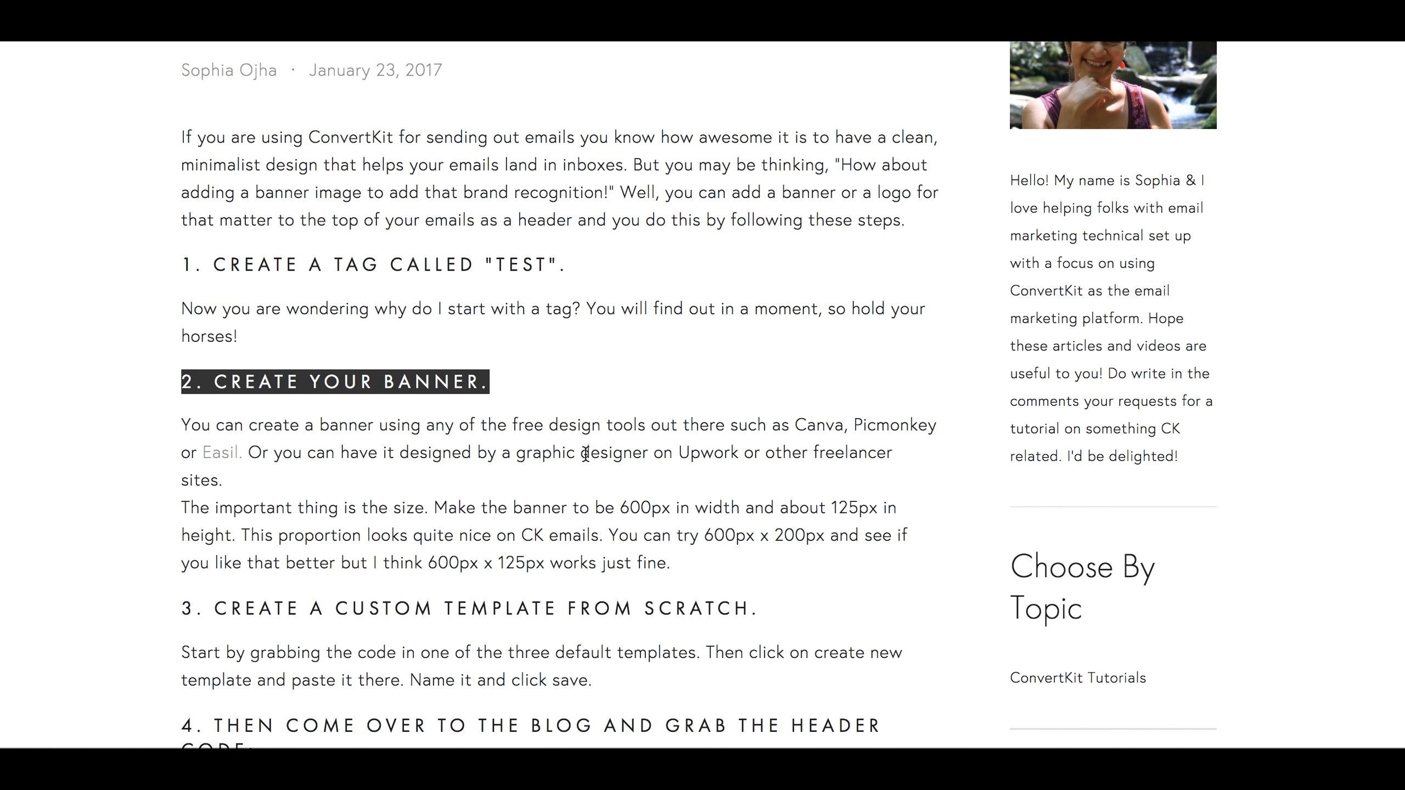
mouse_move(584, 500)
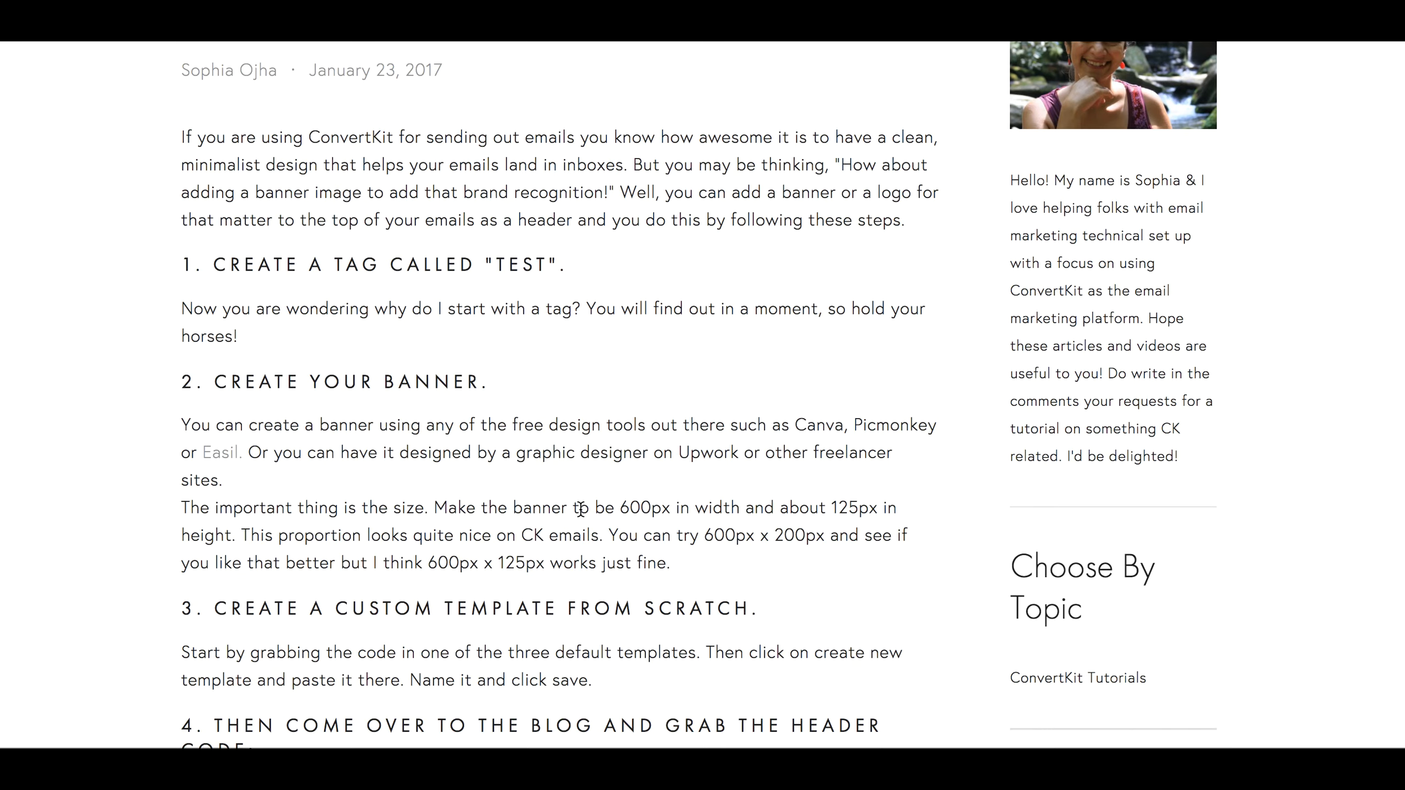
scroll("down", 3)
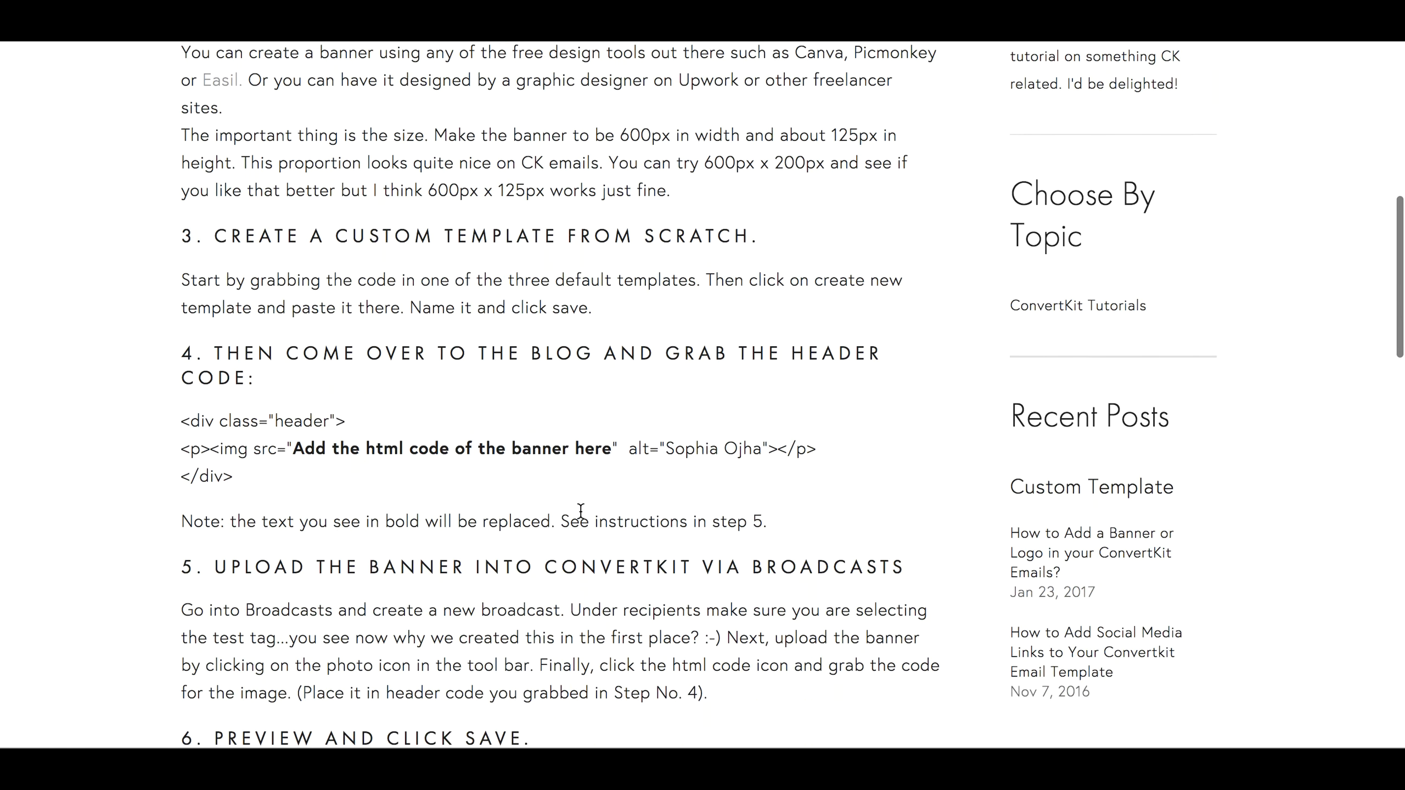
scroll("down", 3)
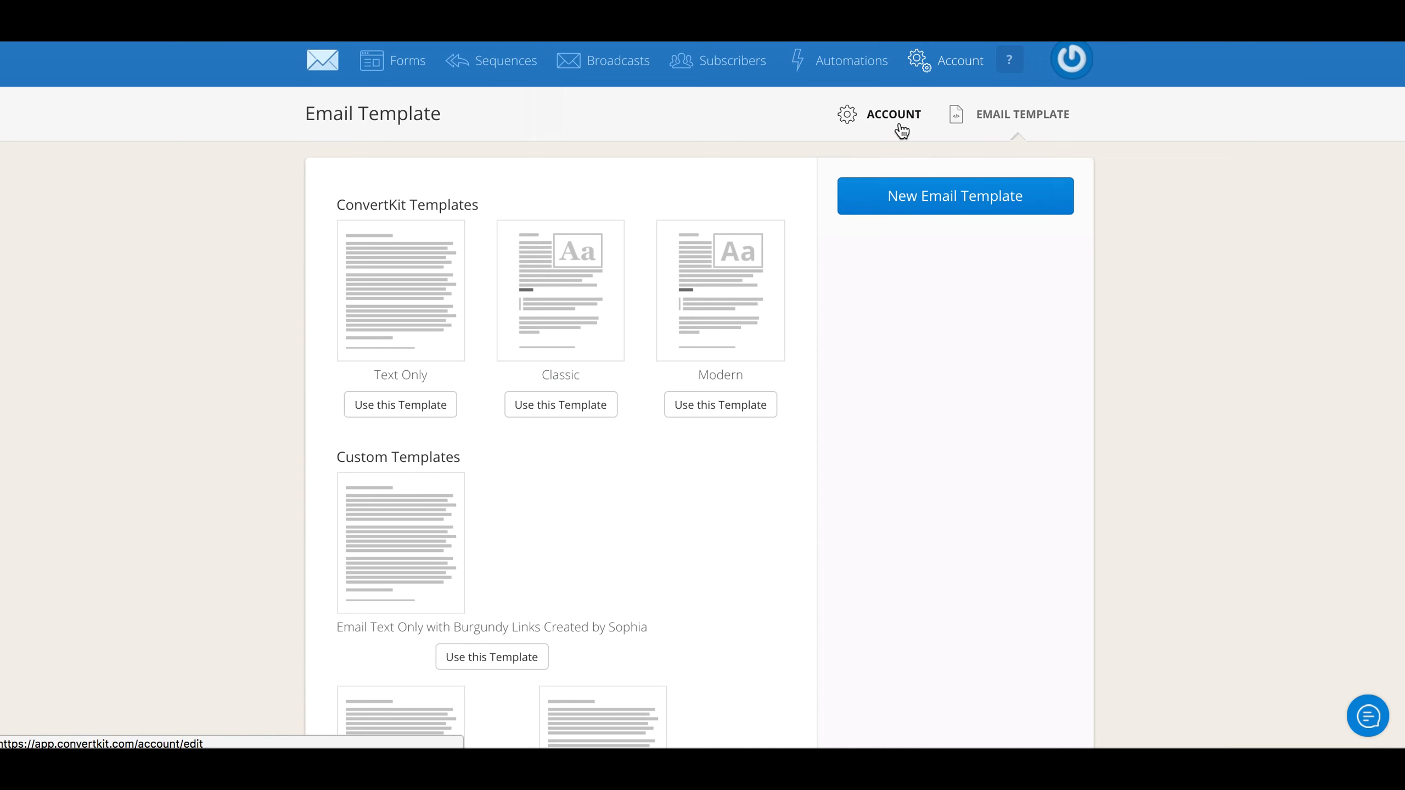
Switch to ConvertKit's Email Template page listing Text Only, Classic, Modern and custom templates
left_click(1022, 114)
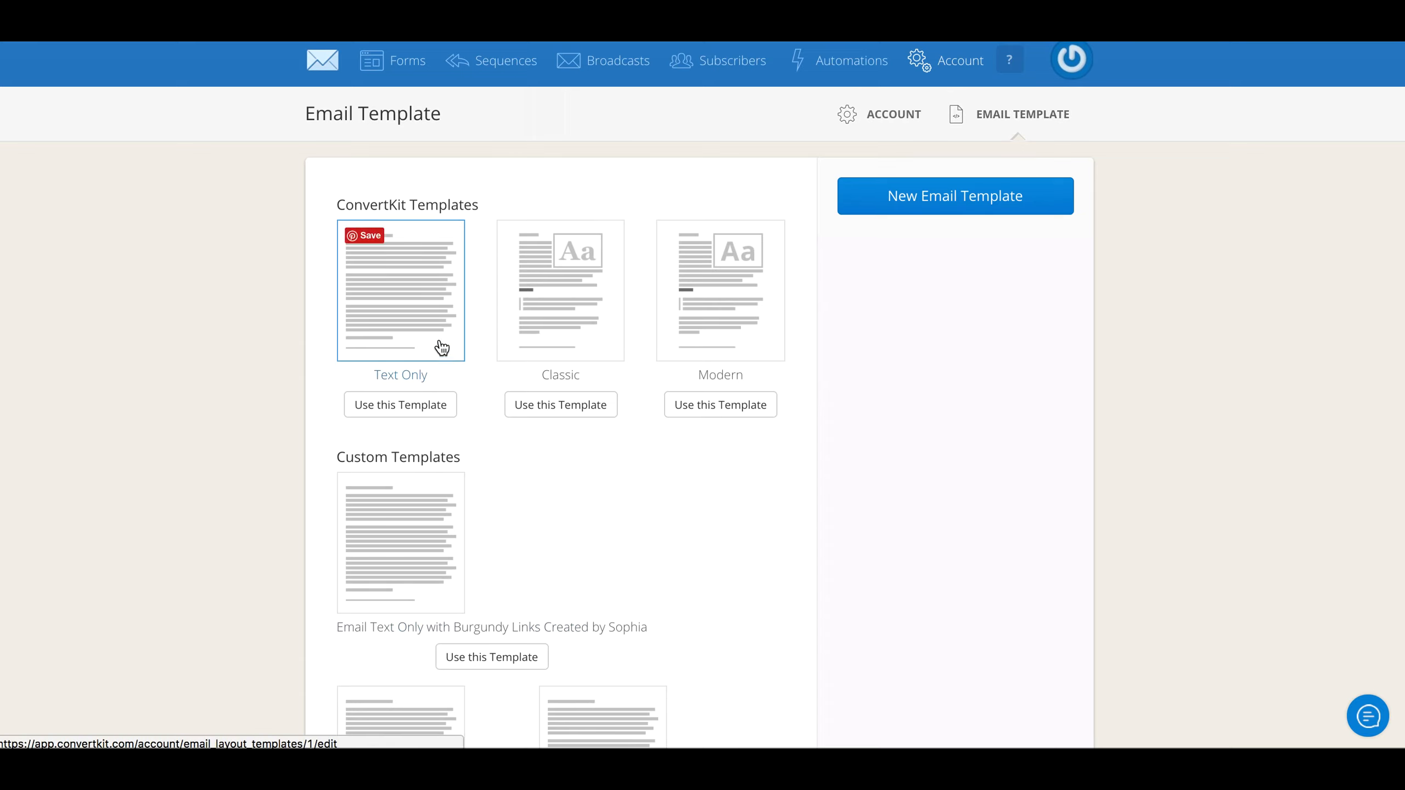
mouse_move(370, 296)
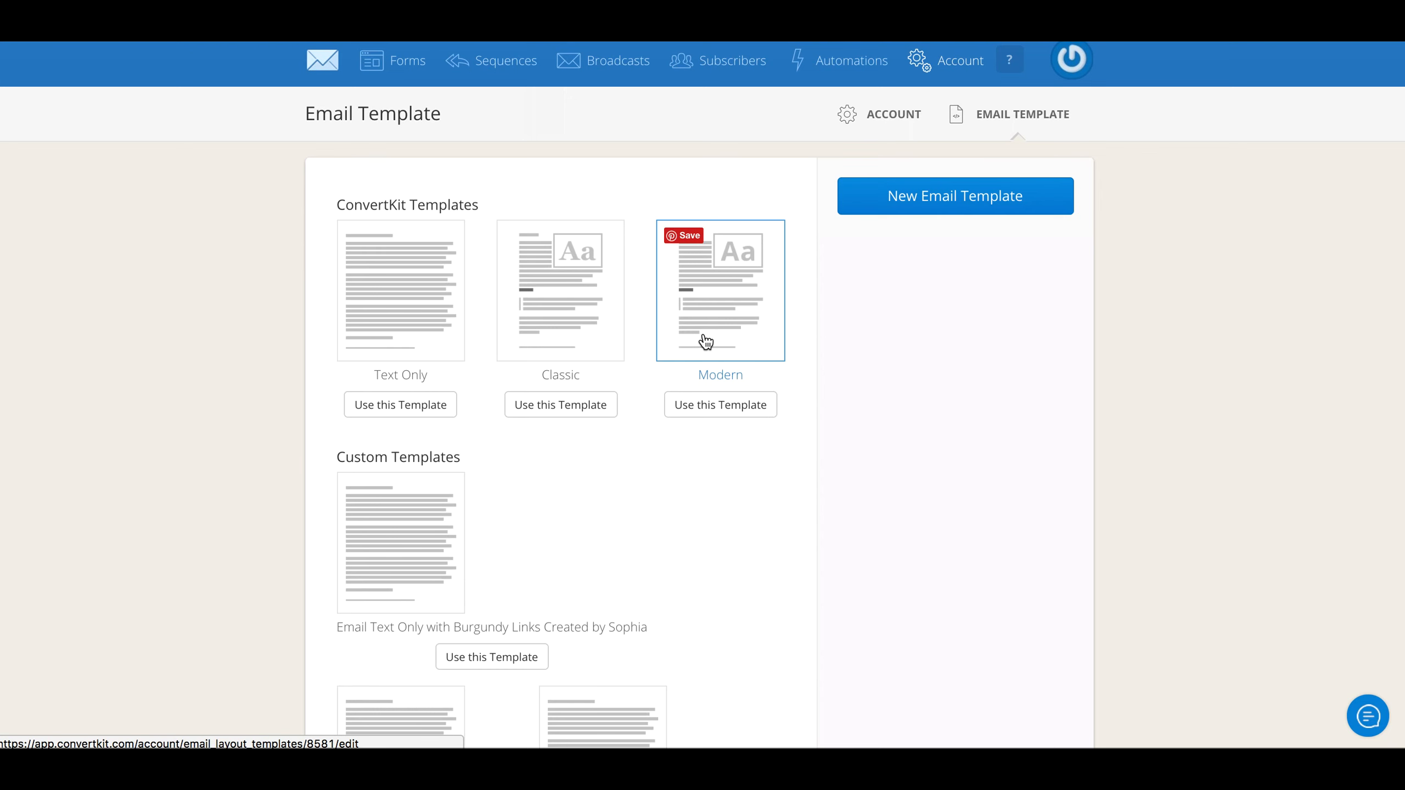
mouse_move(714, 337)
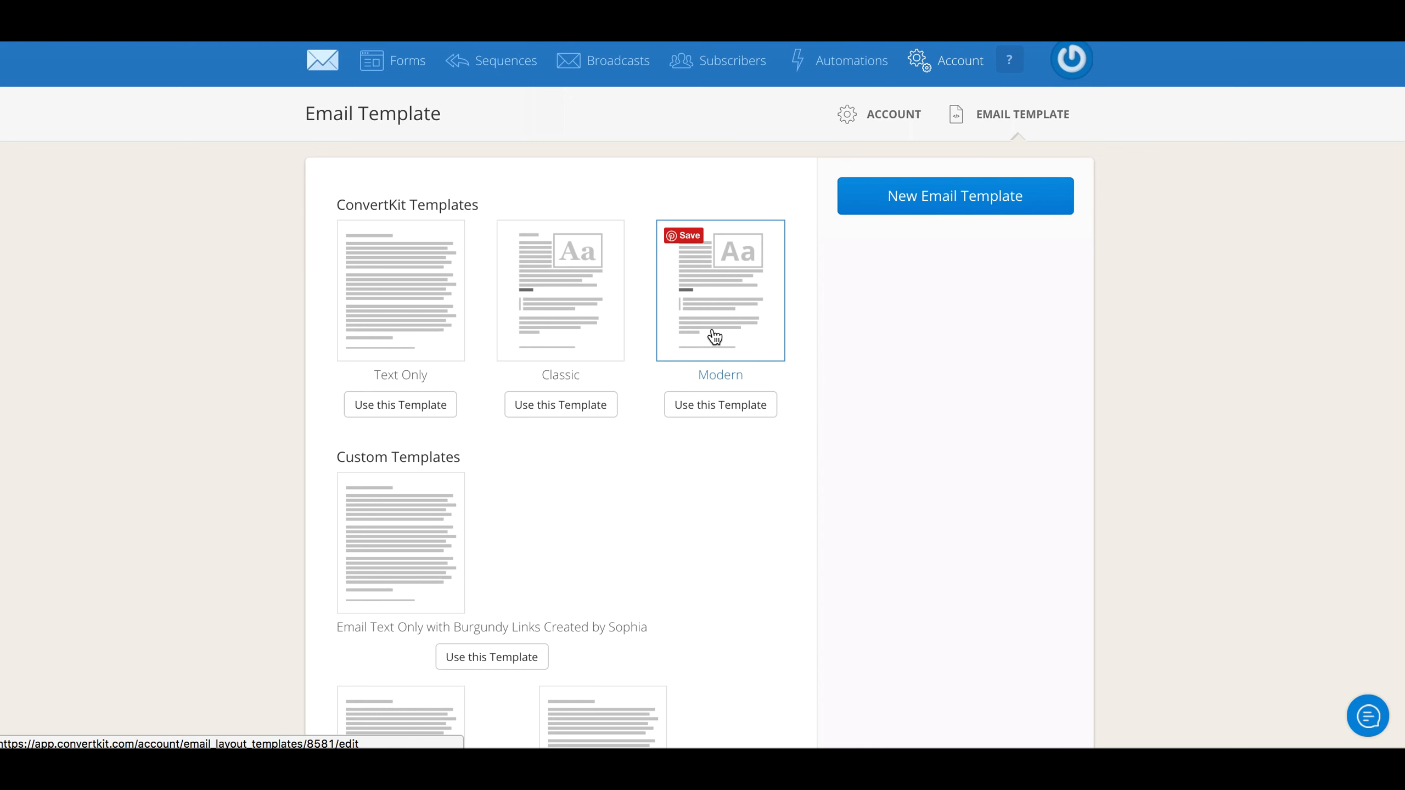
Open the Modern template and select its entire HTML code
left_click(720, 291)
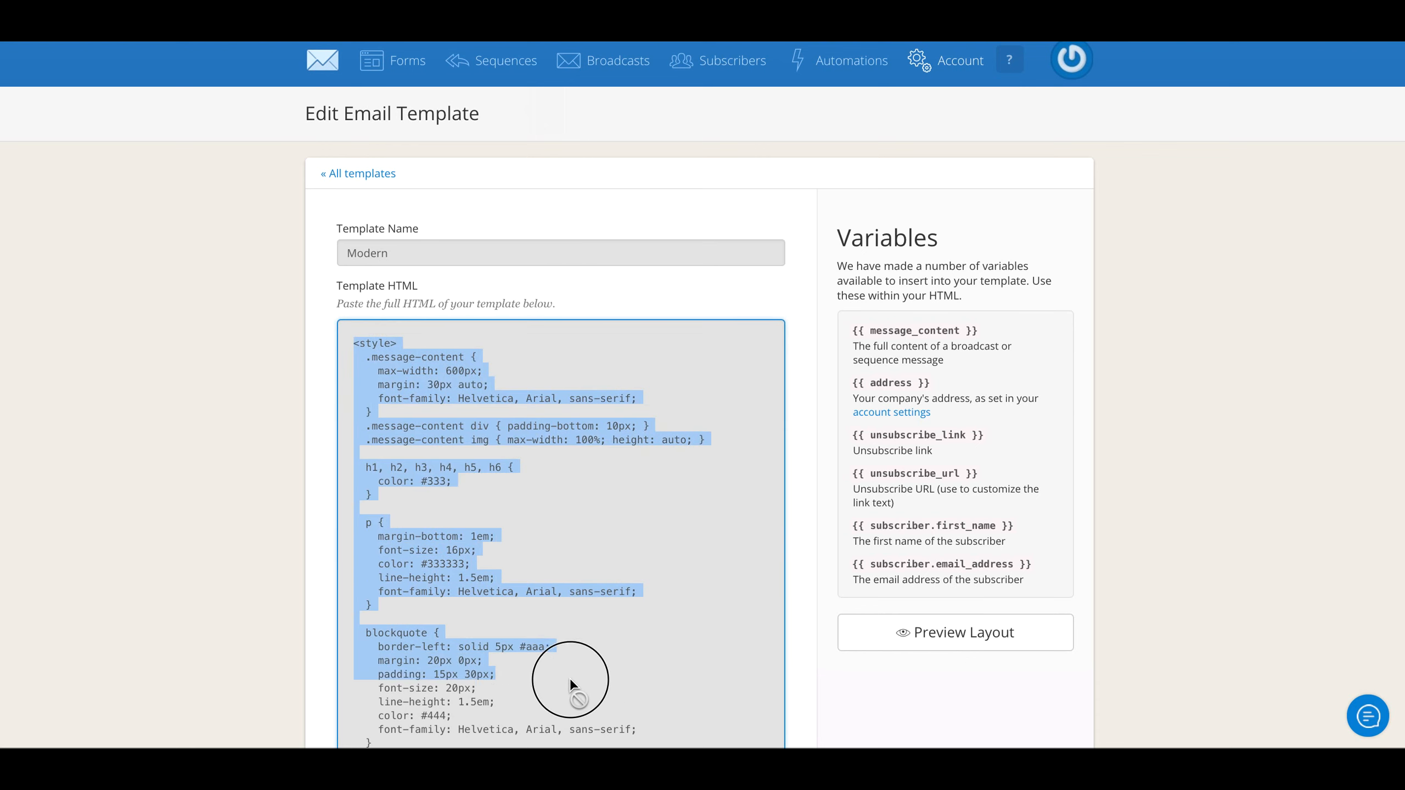
scroll("down", 3)
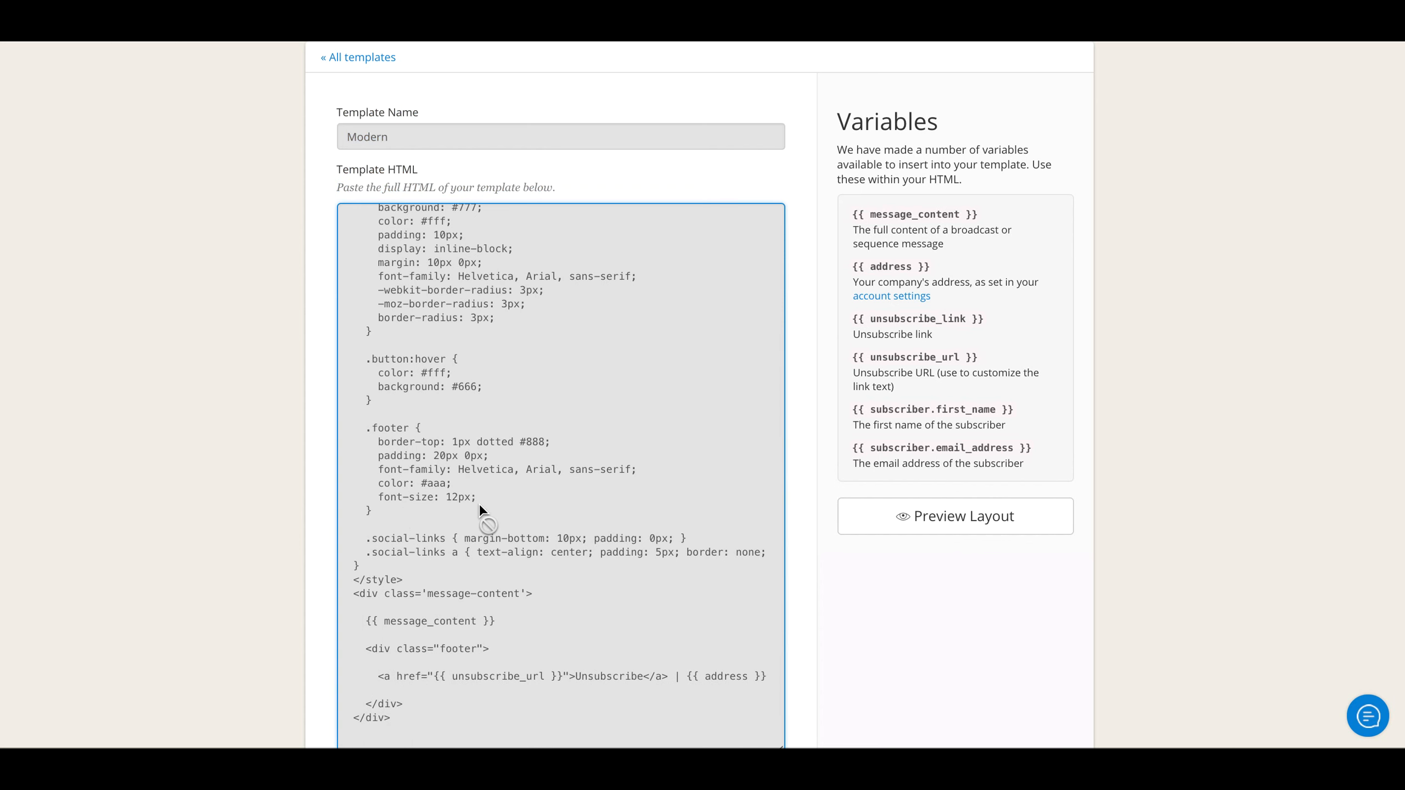
scroll("down", 3)
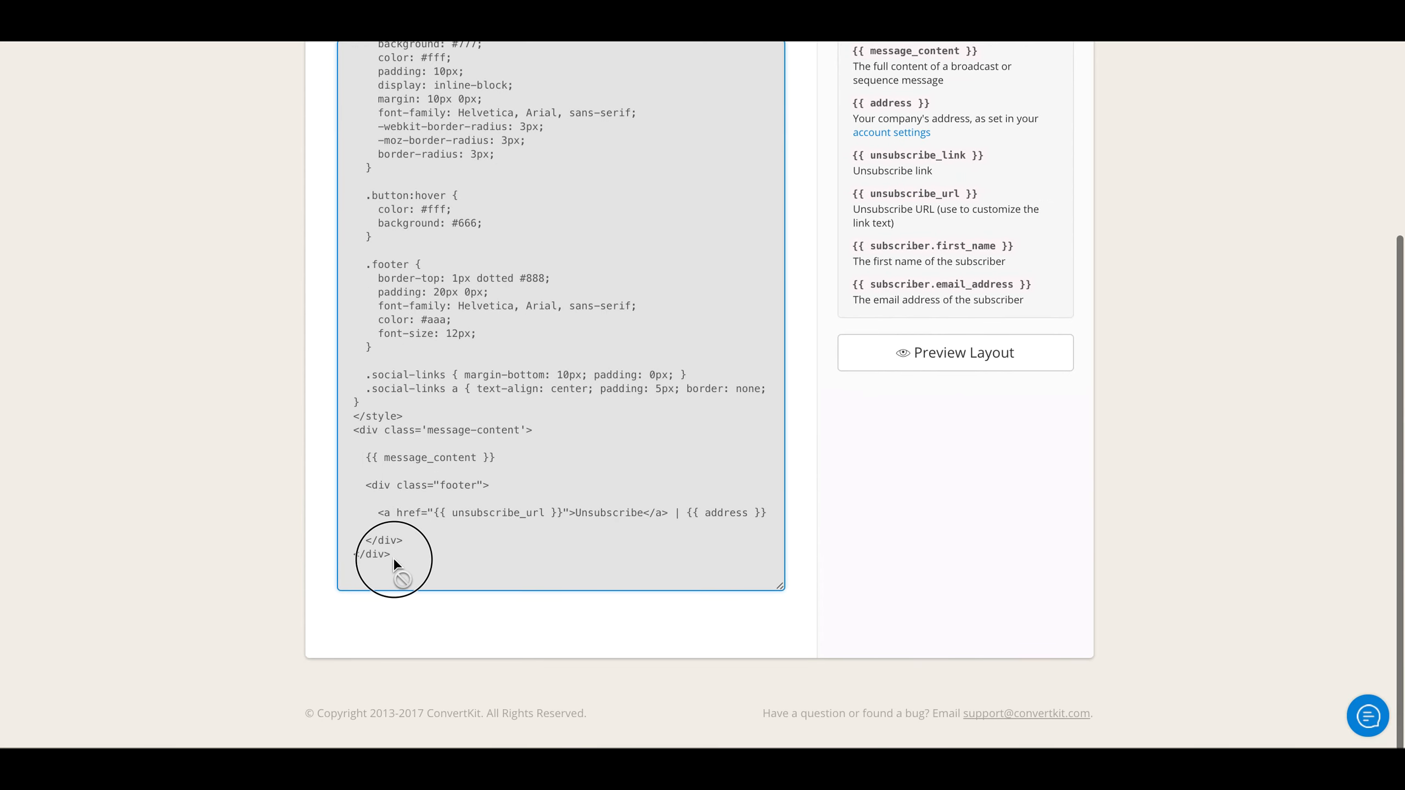
left_click_drag(393, 563, 367, 175)
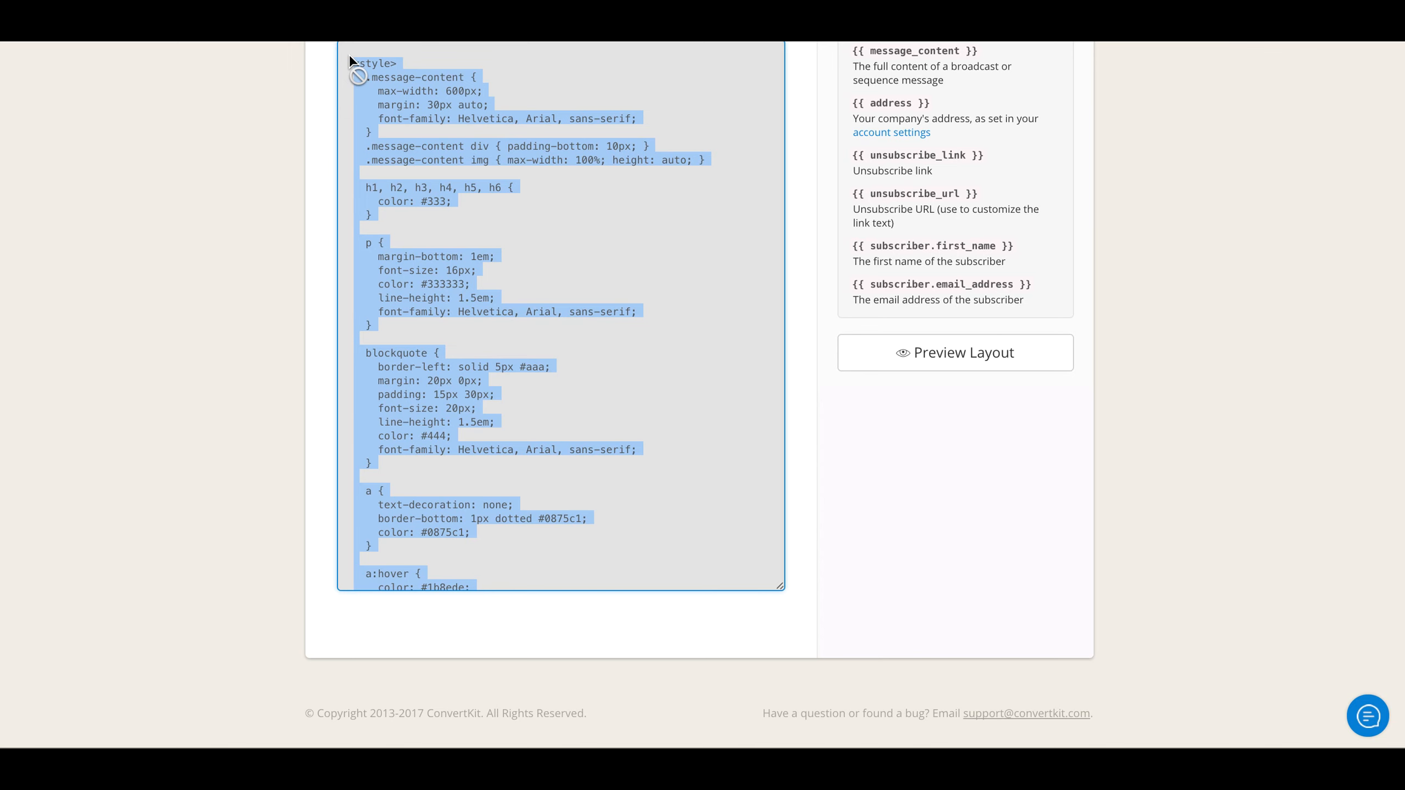
mouse_move(751, 411)
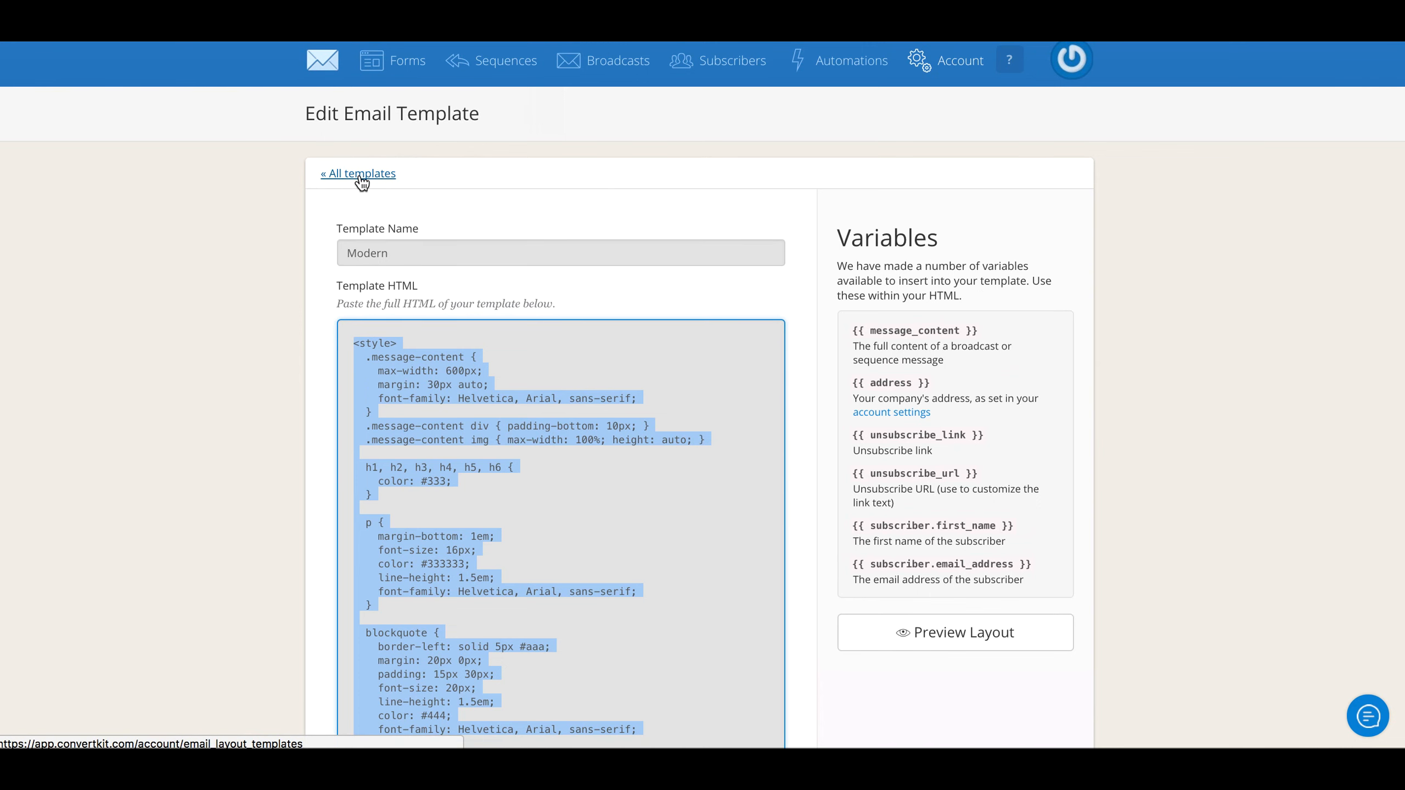
Create and save a new template named 'Custom Template: Canva Banner Demo'
left_click(357, 173)
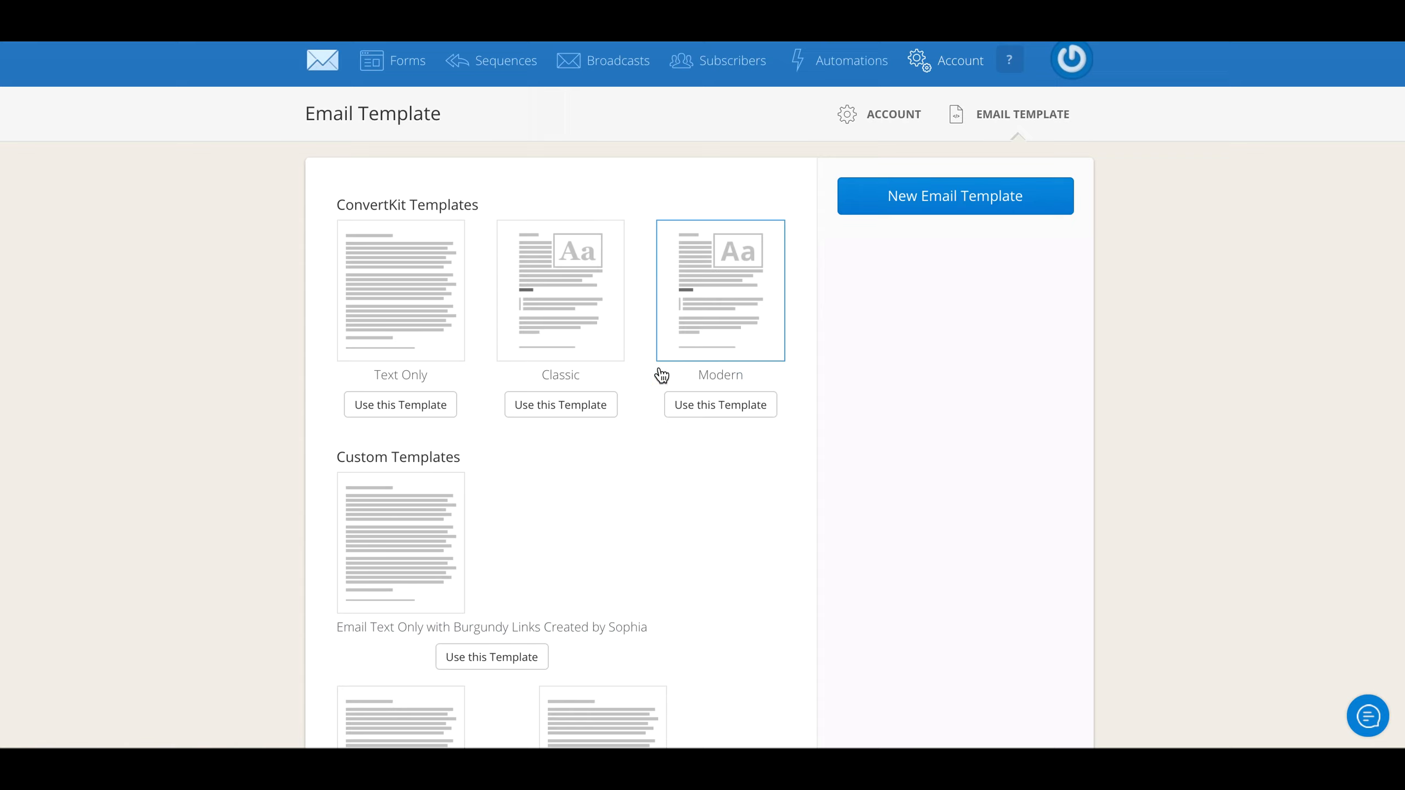
mouse_move(929, 213)
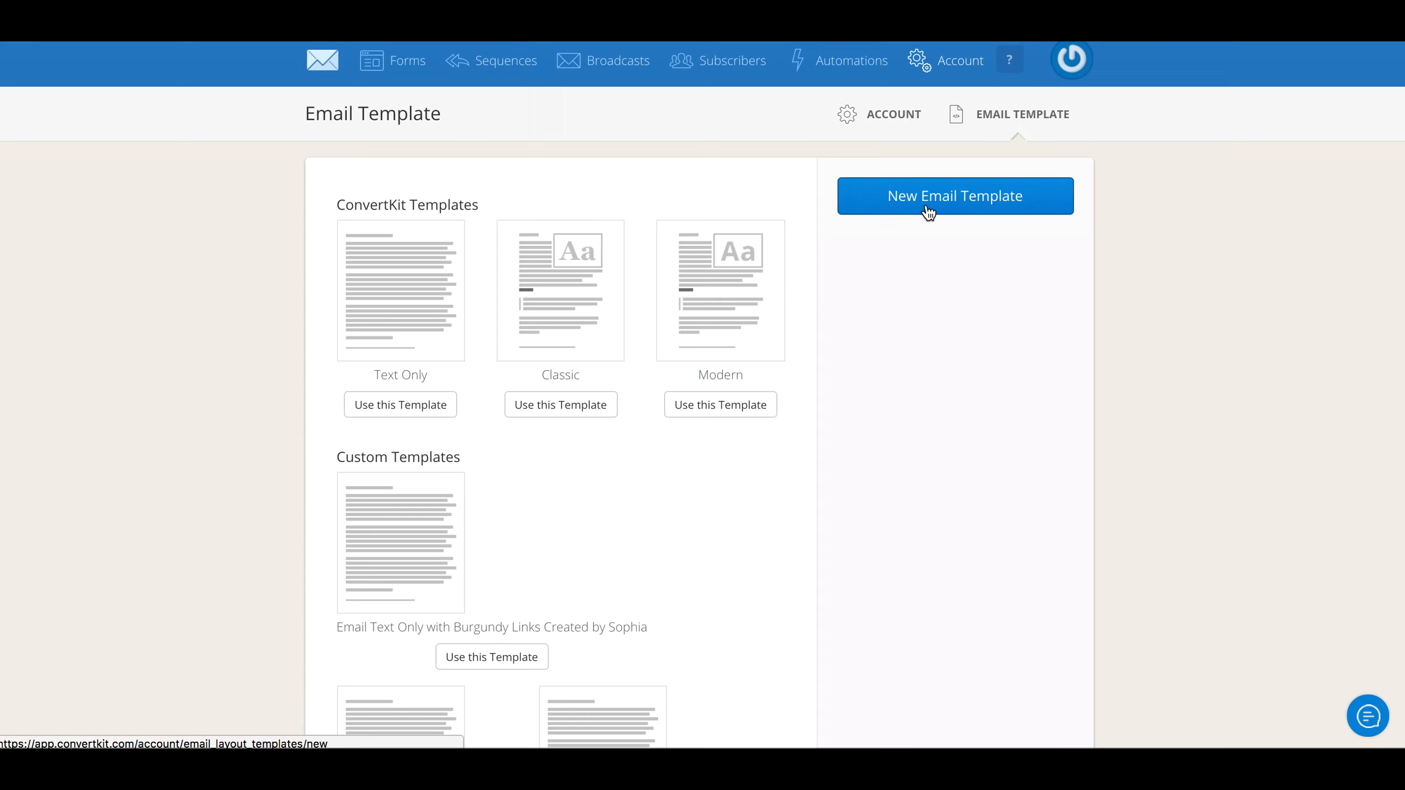
mouse_move(947, 207)
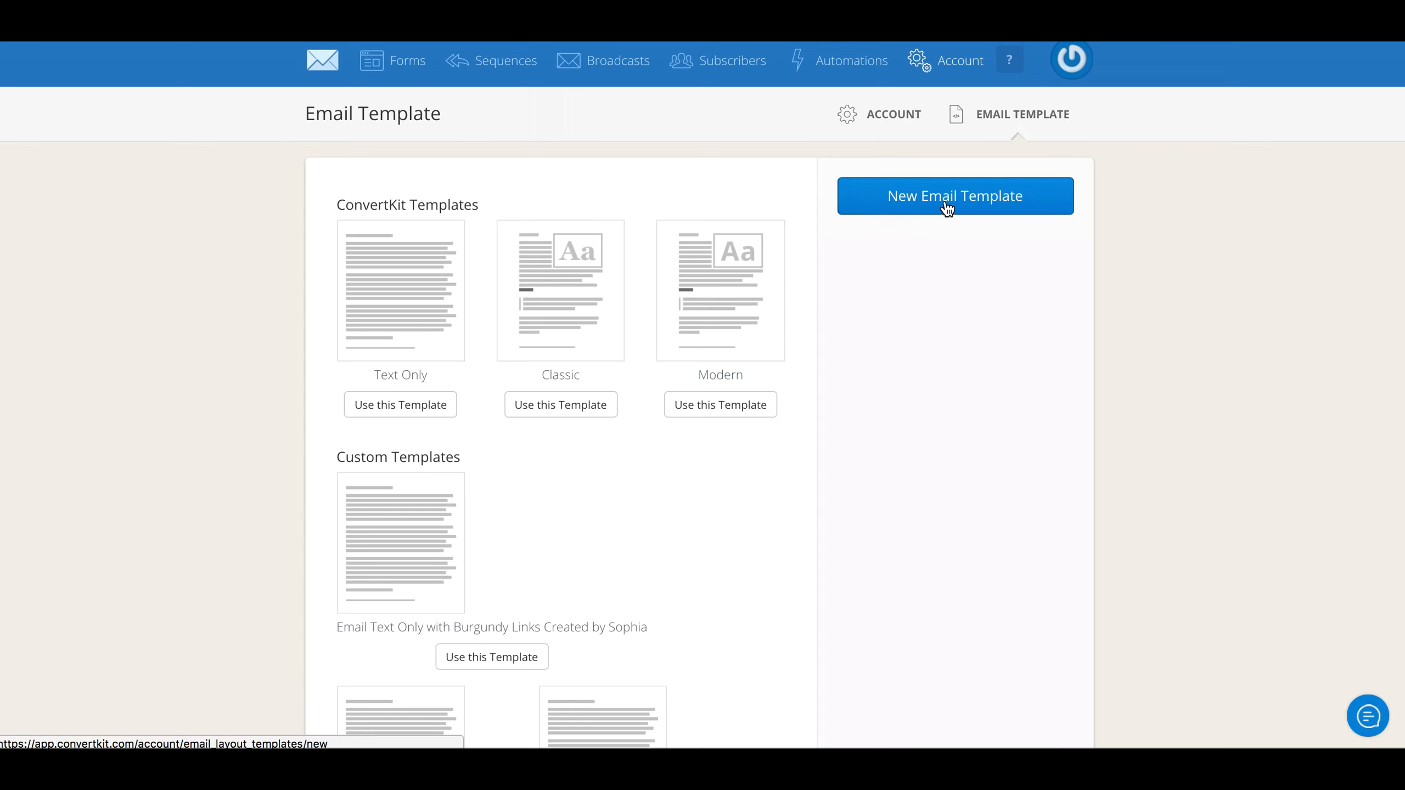
mouse_move(928, 217)
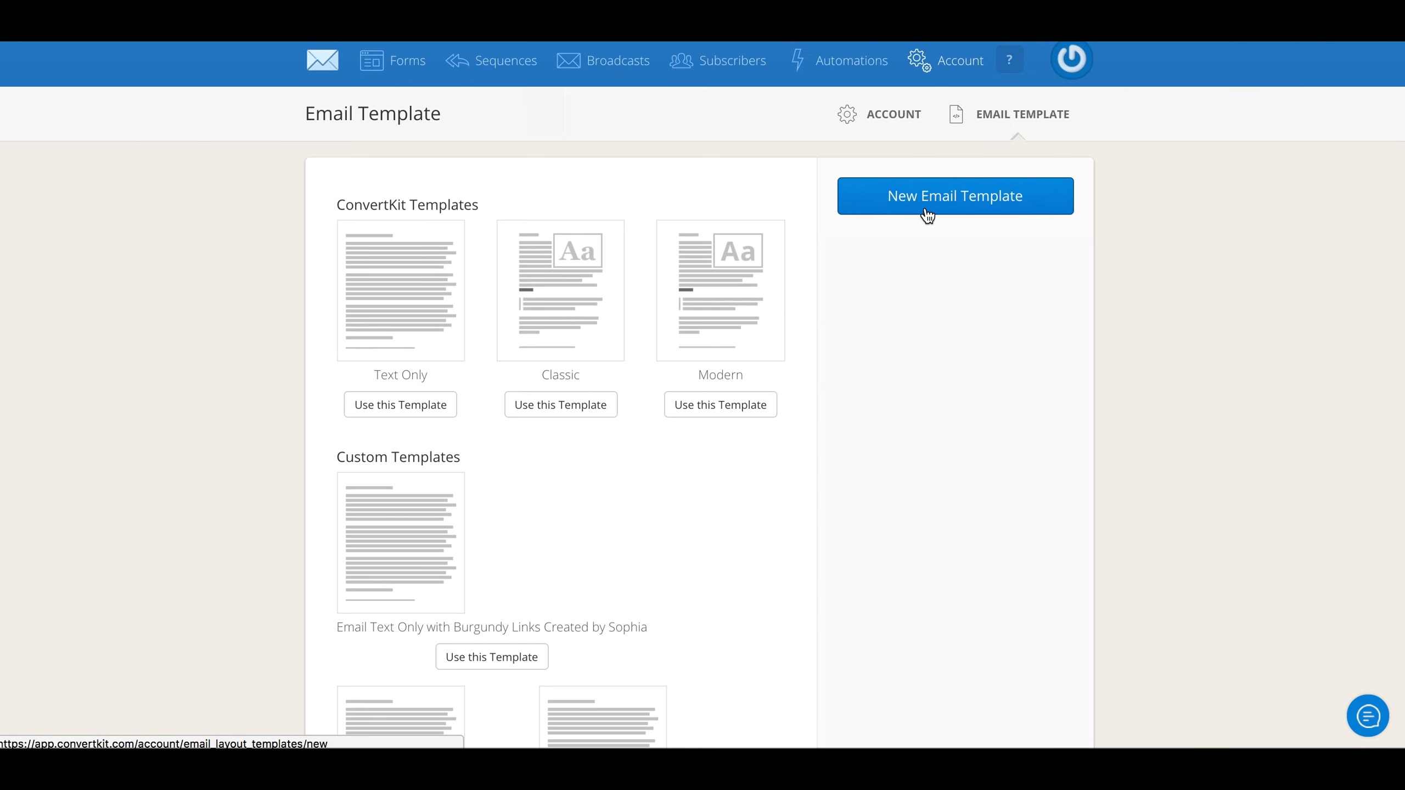
left_click(955, 195)
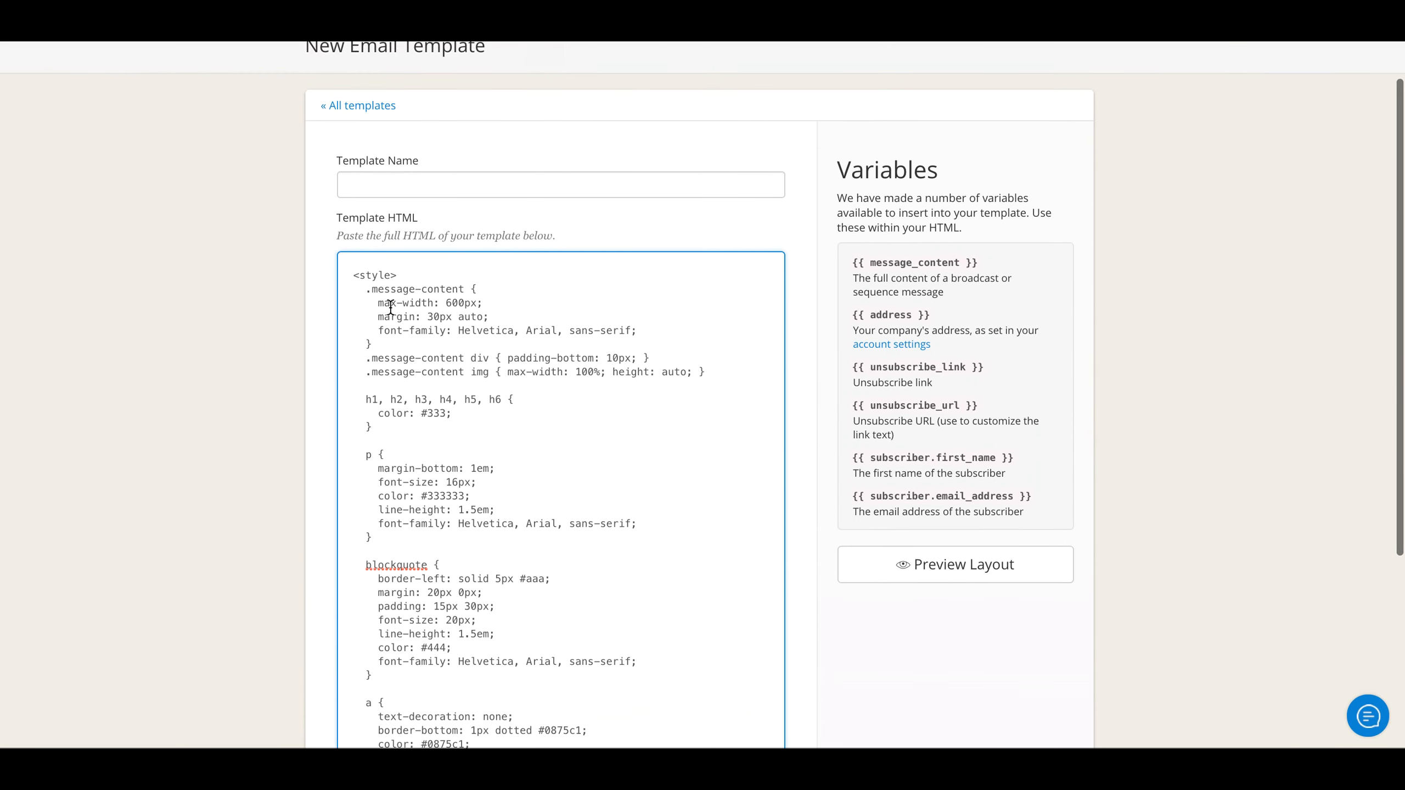
type("C")
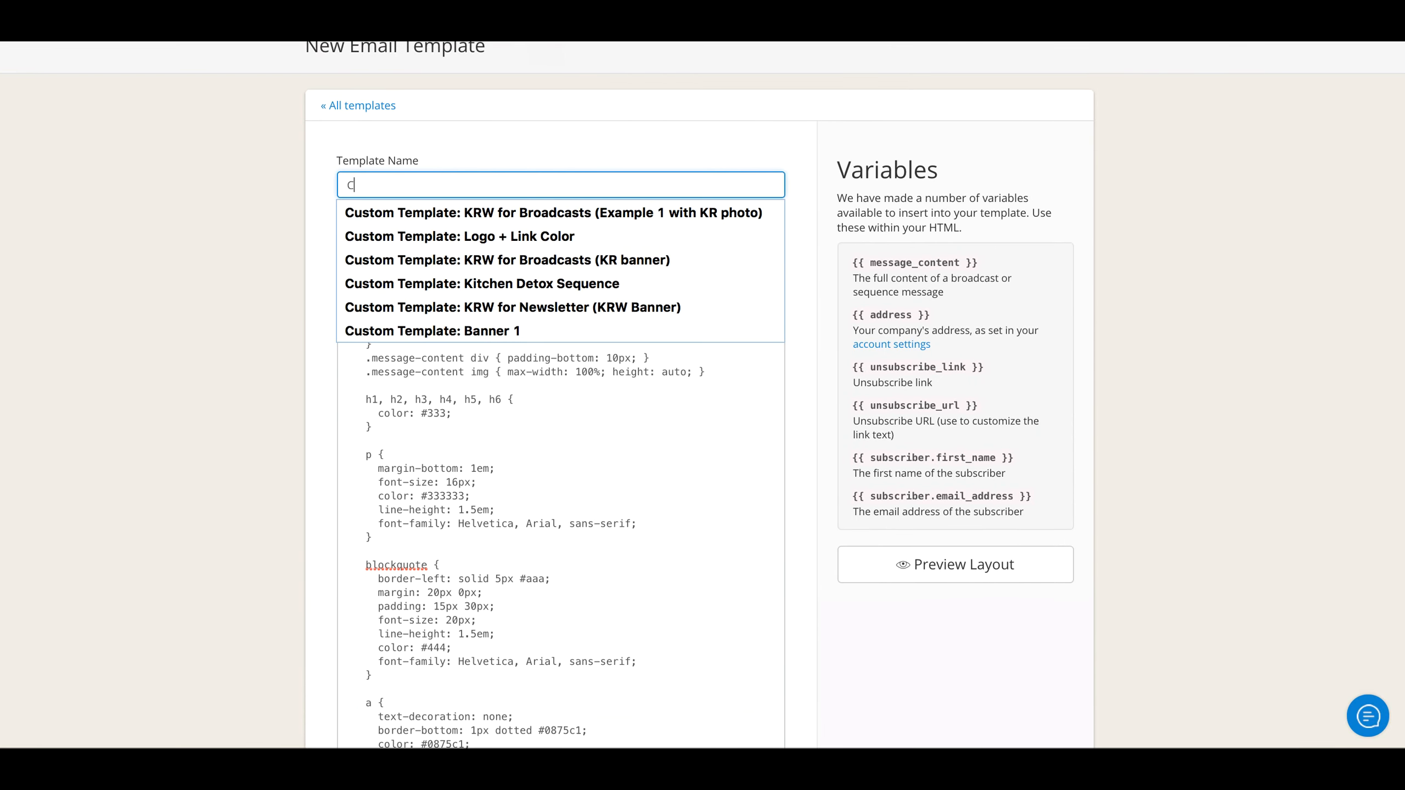
type("ustom Te")
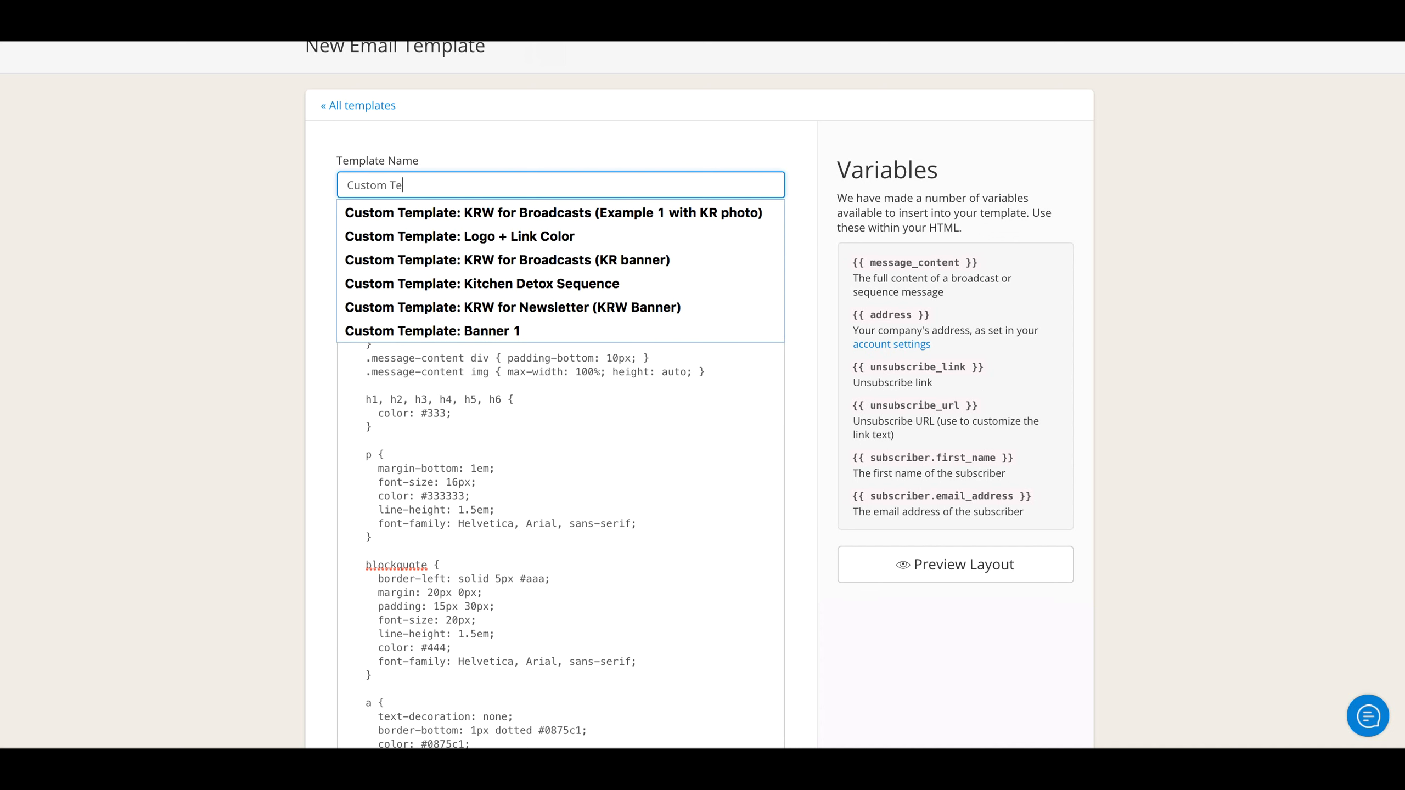
type("mplate")
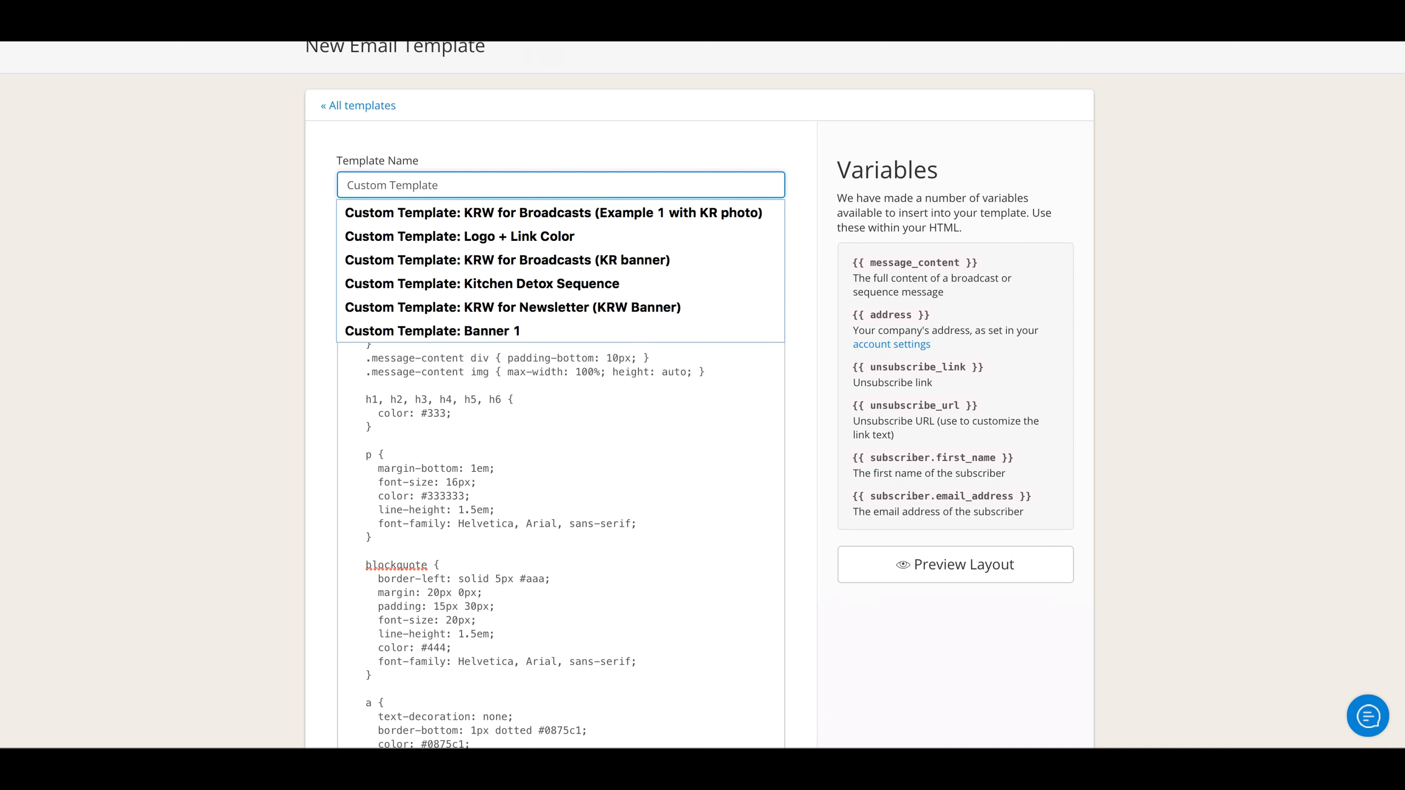
type(":")
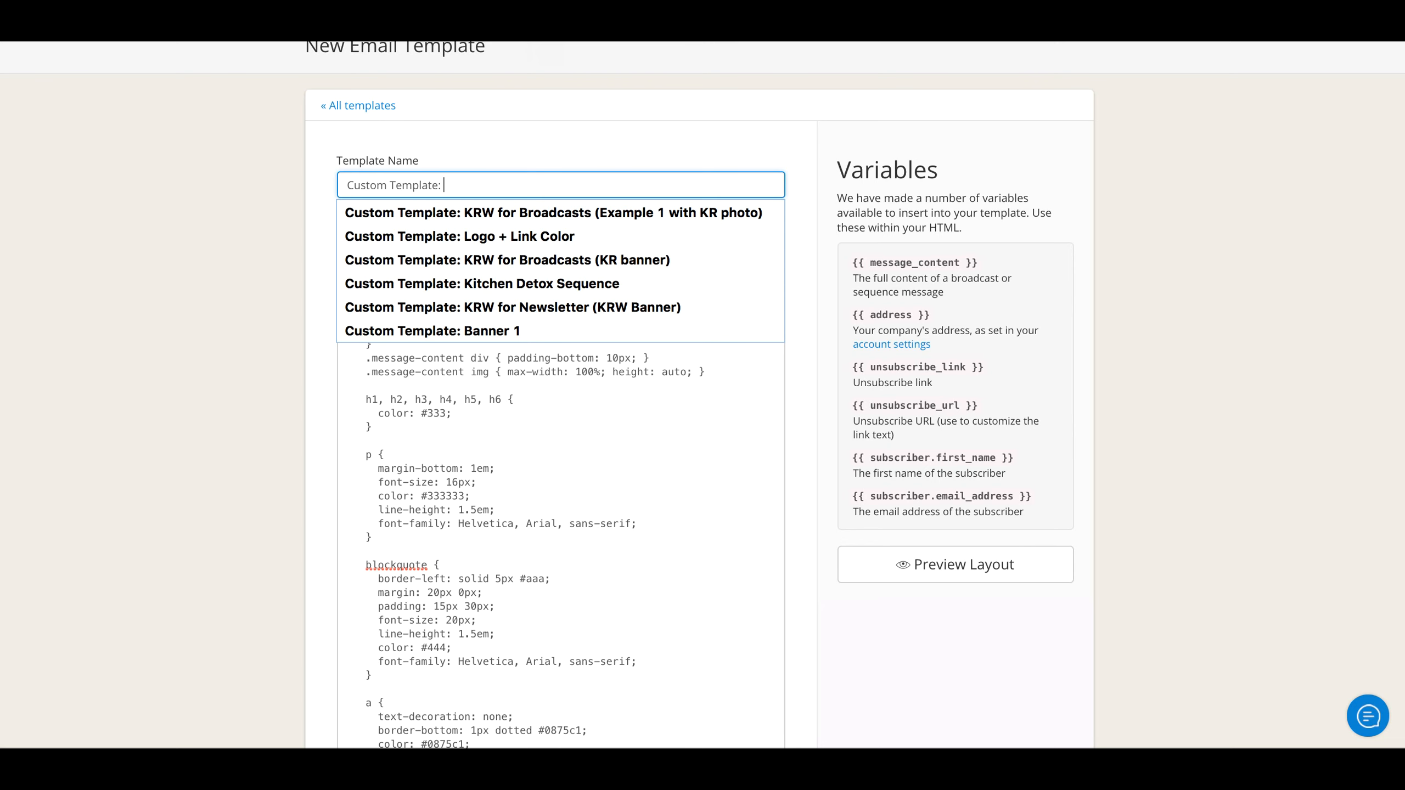
type("Canva Banner Demo")
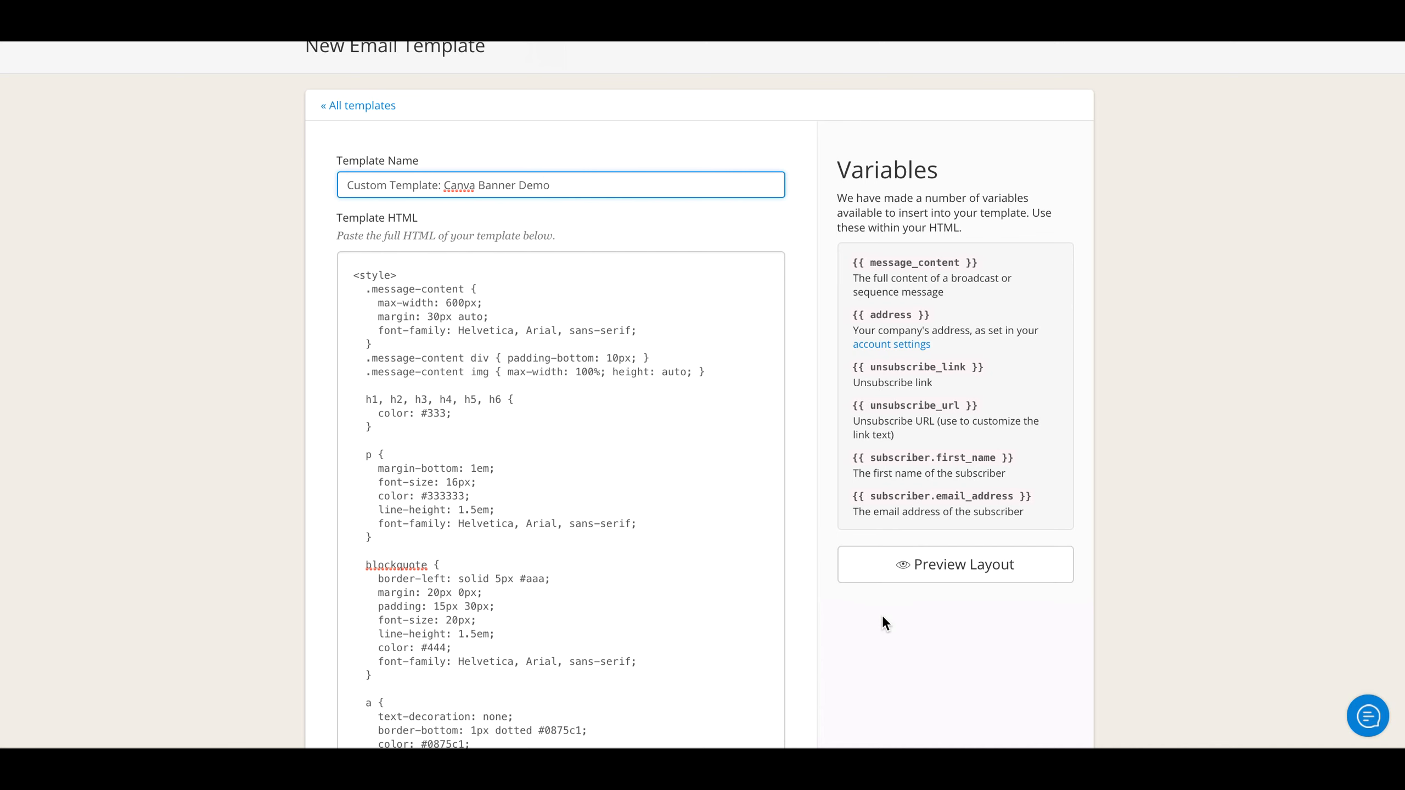
scroll("down", 3)
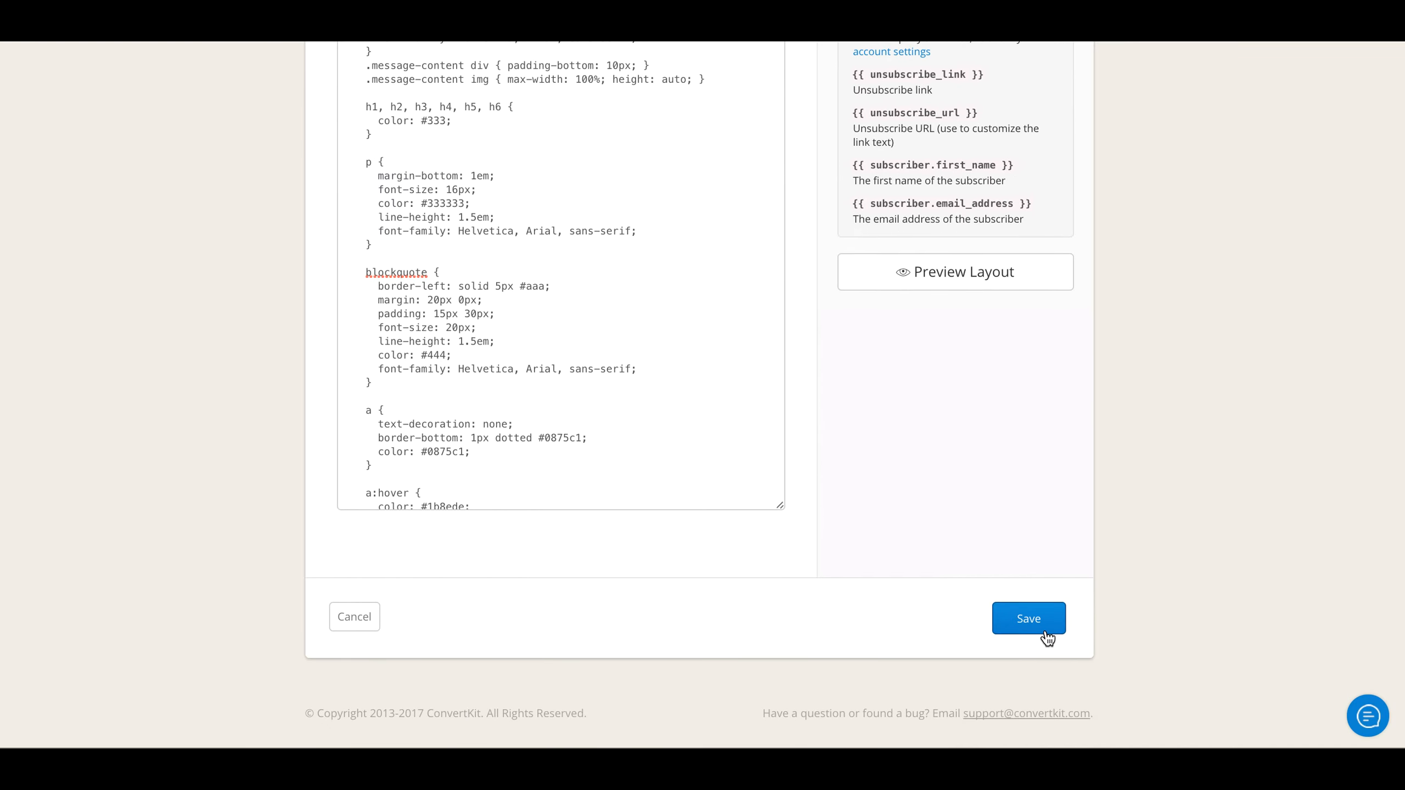
left_click(1028, 618)
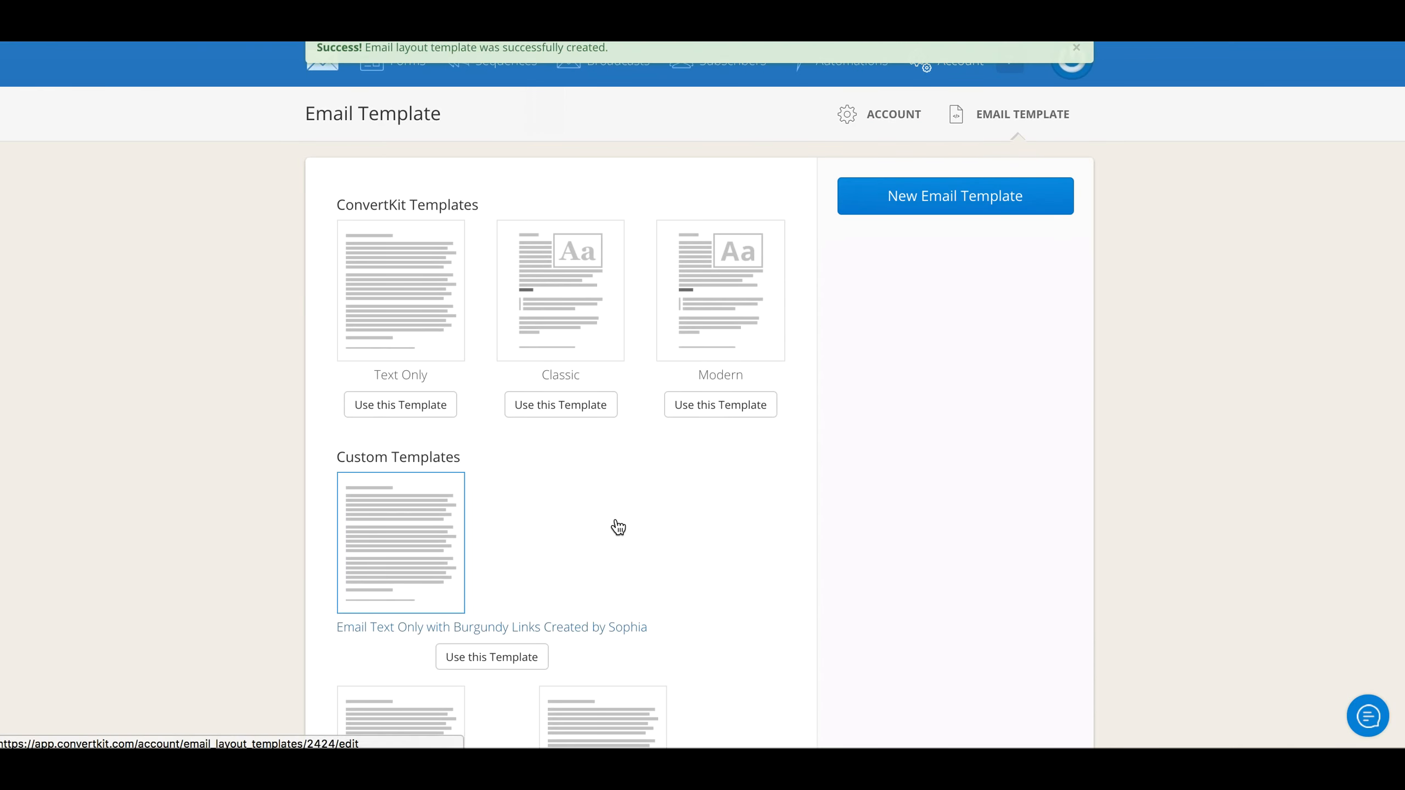
Open the Canva Banner Demo template and select the banner placeholder text in its header code
scroll("down", 3)
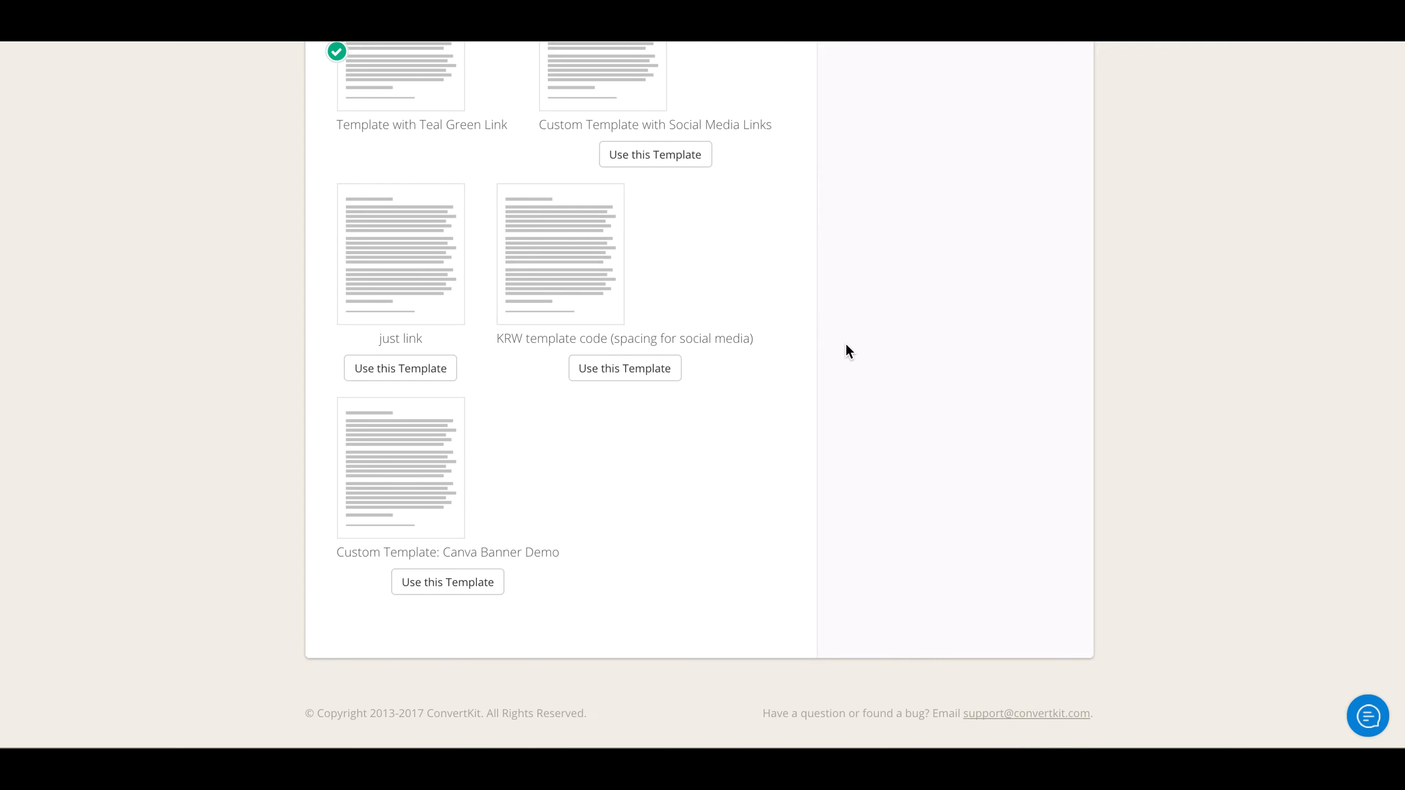
mouse_move(401, 467)
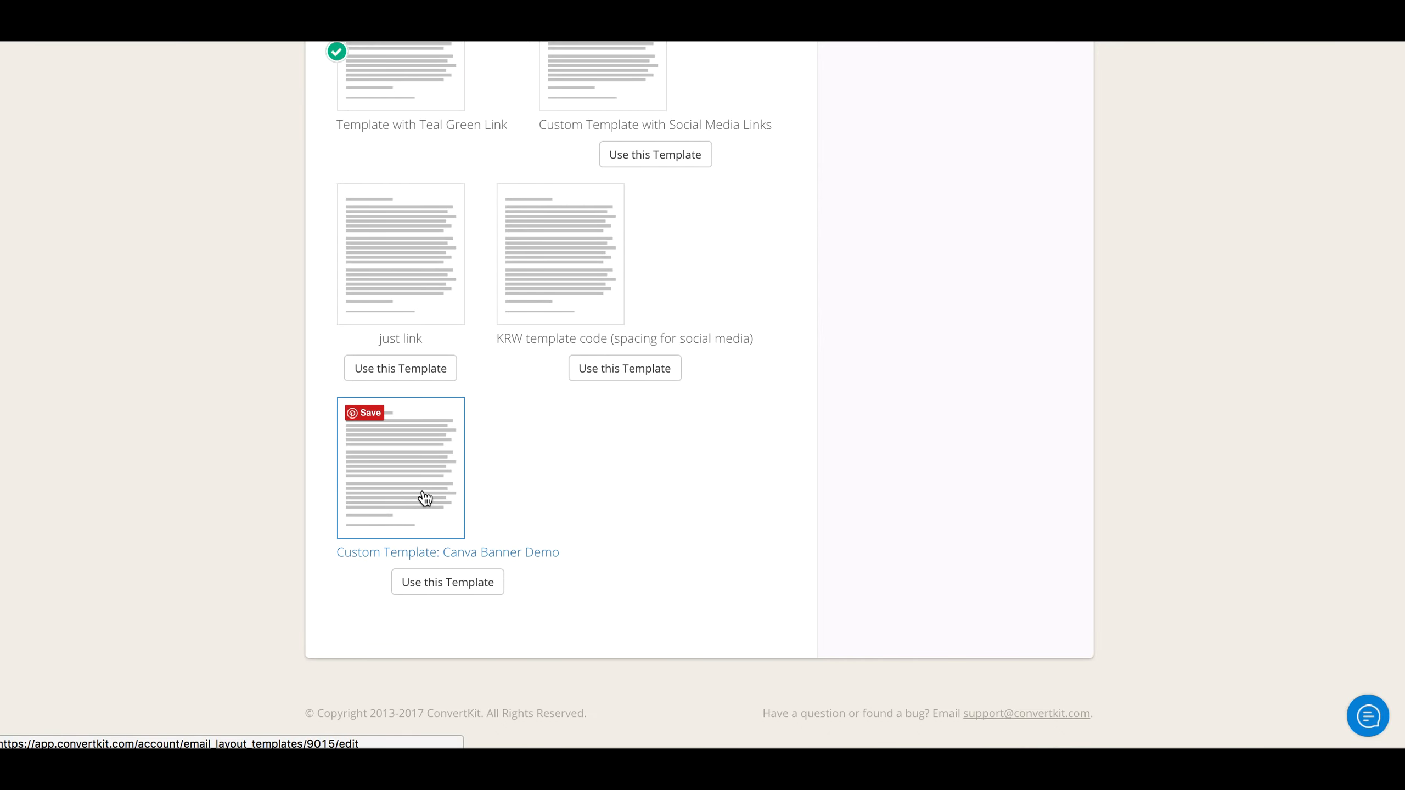
left_click(400, 468)
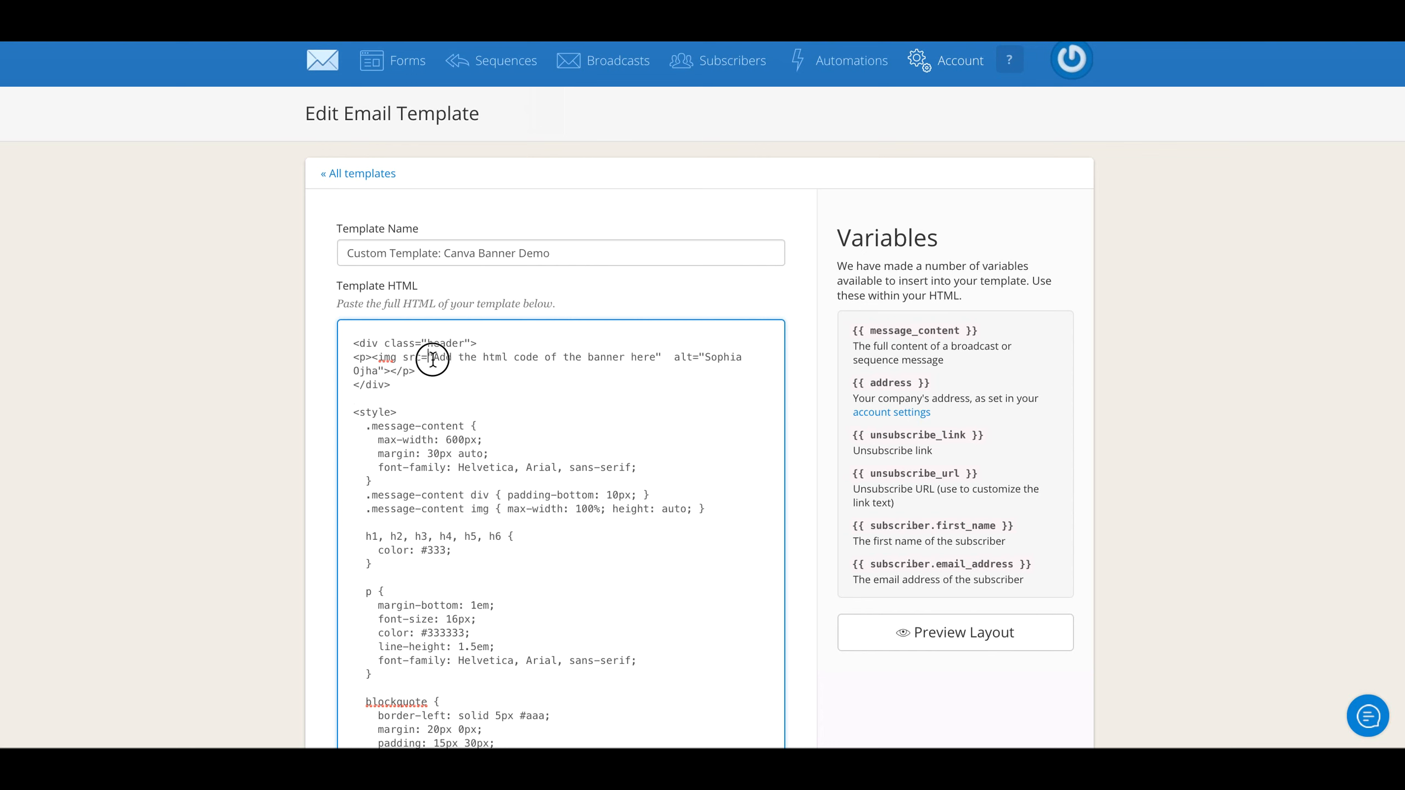
left_click_drag(434, 357, 659, 357)
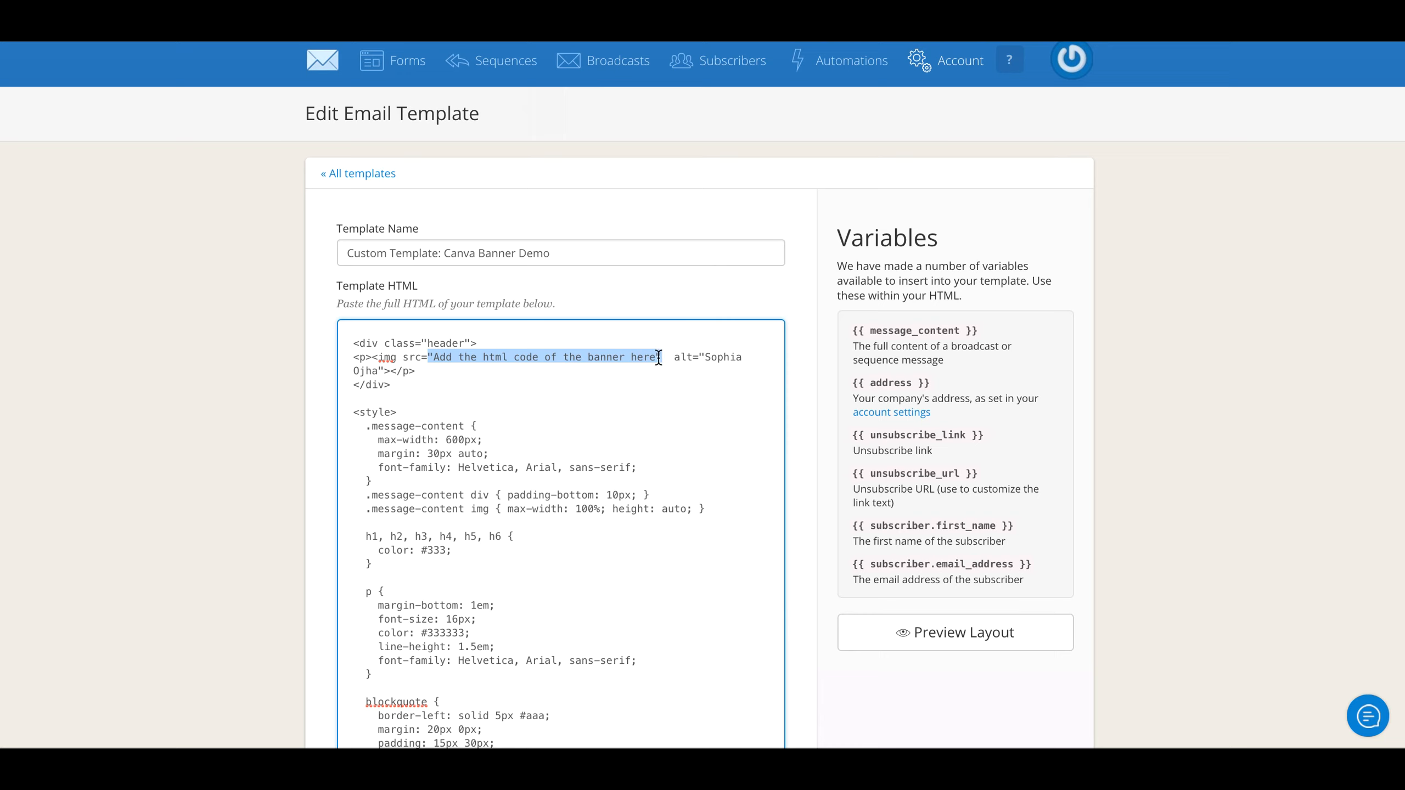
mouse_move(447, 360)
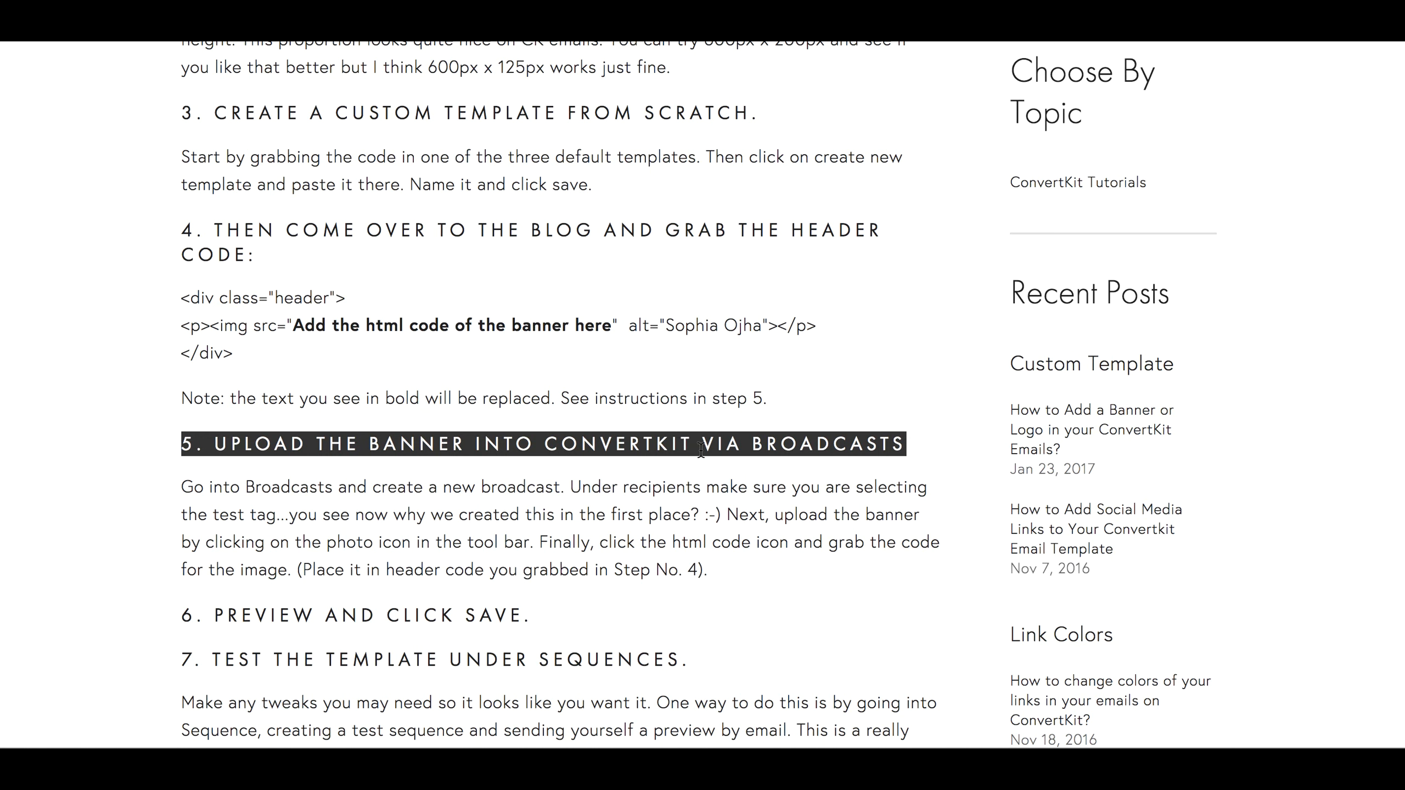
mouse_move(702, 448)
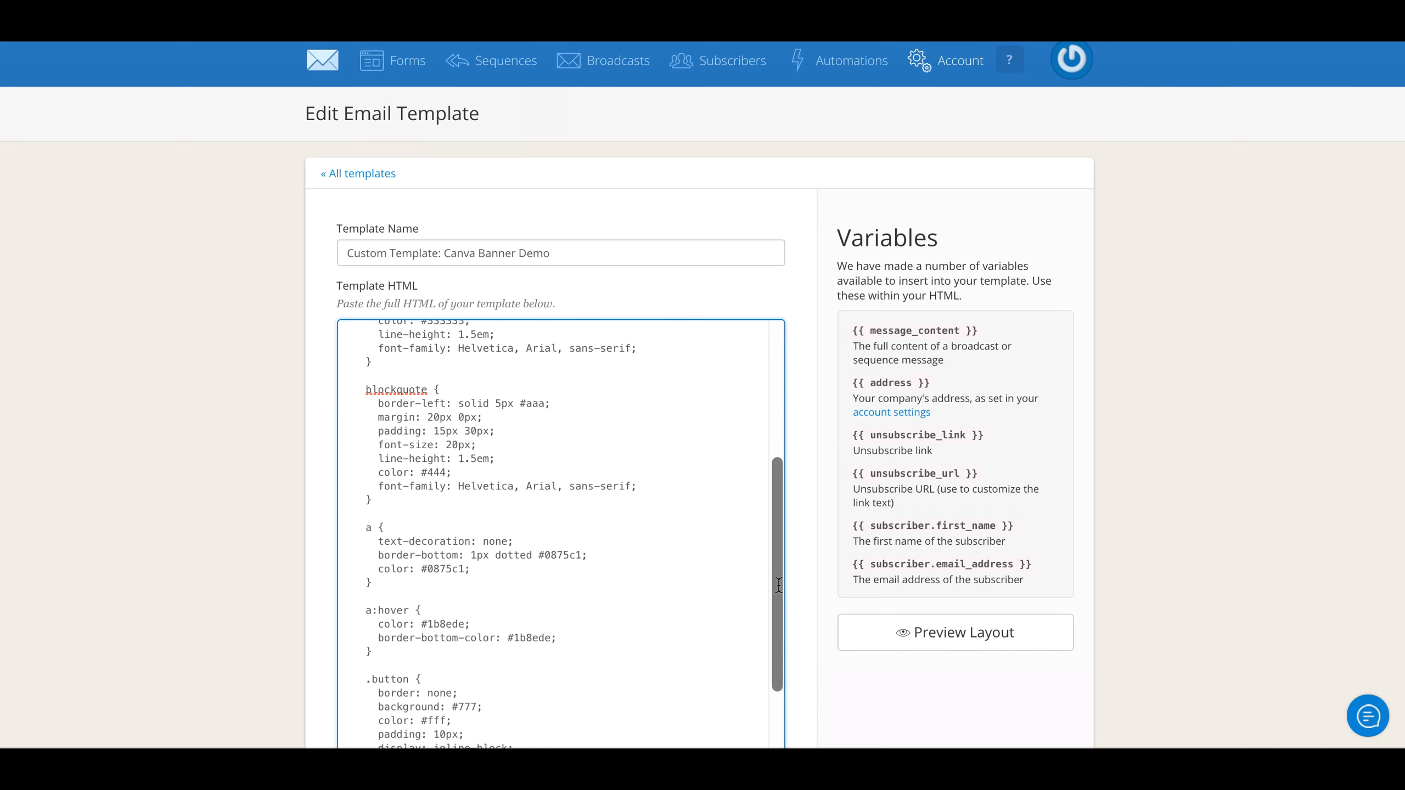
Save the Canva Banner Demo template with its new banner header code
scroll("down", 3)
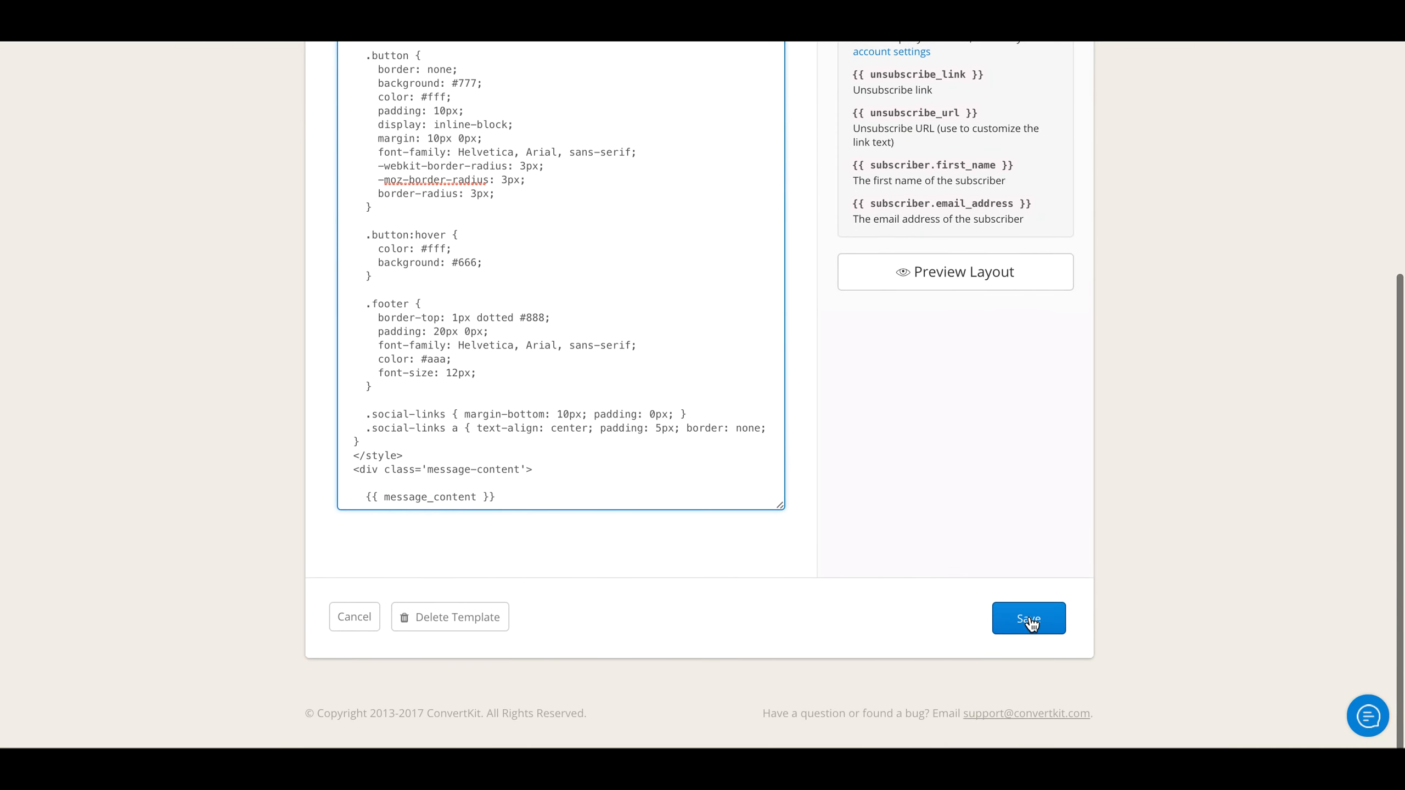
left_click(1028, 617)
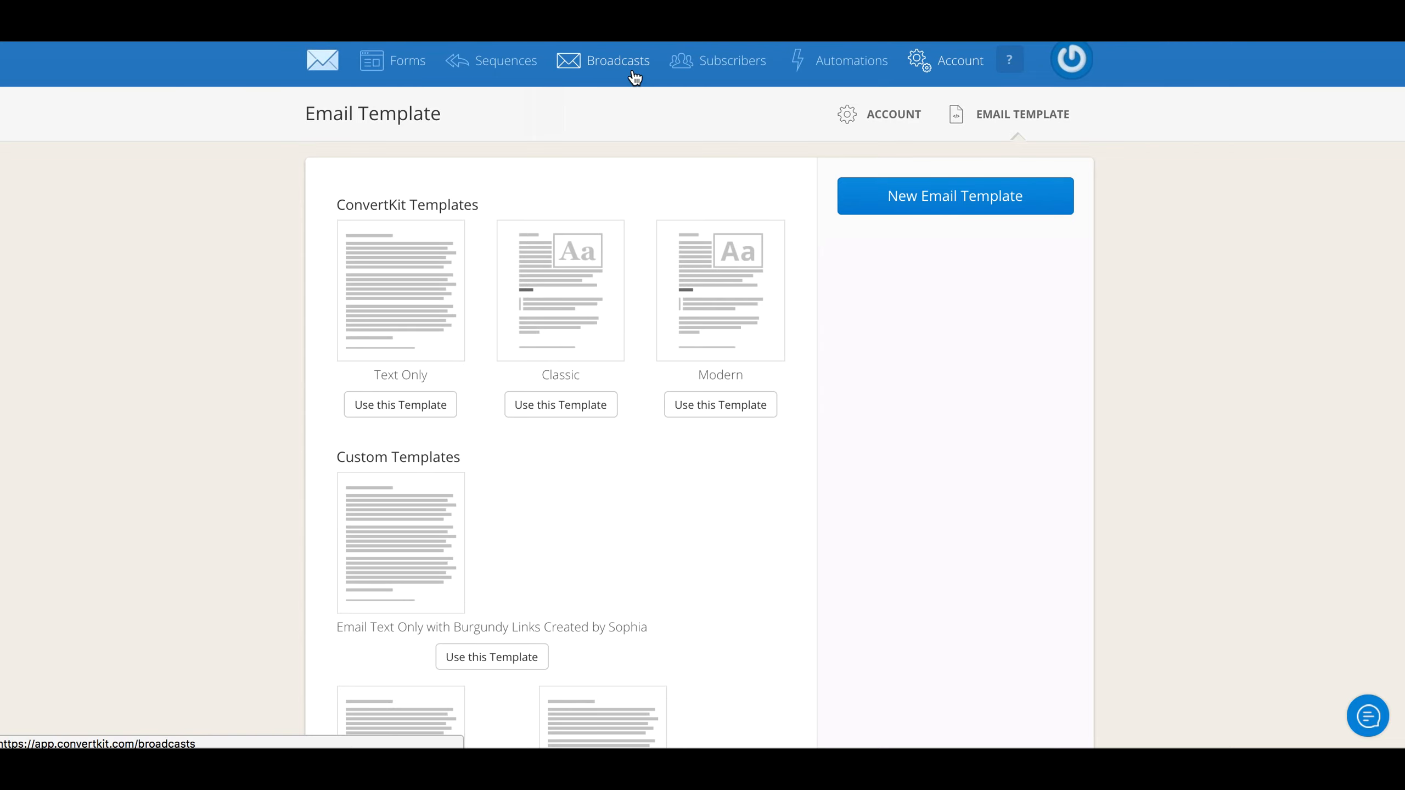
Open the draft New Broadcast and restrict its recipients to subscribers tagged Test
left_click(619, 60)
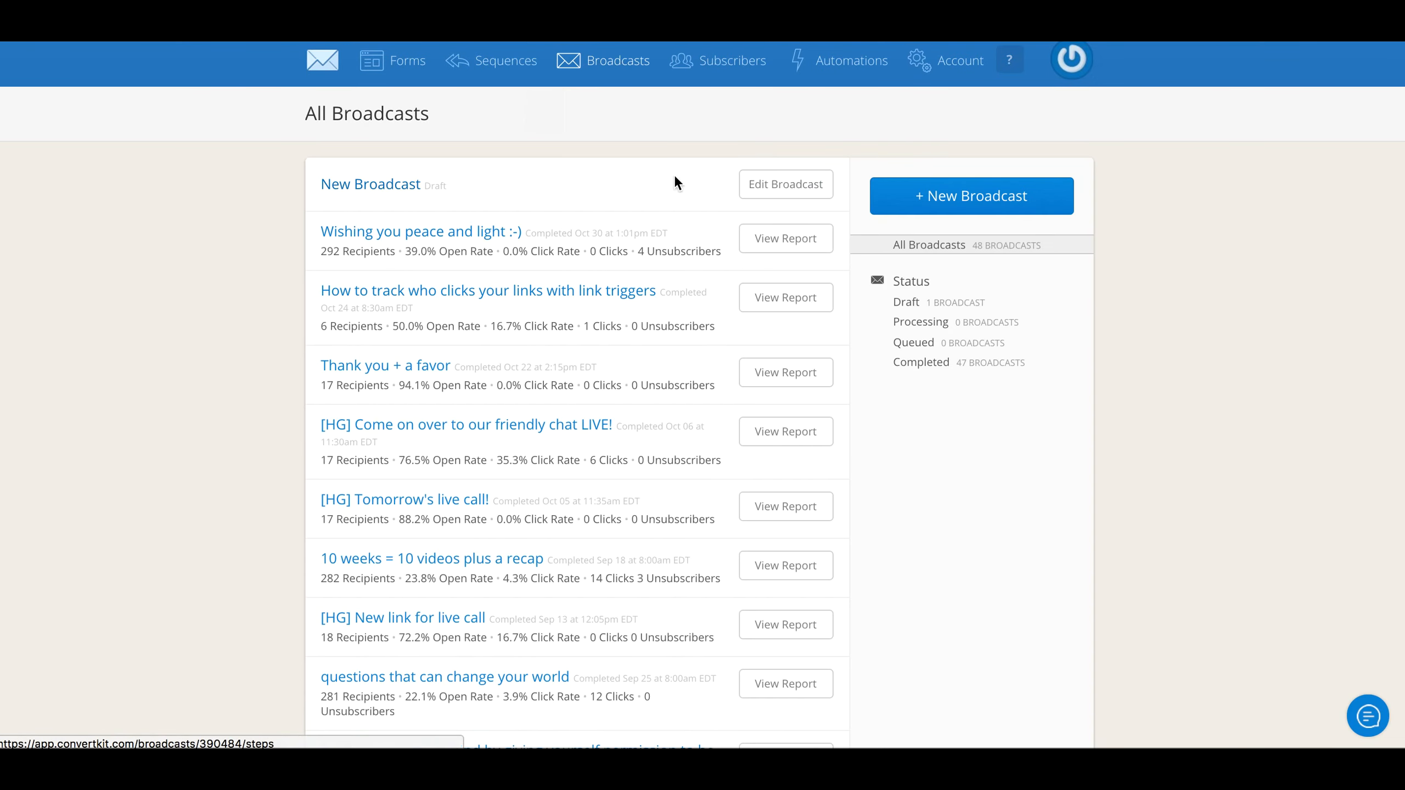
left_click(785, 184)
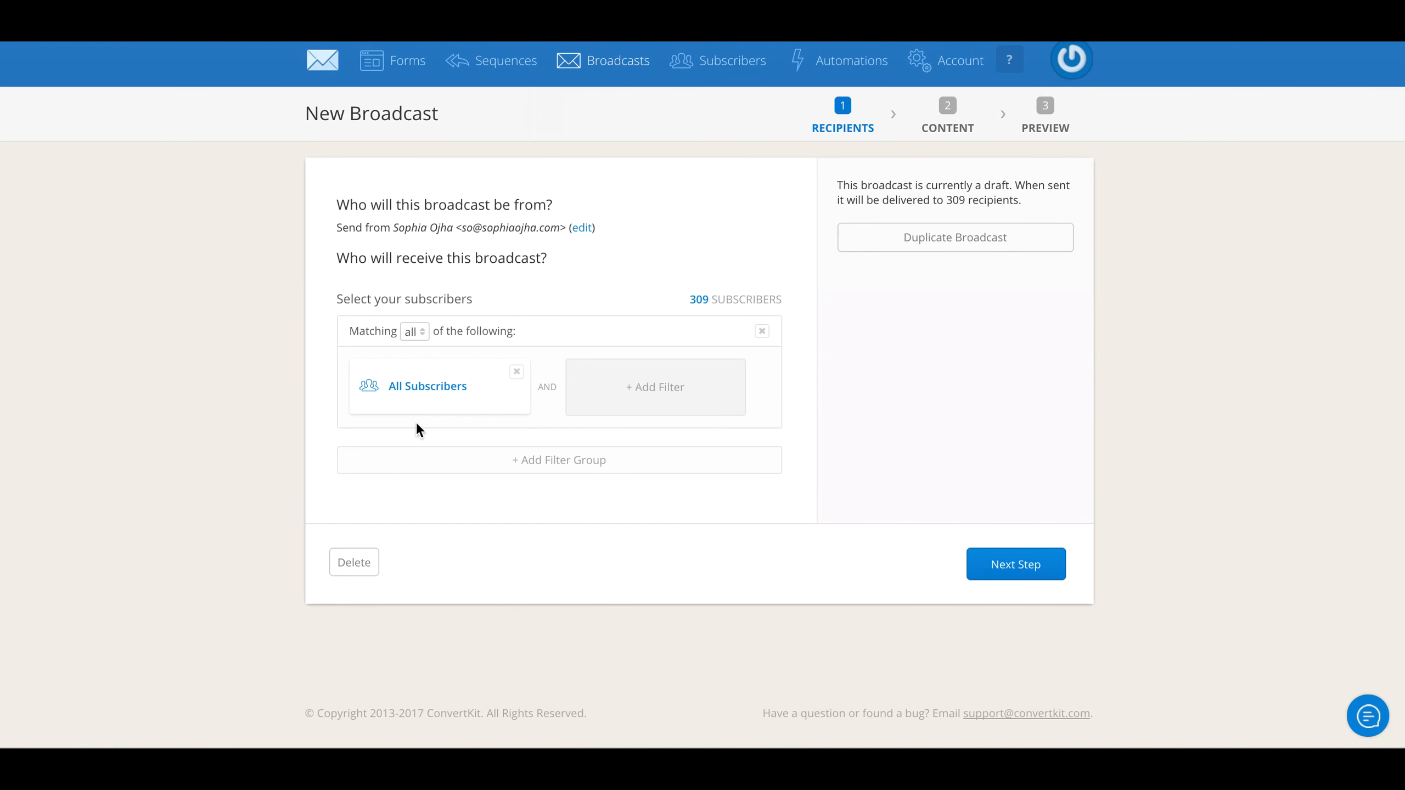
mouse_move(392, 418)
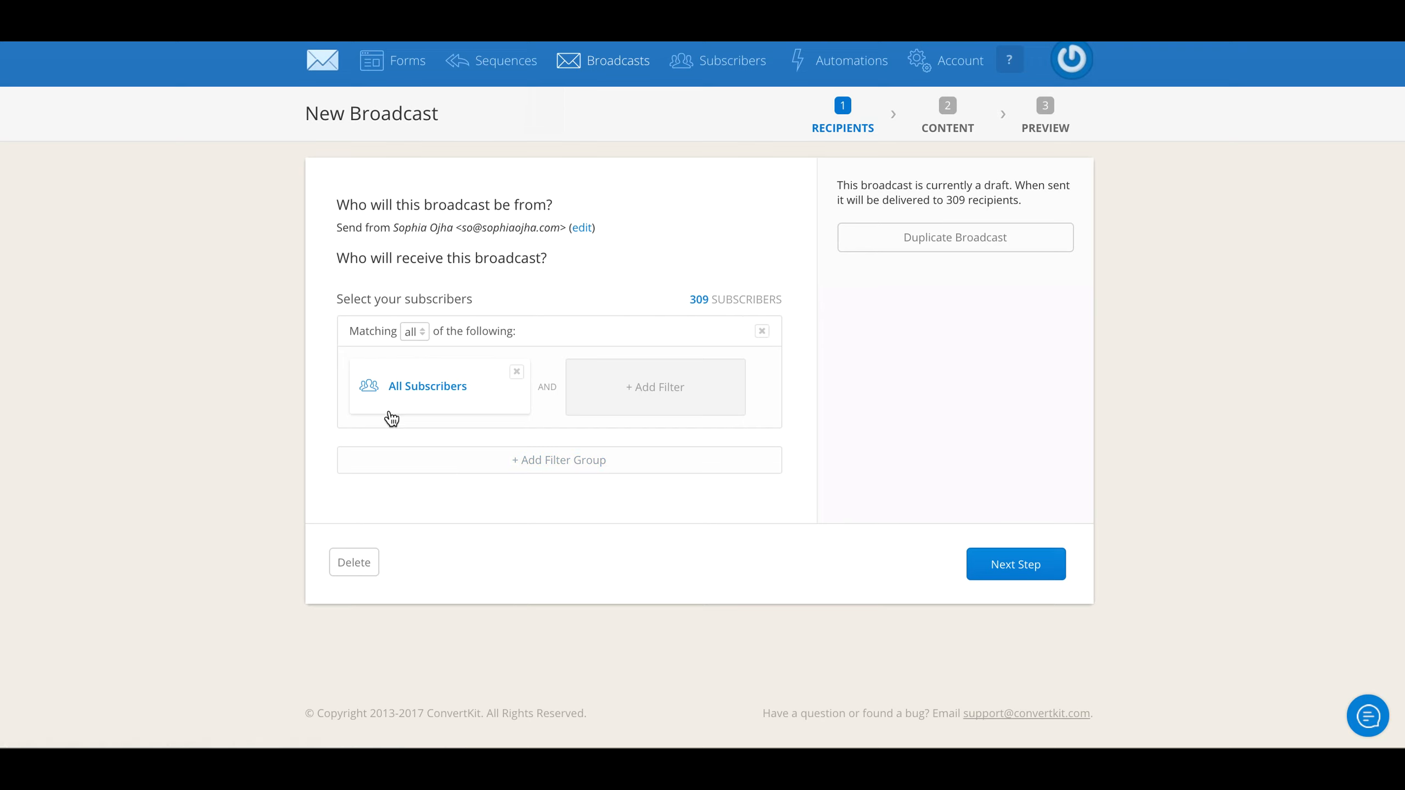
mouse_move(484, 429)
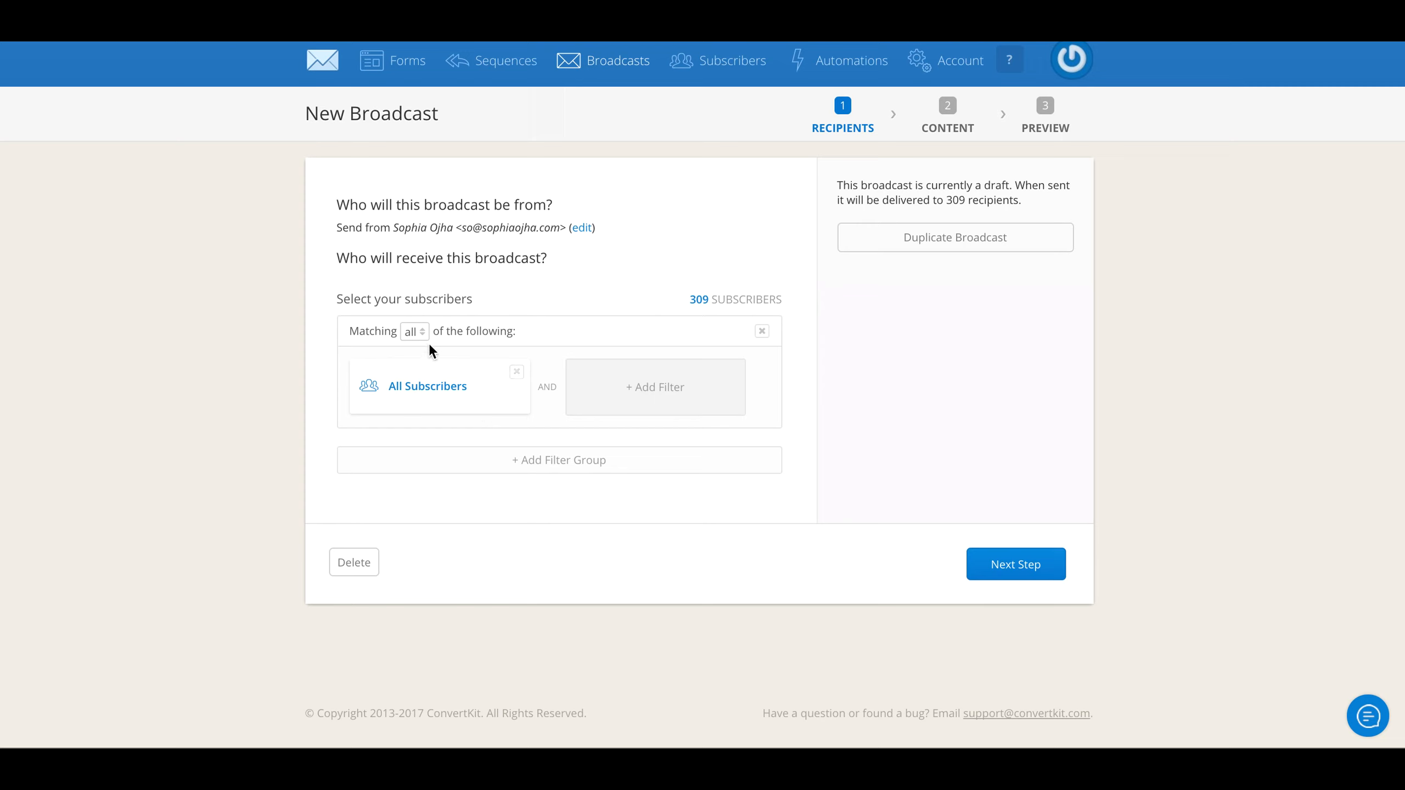
left_click(517, 372)
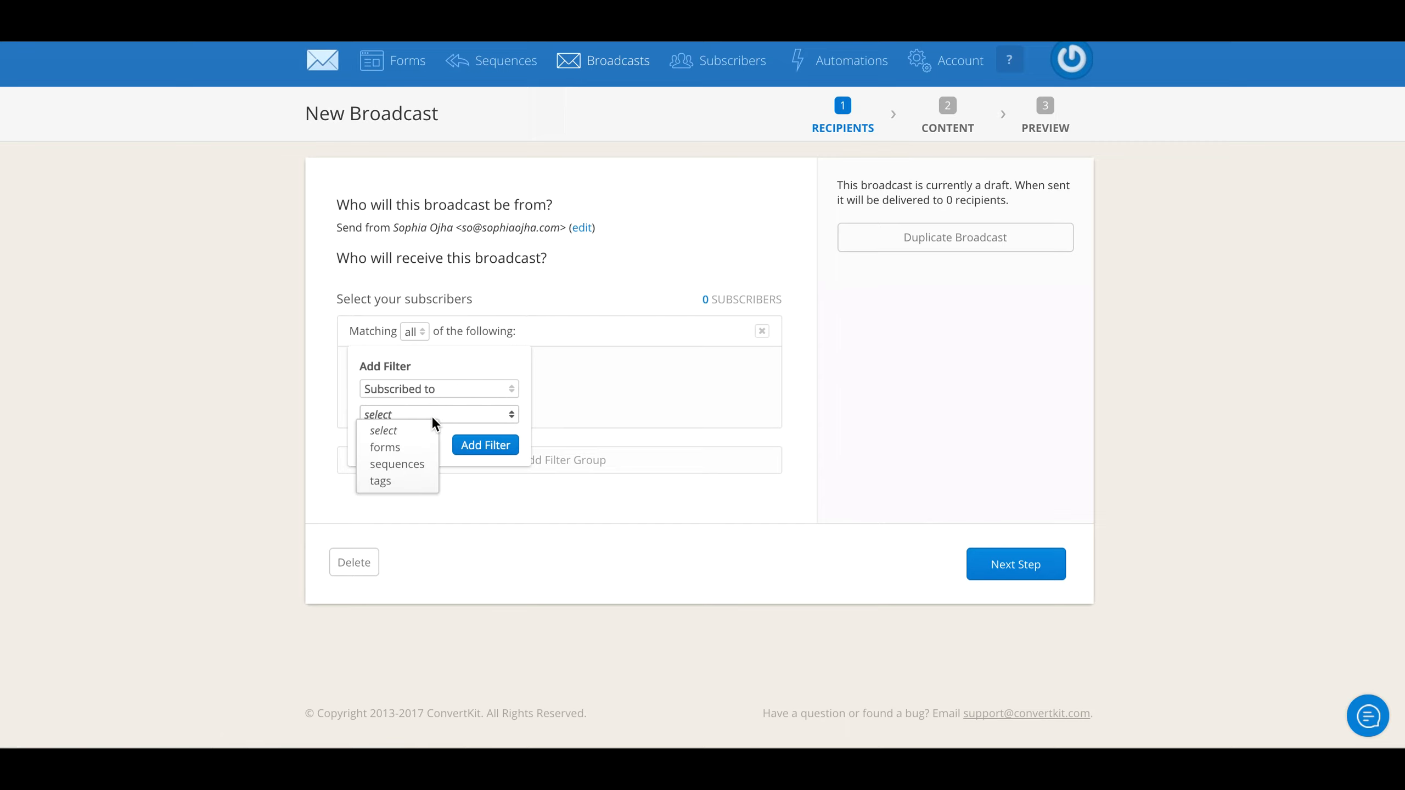
left_click(379, 481)
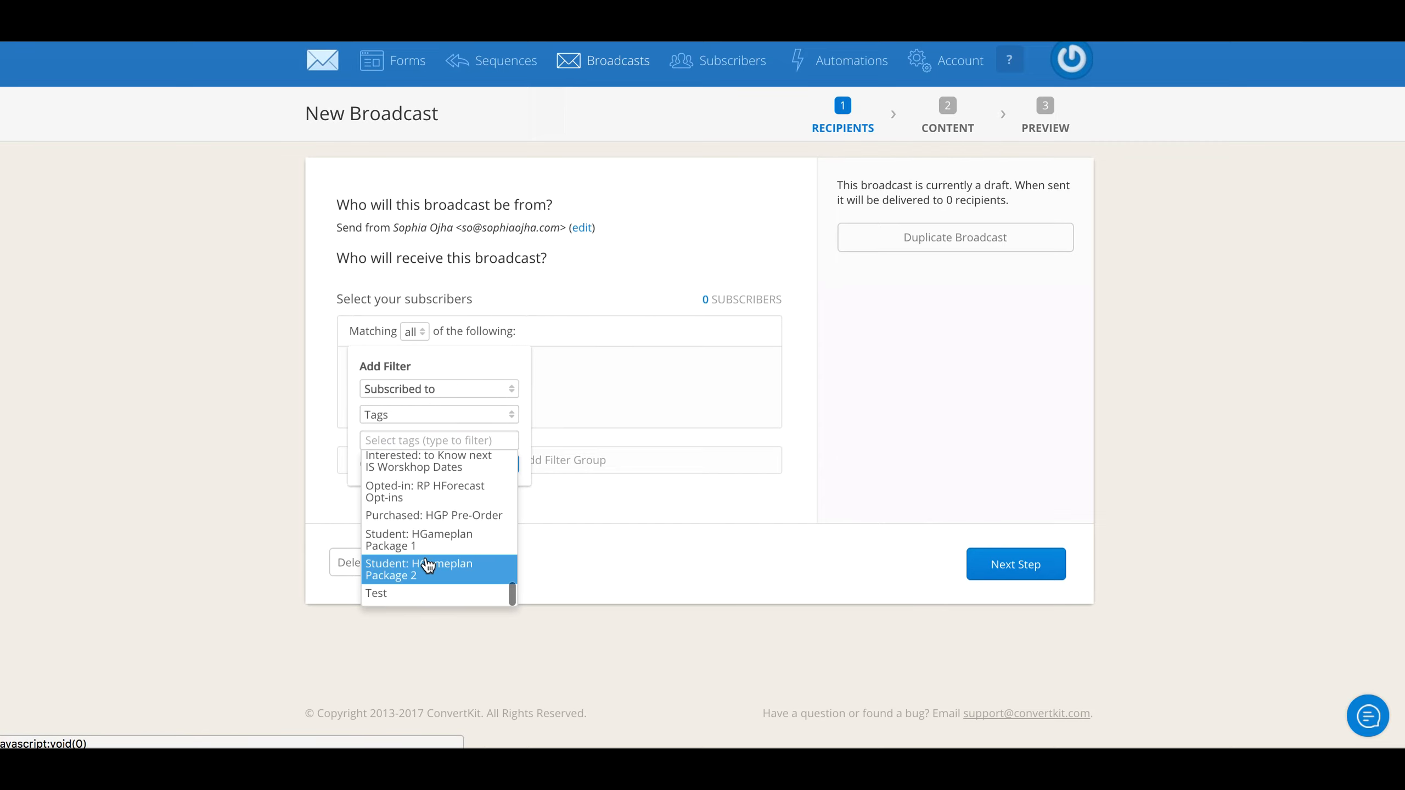
left_click(375, 594)
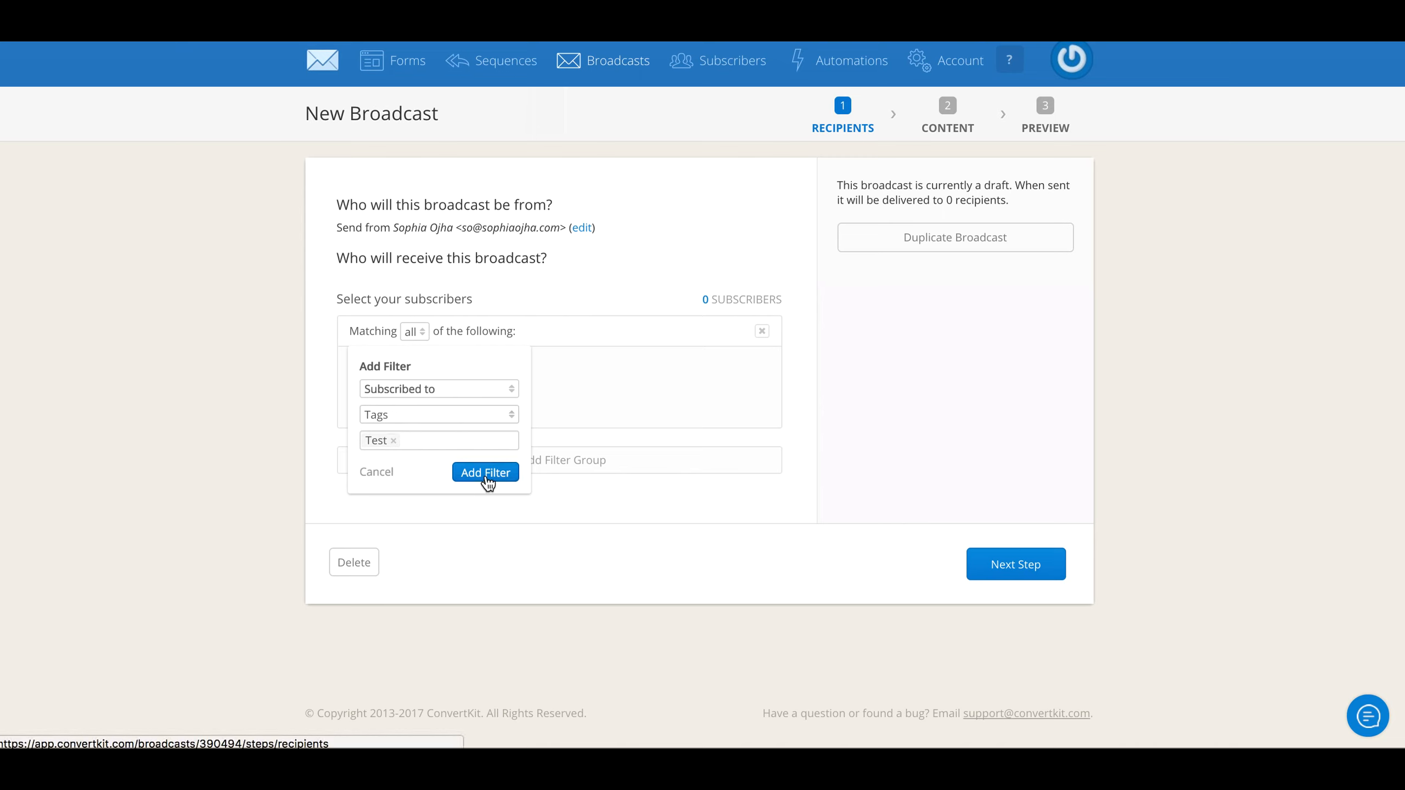
left_click(485, 472)
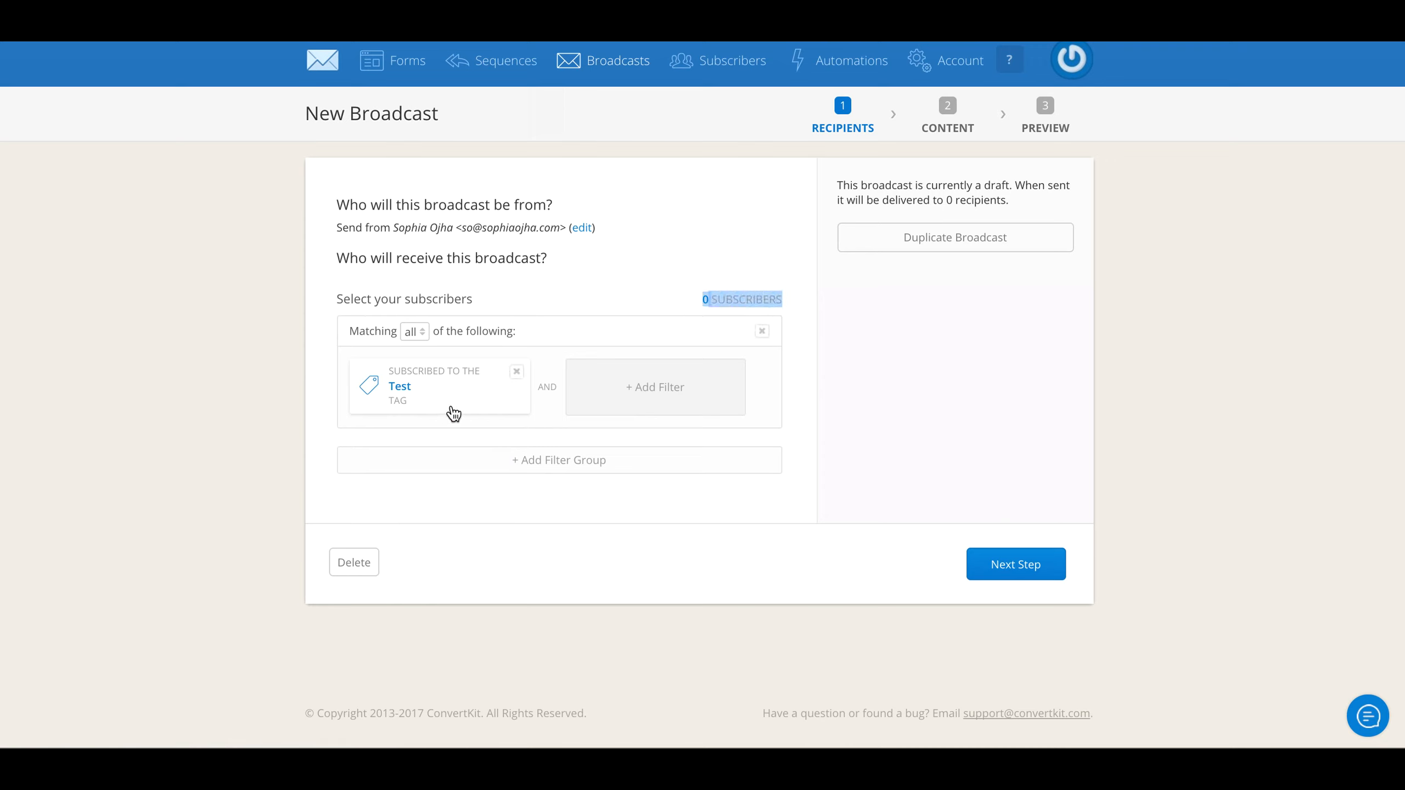
mouse_move(657, 561)
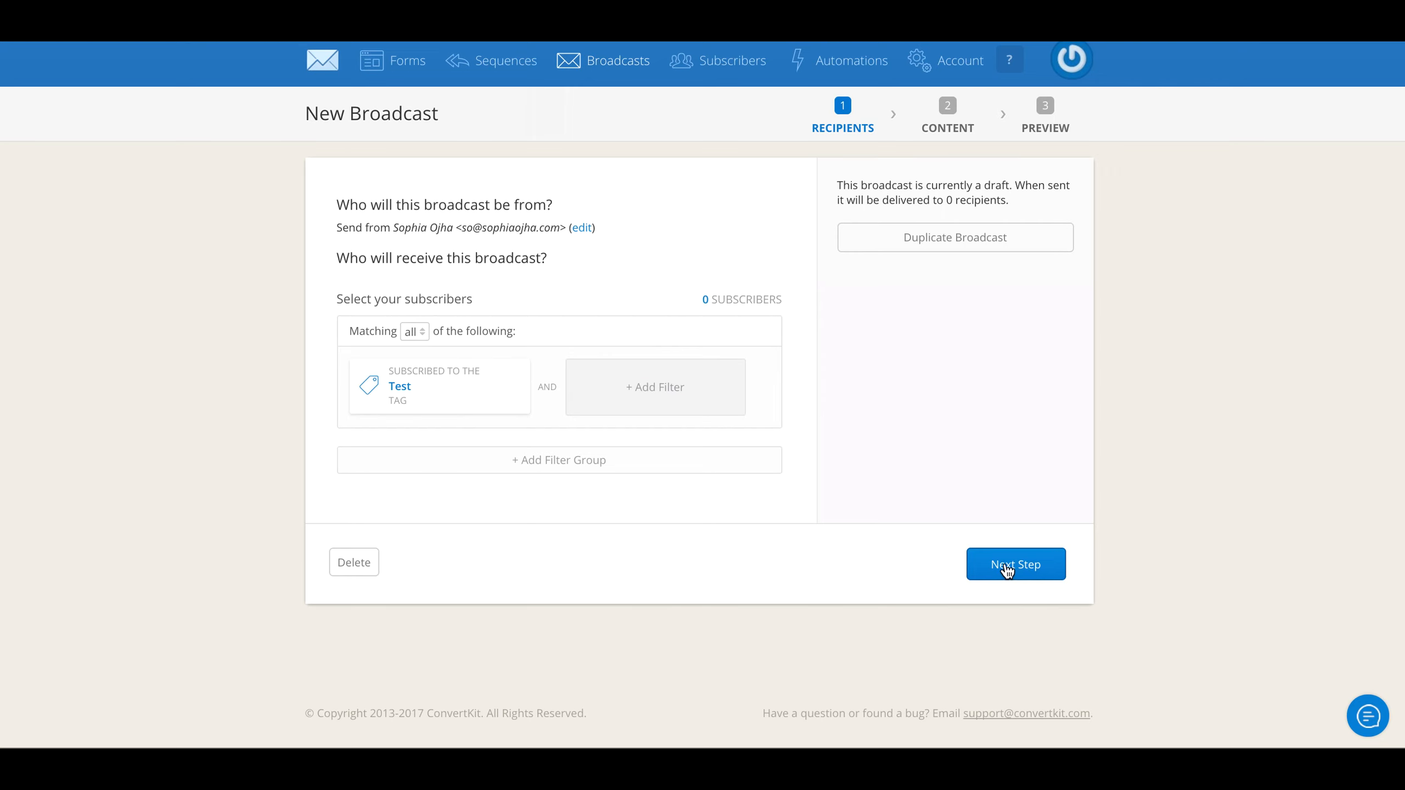
Enter the broadcast subject 'Media Upload: For Logos and Images (DO NOT SEND)'
left_click(1016, 565)
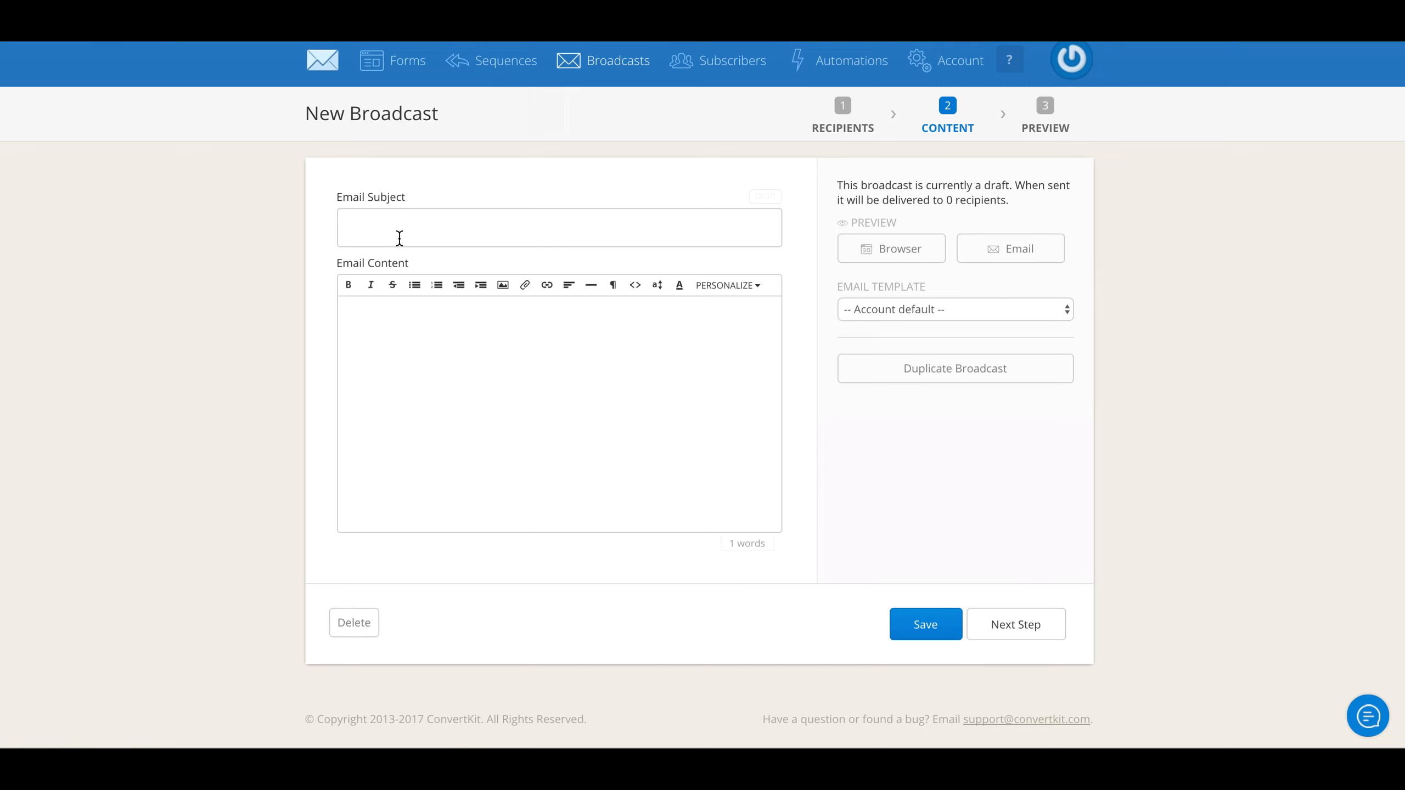
type("M")
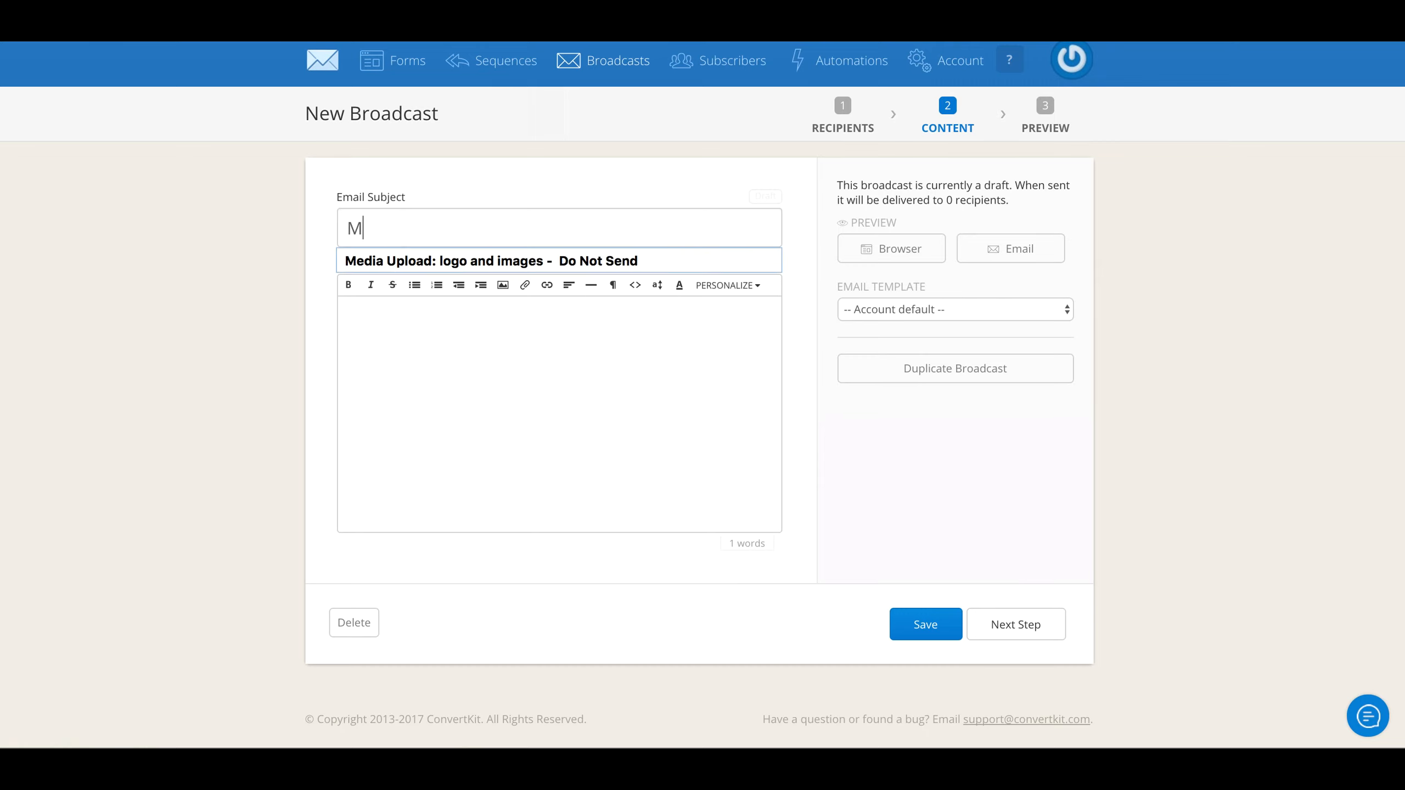
type("edia")
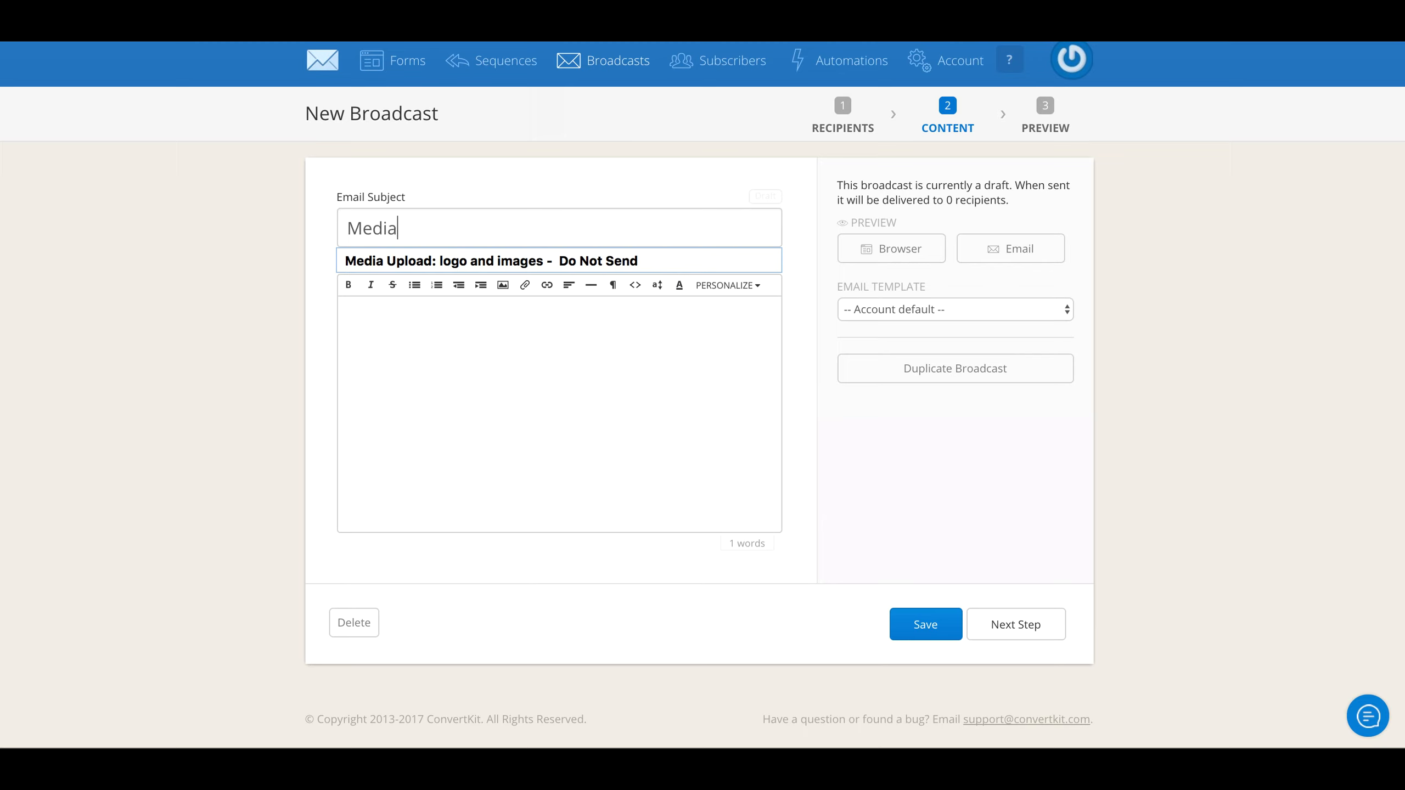
type("Upload:")
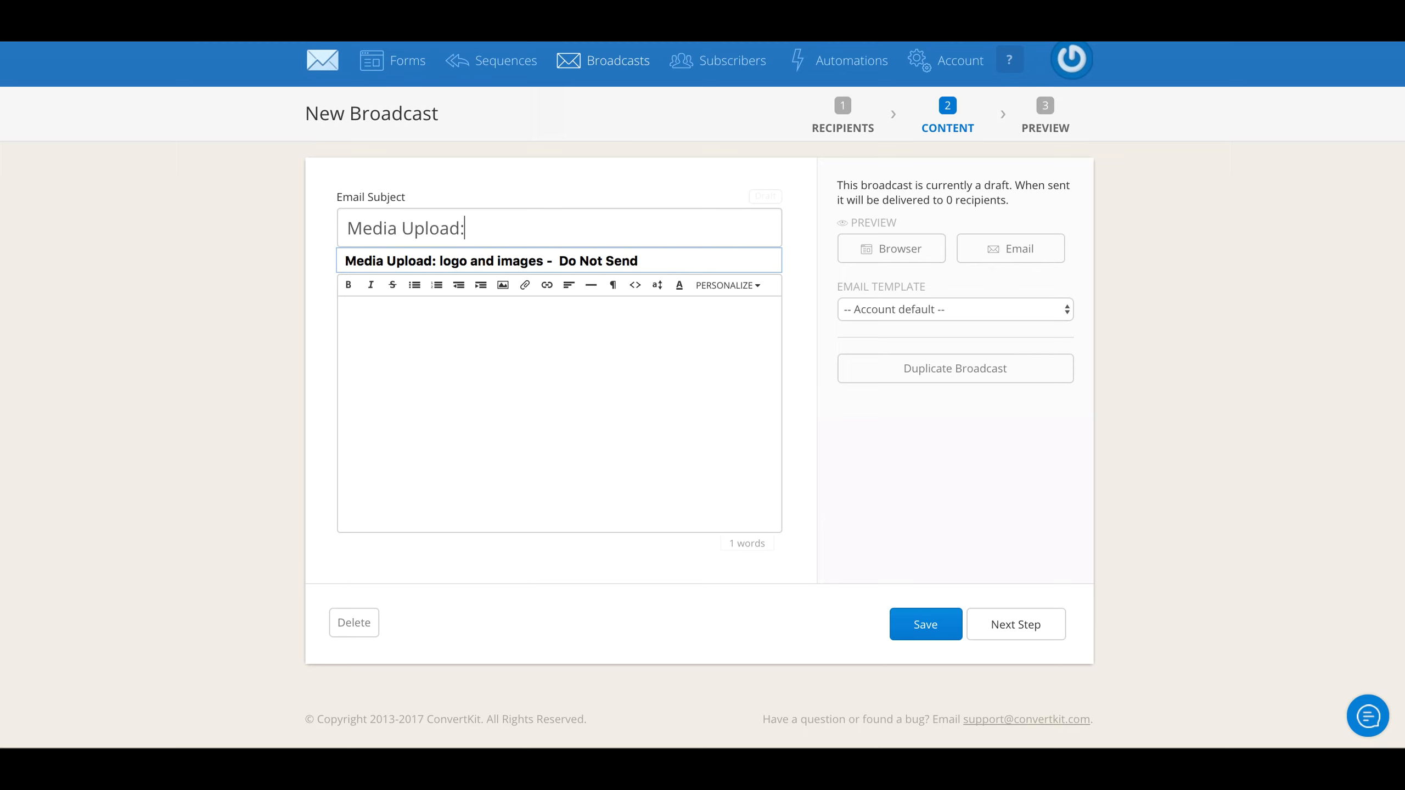
type("For Log")
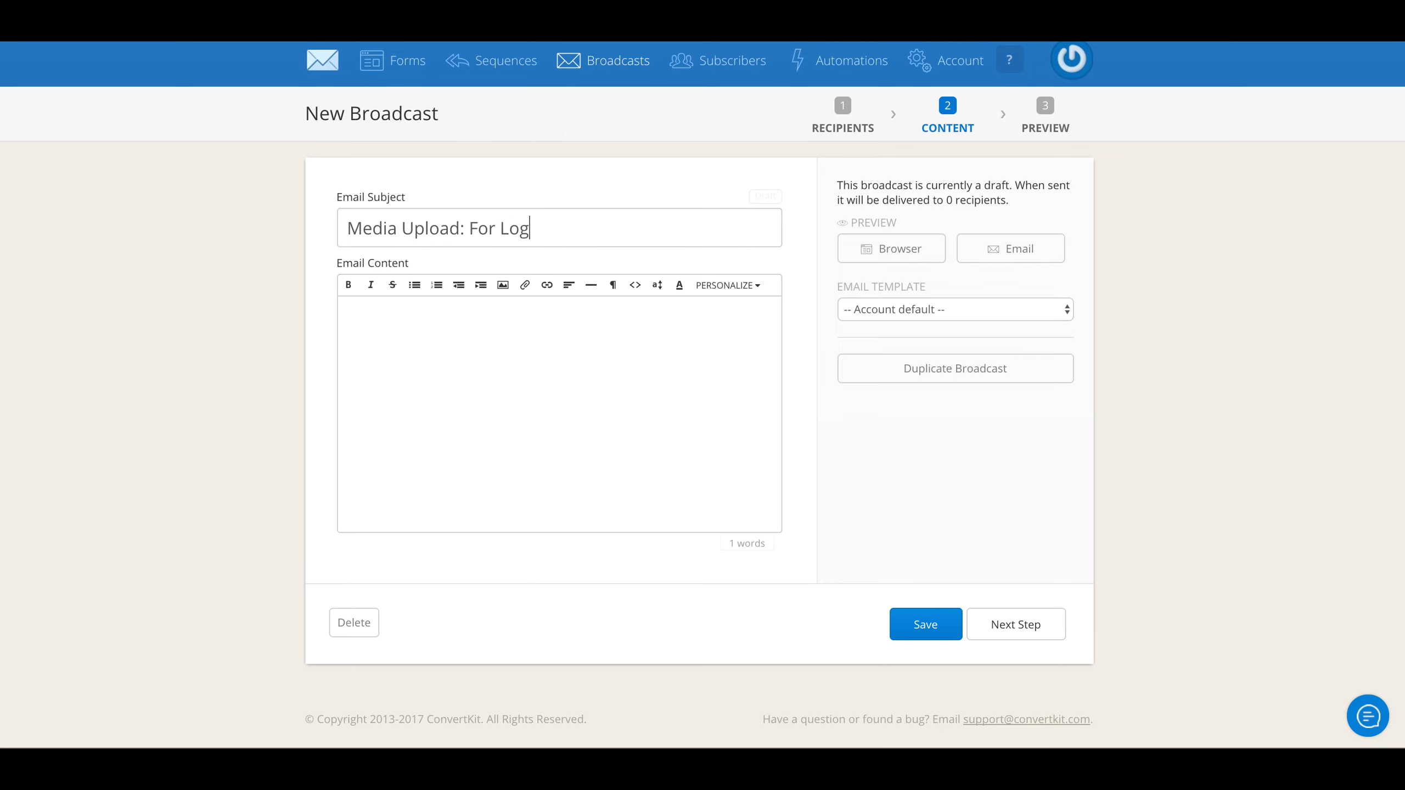
type("os and imag")
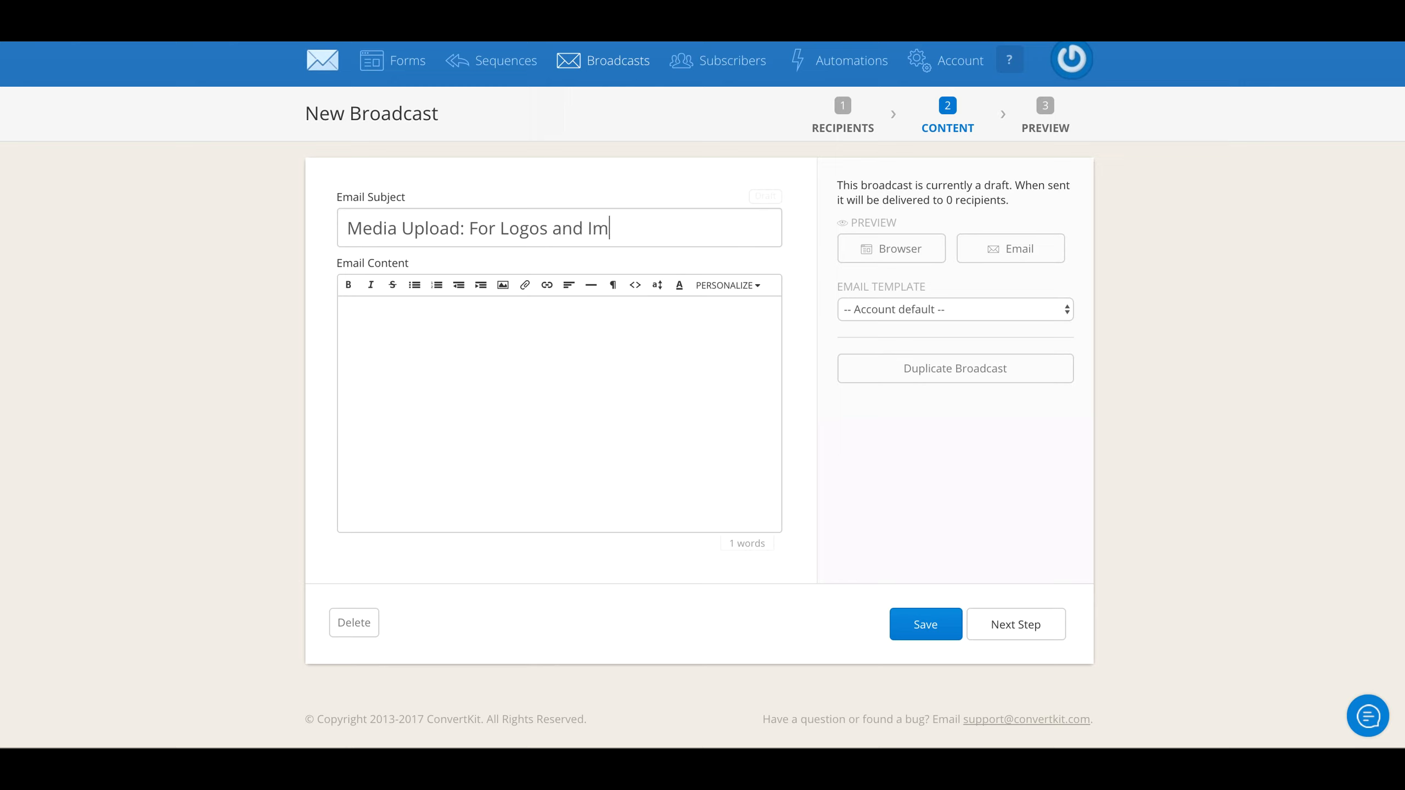
type("ages (DO NOT")
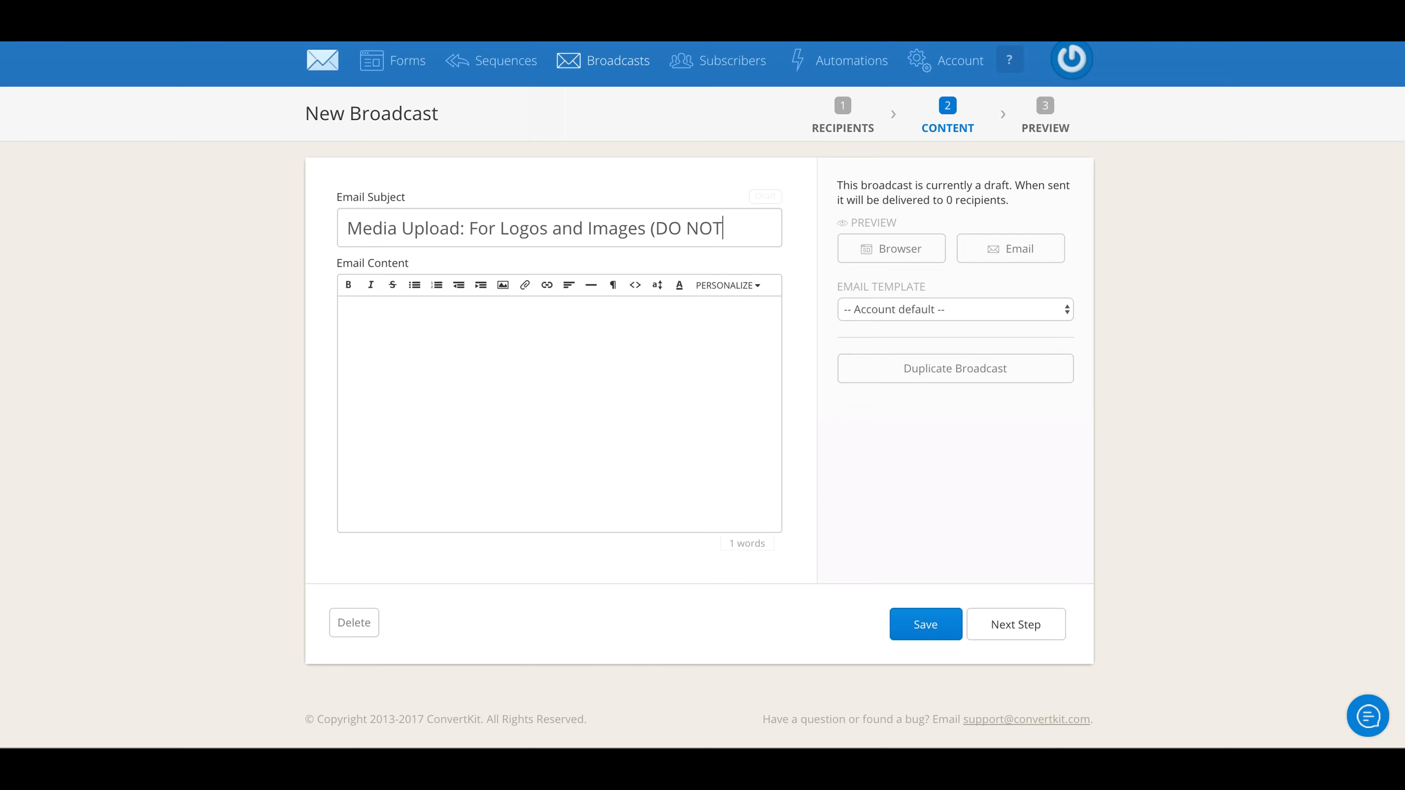
type("SEND)")
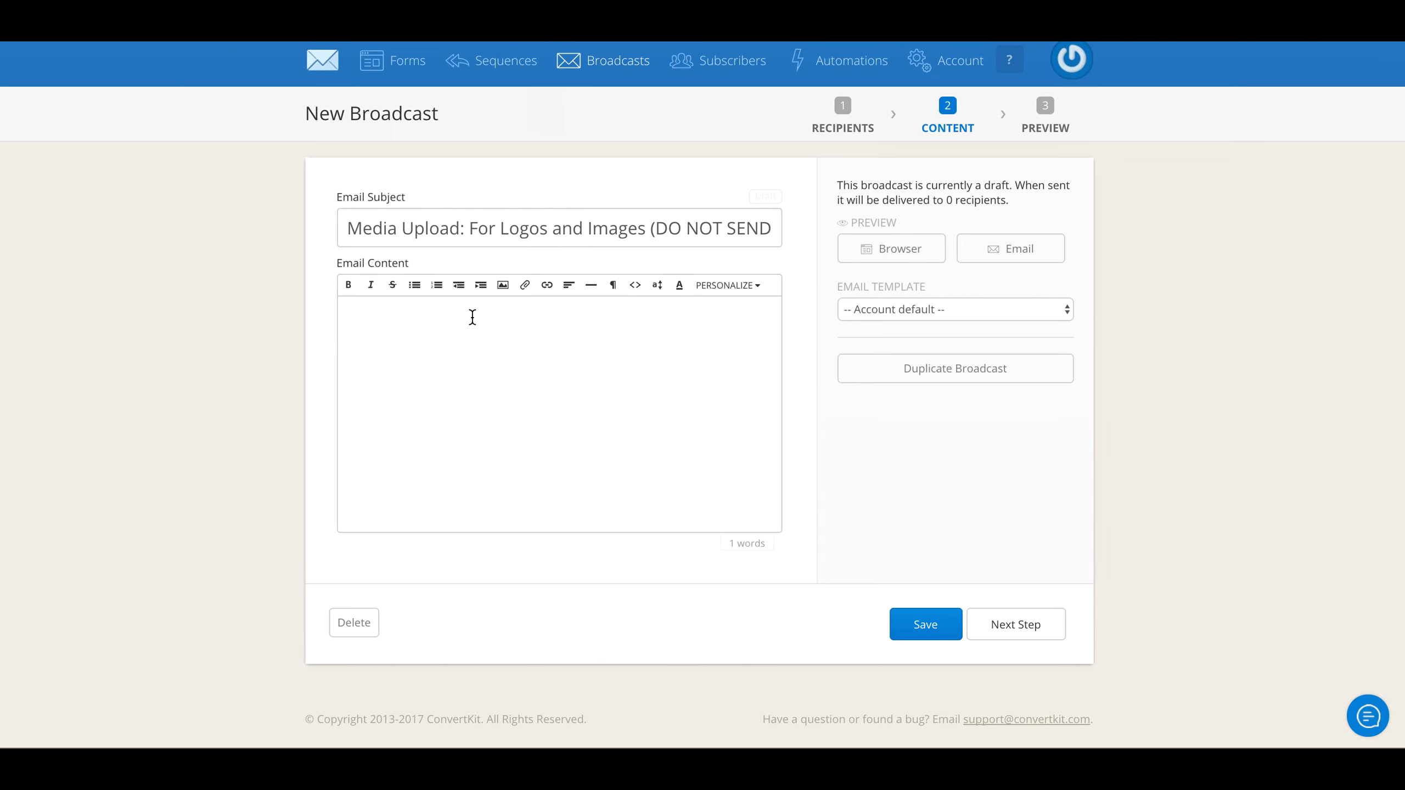
left_click(472, 317)
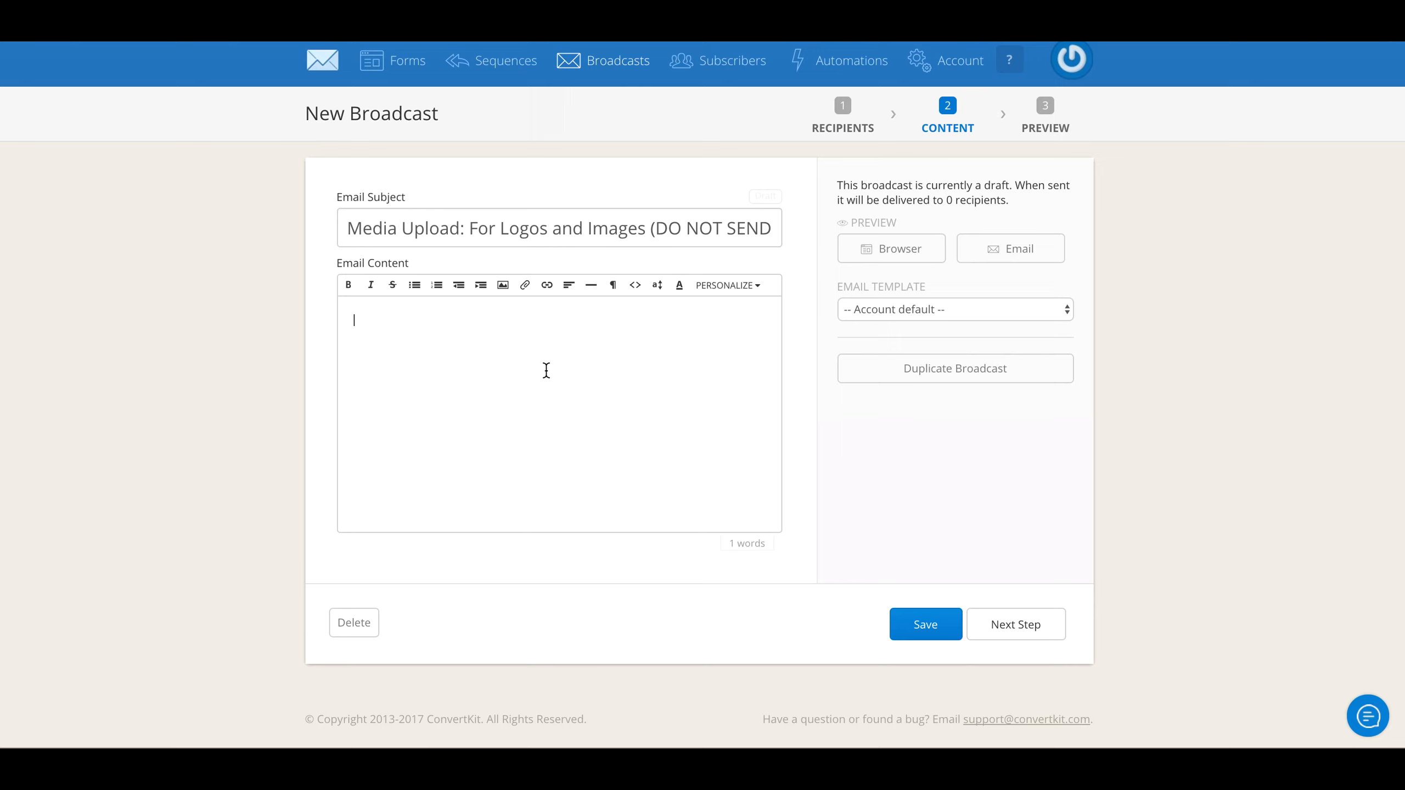
mouse_move(520, 316)
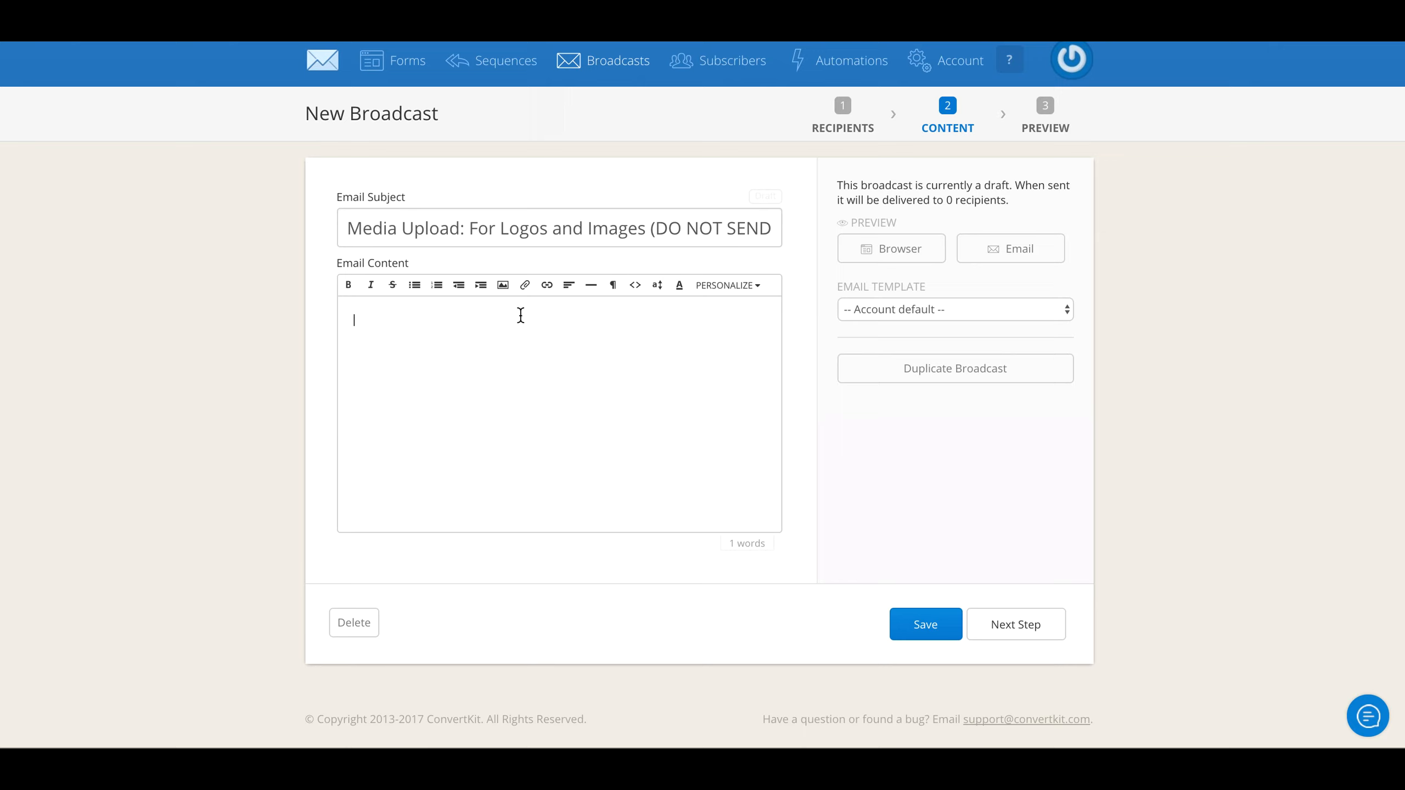
mouse_move(428, 391)
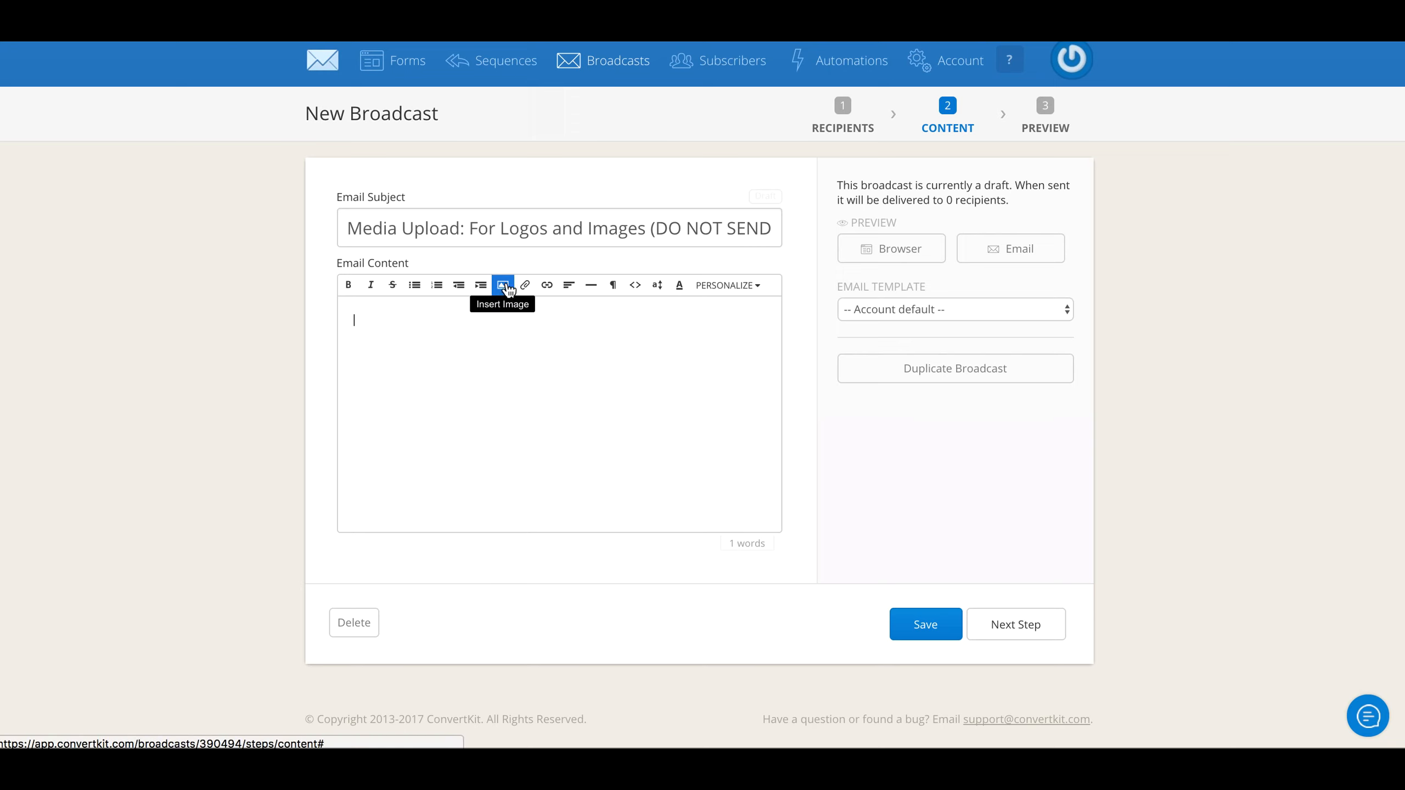
mouse_move(485, 317)
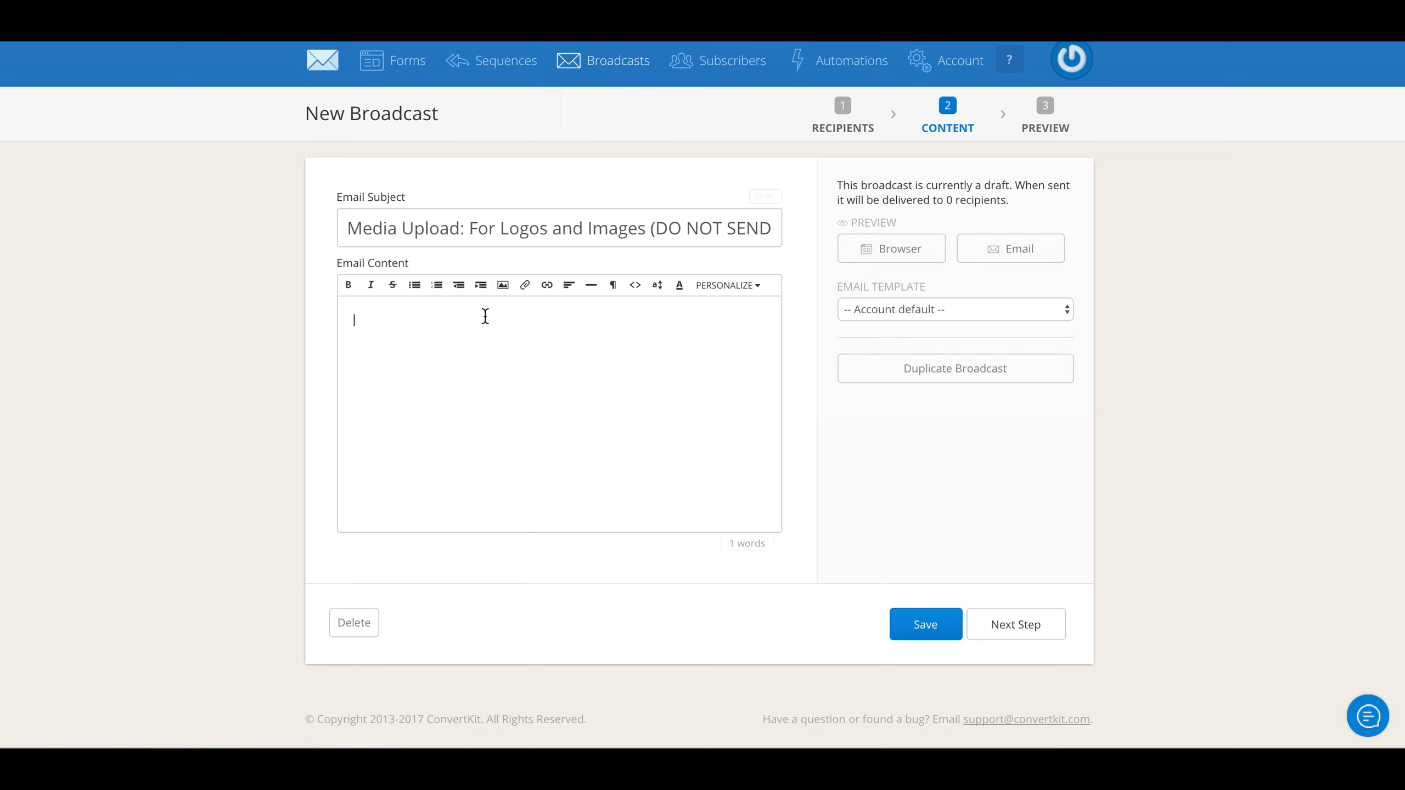
mouse_move(551, 344)
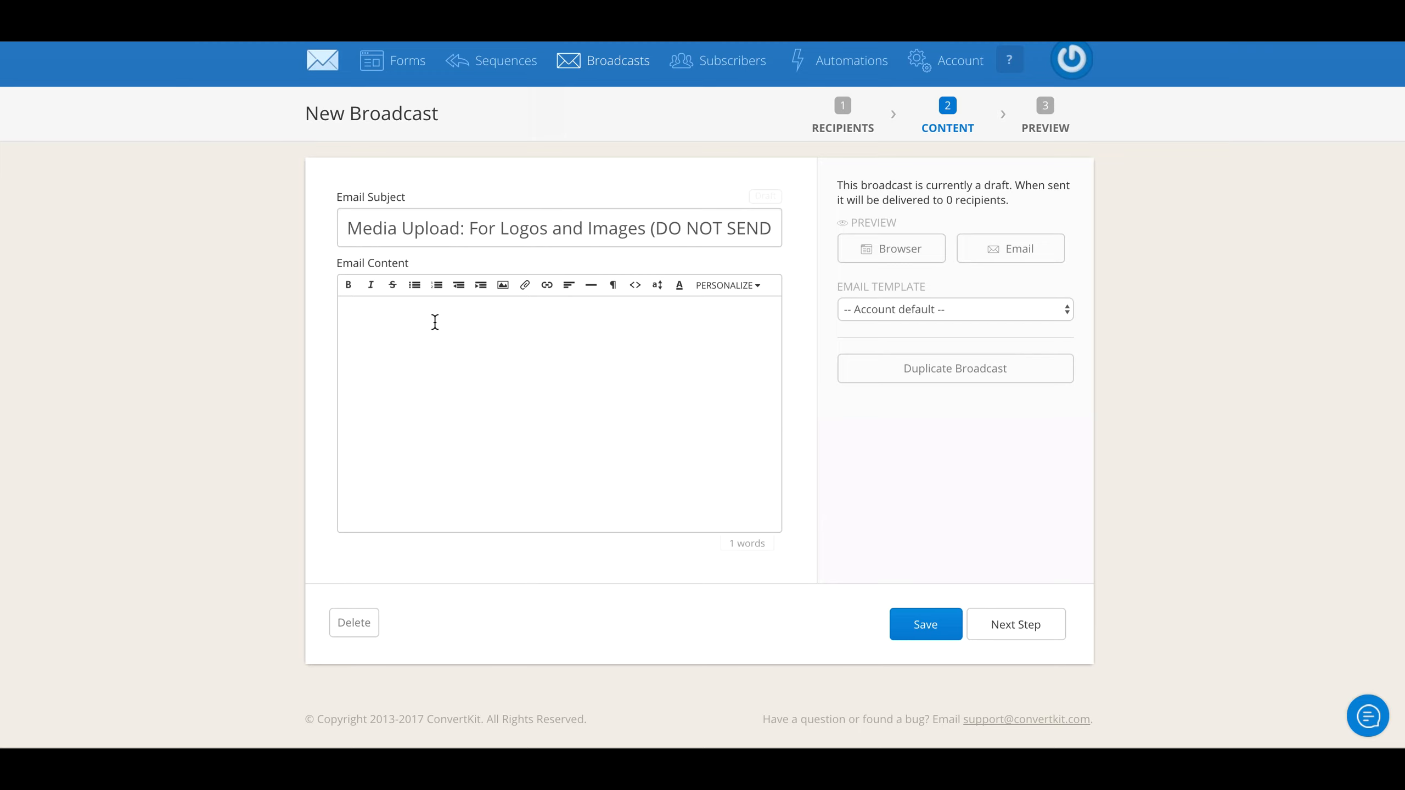
mouse_move(503, 285)
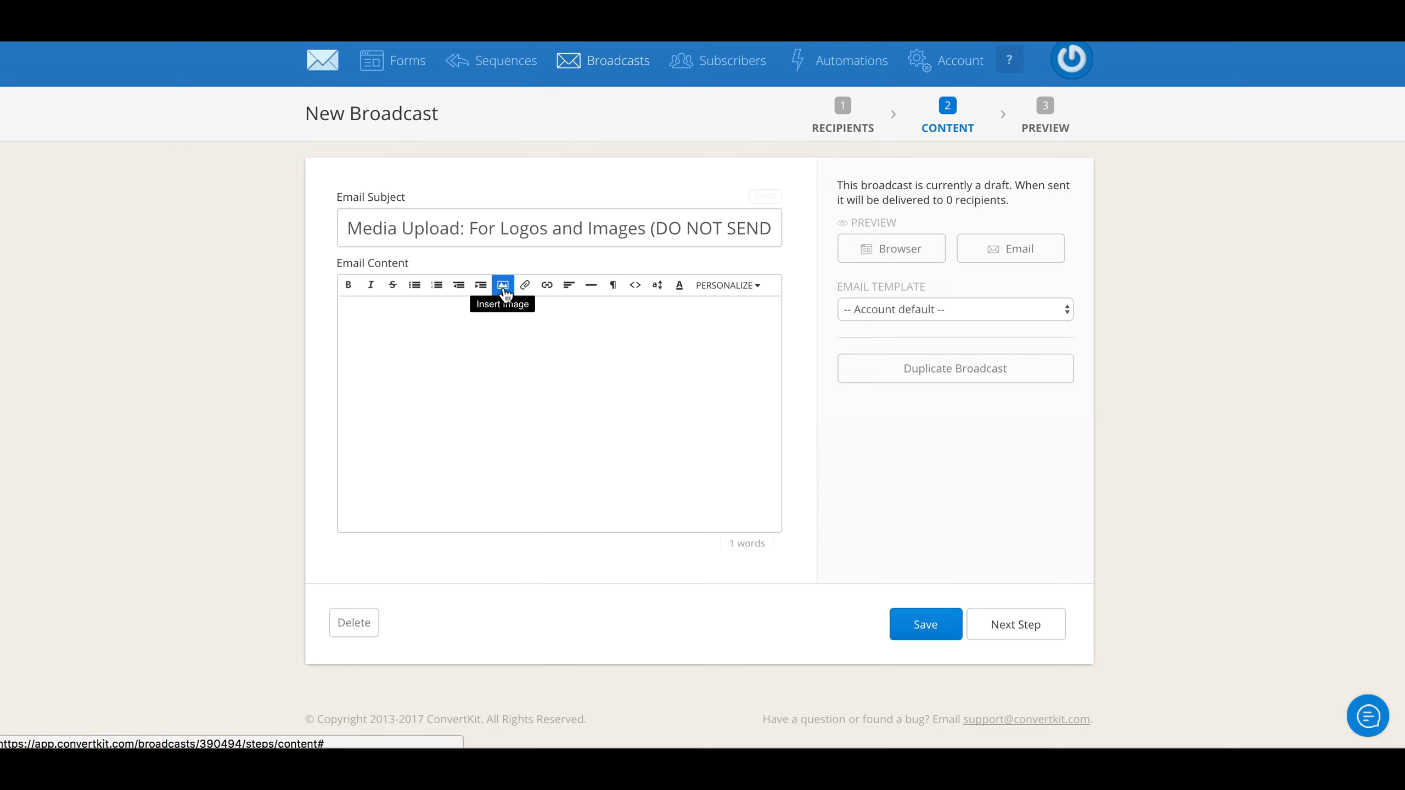
Insert the Email Marketing Success banner PNG from Downloads into the broadcast body
left_click(503, 285)
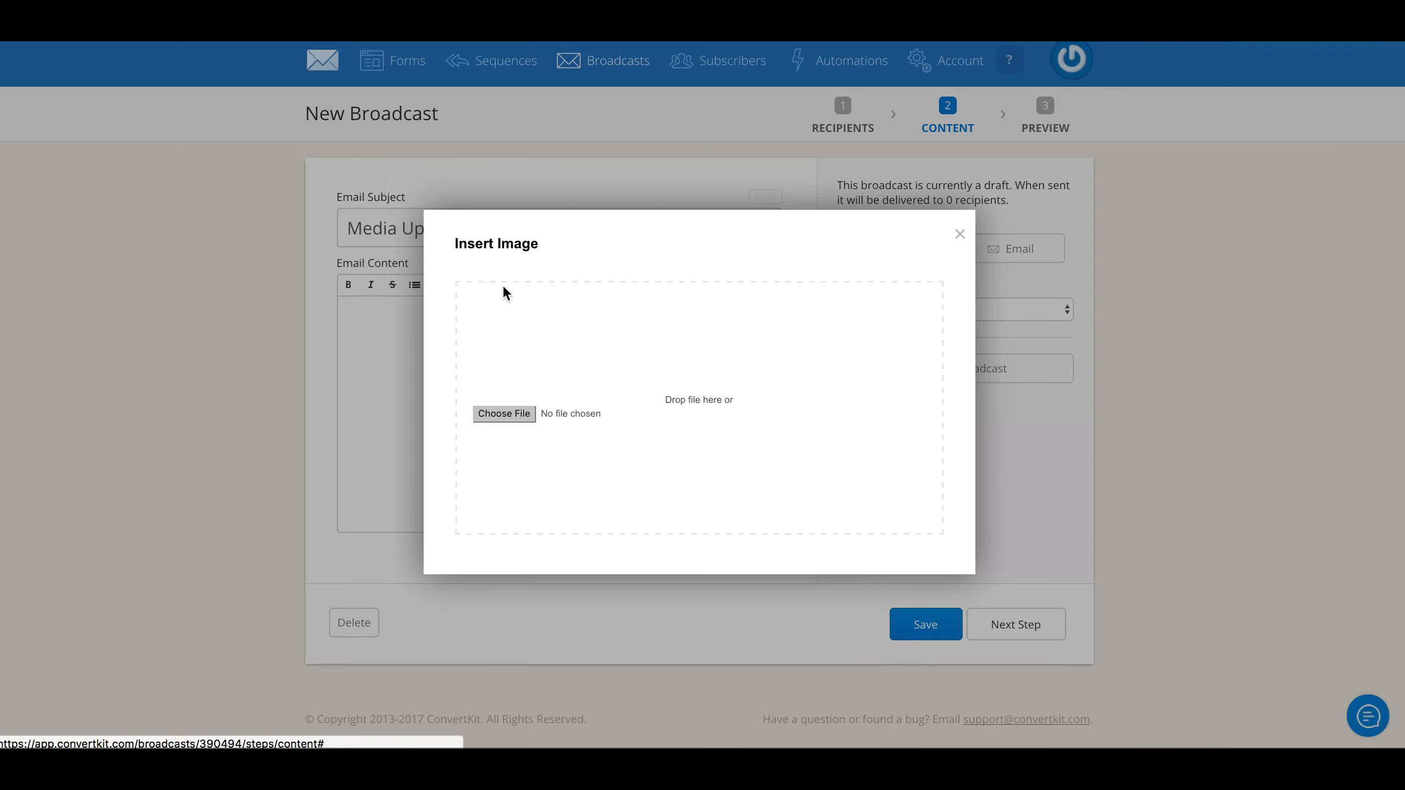
left_click(503, 414)
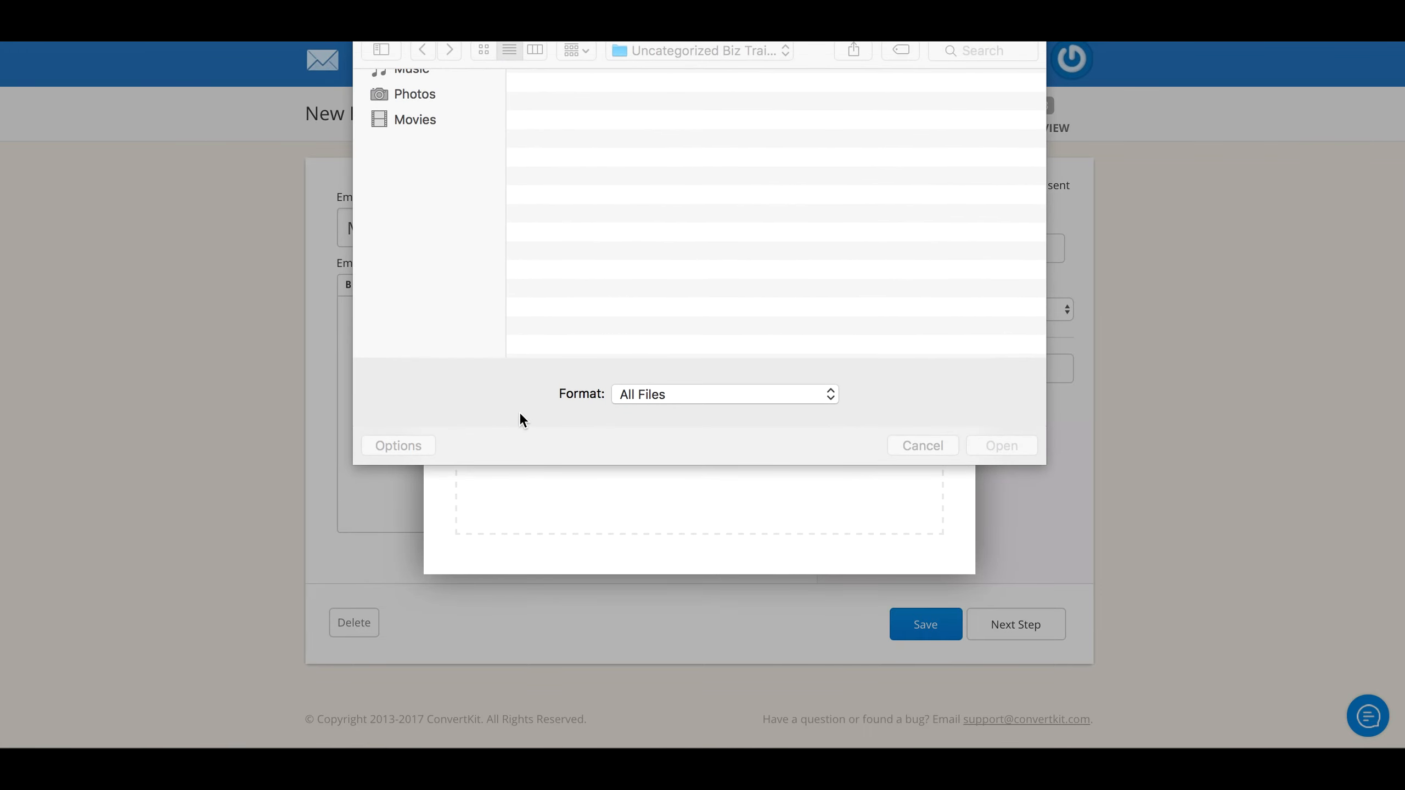
left_click(426, 234)
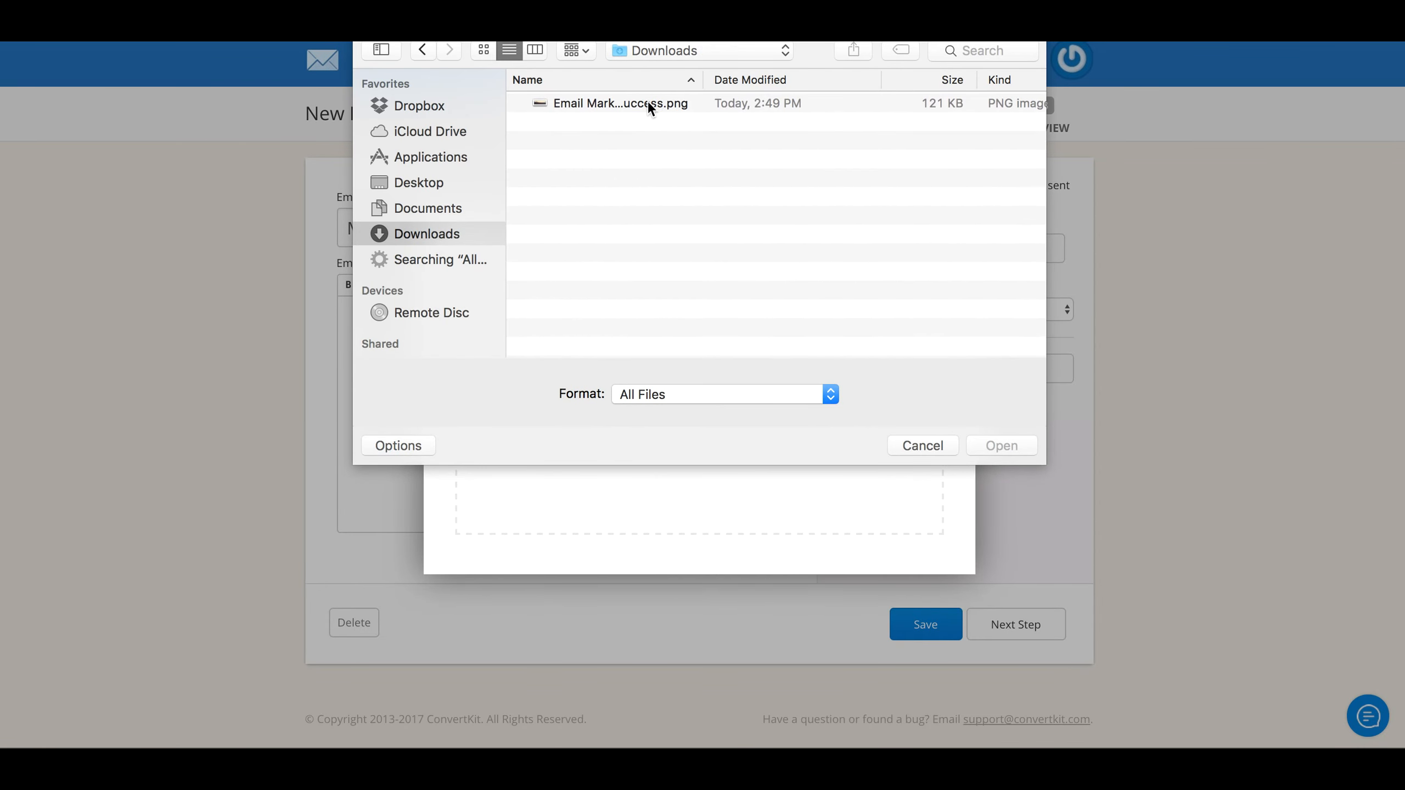
left_click(621, 103)
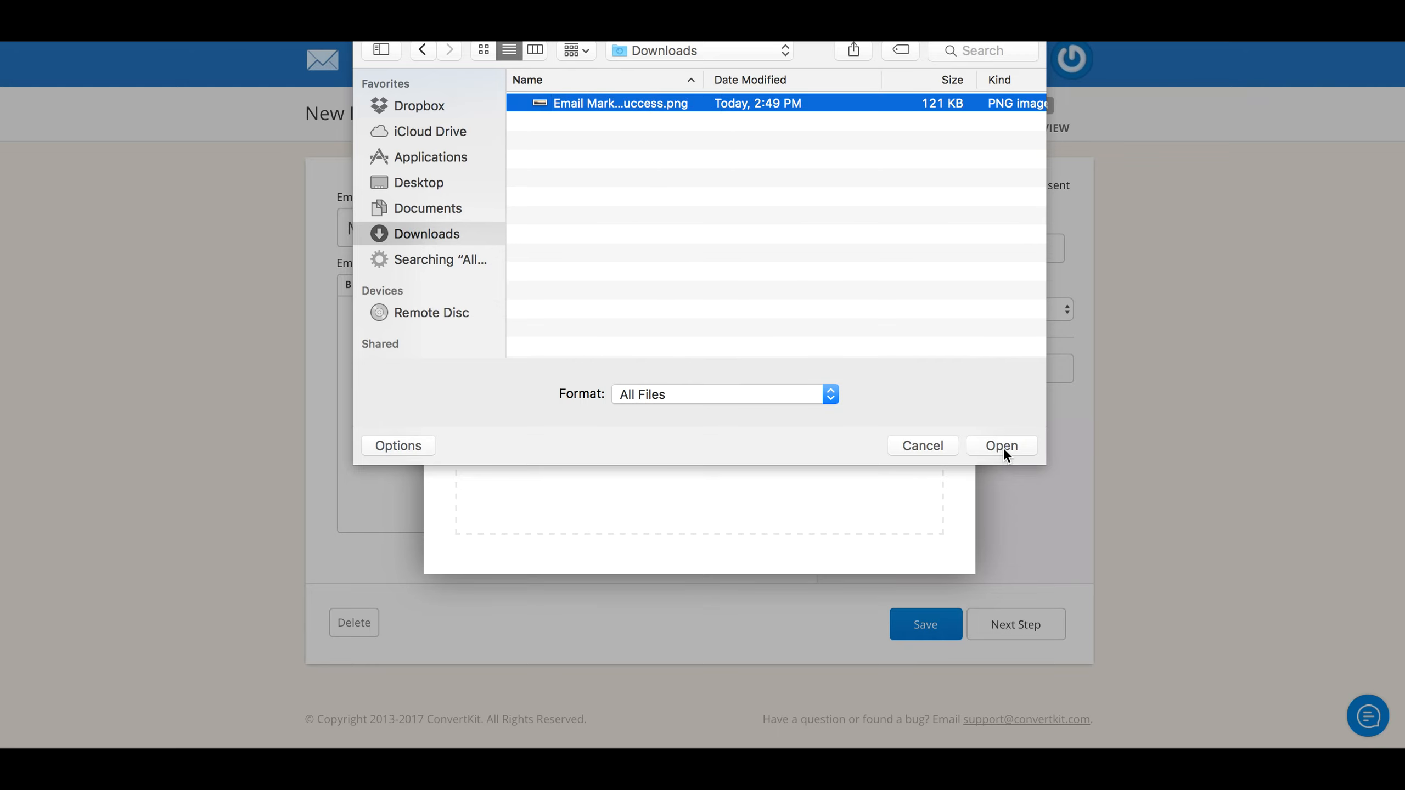
left_click(1001, 445)
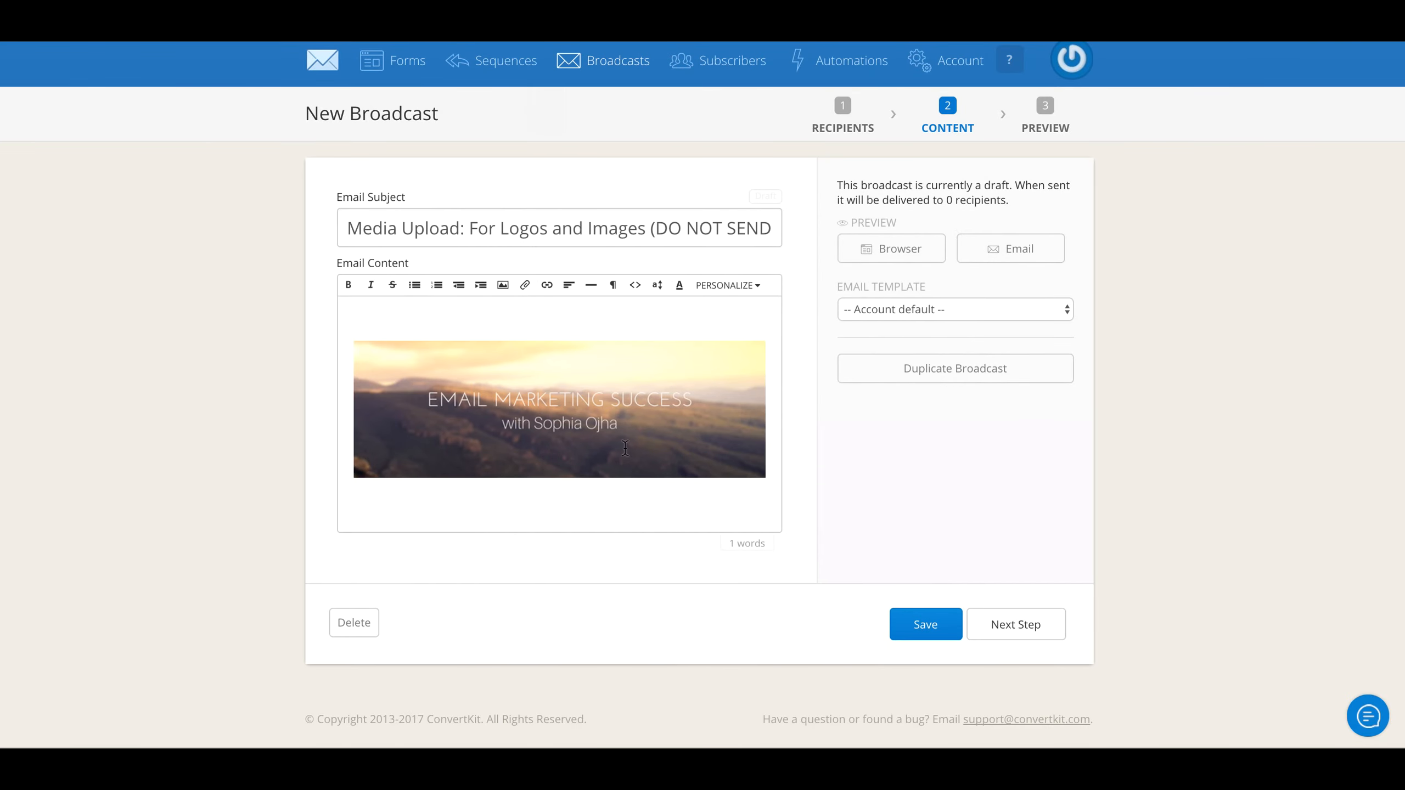
mouse_move(410, 485)
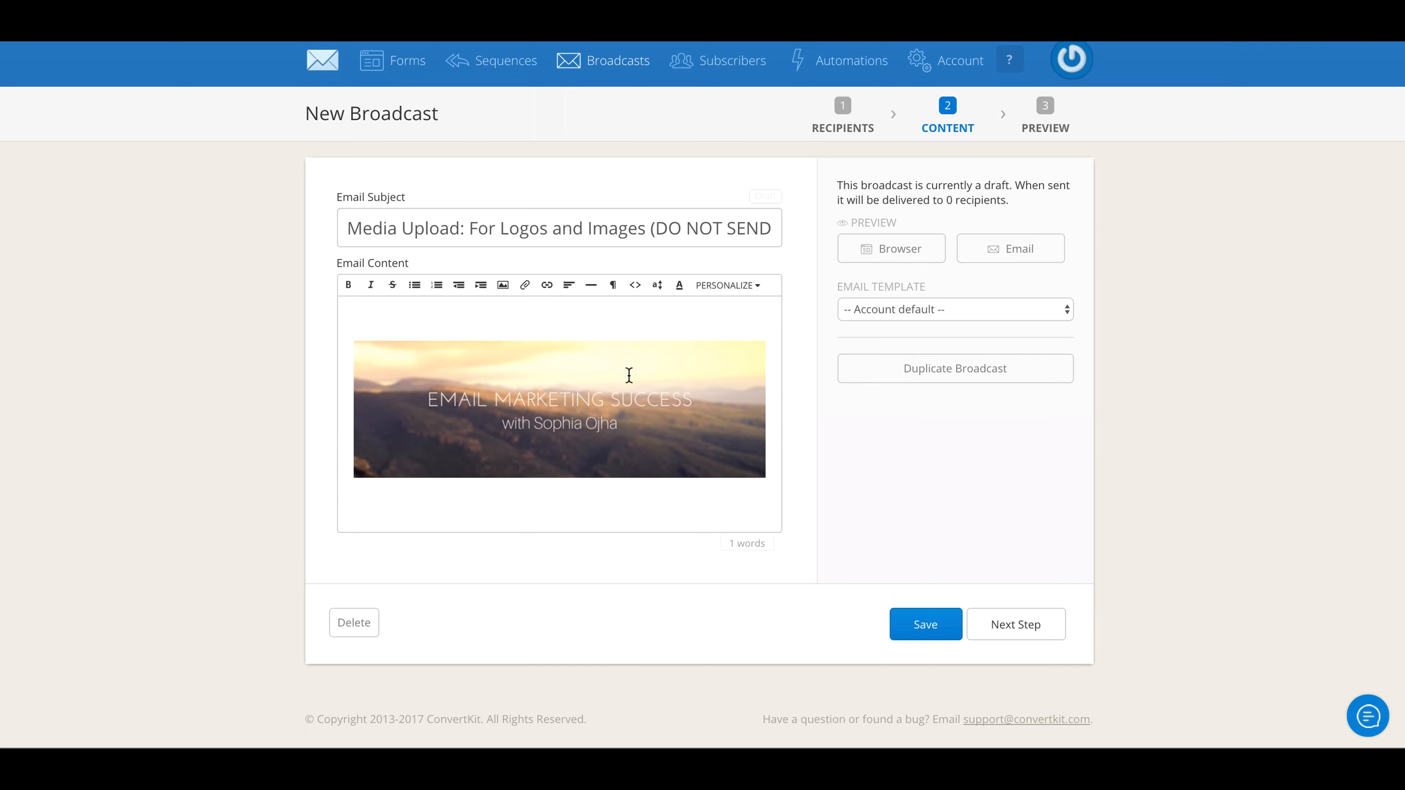
mouse_move(664, 496)
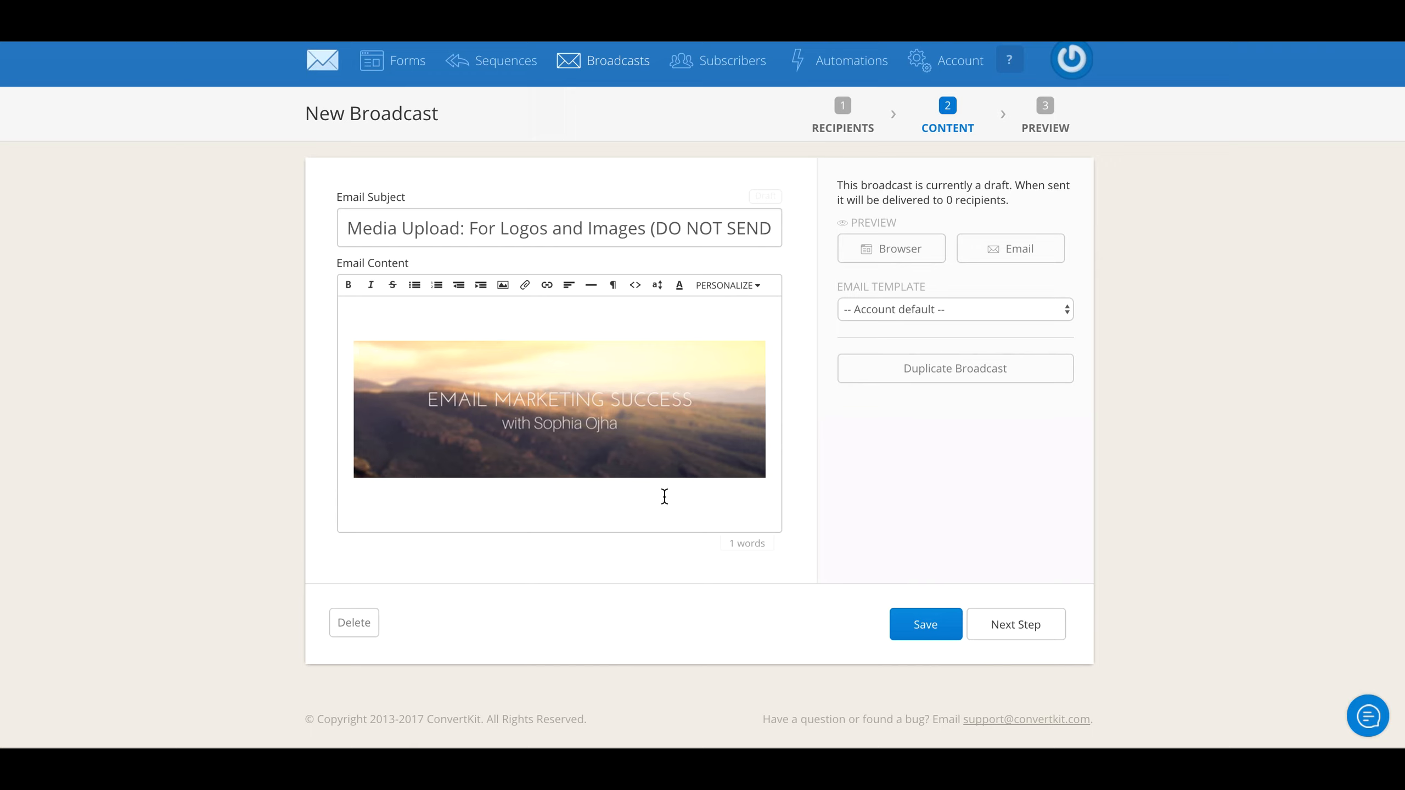
mouse_move(698, 491)
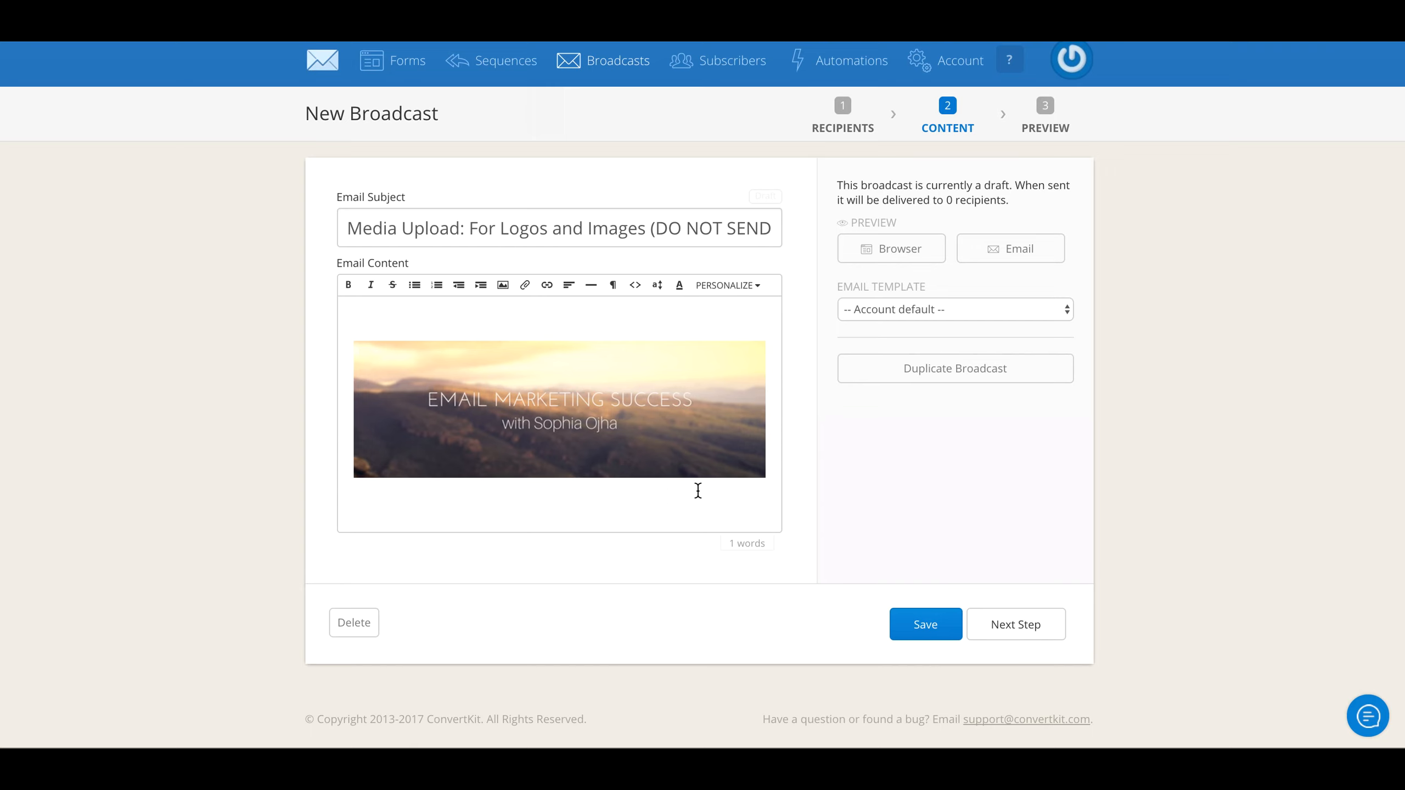
mouse_move(652, 472)
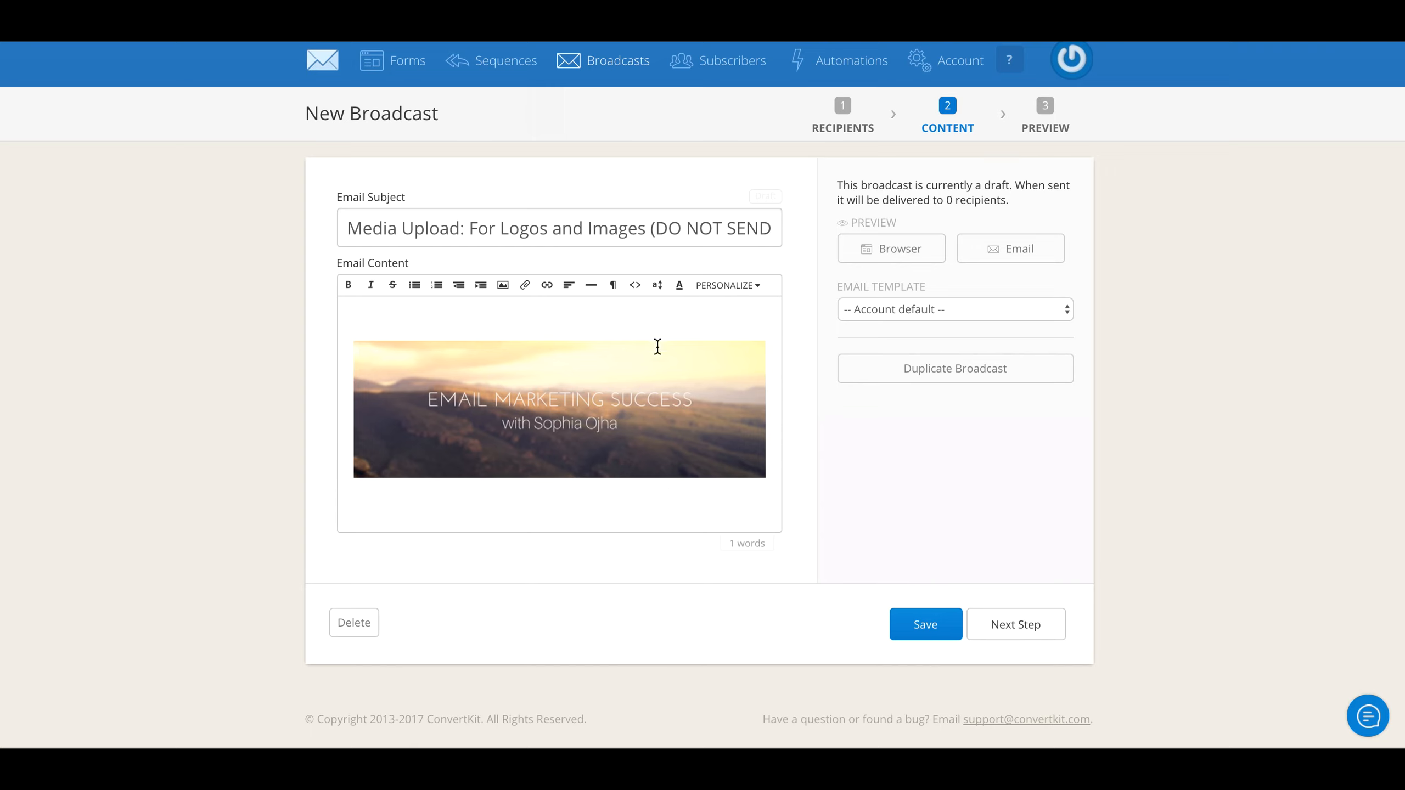
mouse_move(478, 333)
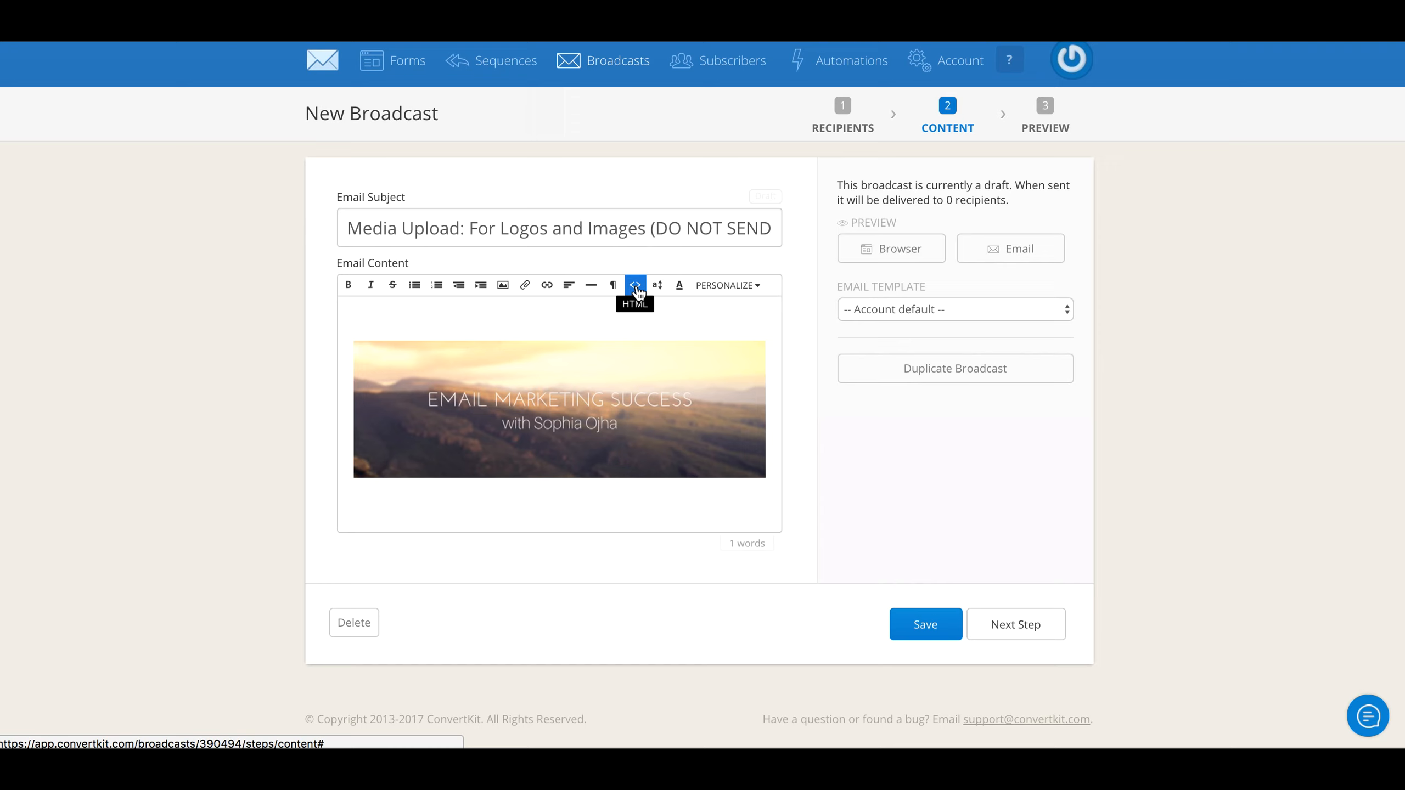
mouse_move(678, 285)
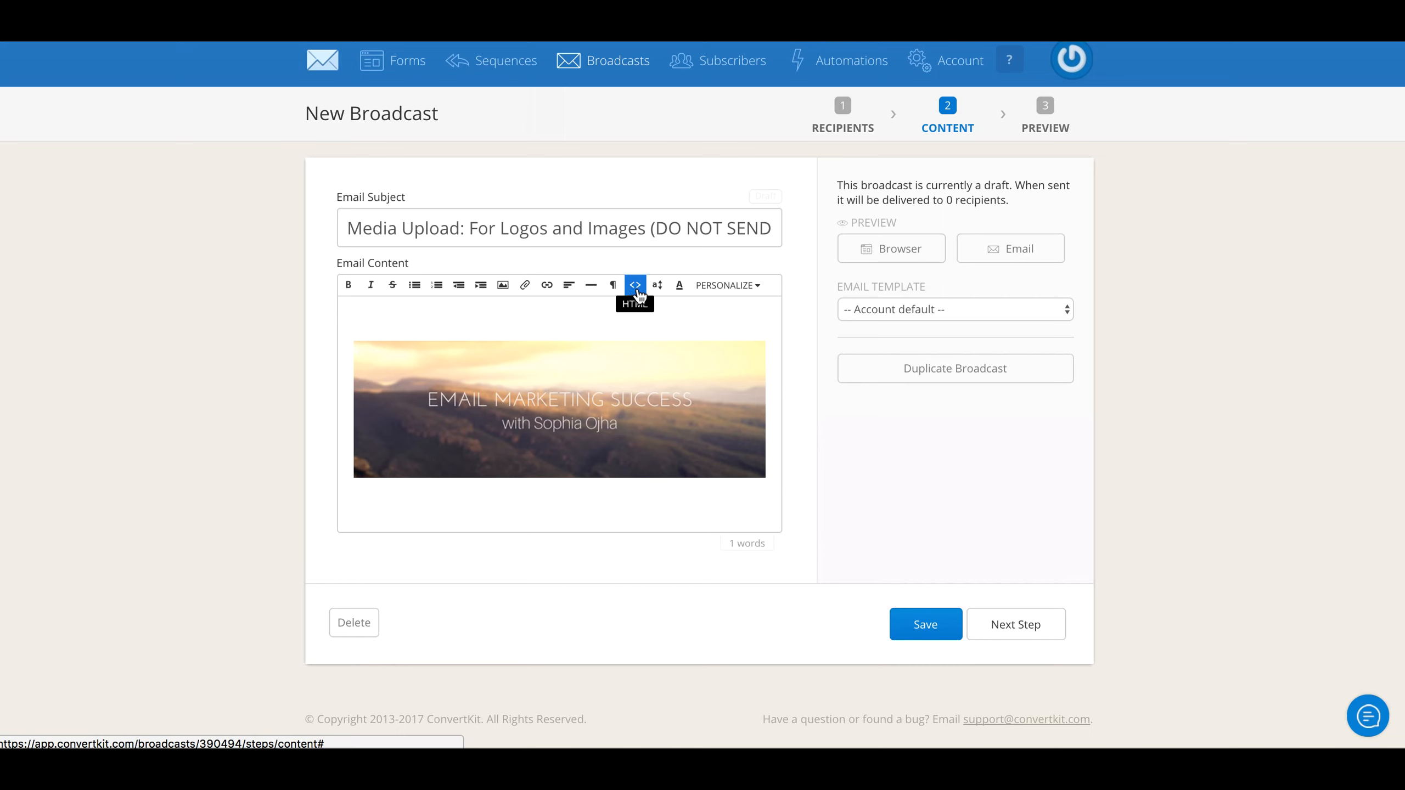
View the email body's HTML source and select the banner image tag
left_click(636, 285)
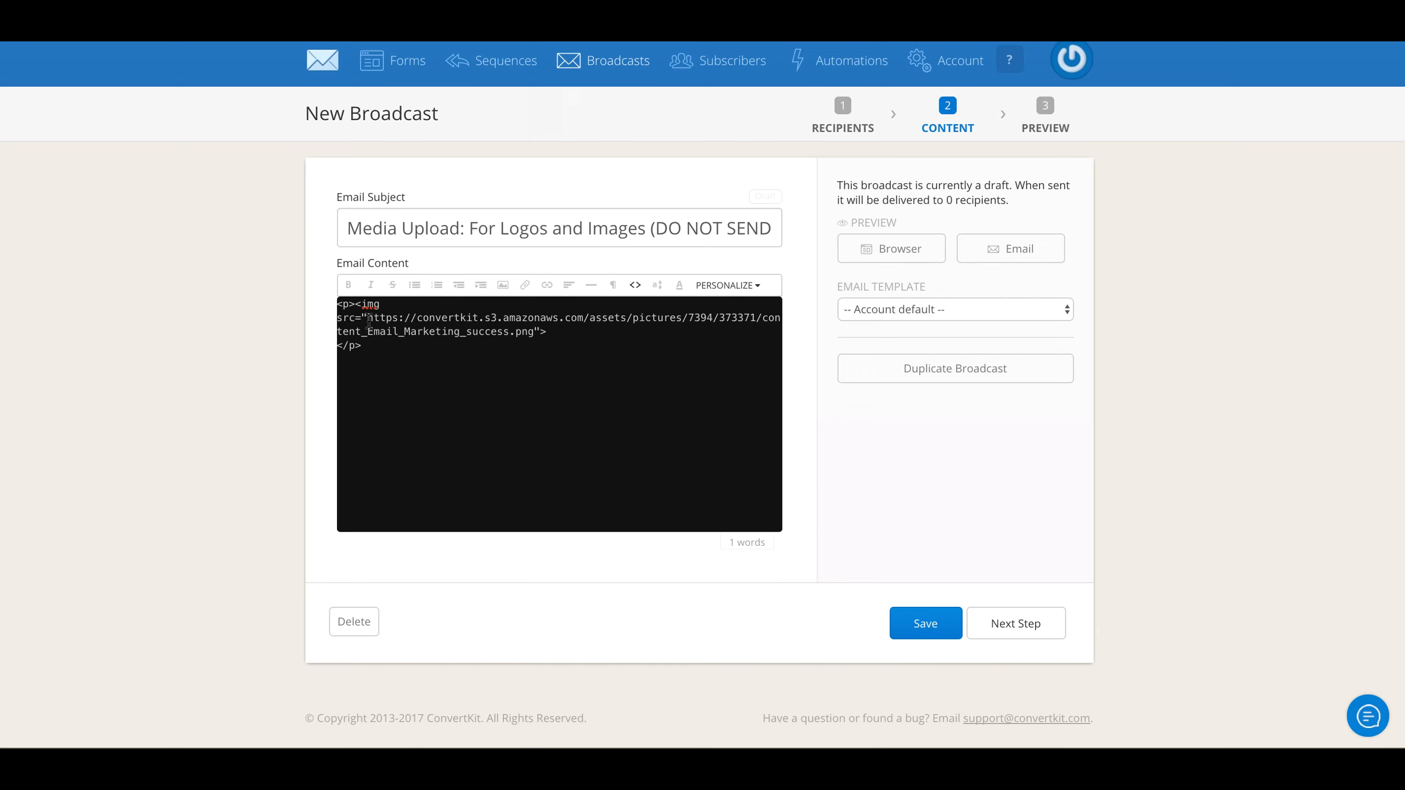
double_click(381, 318)
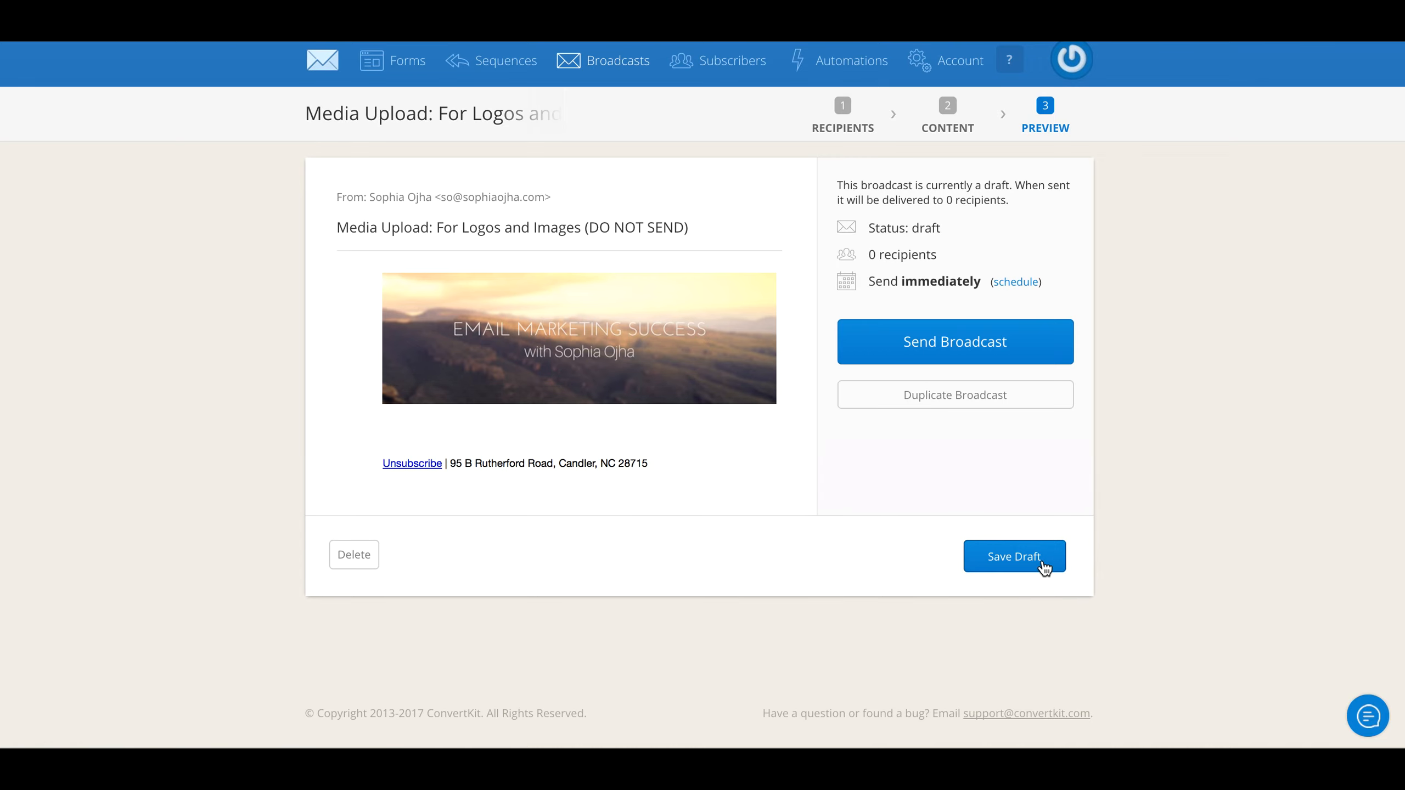
Save the 'Media Upload: For Logos and Images (DO NOT SEND)' broadcast as a draft
left_click(1014, 556)
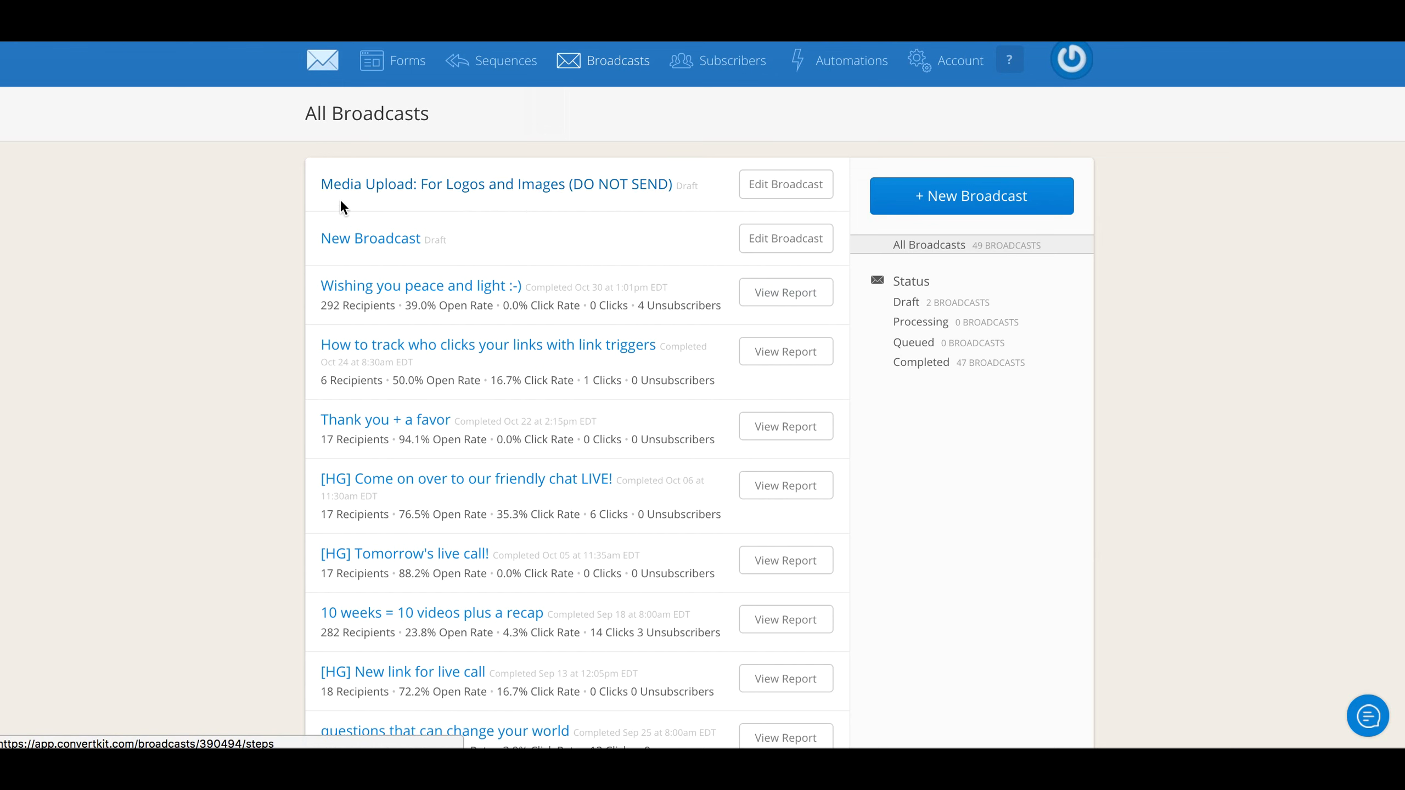
mouse_move(404, 184)
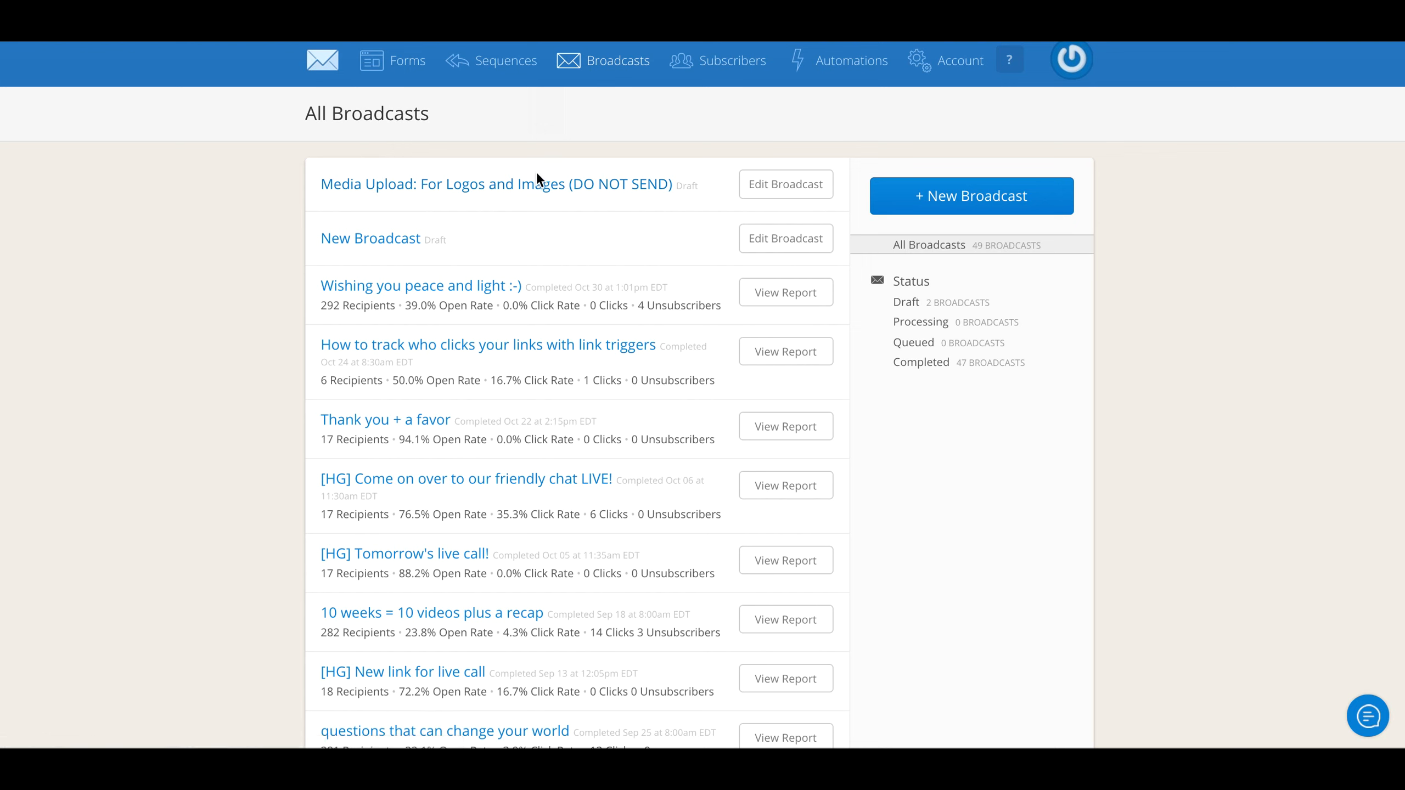
mouse_move(496, 184)
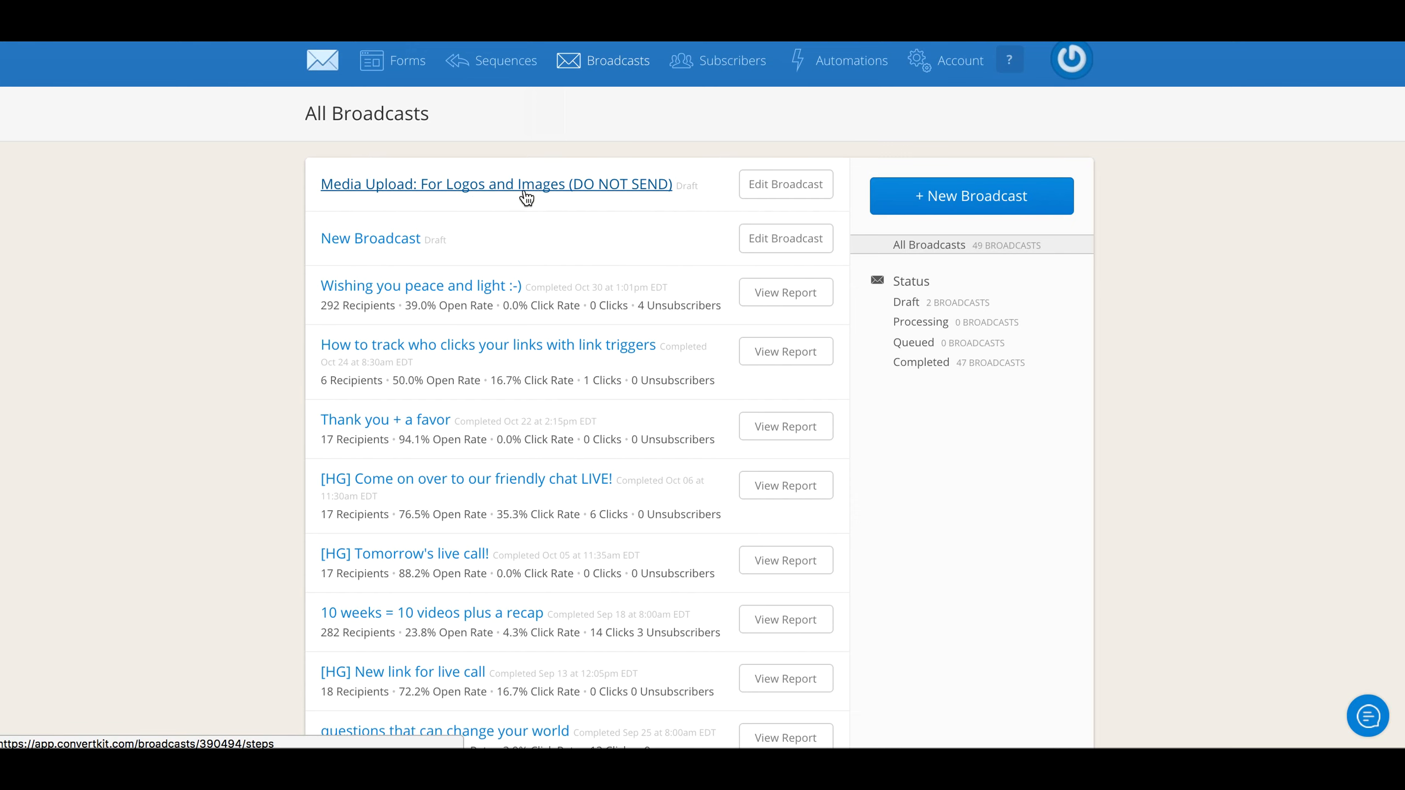
mouse_move(533, 187)
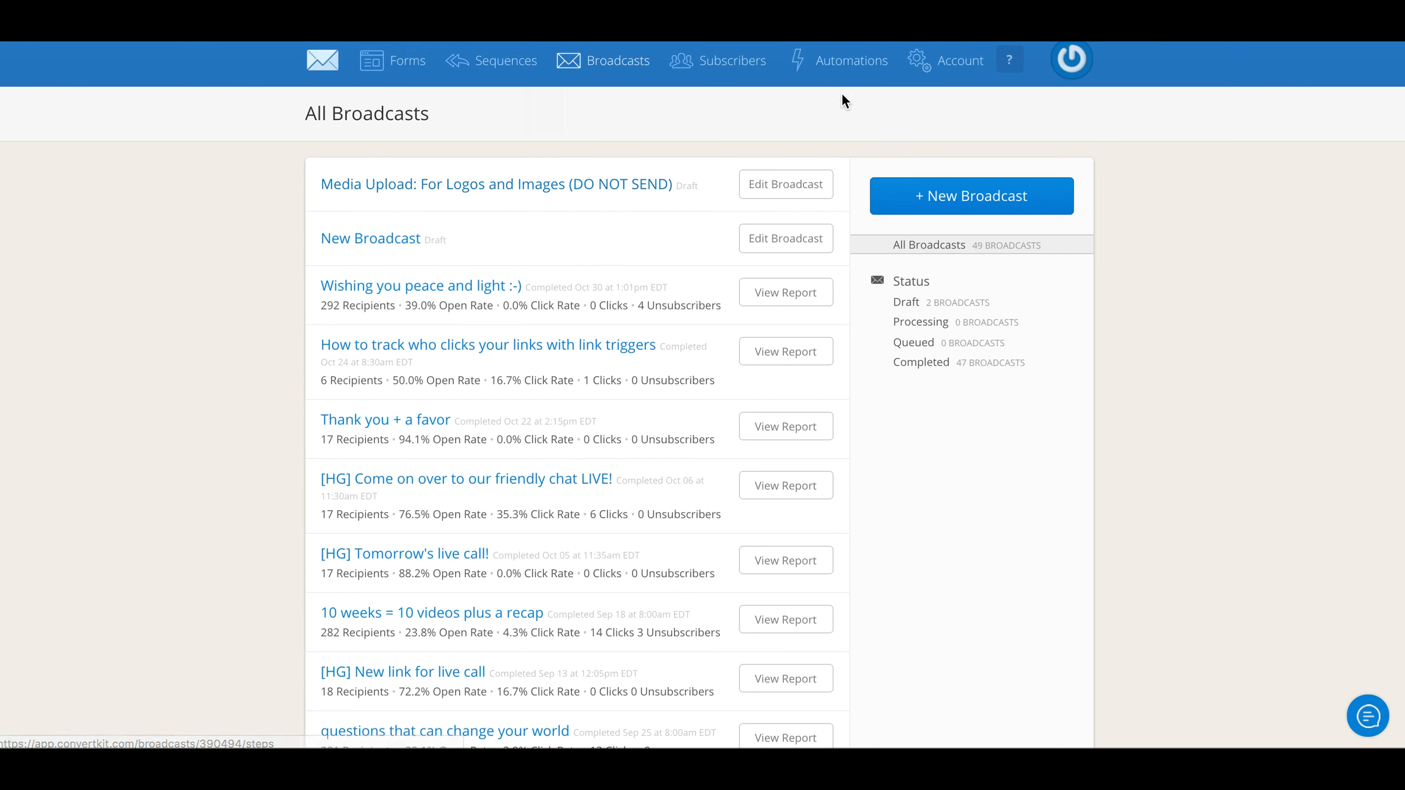
mouse_move(960, 61)
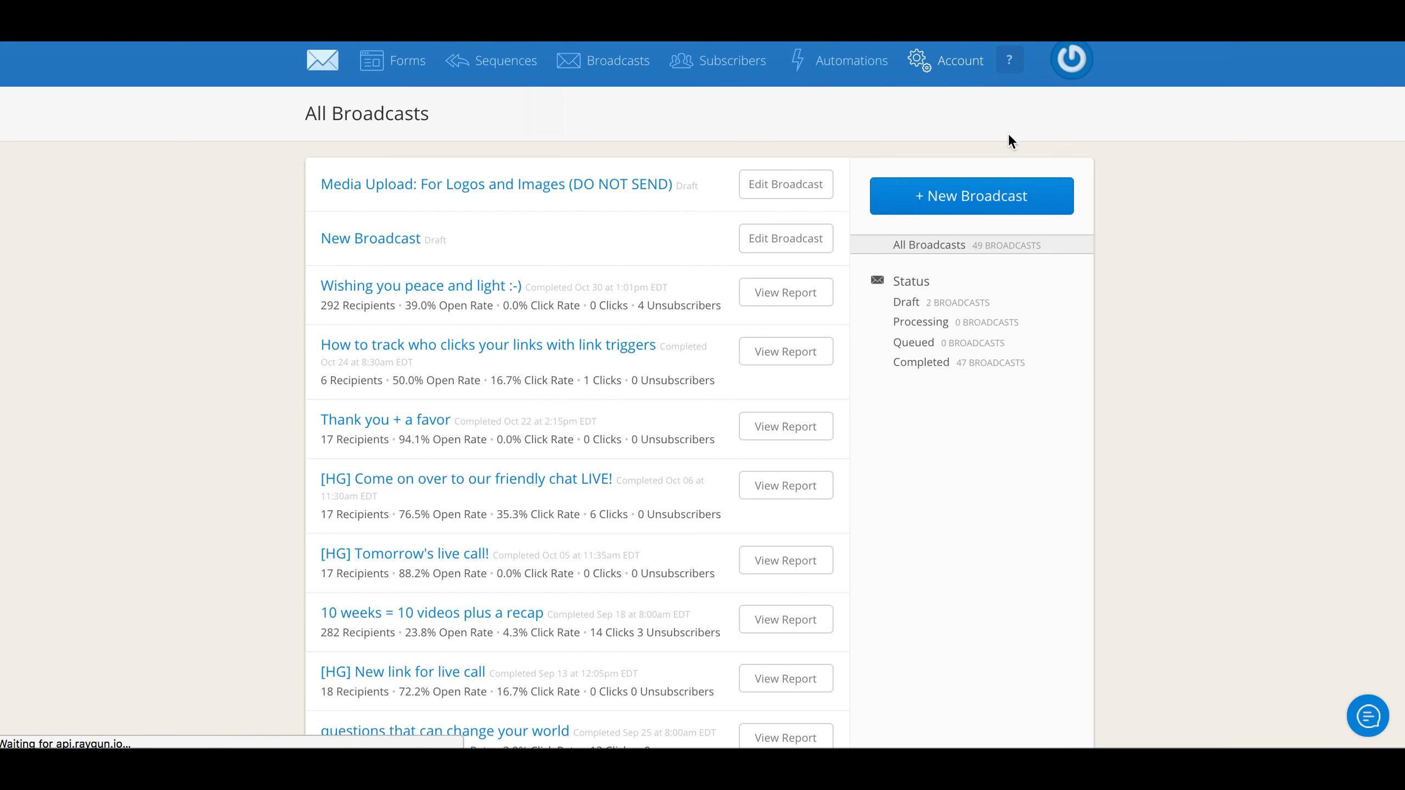
mouse_move(1006, 136)
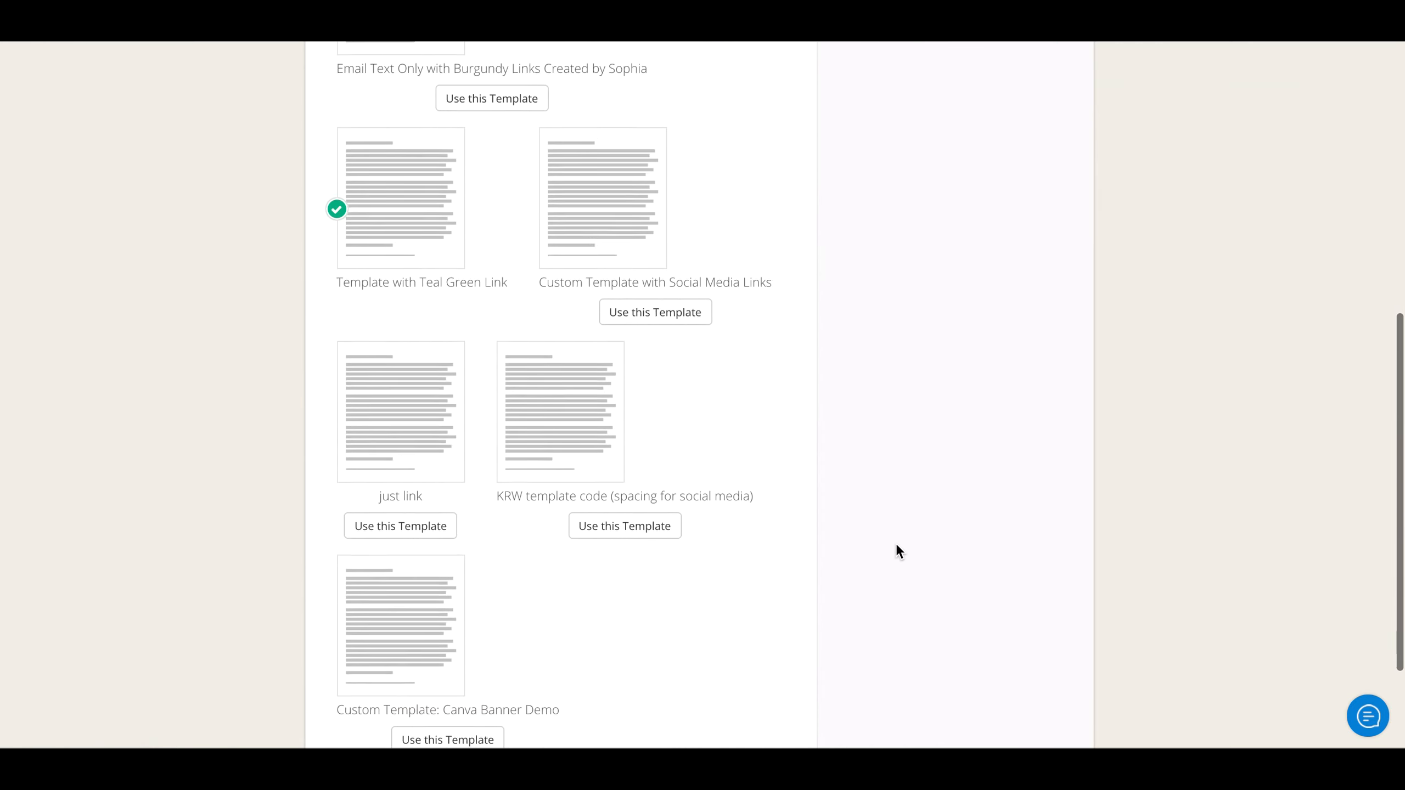
Replace the header image's src placeholder with the hosted Email_Marketing_success banner URL
scroll("down", 3)
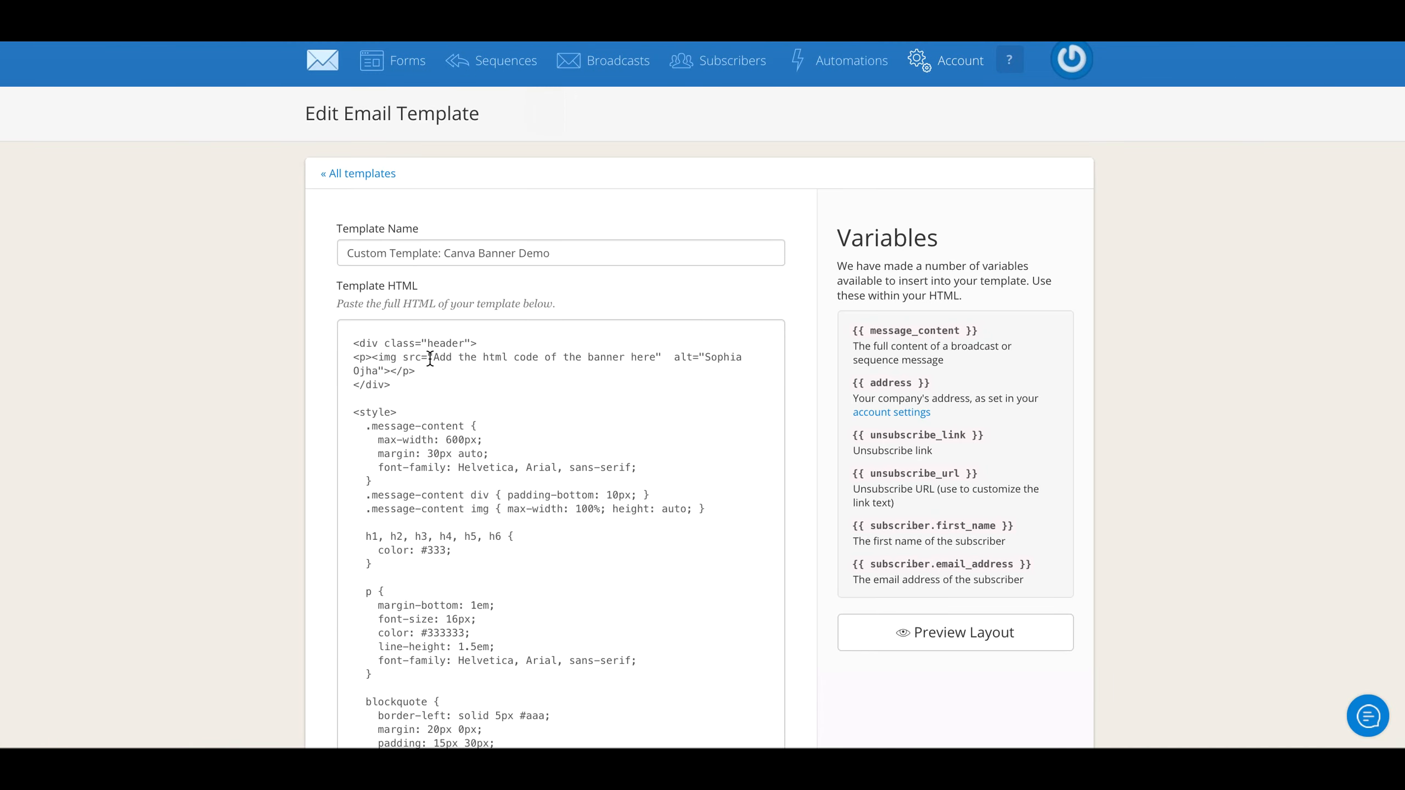
left_click_drag(428, 357, 659, 362)
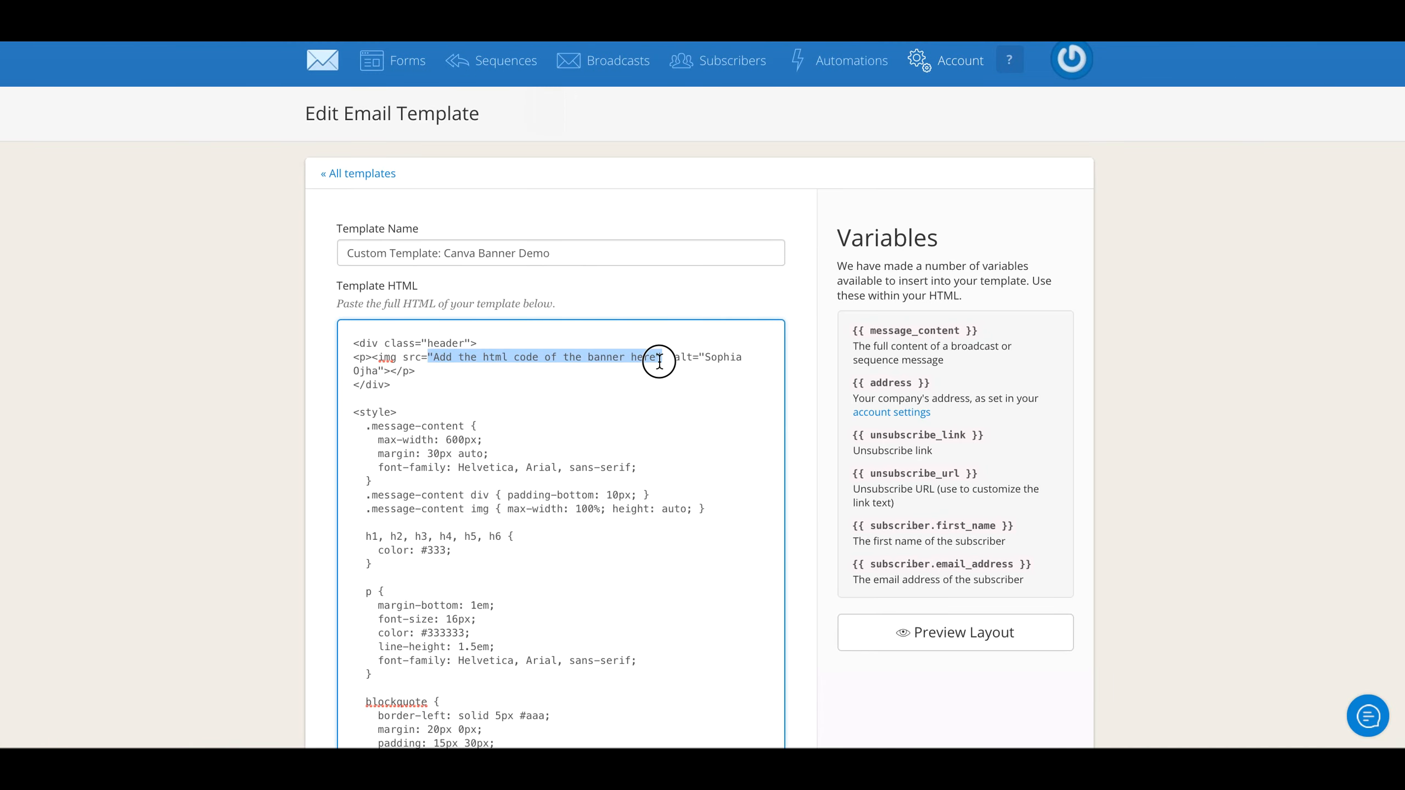
left_click(657, 357)
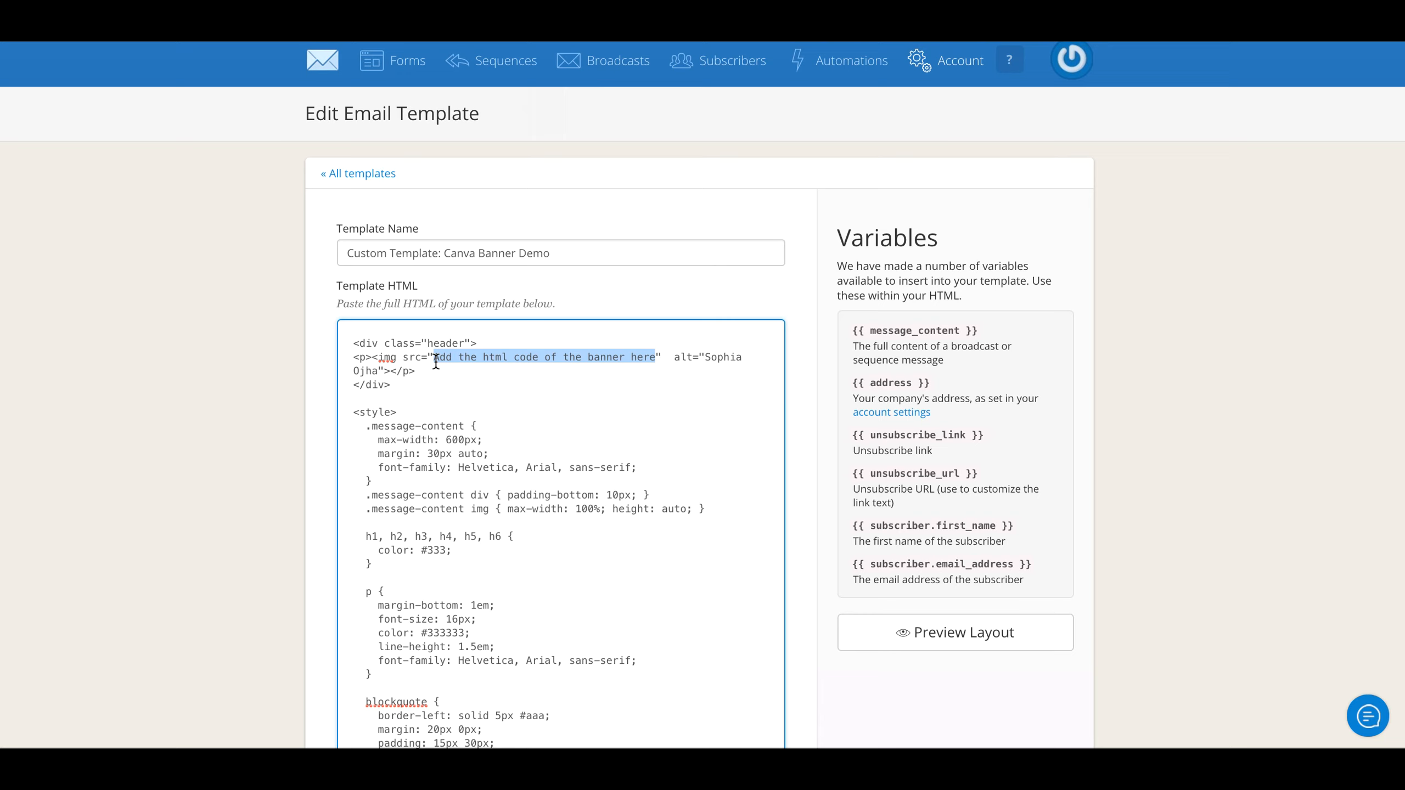
type("https://convertkit.s3.amazonaws.com/assets/pictures/7394/373371/content_Email_Marketing_success.png")
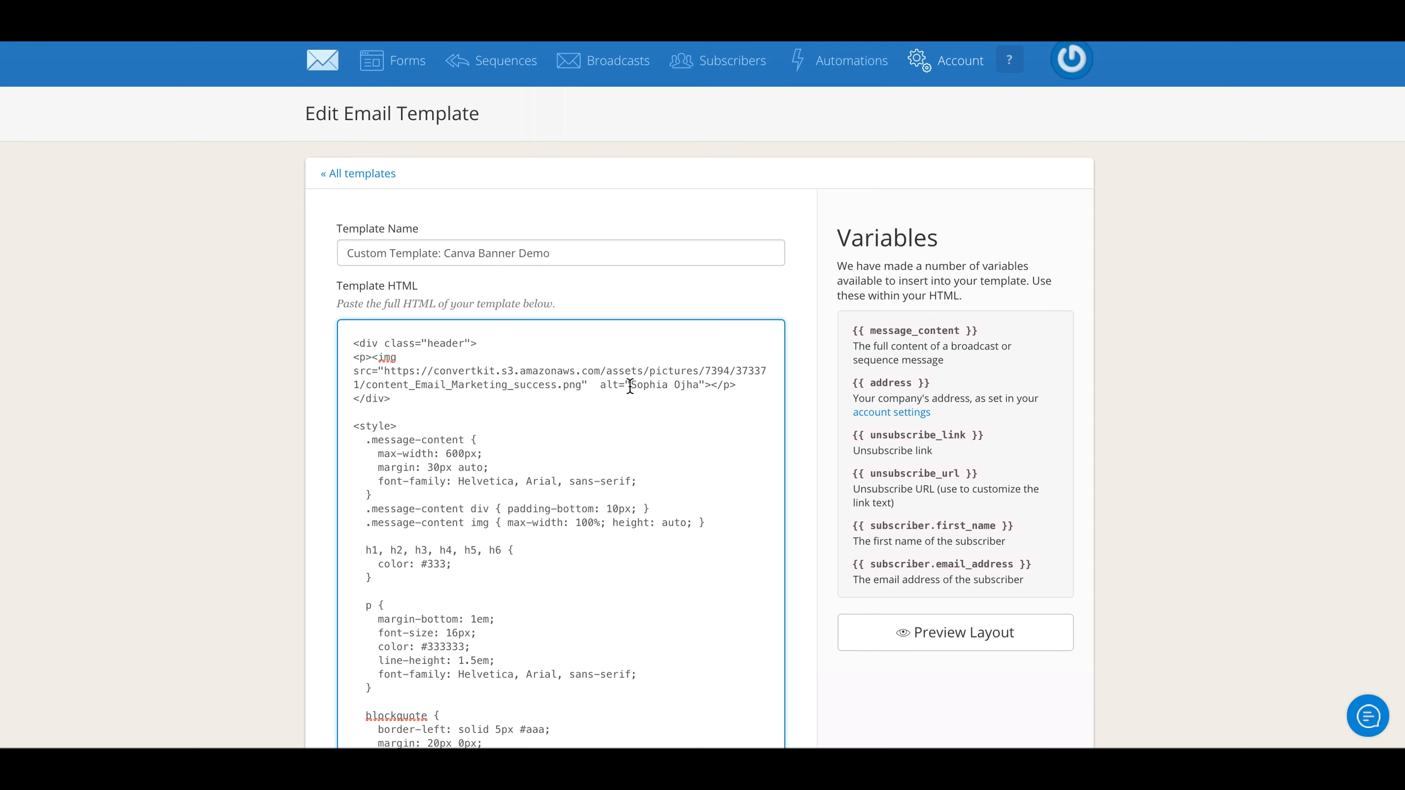
Make the banner alt text read 'Email Marketing Success with Sophia Ojha'
type("Email Marketing")
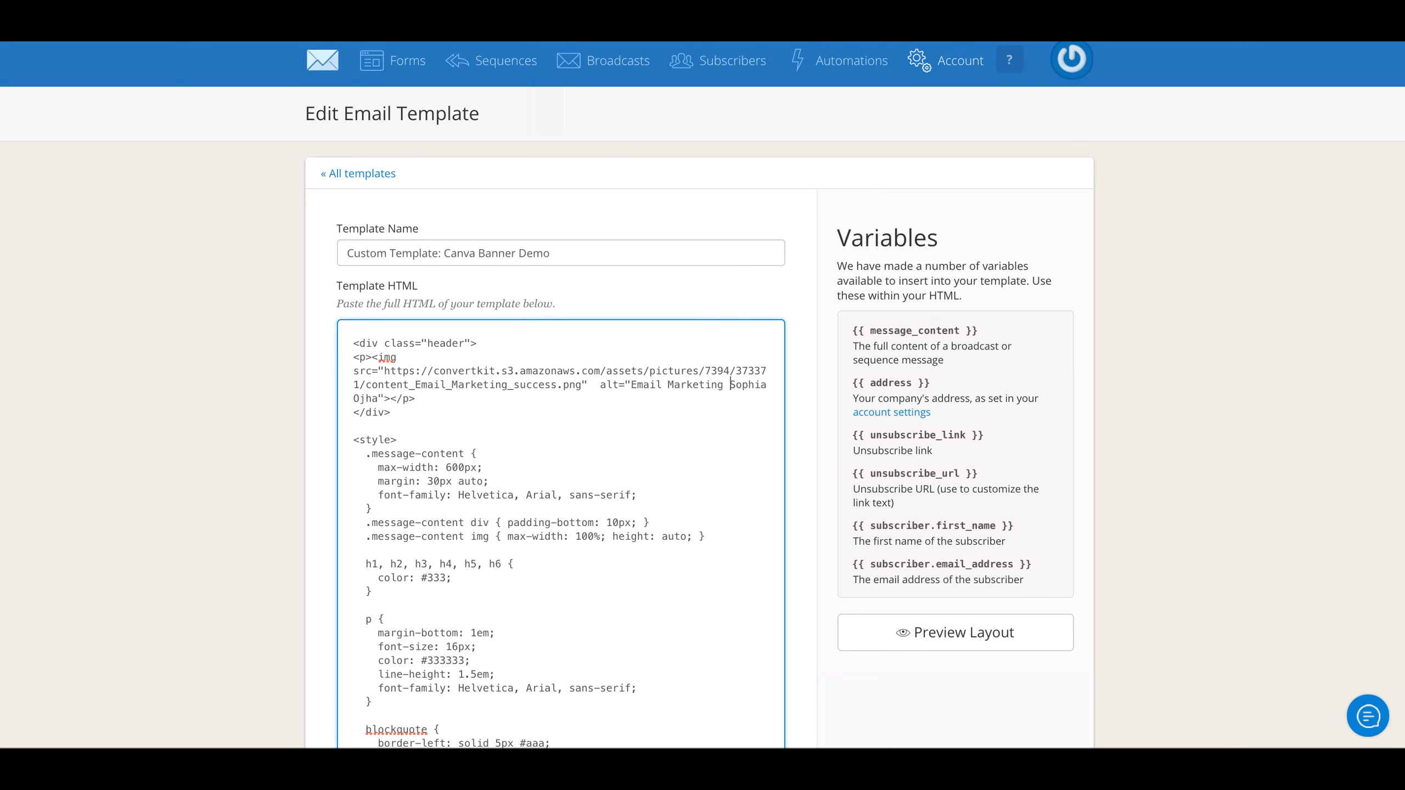
type("Success with S")
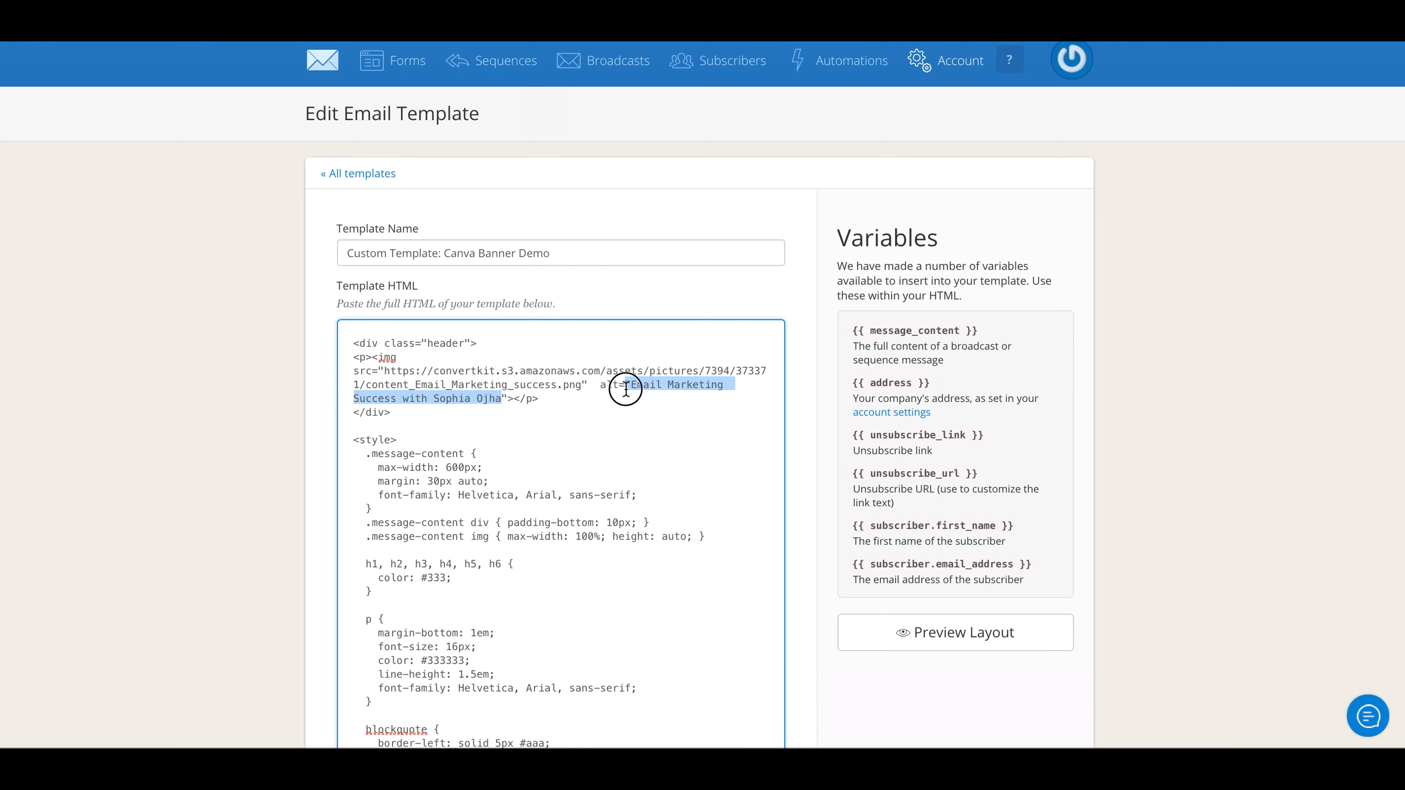
mouse_move(653, 393)
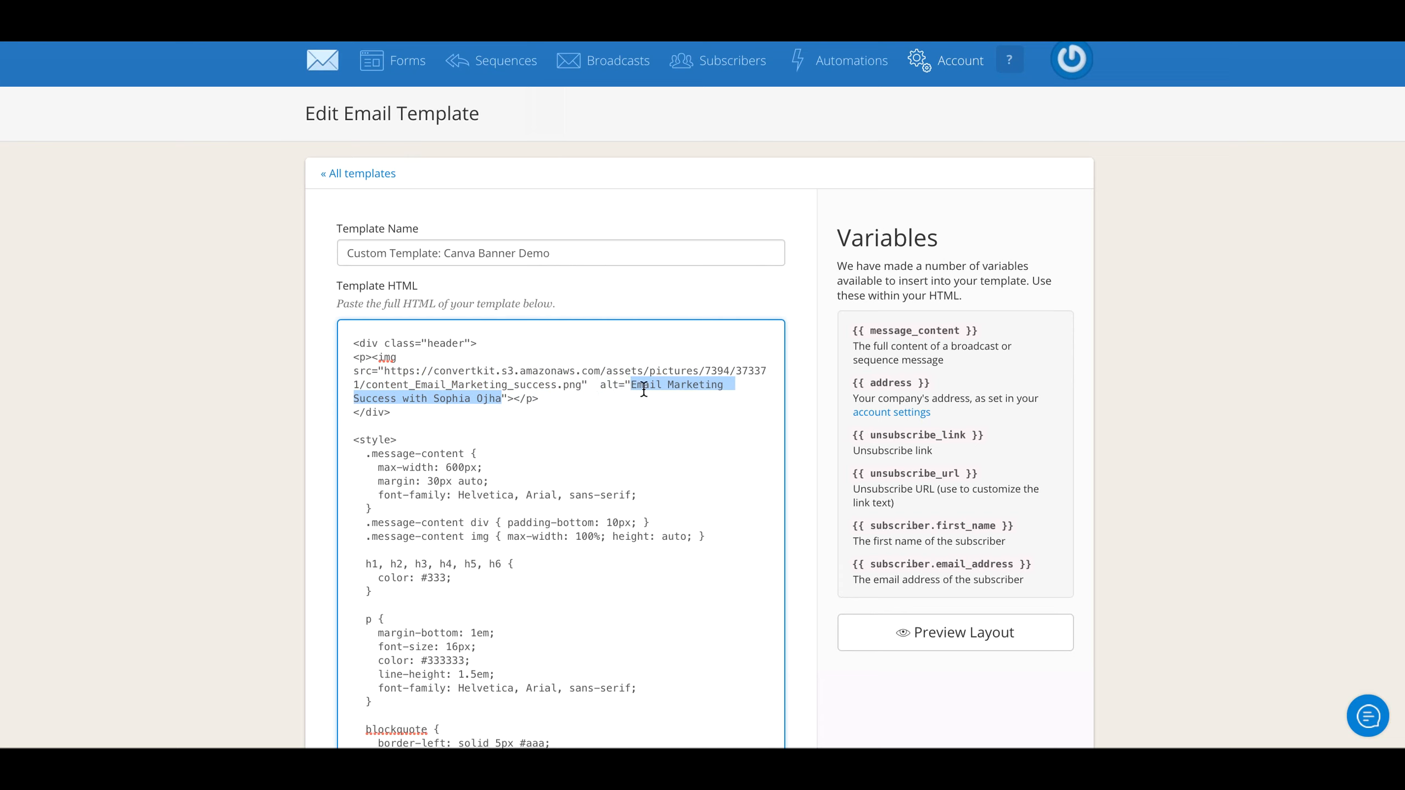
left_click(636, 386)
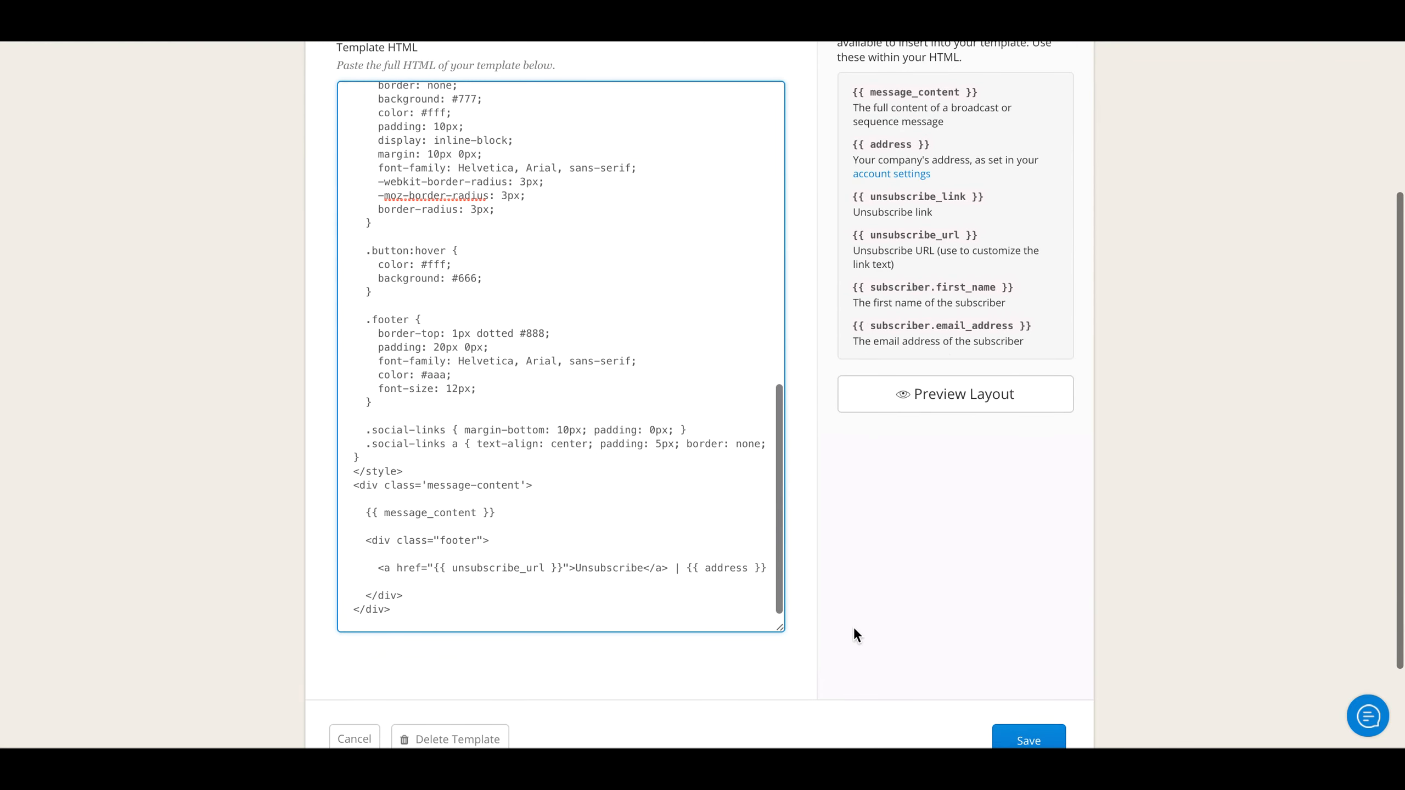
left_click(955, 395)
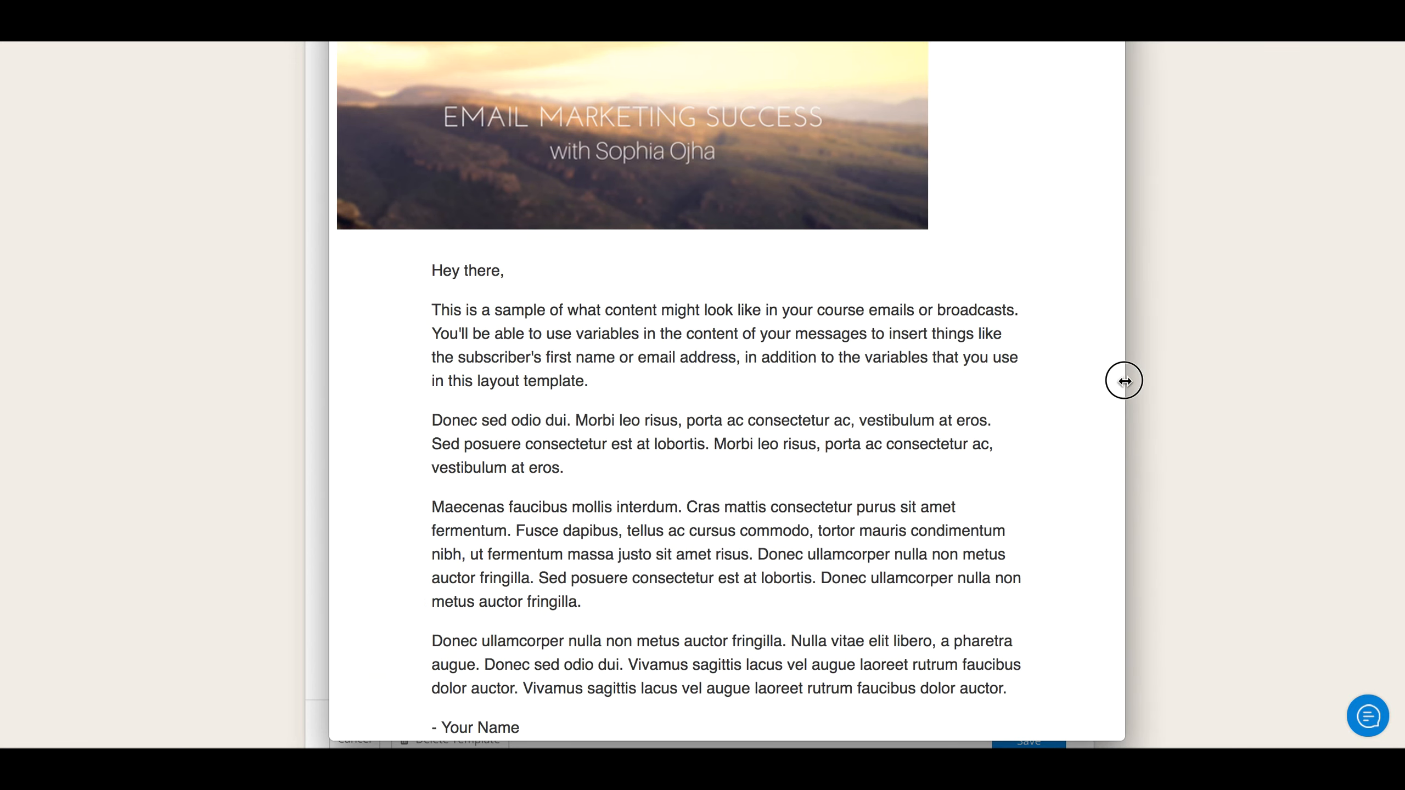
Widen the layout preview window to check the banner's alignment
left_click_drag(1123, 380, 159, 375)
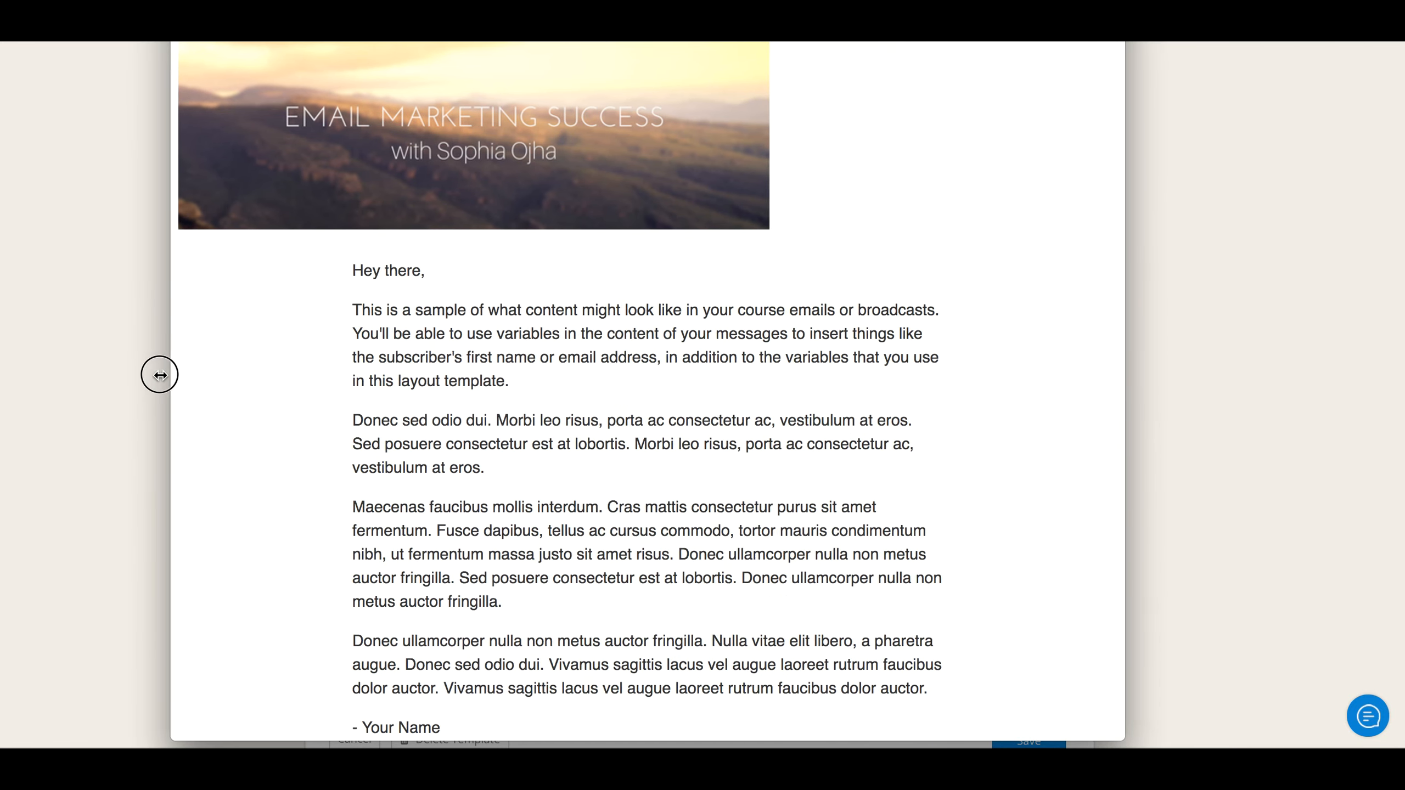
left_click_drag(159, 375, 99, 375)
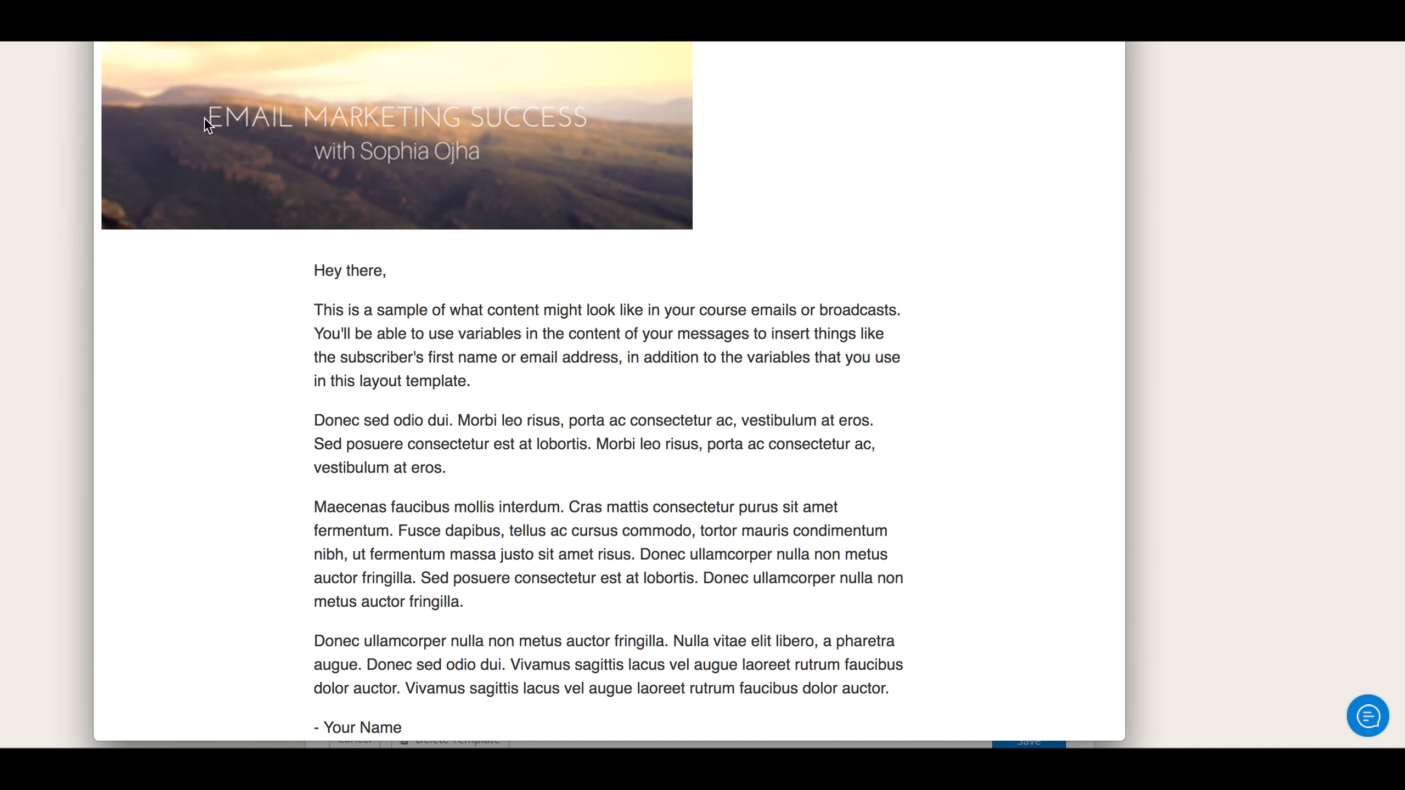
mouse_move(686, 248)
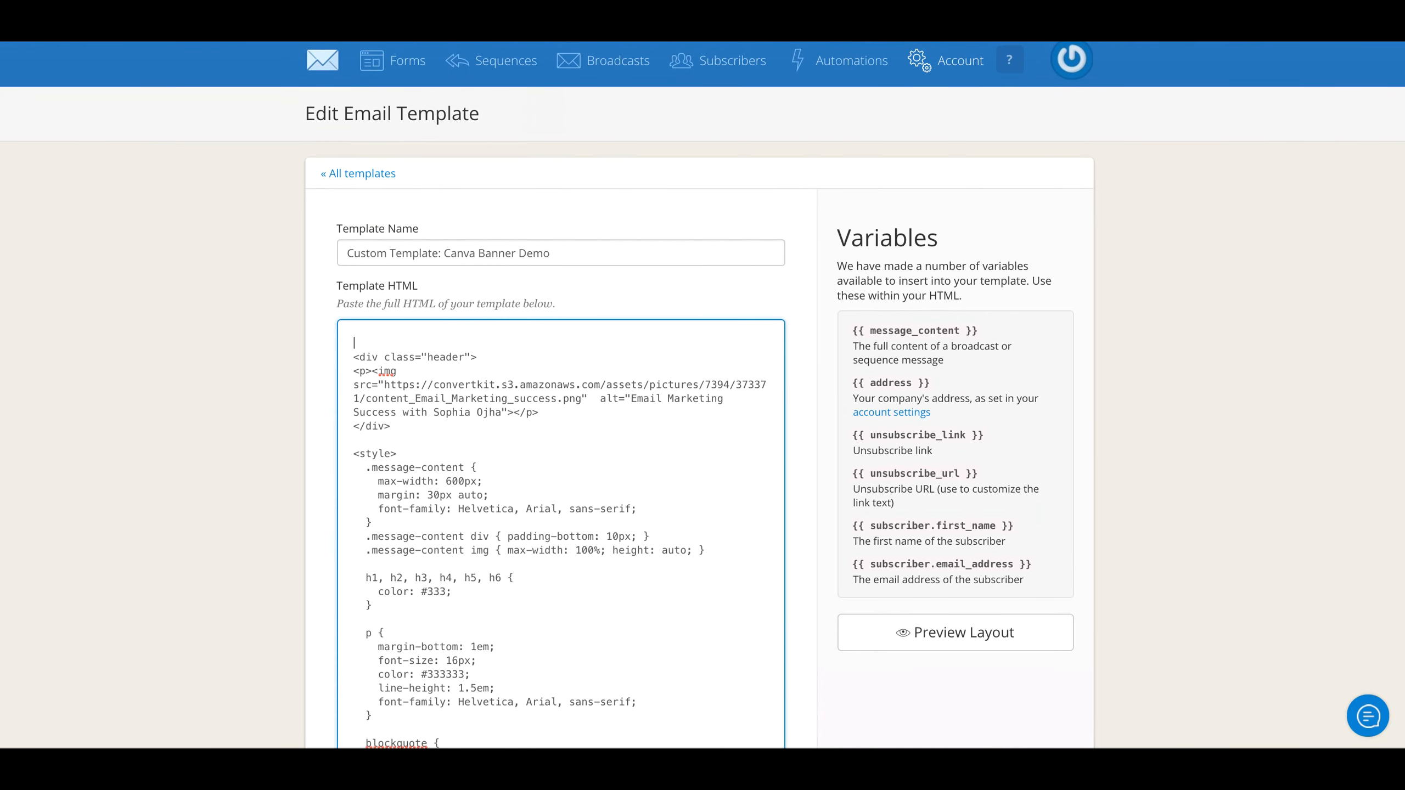
Wrap the banner header div in <center> and </center> tags
type("<center>")
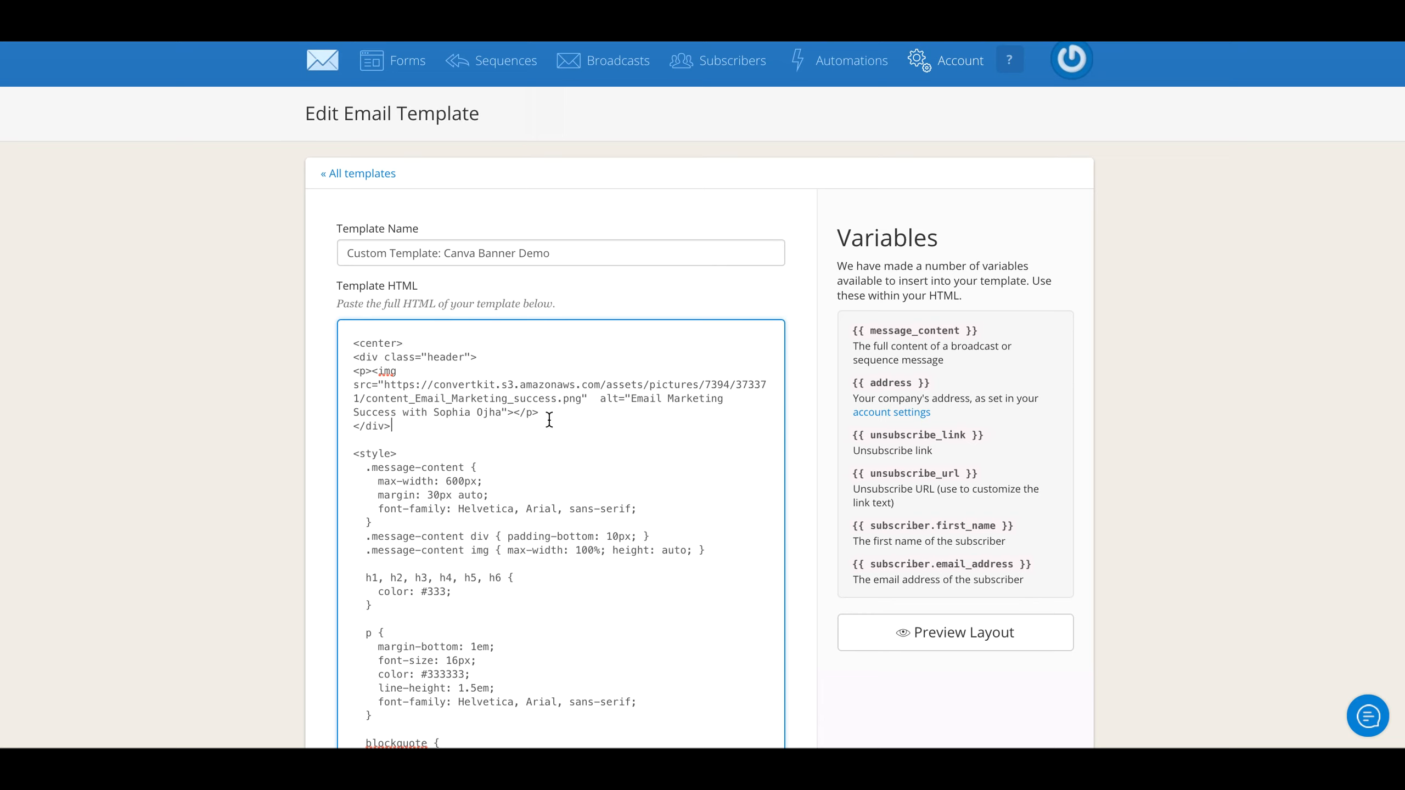
type("</")
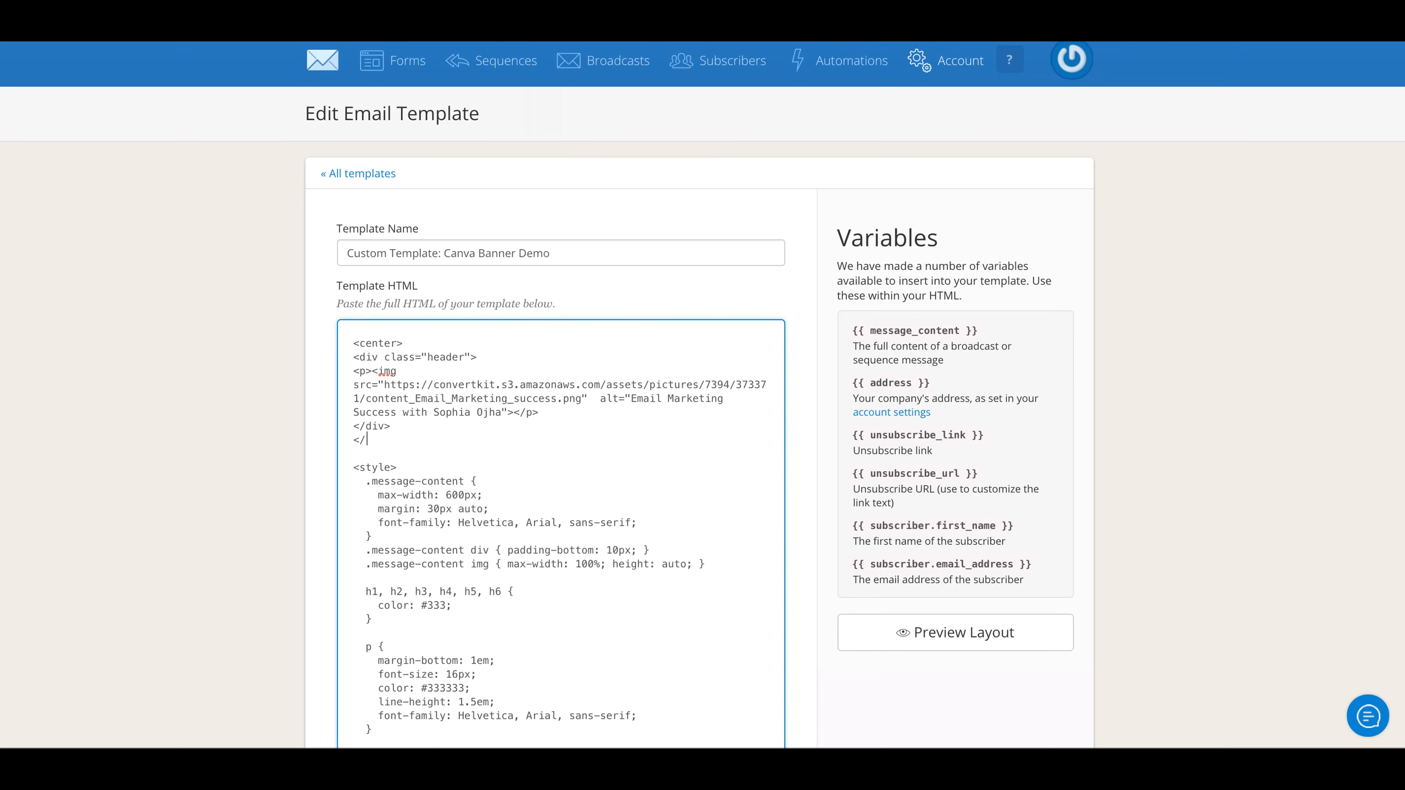
type("center>")
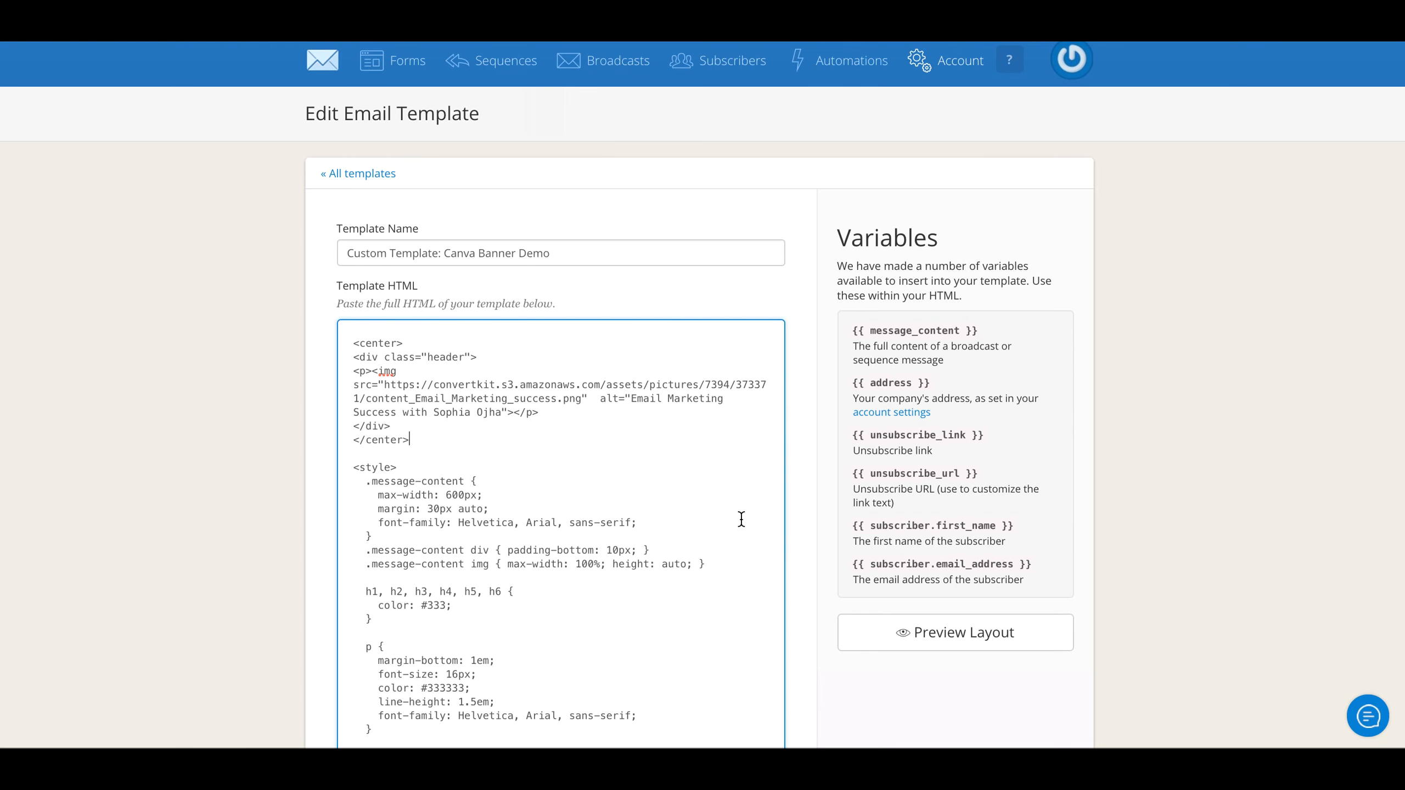
left_click(955, 632)
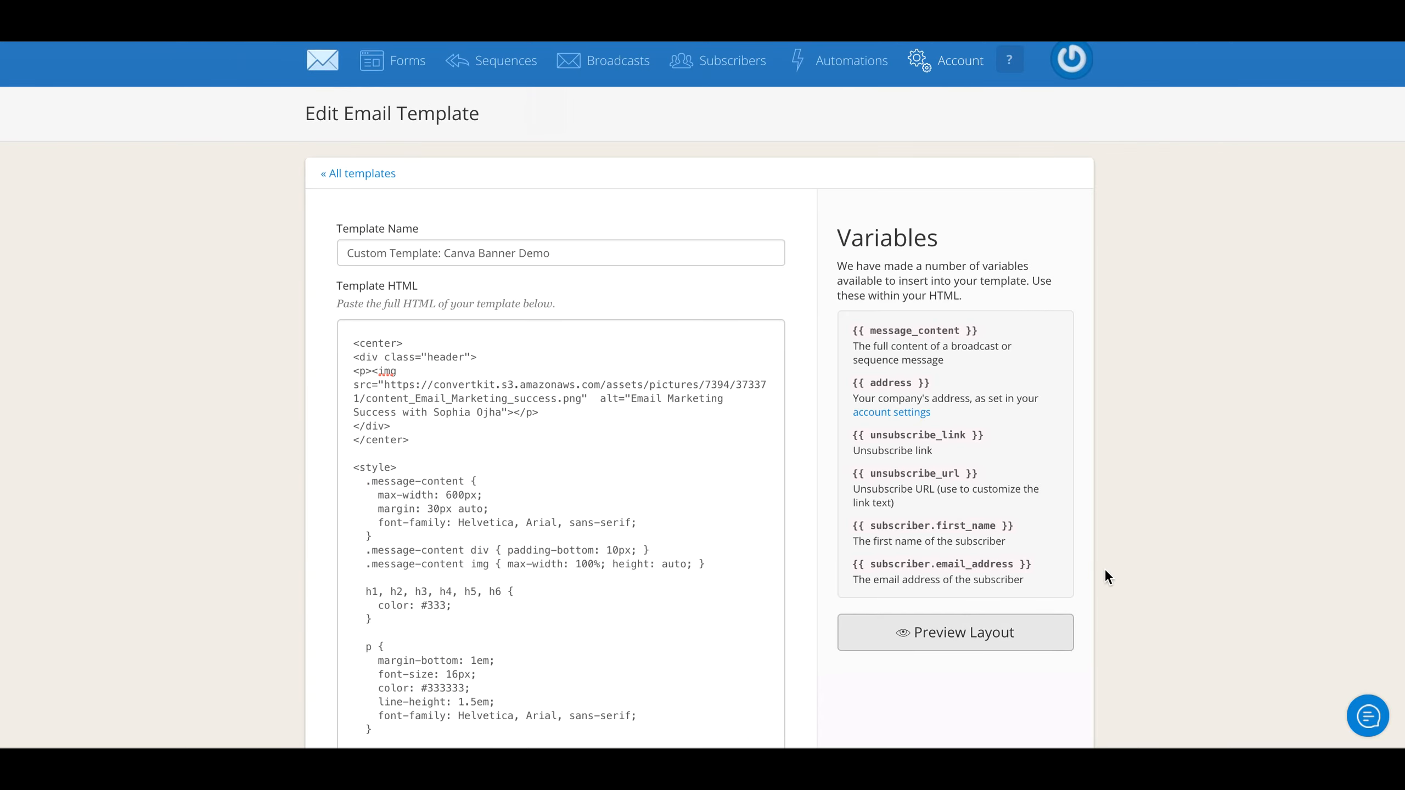
Save the template and make Custom Template: Canva Banner Demo the default
scroll("down", 3)
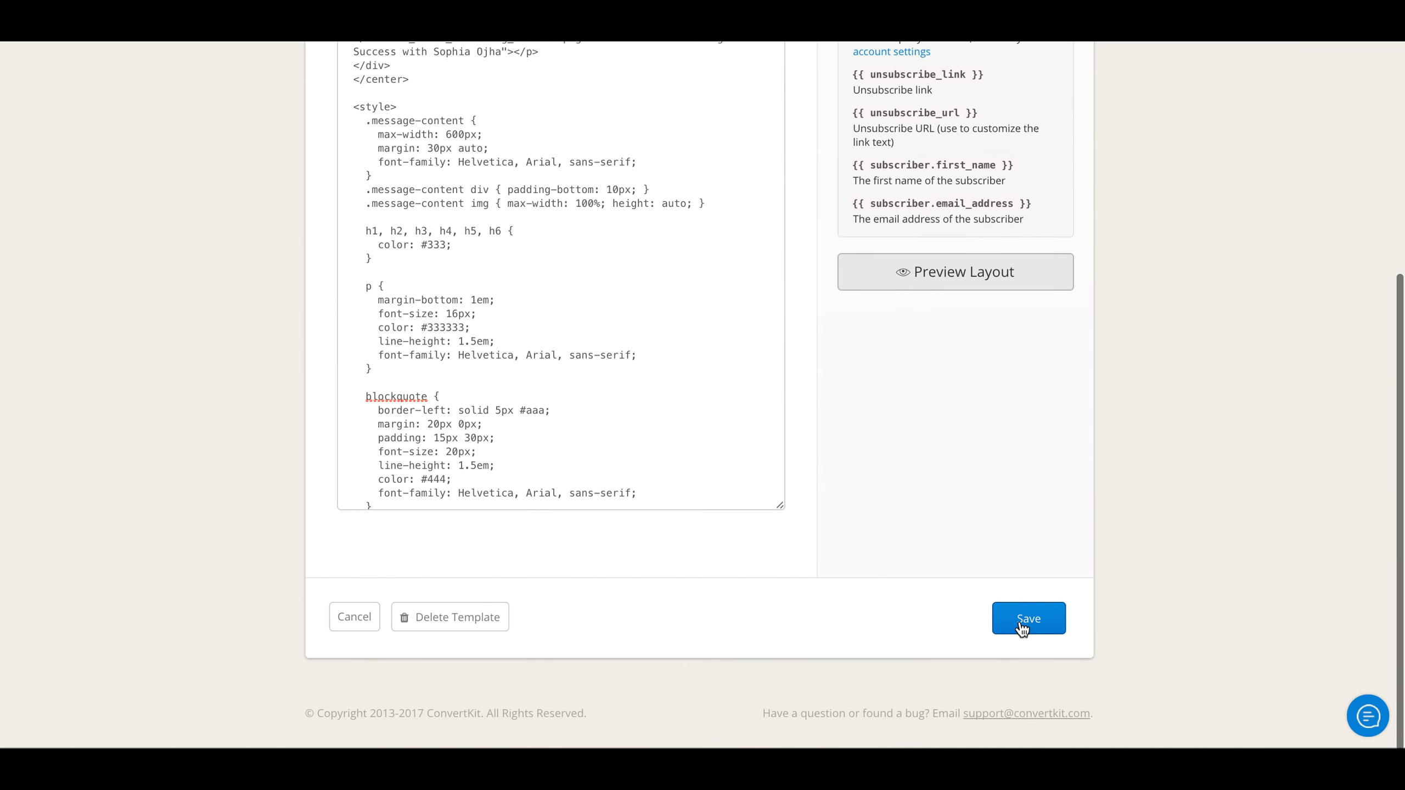
left_click(1028, 618)
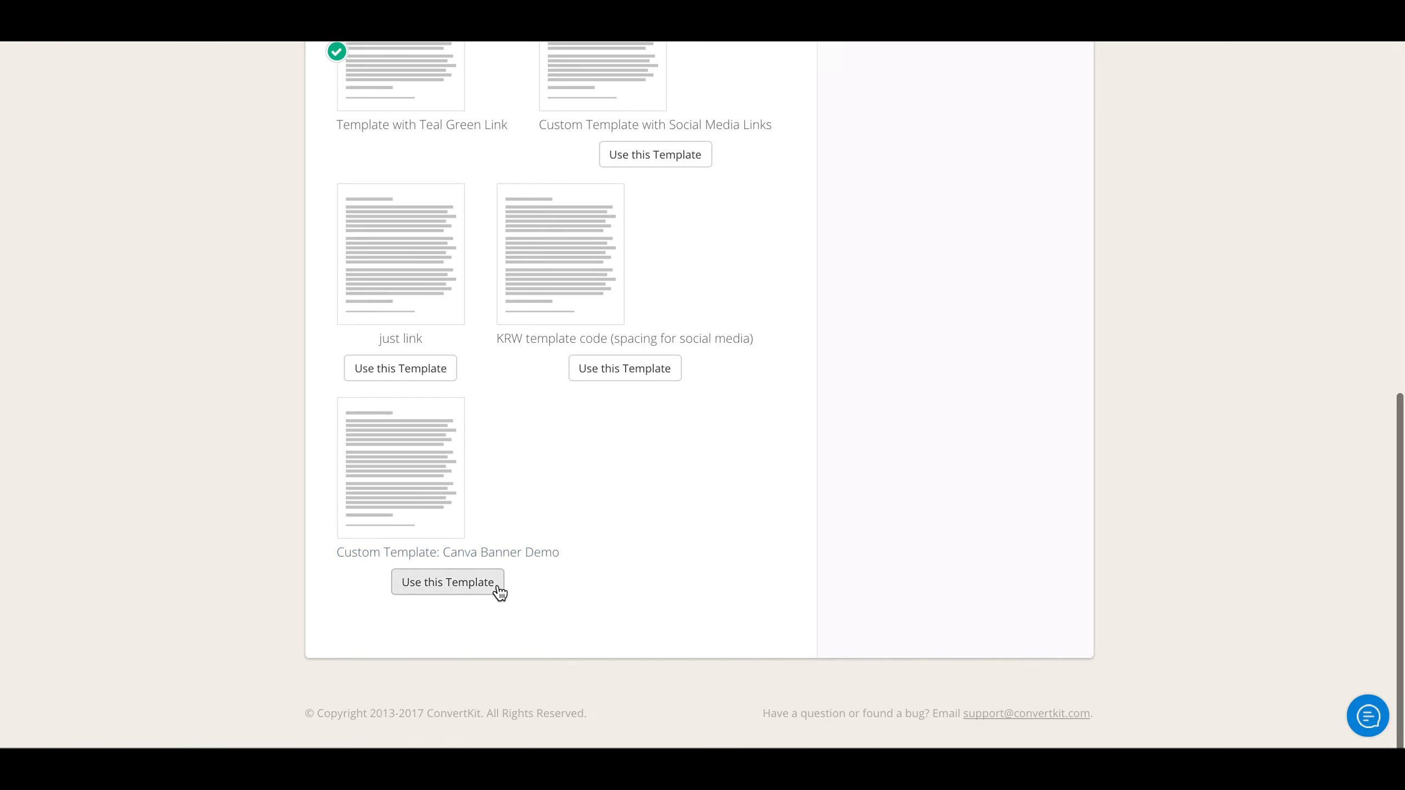
mouse_move(451, 596)
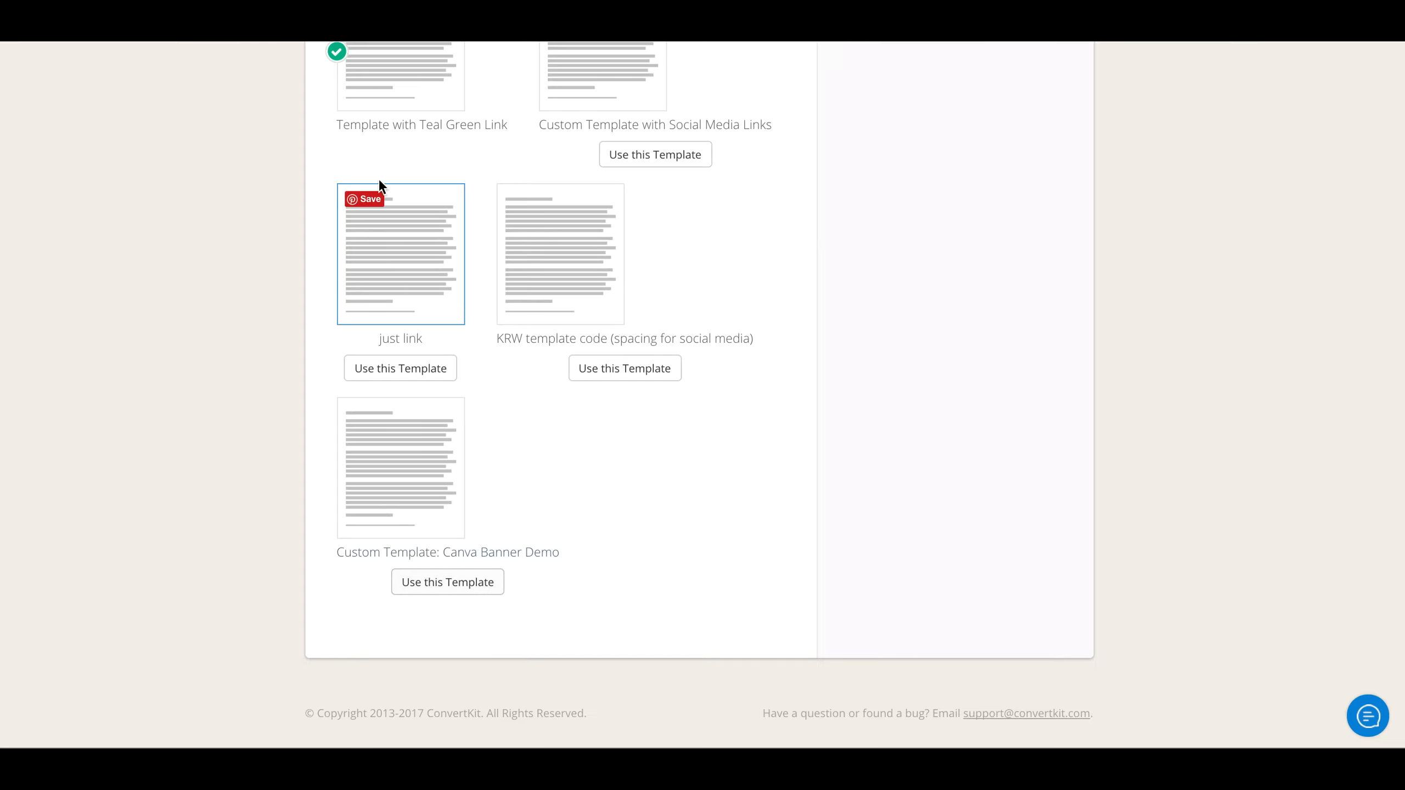
scroll("down", 3)
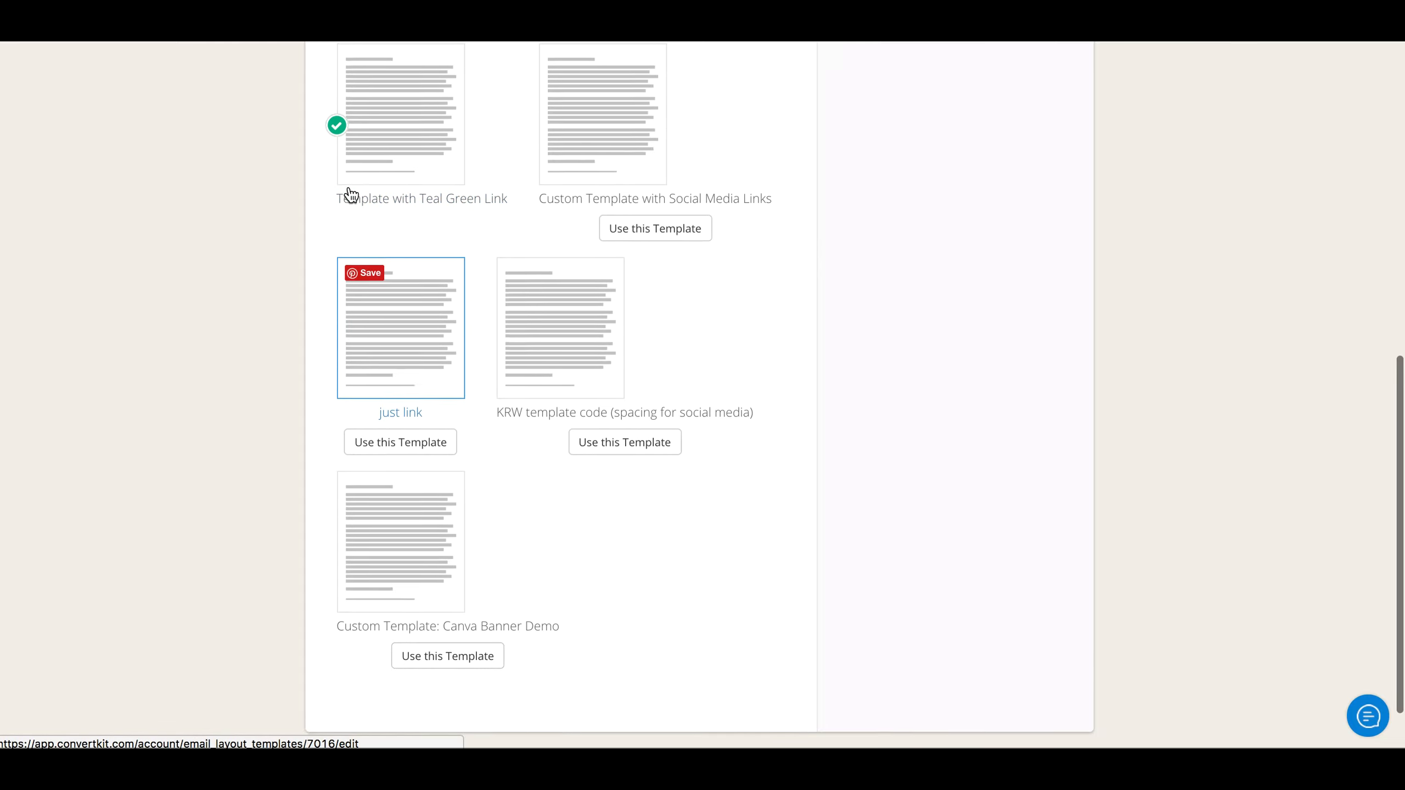
left_click(401, 114)
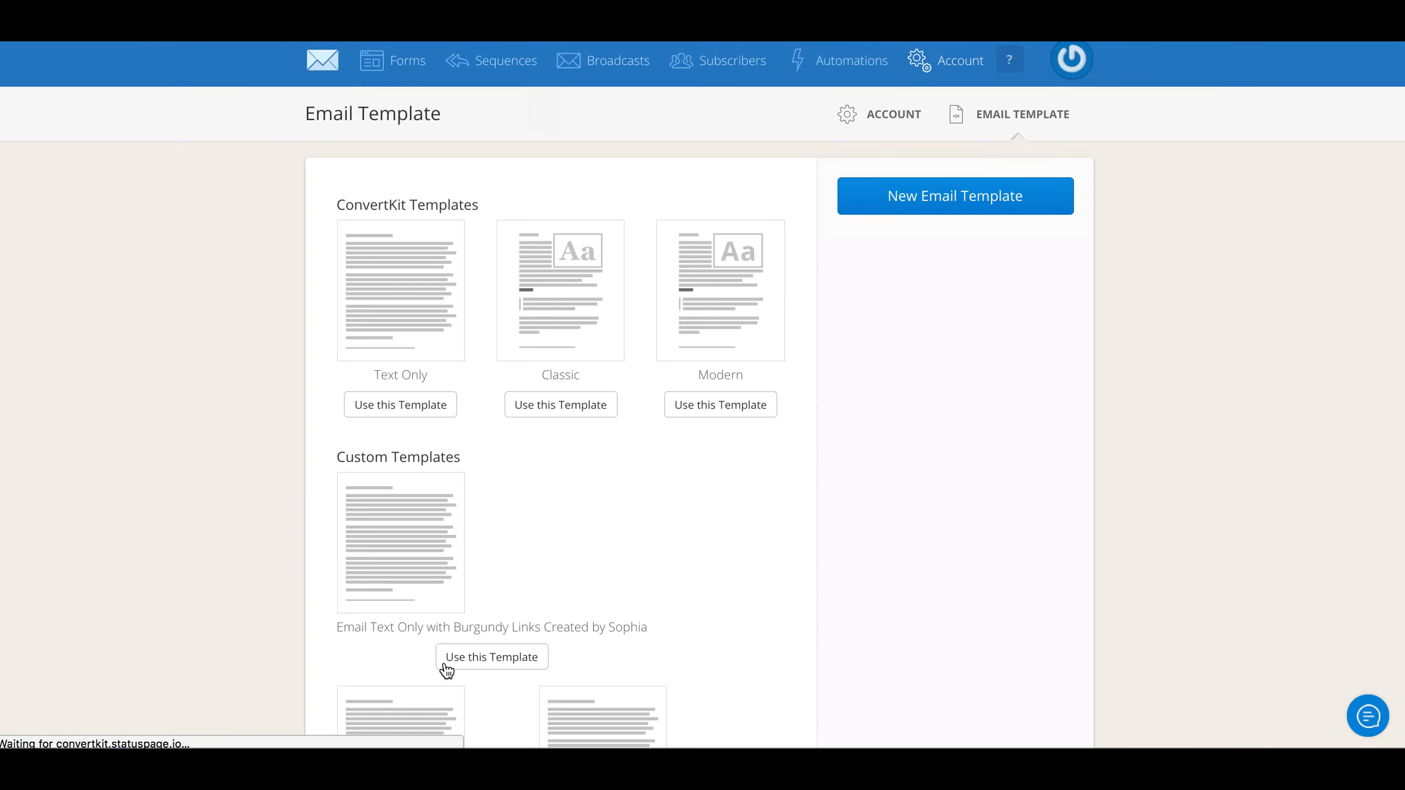
scroll("down", 3)
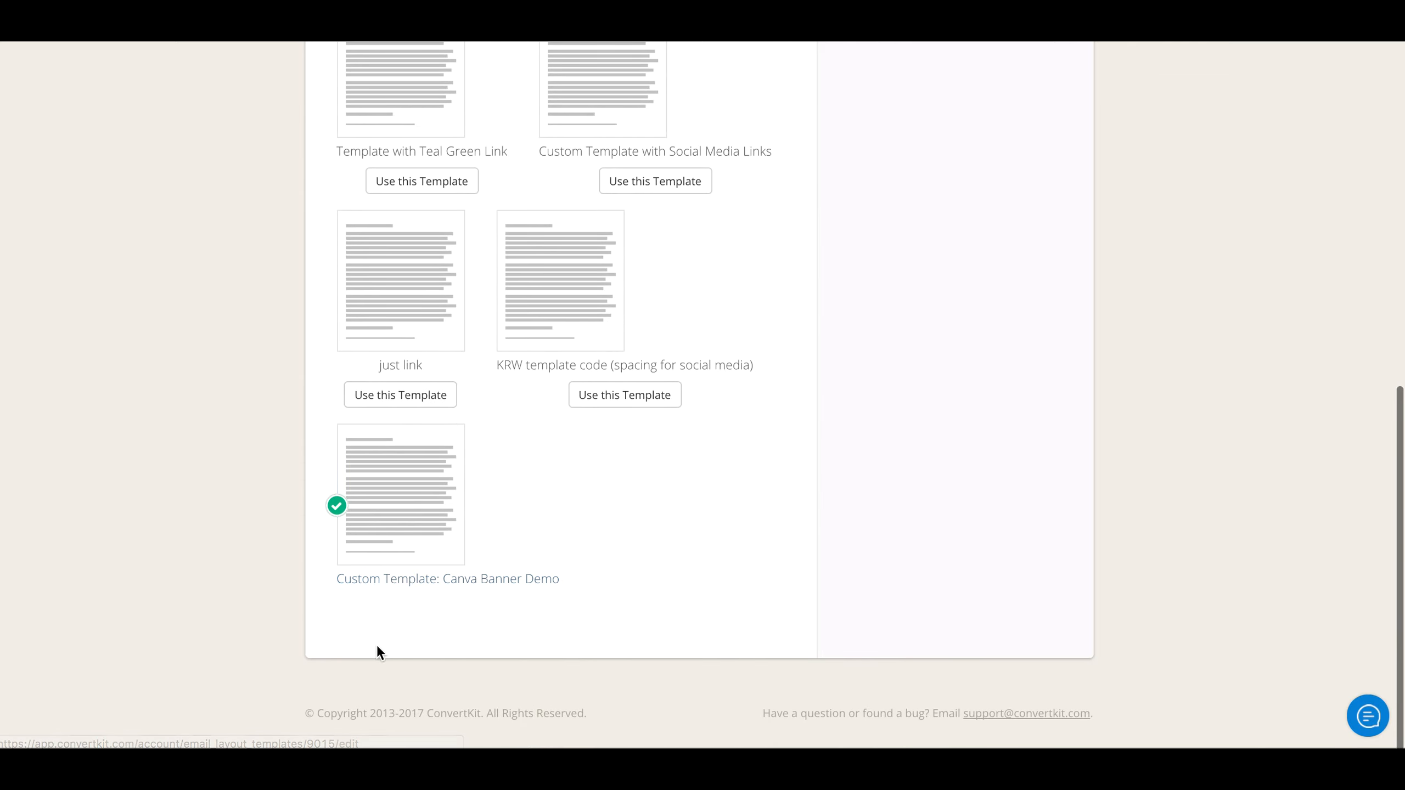
mouse_move(553, 594)
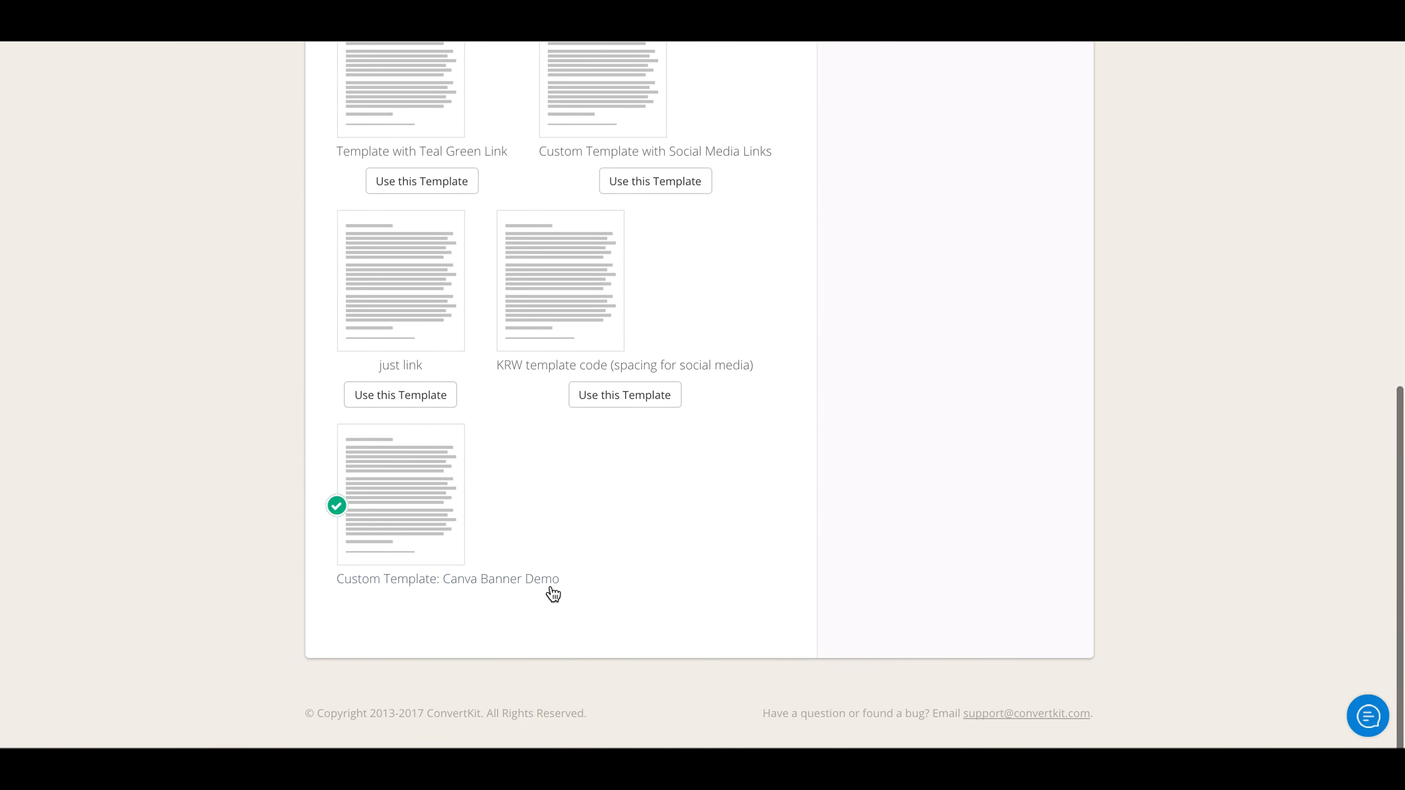
mouse_move(639, 599)
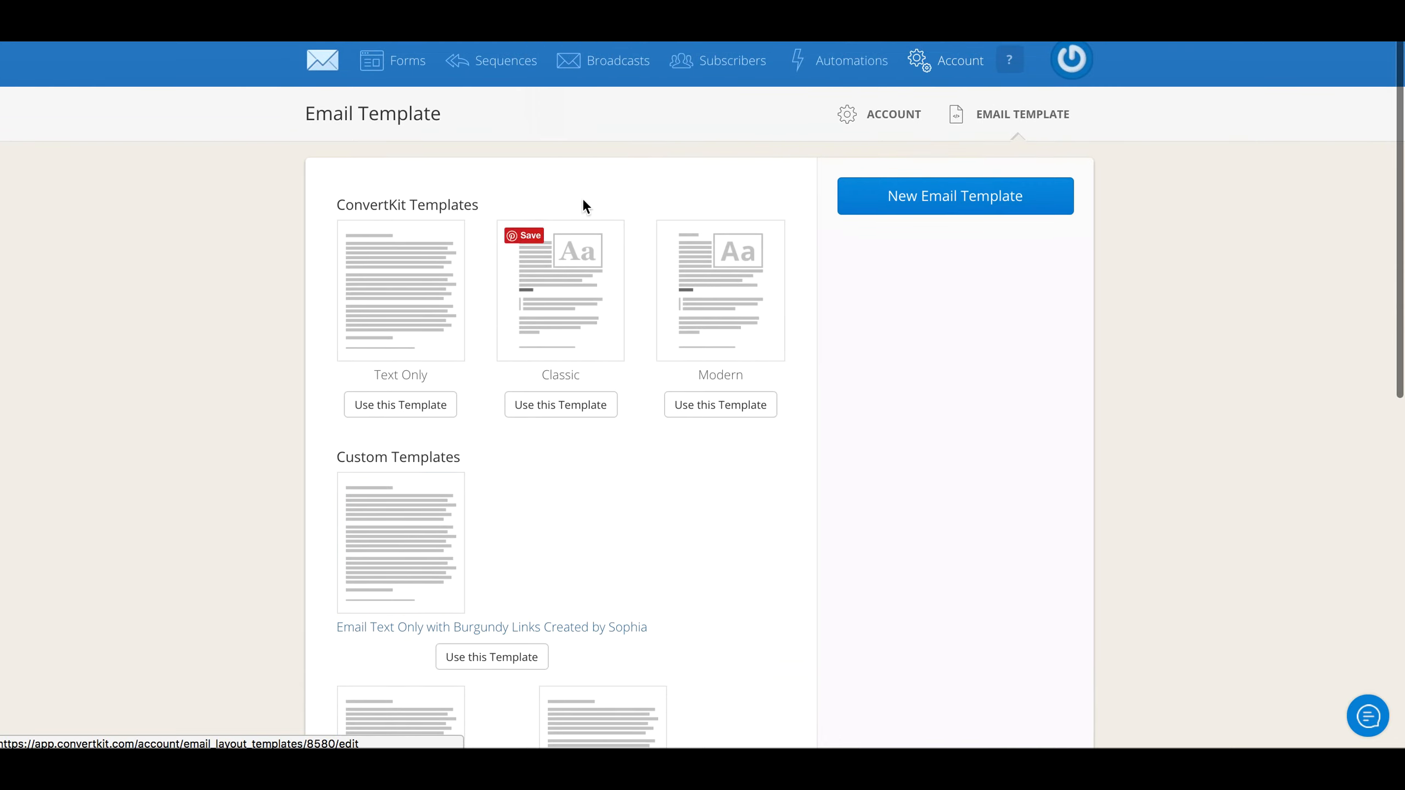
mouse_move(506, 83)
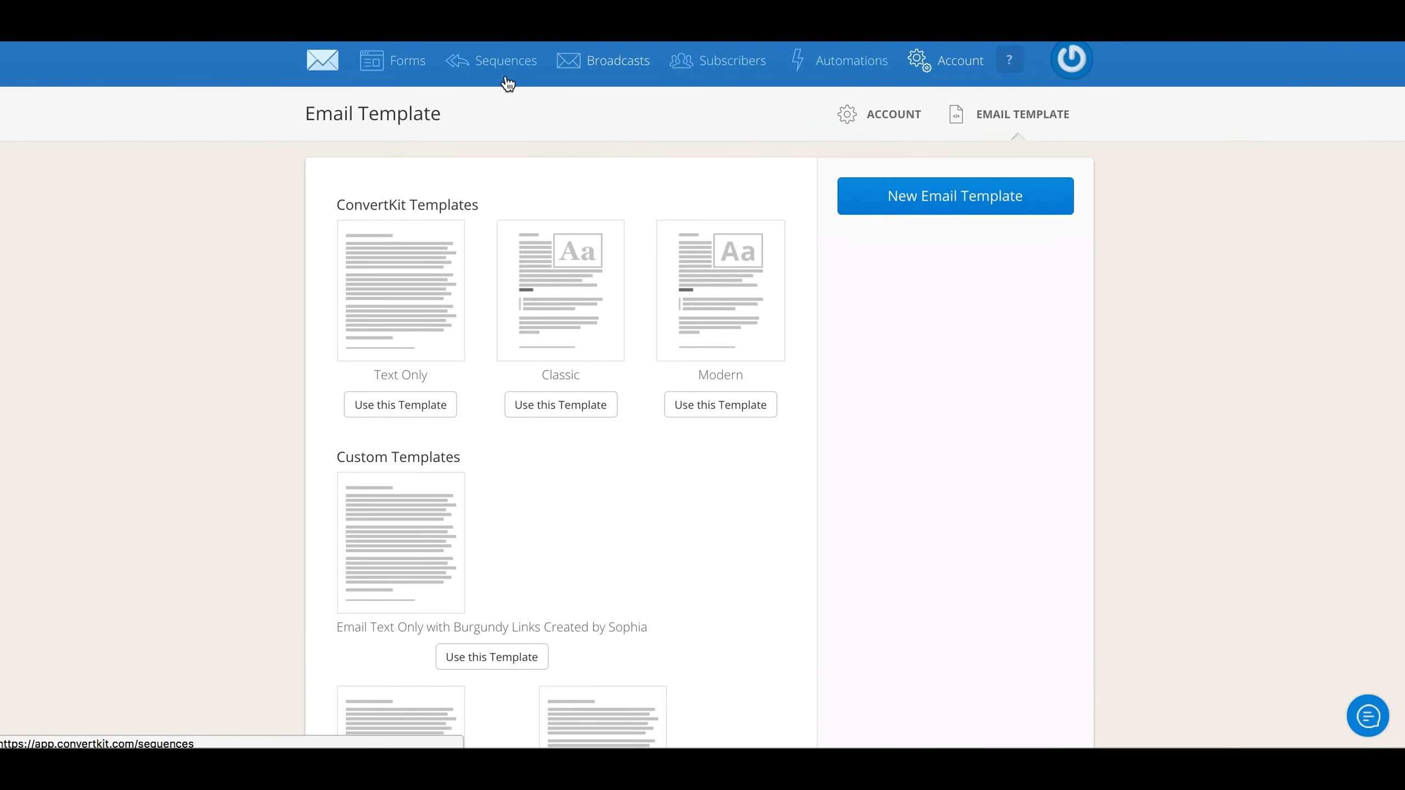
Set the Test: TY sequence's email template to Custom Template: Canva Banner Demo and update
left_click(506, 61)
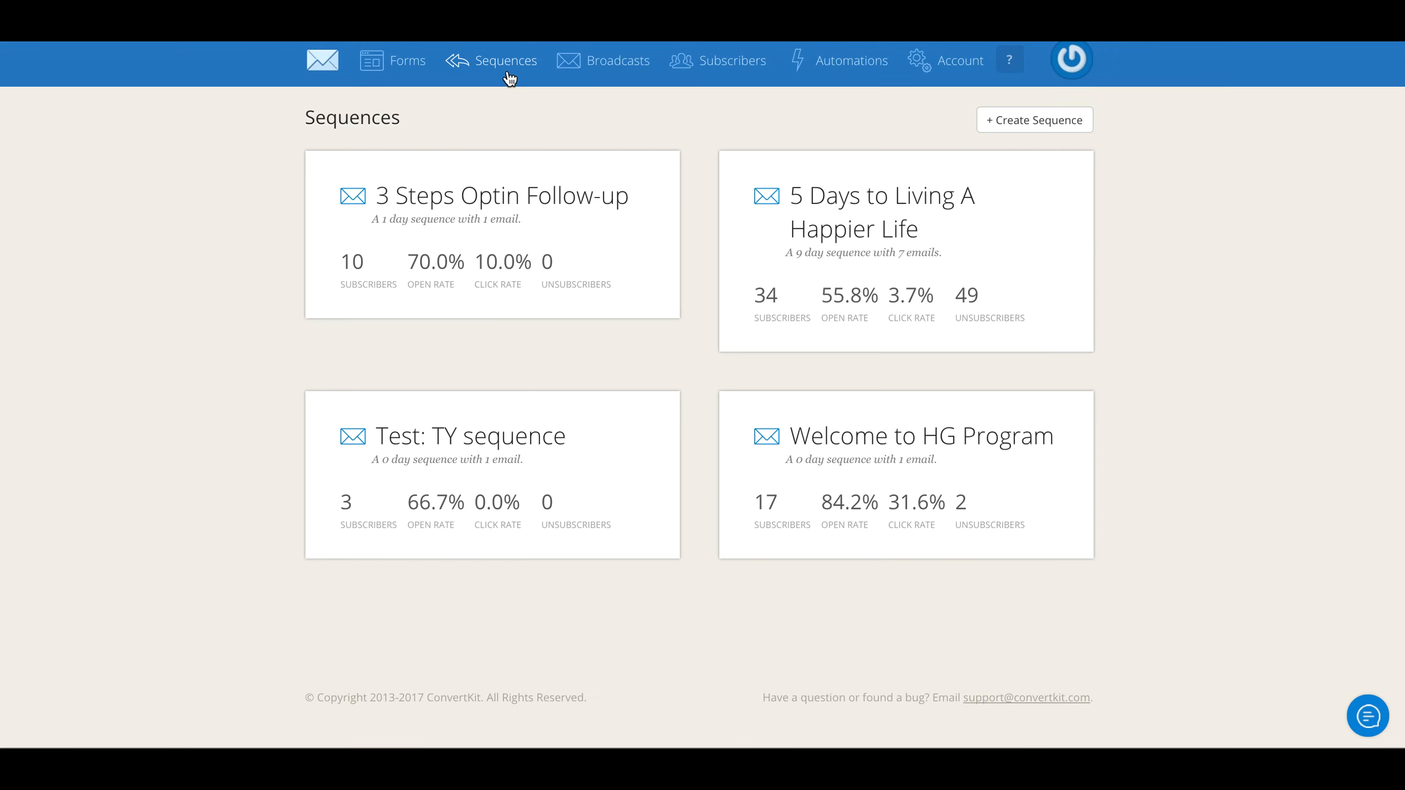
left_click(505, 60)
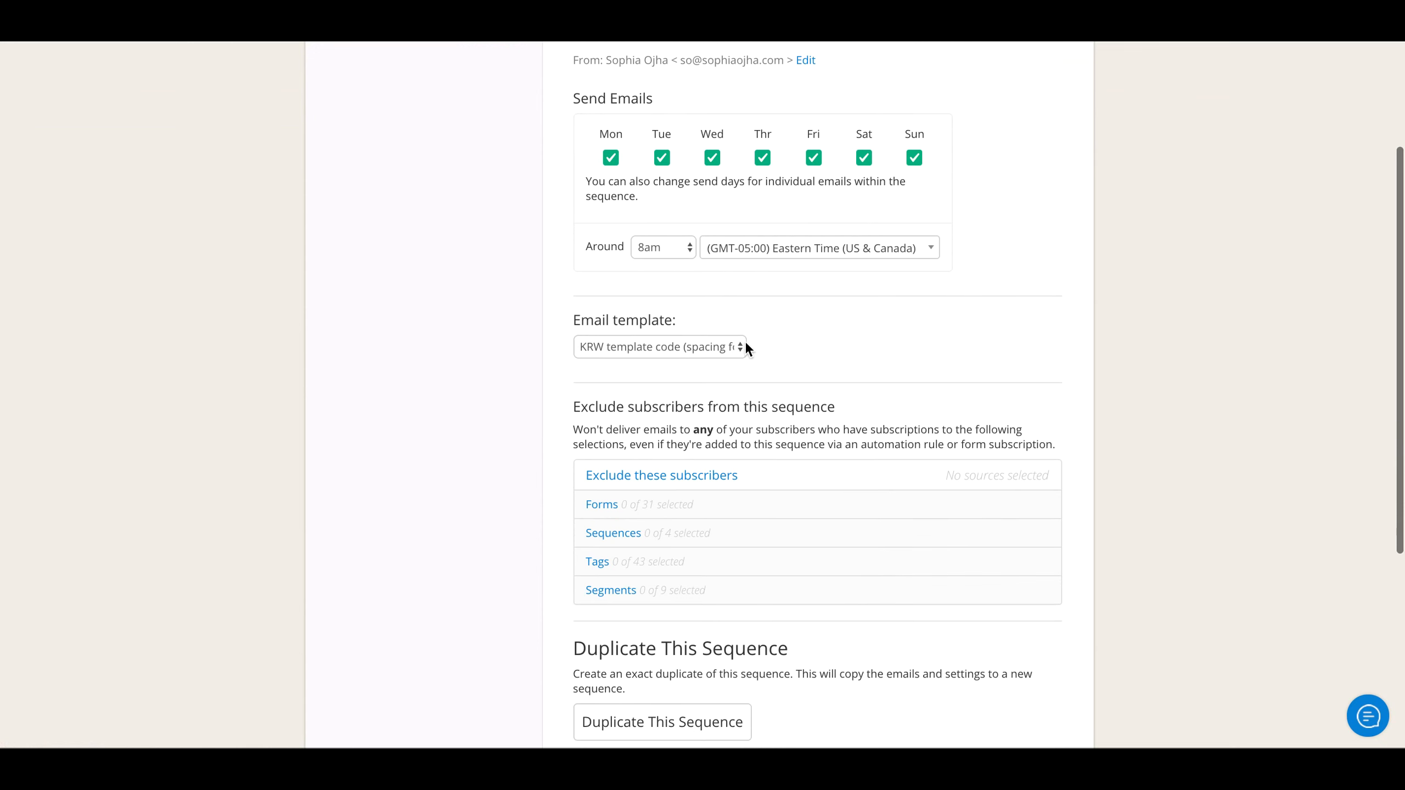
left_click(662, 347)
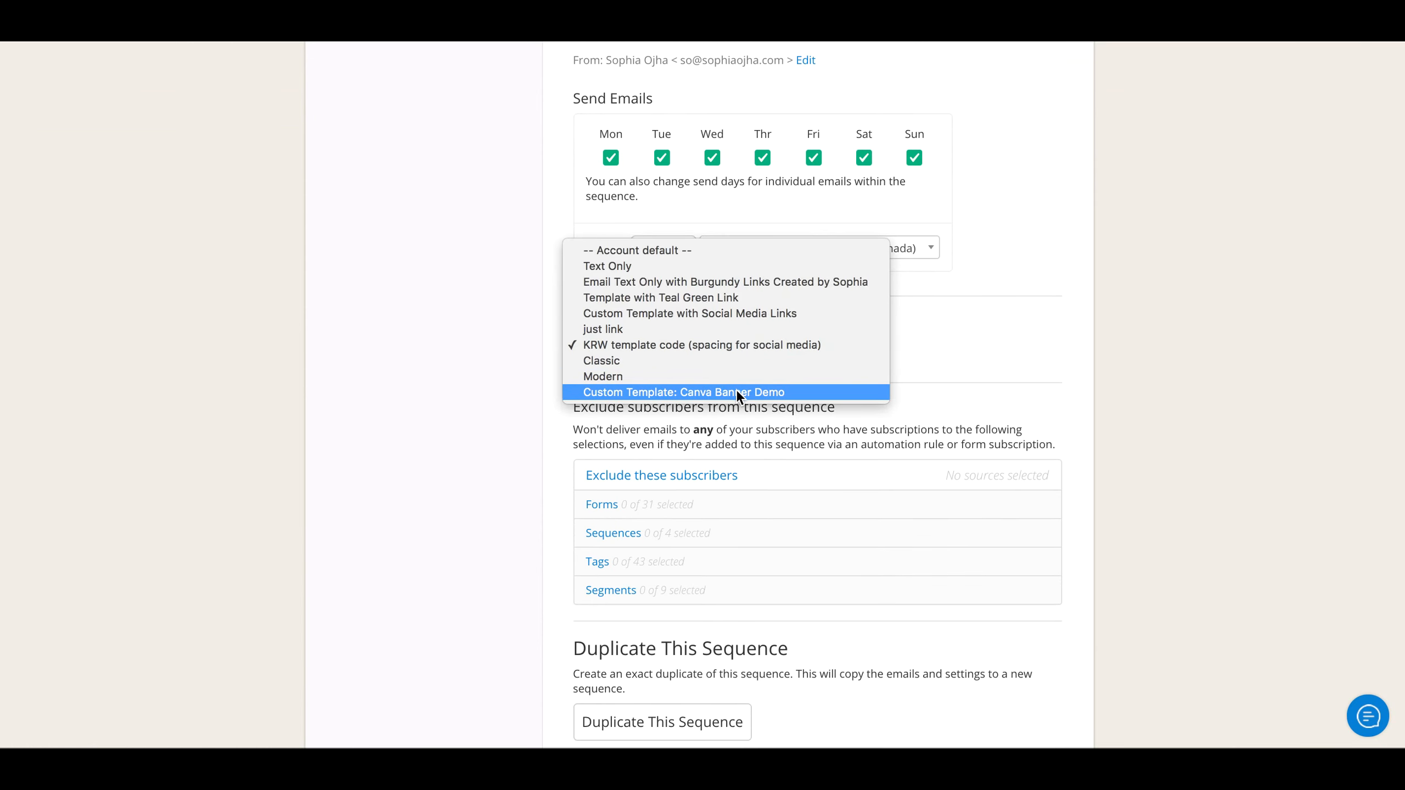
left_click(683, 393)
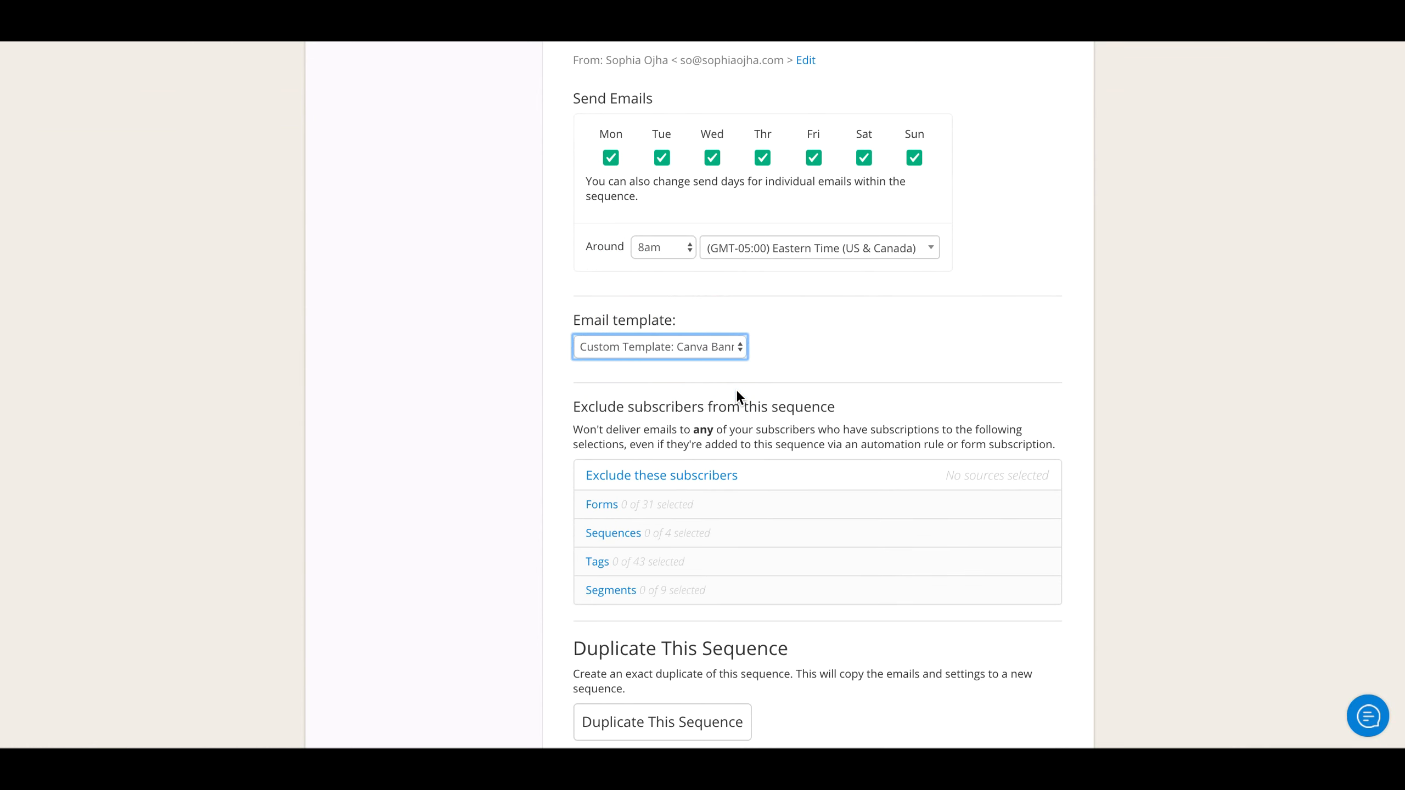
scroll("down", 3)
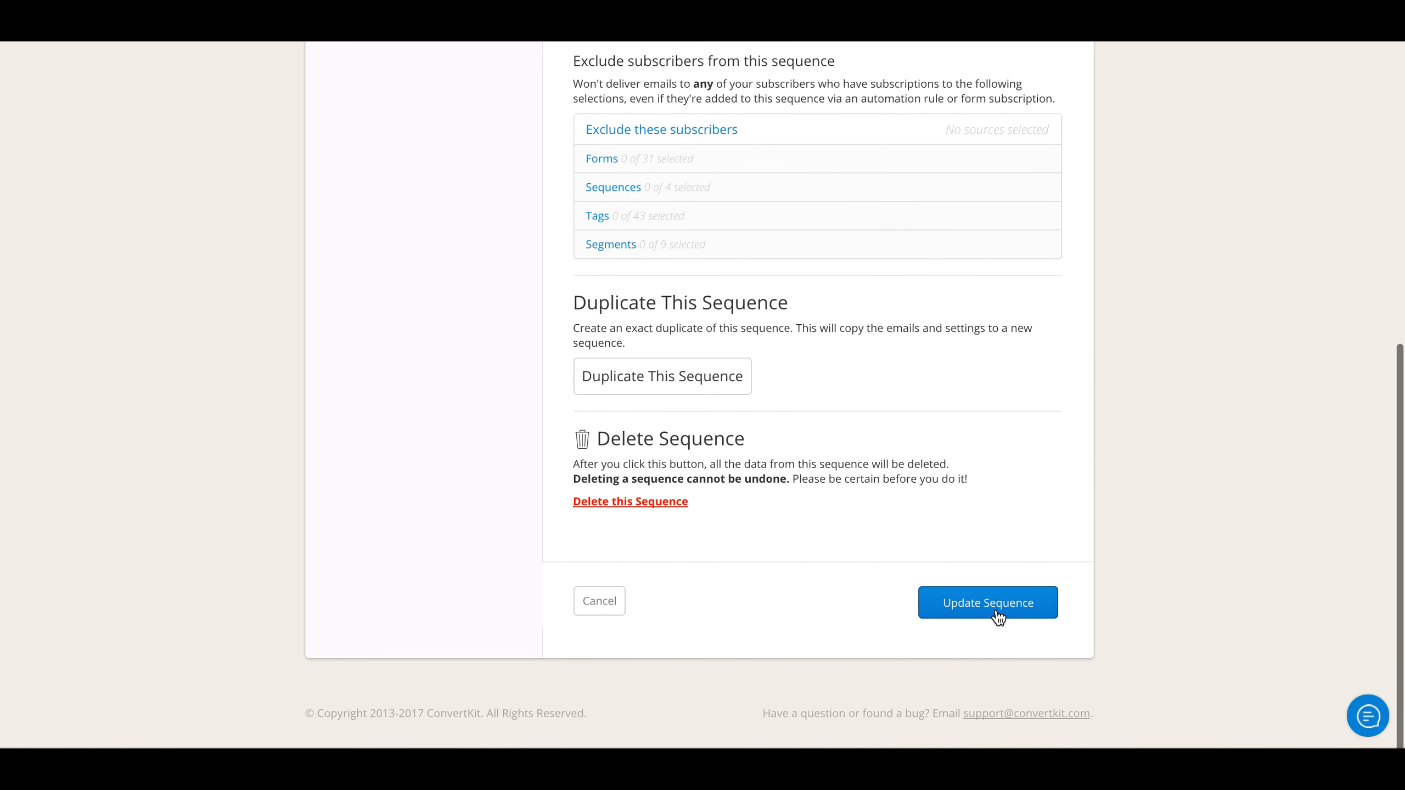
left_click(987, 602)
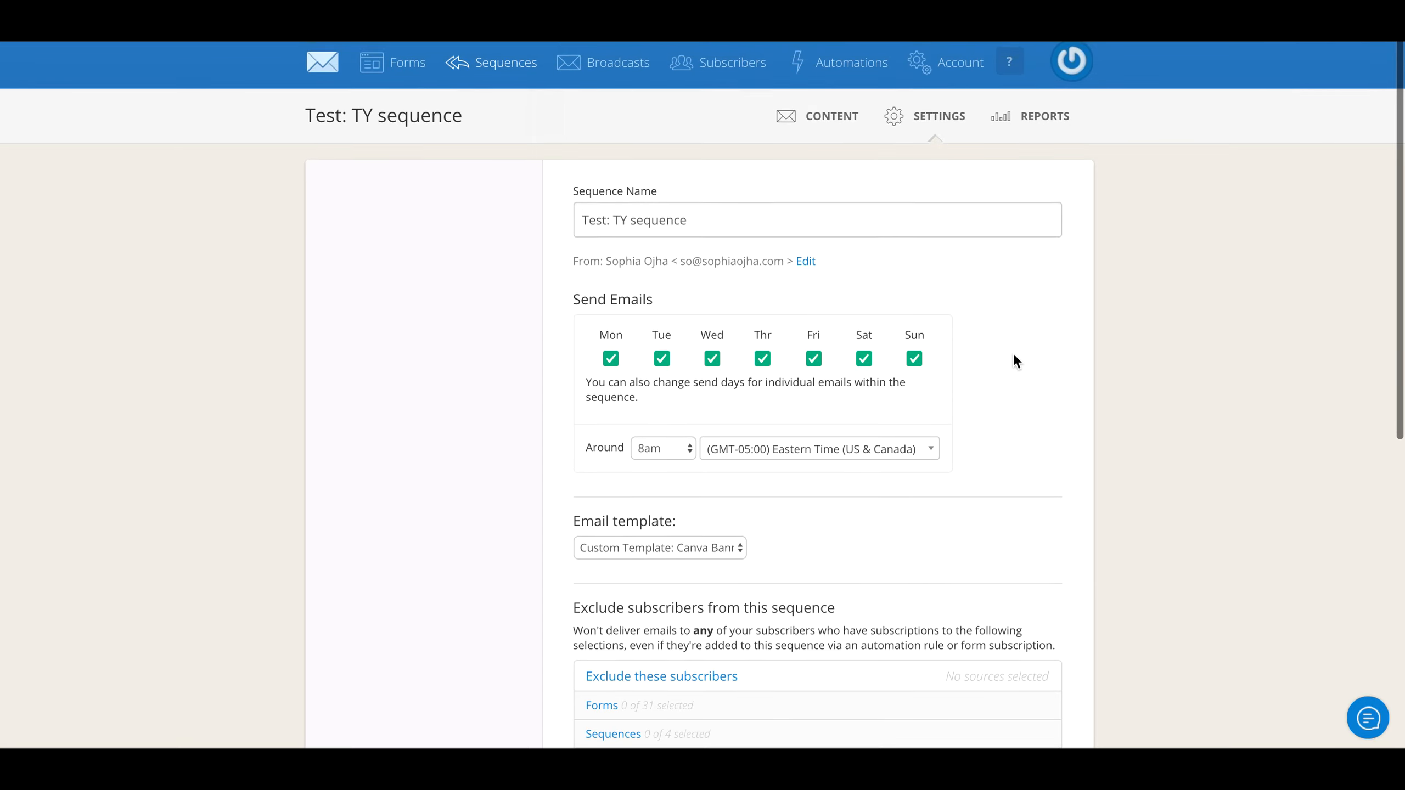
mouse_move(594, 61)
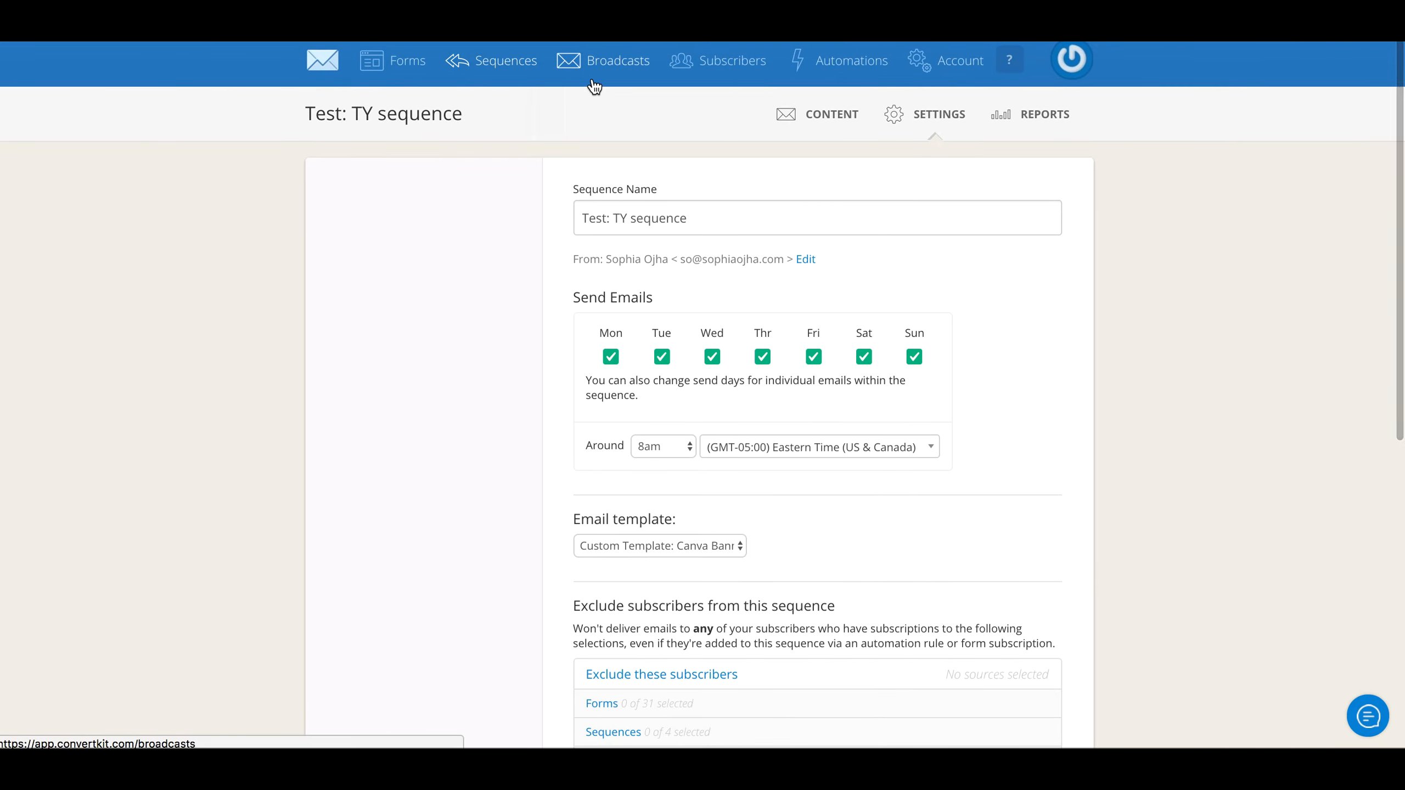
Apply the Canva Banner Demo template to the New Broadcast draft and save it
left_click(618, 59)
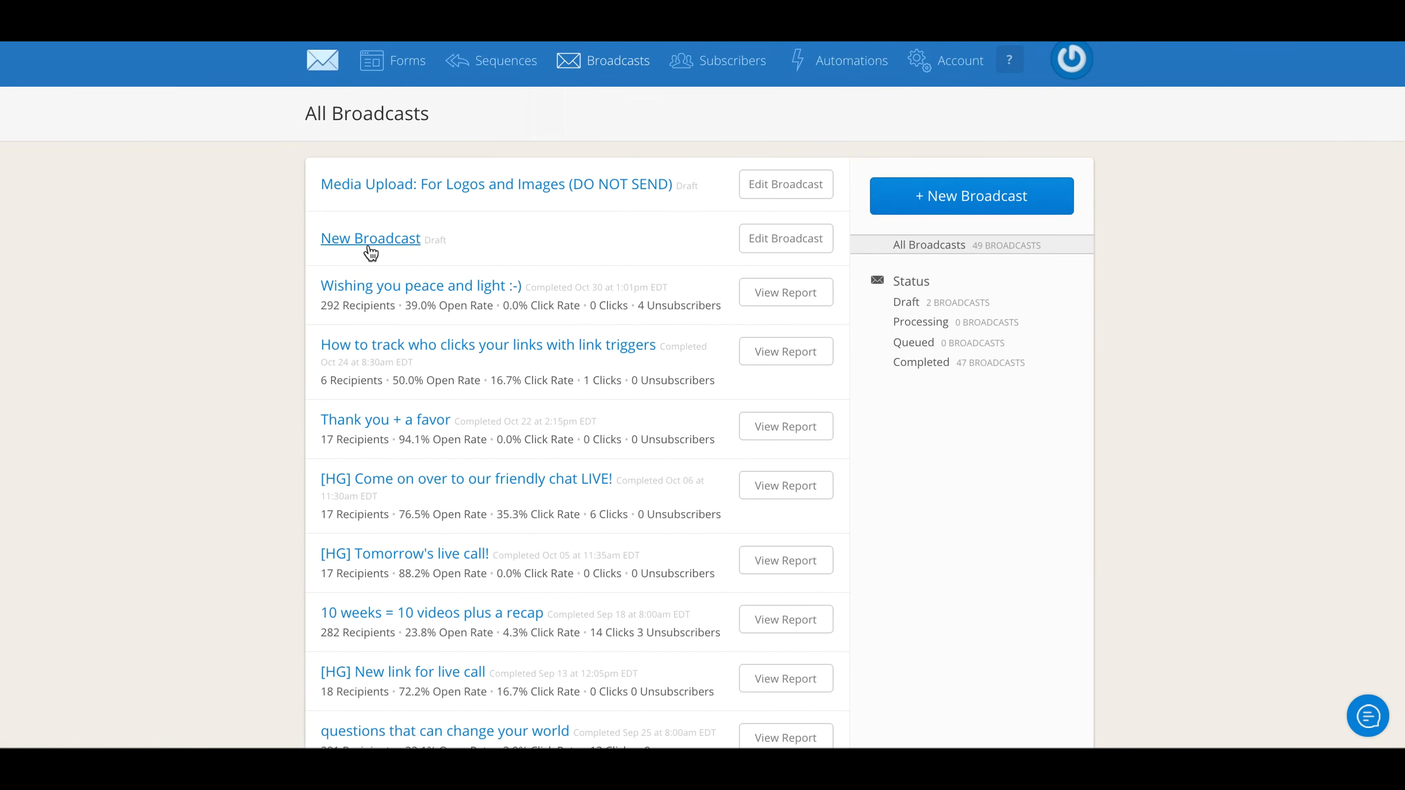
left_click(370, 238)
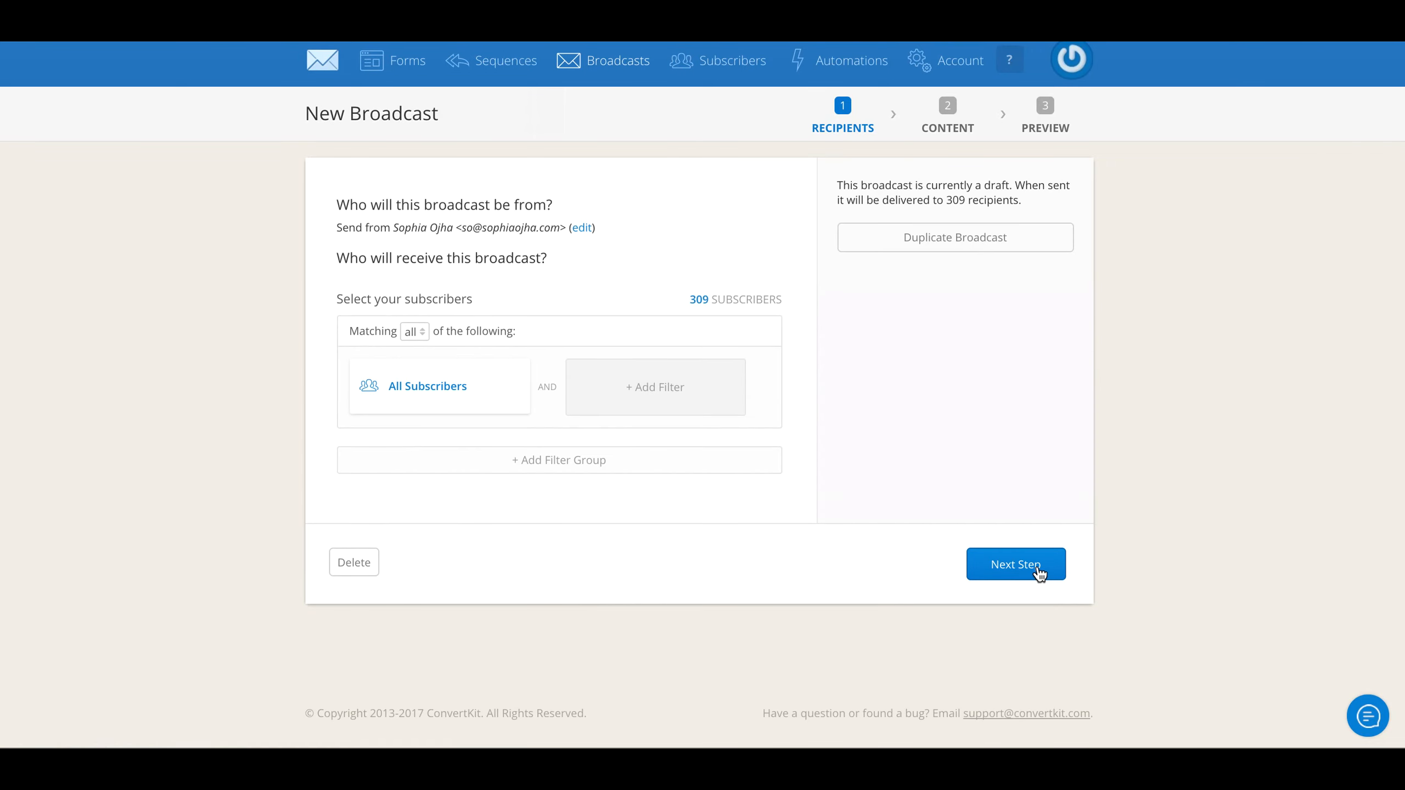
left_click(1015, 565)
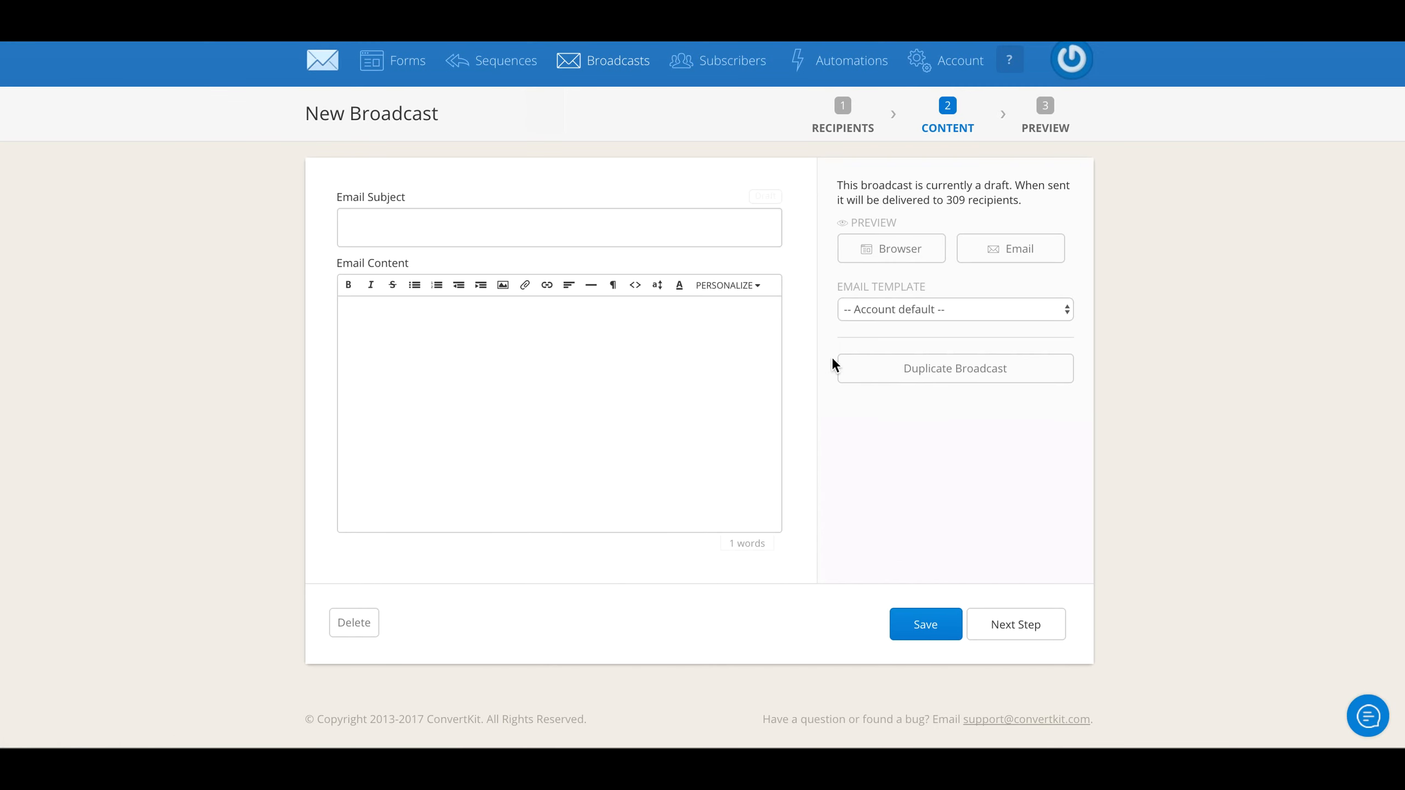
left_click(954, 309)
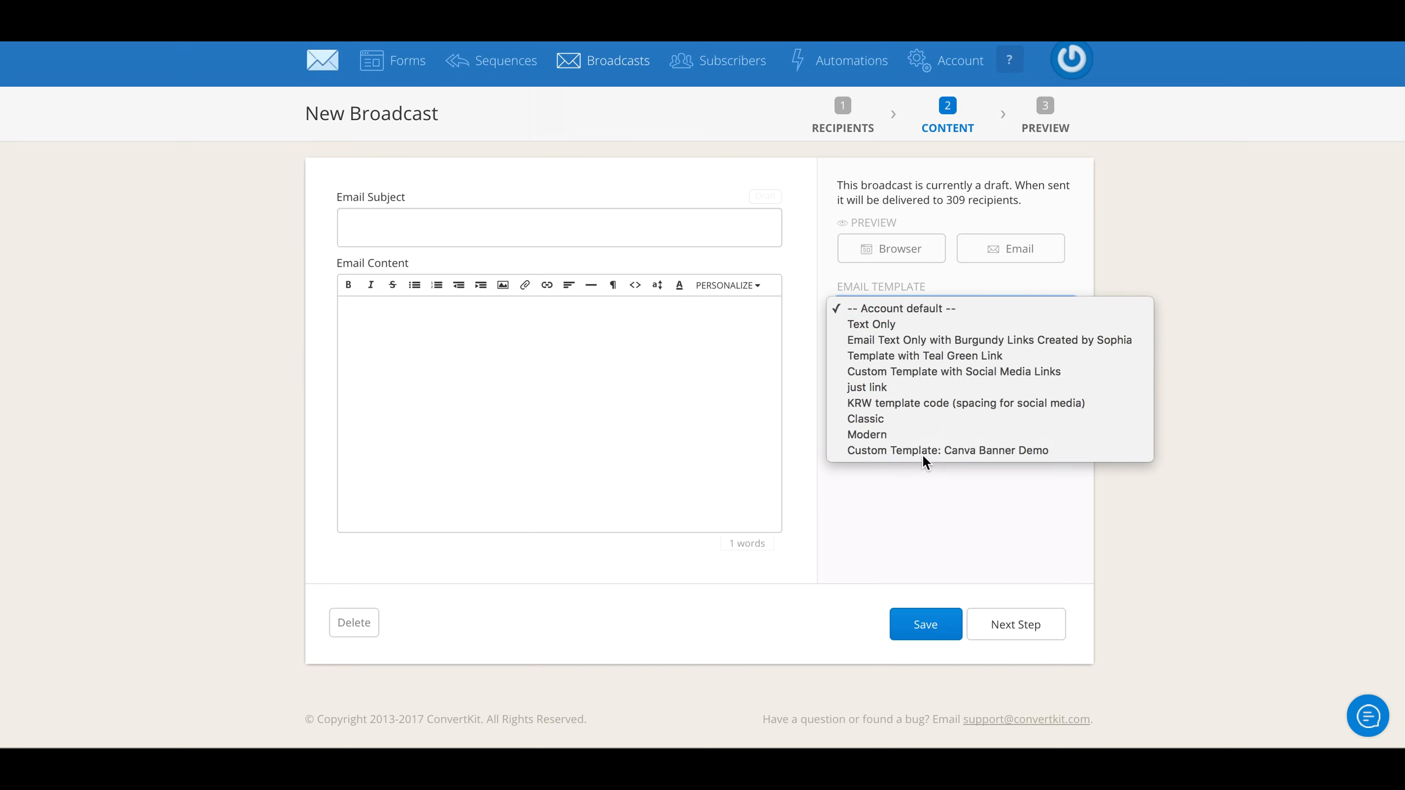
left_click(948, 450)
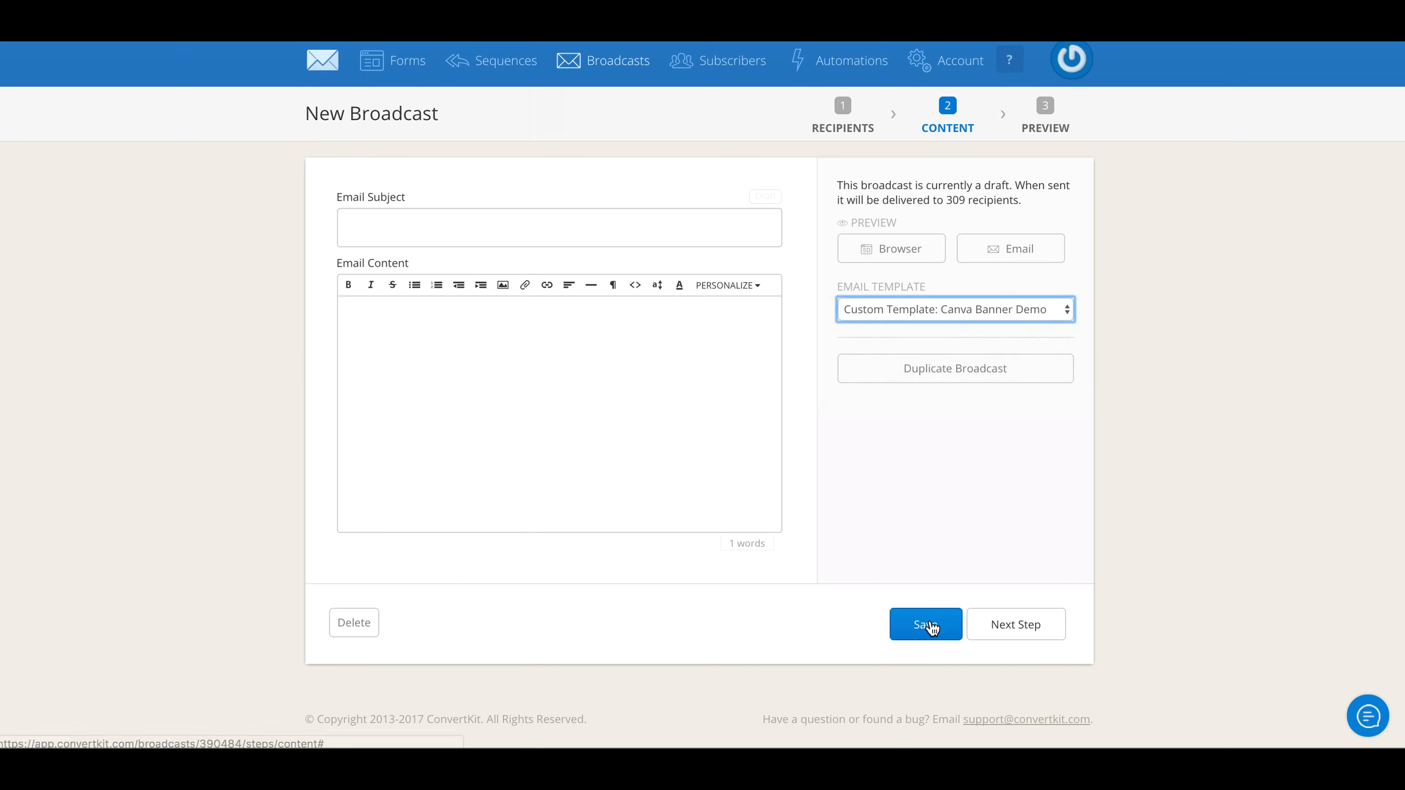
left_click(925, 624)
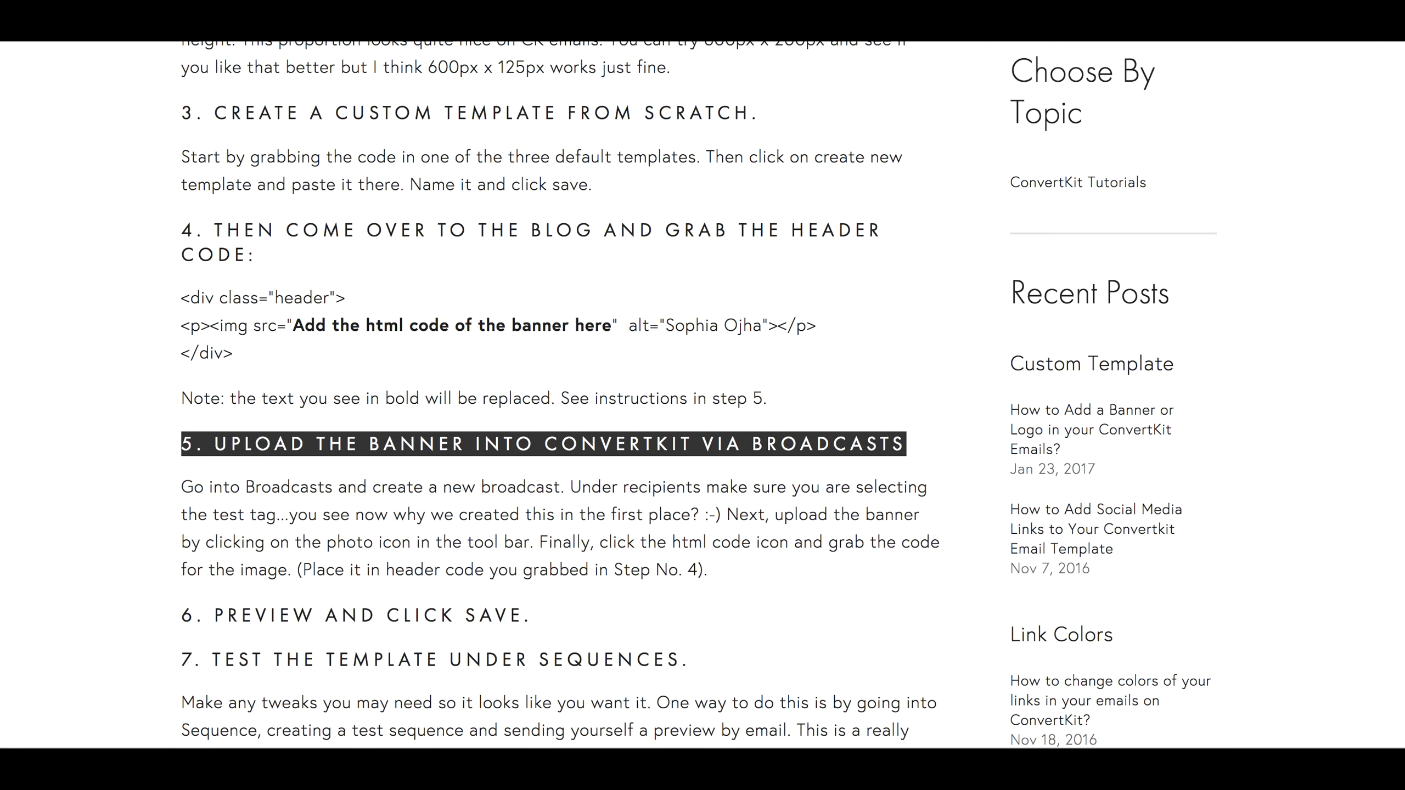
Scroll the blog tutorial down to step 6, 'Preview and click save'
scroll("down", 3)
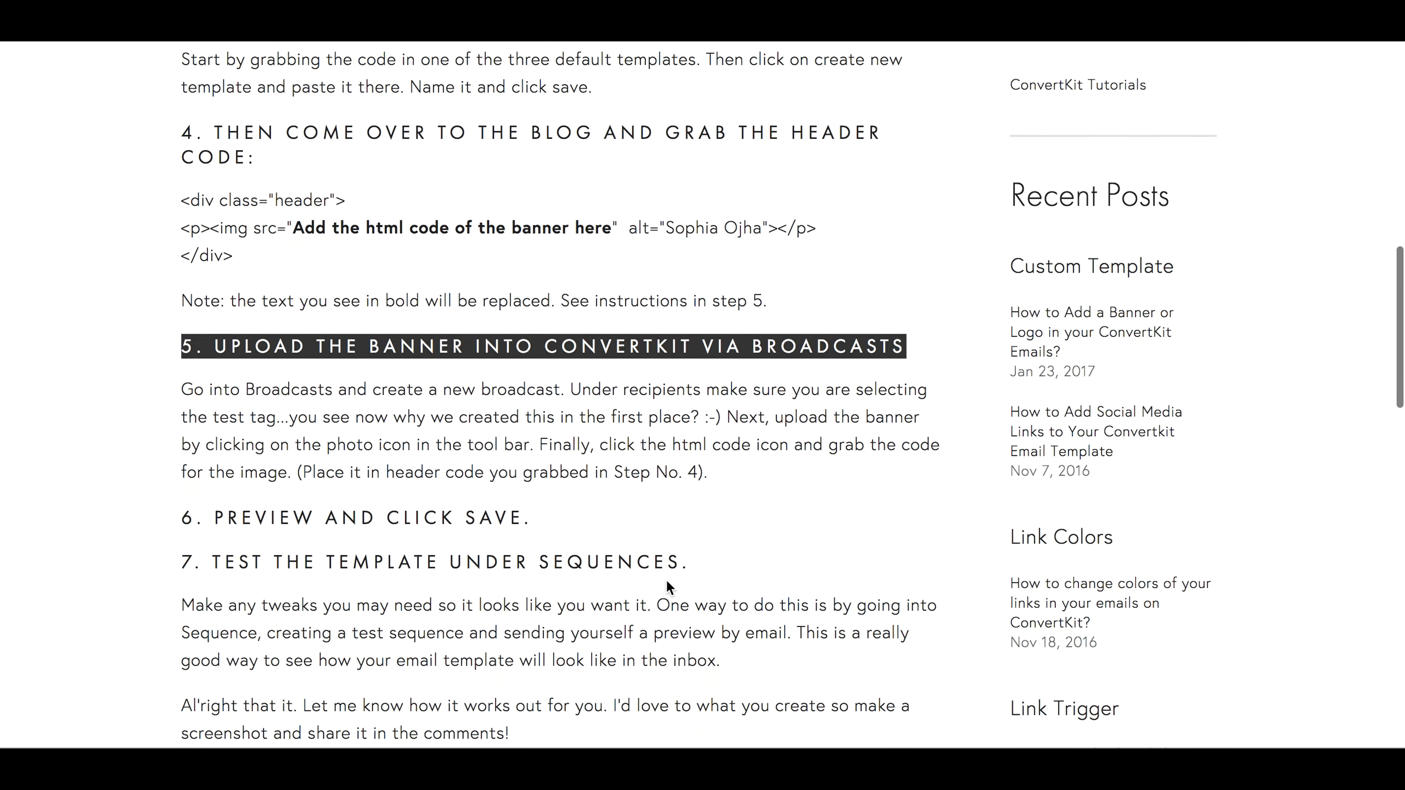
scroll("down", 3)
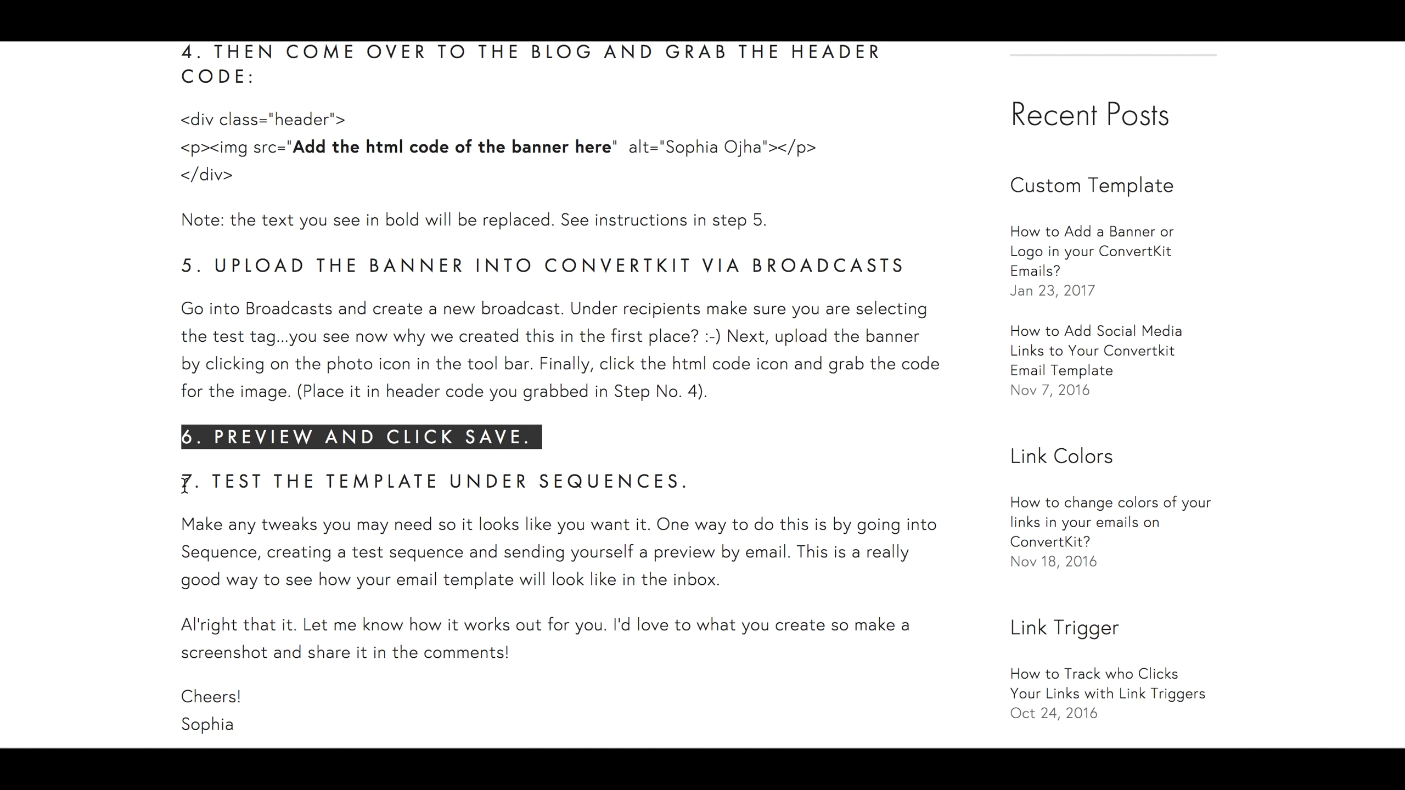
mouse_move(389, 475)
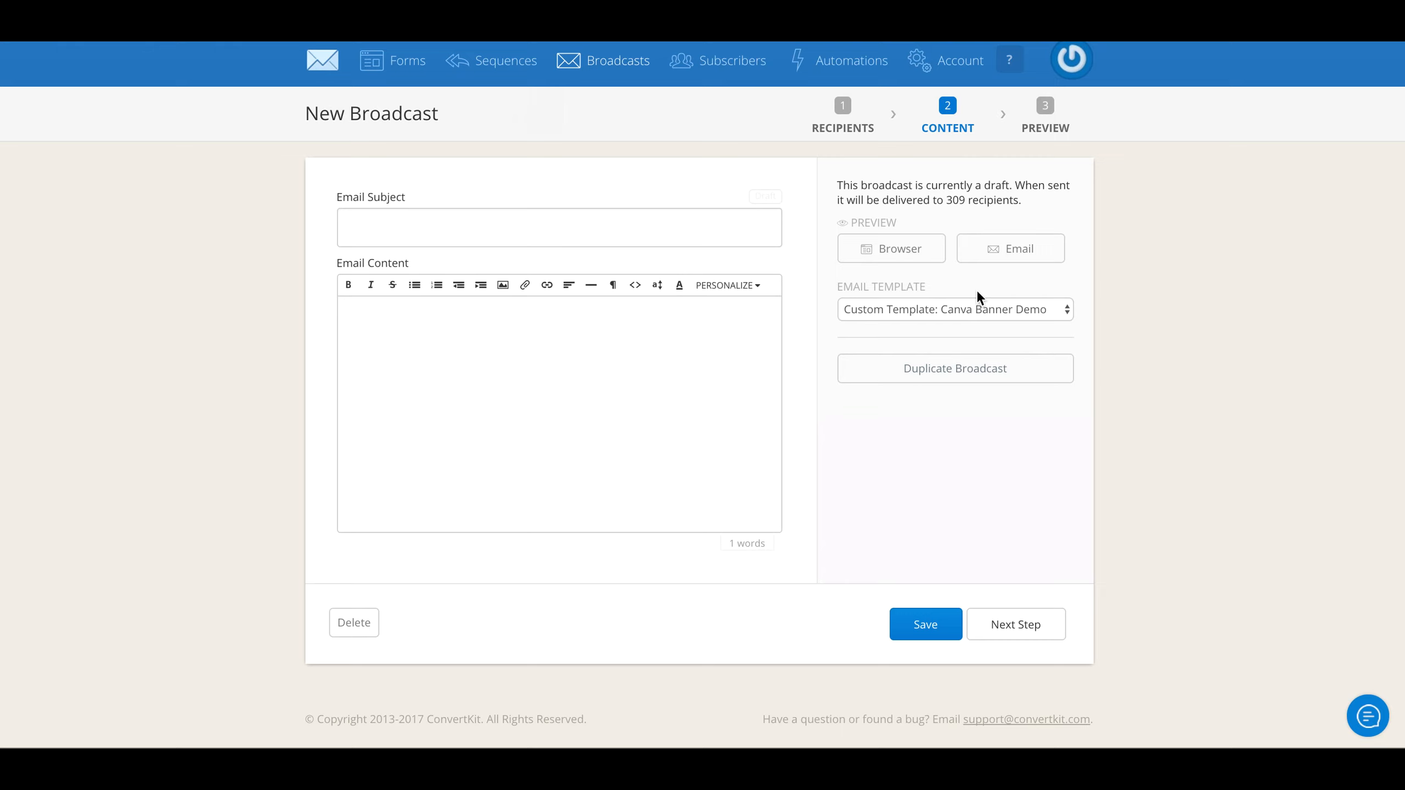
left_click(1011, 248)
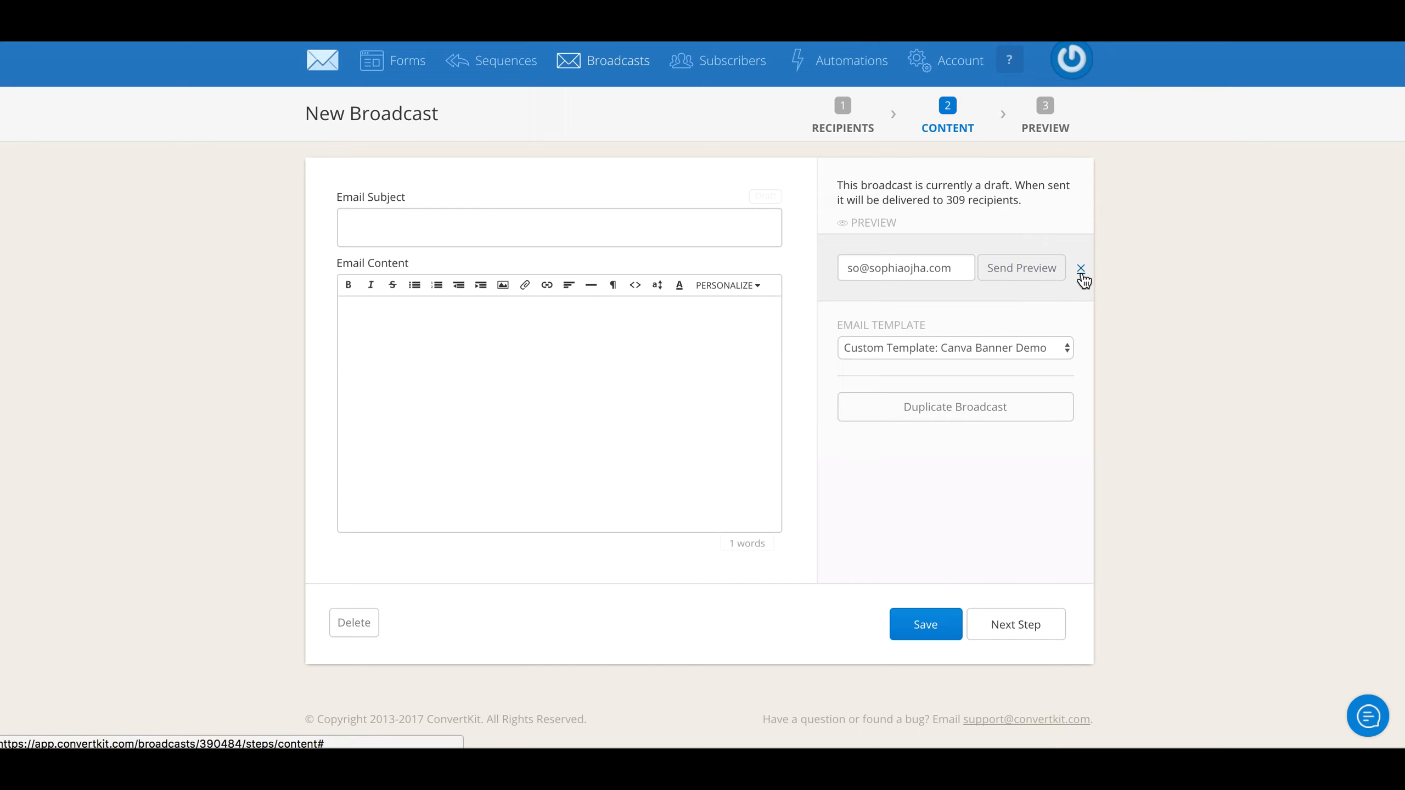
left_click(1082, 269)
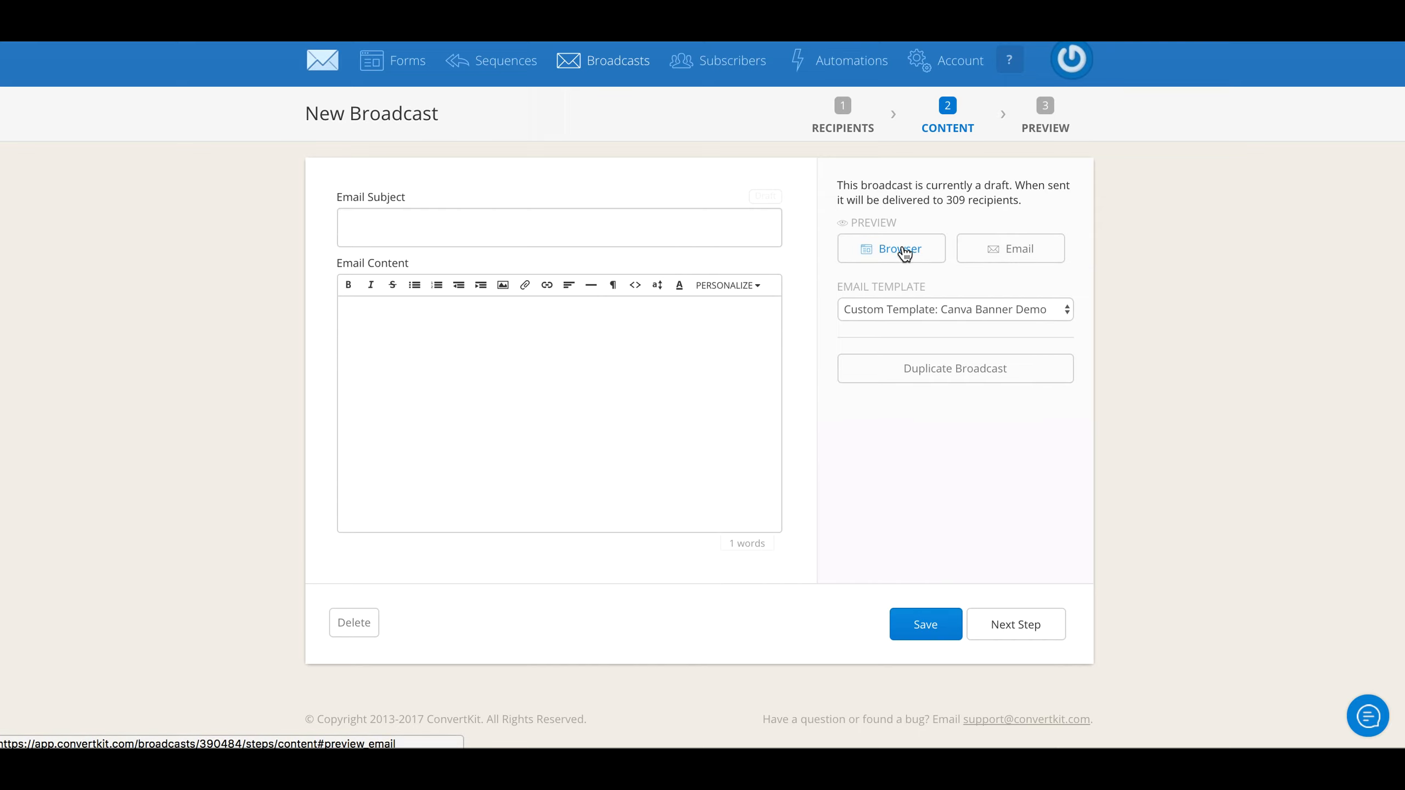
left_click(891, 248)
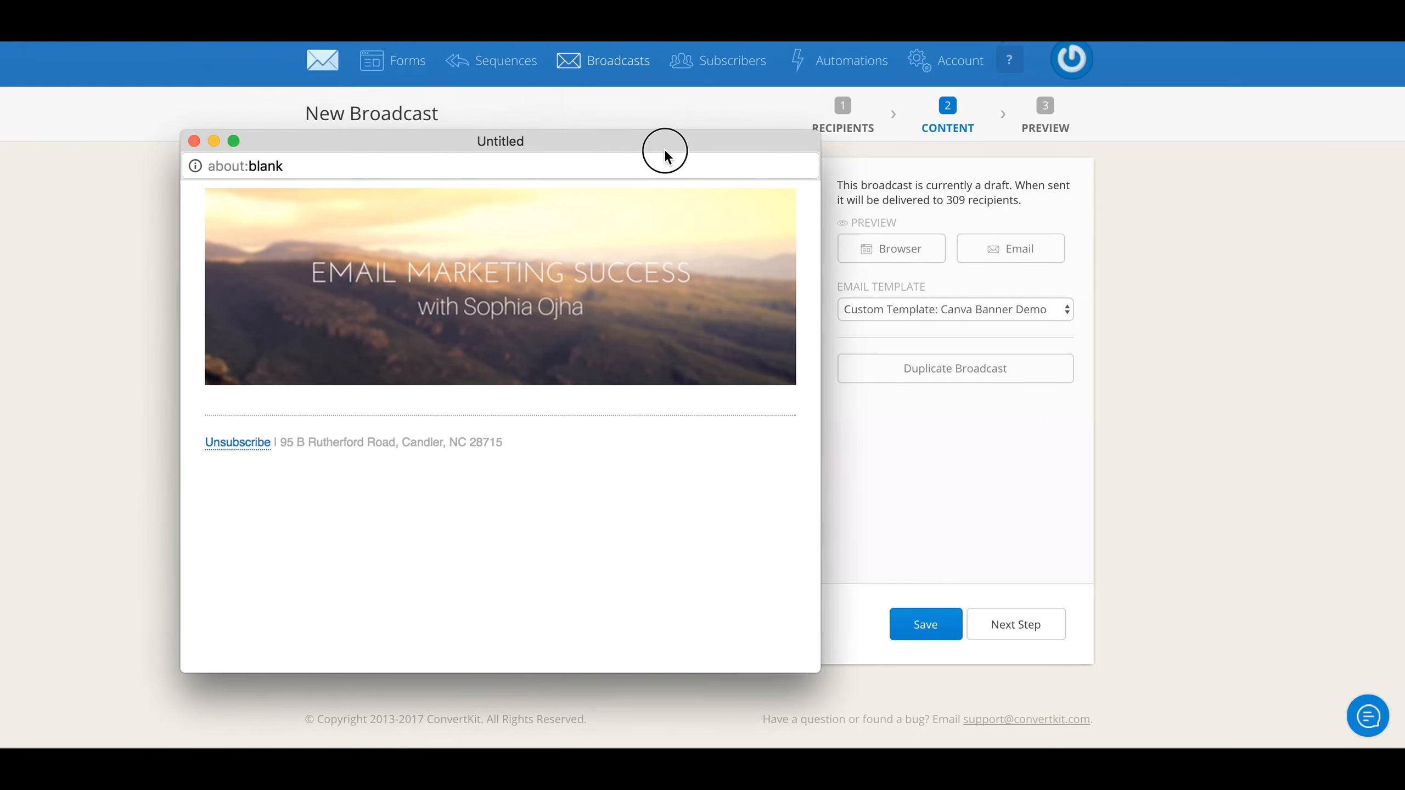
left_click_drag(663, 150, 490, 134)
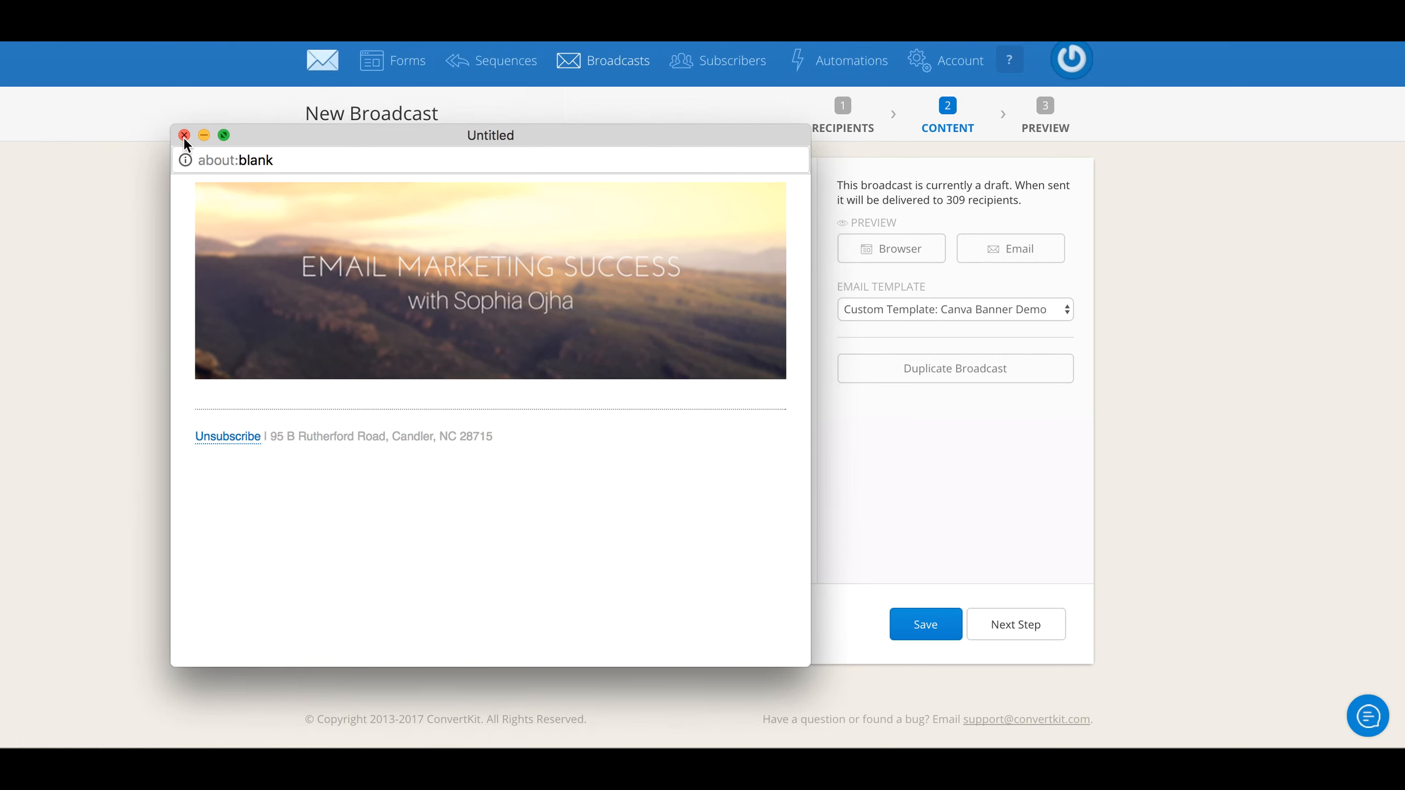
left_click(184, 135)
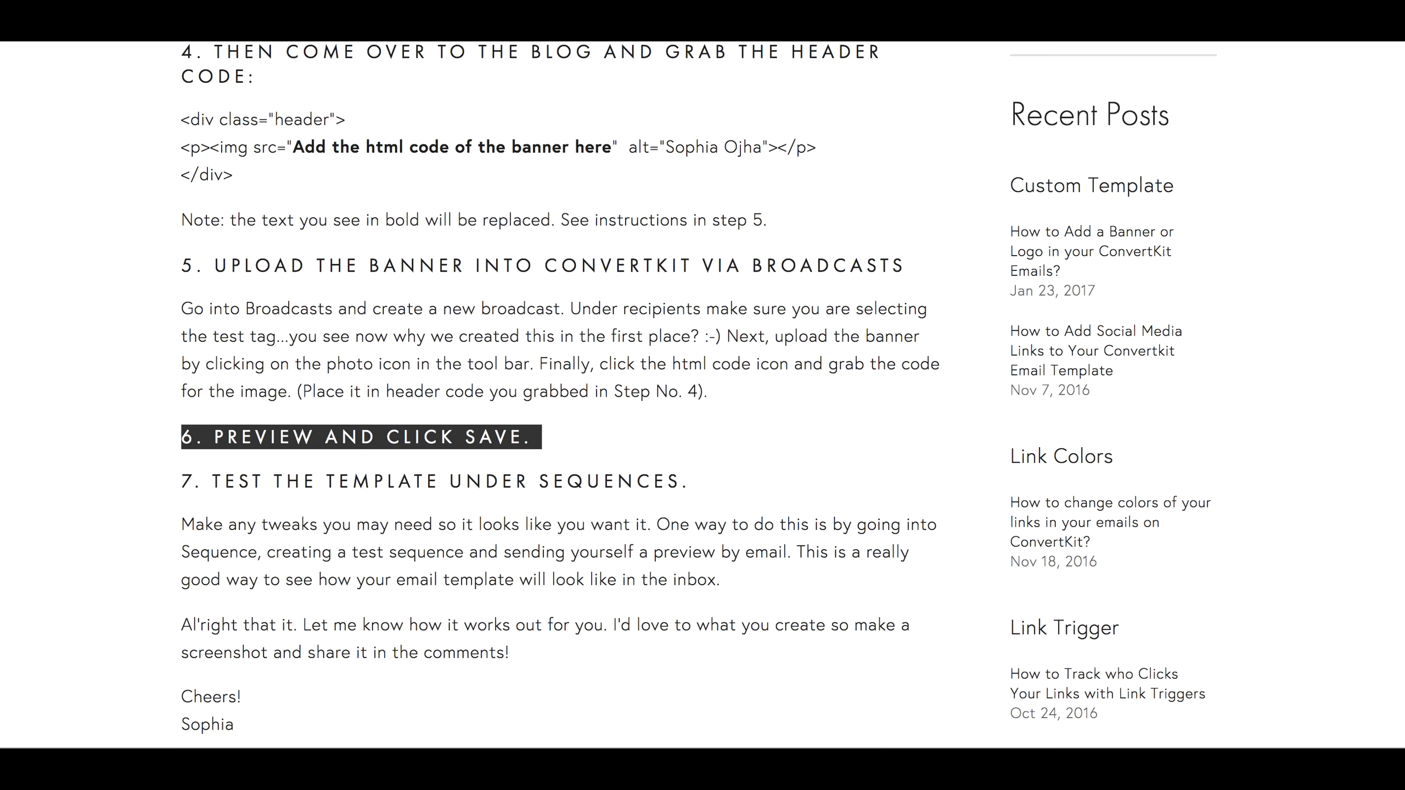
scroll("down", 3)
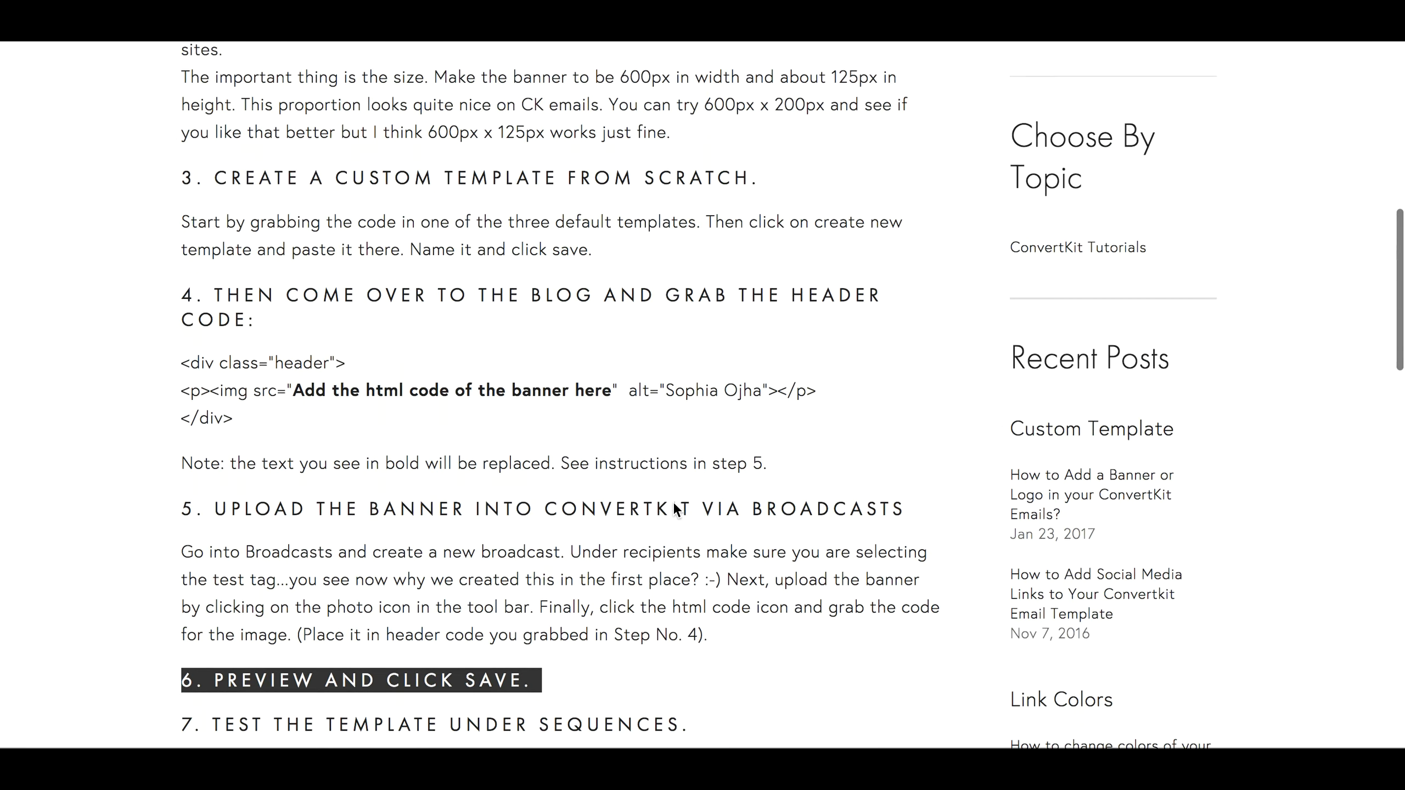
scroll("up", 3)
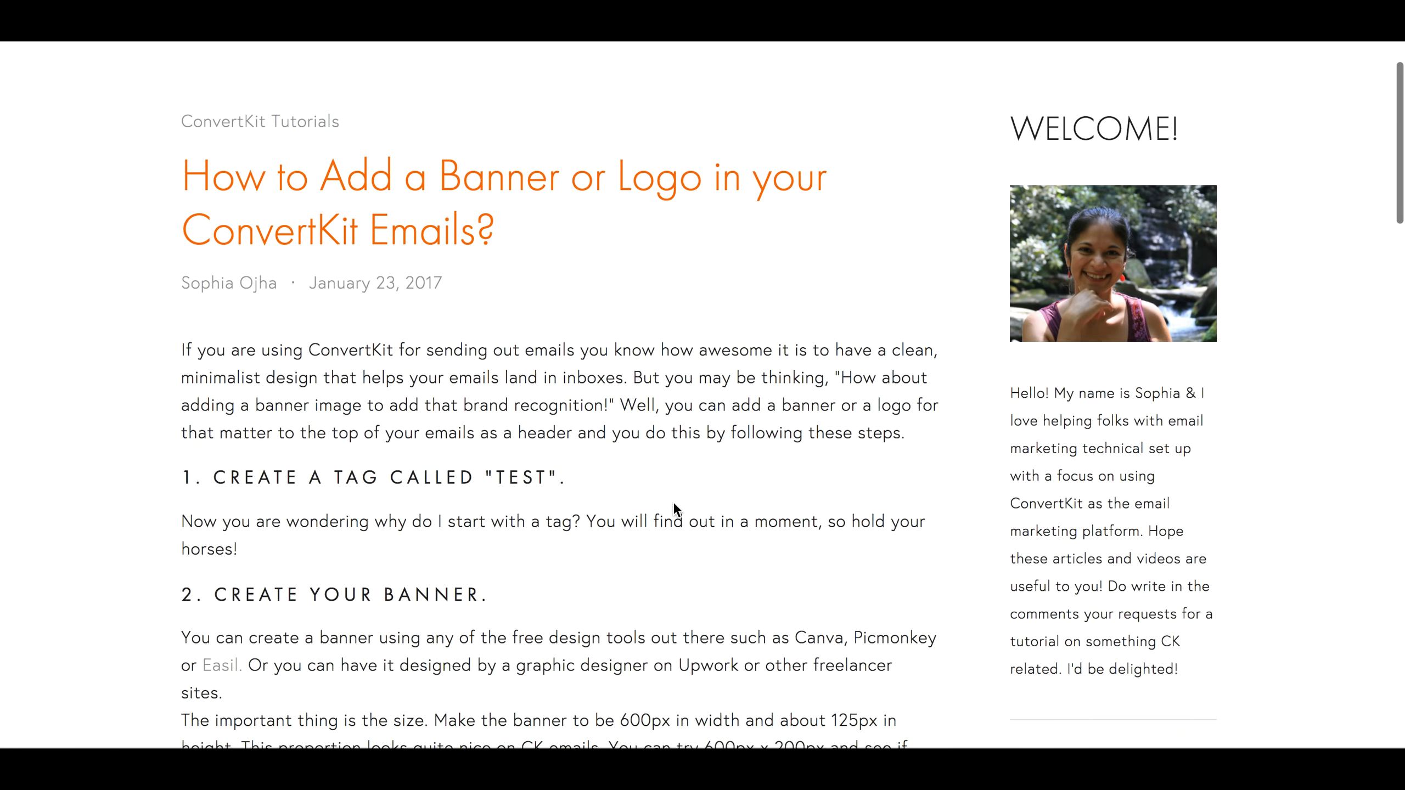
scroll("down", 3)
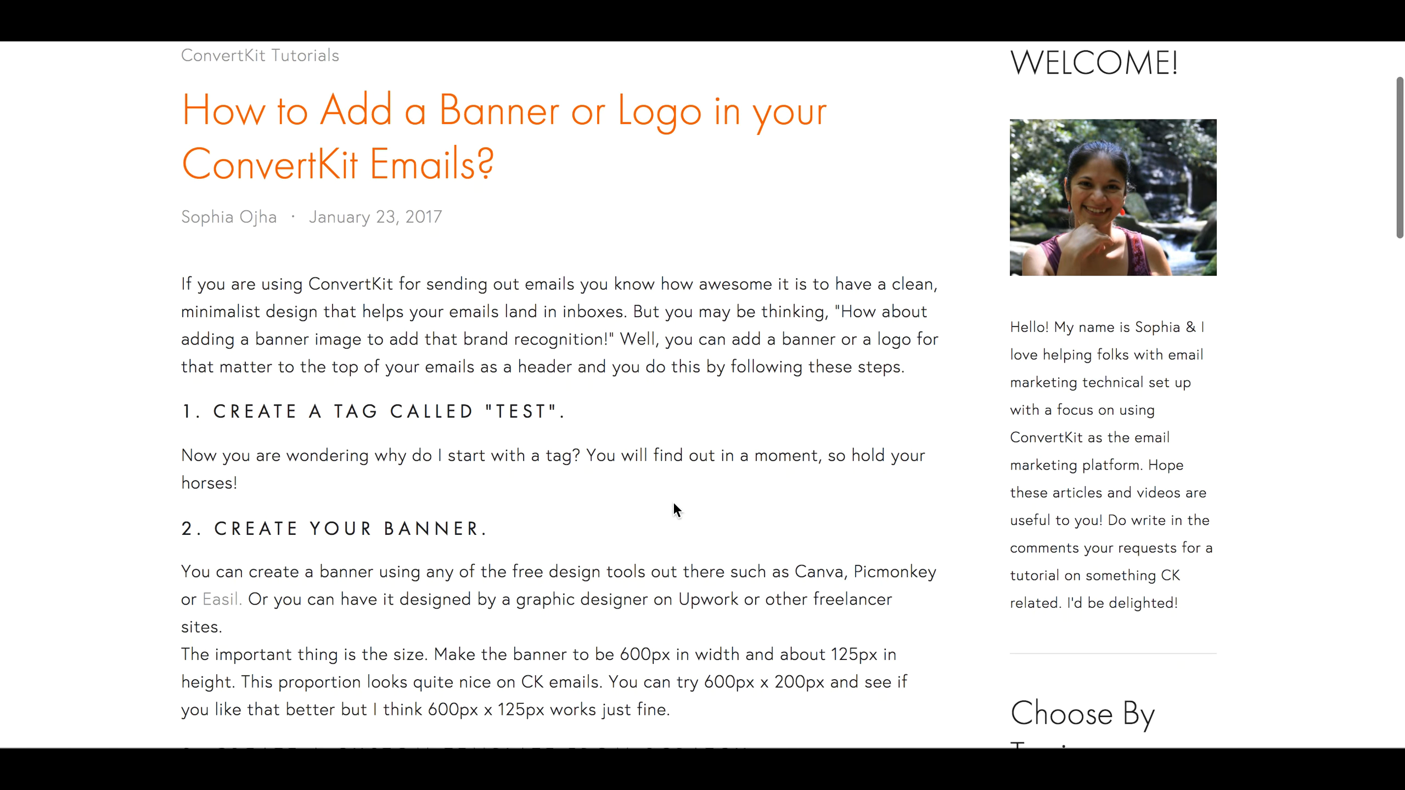
scroll("down", 3)
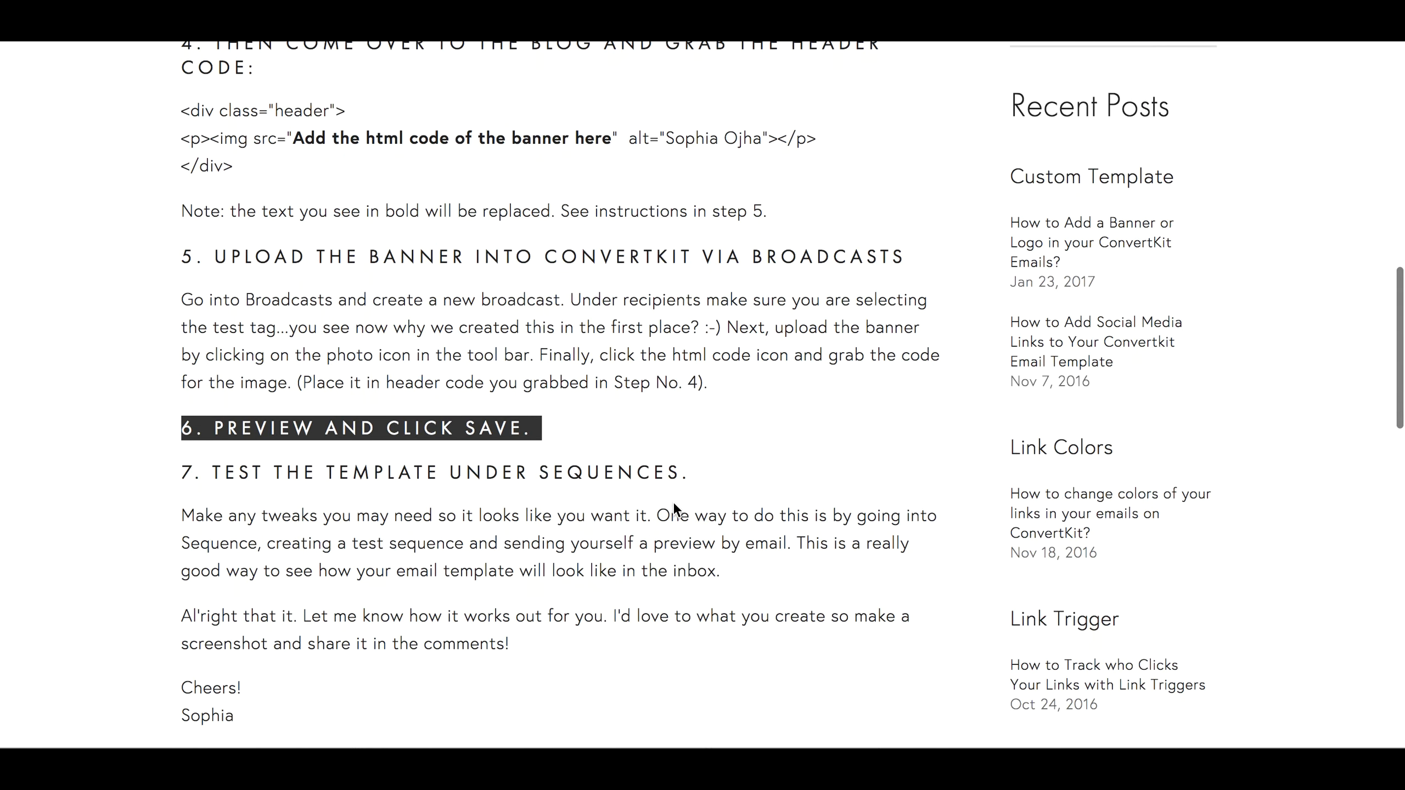
scroll("down", 3)
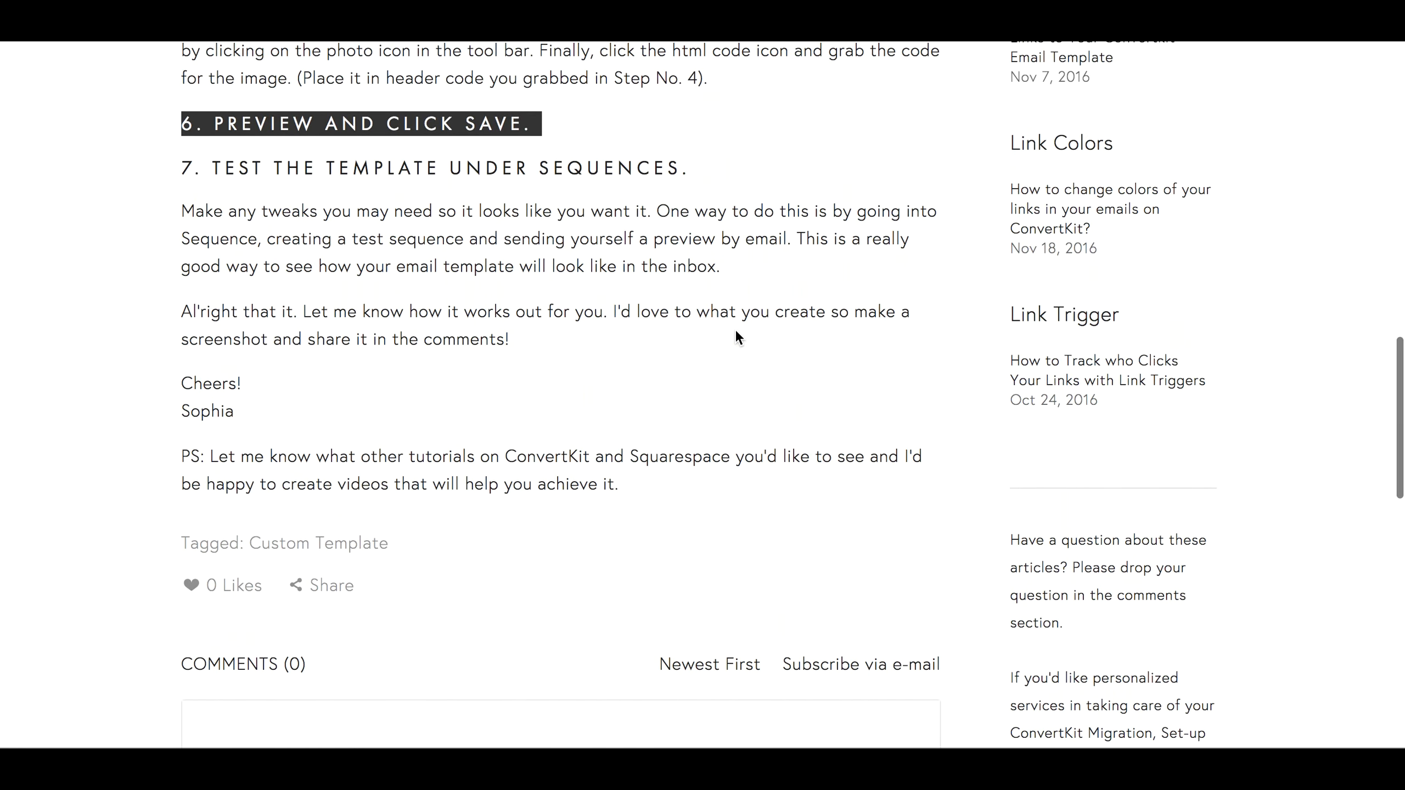
scroll("up", 3)
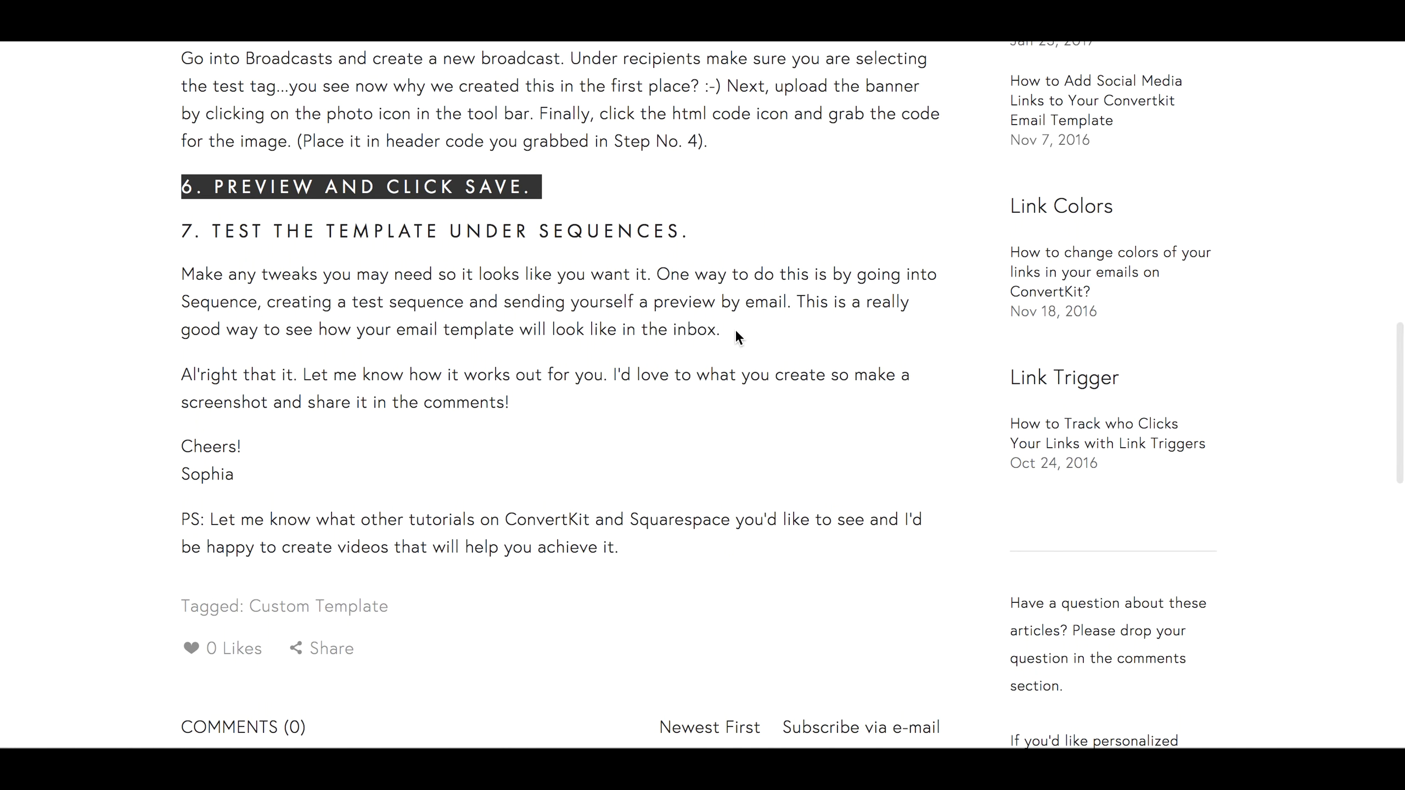